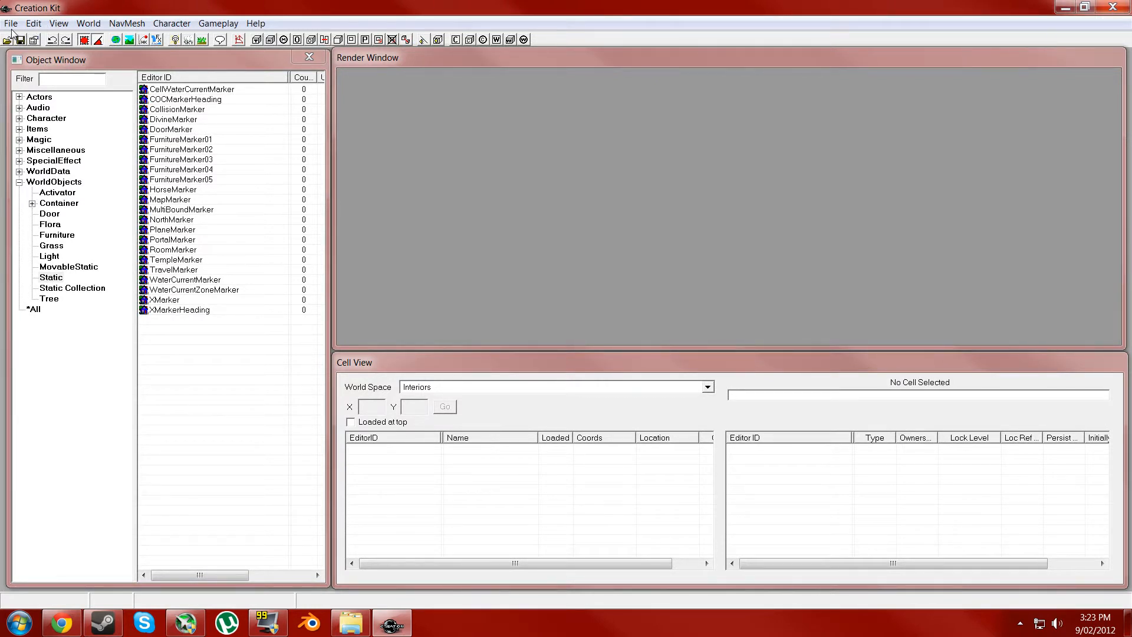
{"action": "mouse_move", "coordinate": [503, 6]}
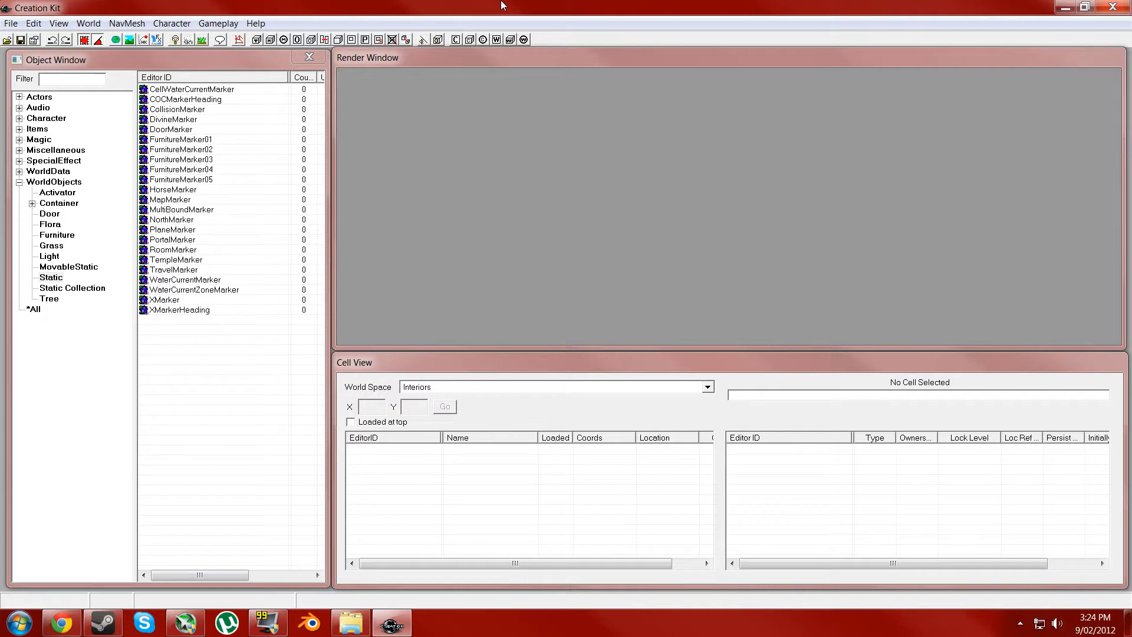
Load Skyrim.esm with Your First Room.esp set as the active plugin file
{"action": "left_click", "coordinate": [10, 24]}
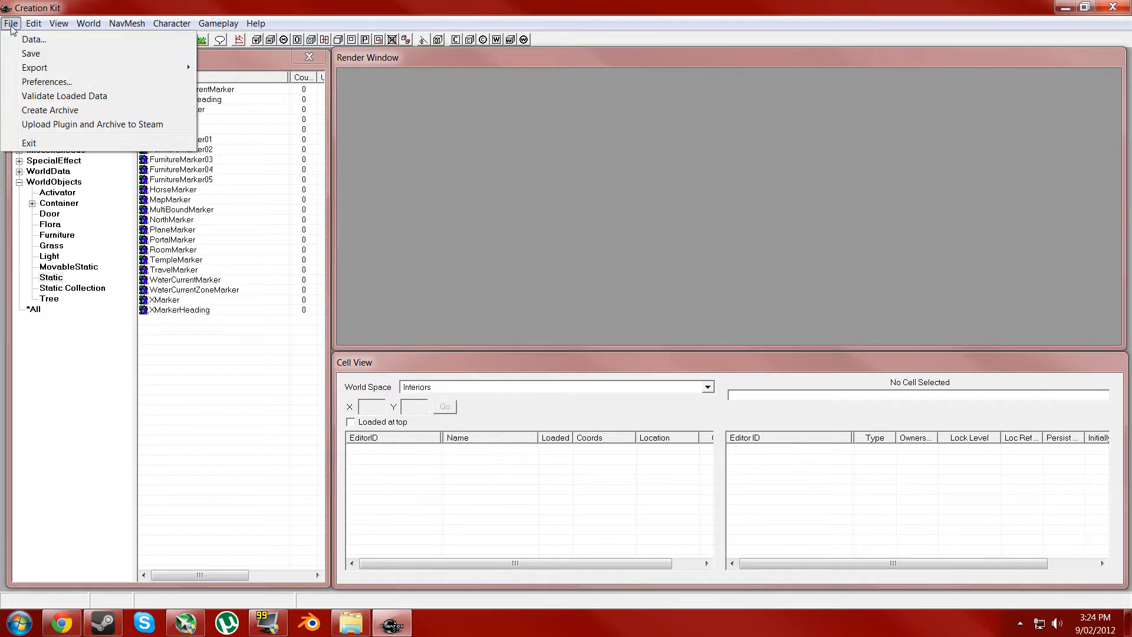
{"action": "left_click", "coordinate": [33, 40]}
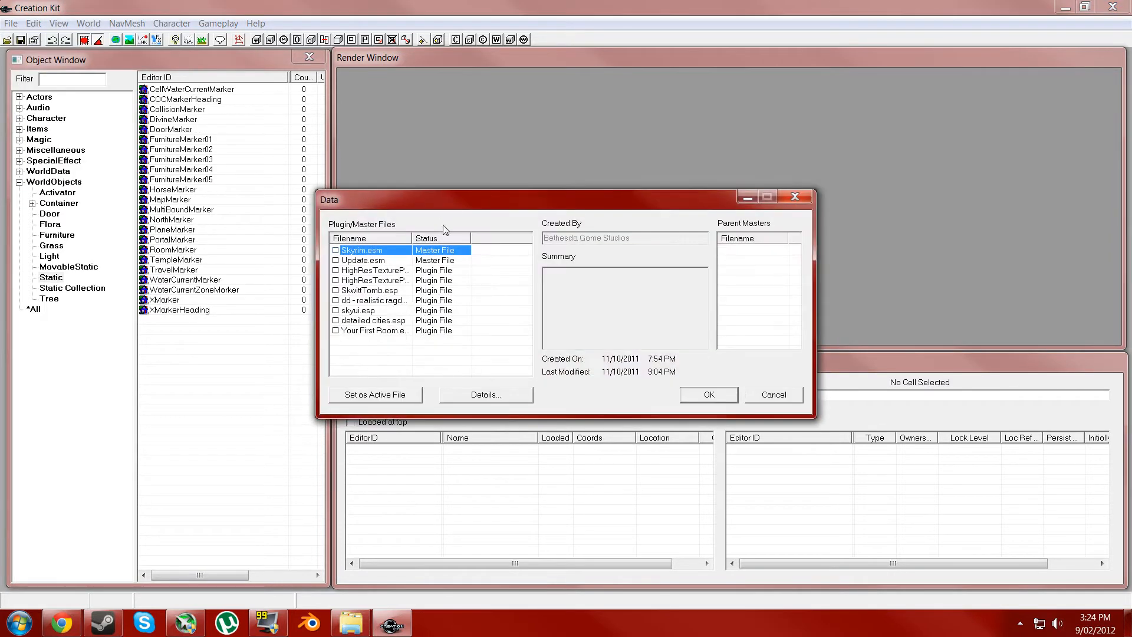
{"action": "left_click", "coordinate": [335, 250]}
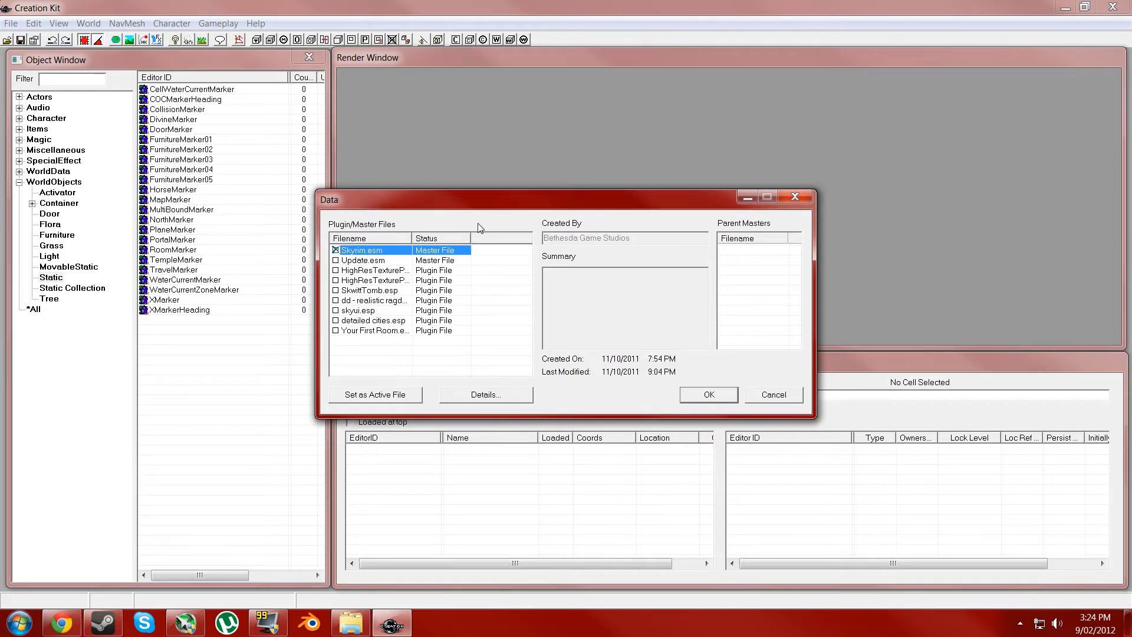
{"action": "mouse_move", "coordinate": [409, 278]}
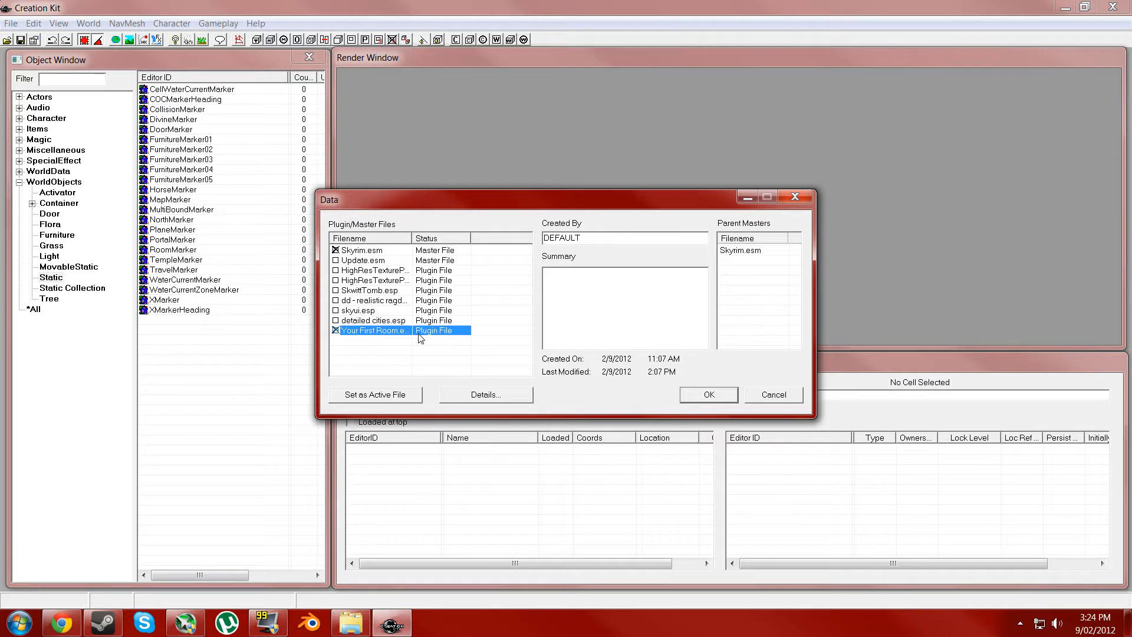
{"action": "left_click", "coordinate": [374, 394]}
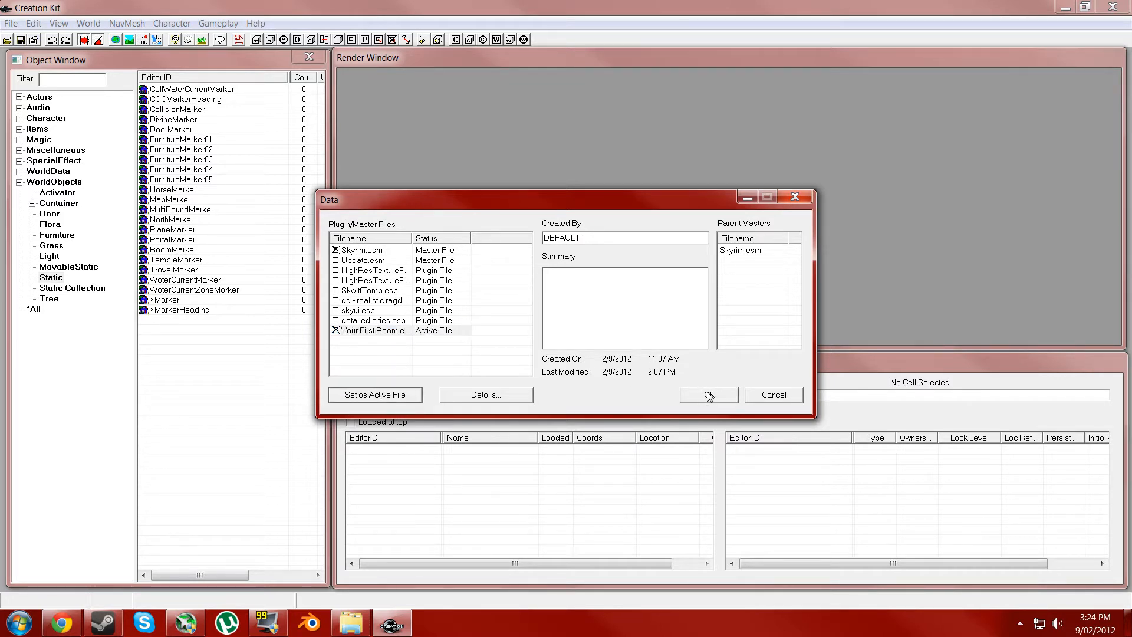
{"action": "mouse_move", "coordinate": [708, 394]}
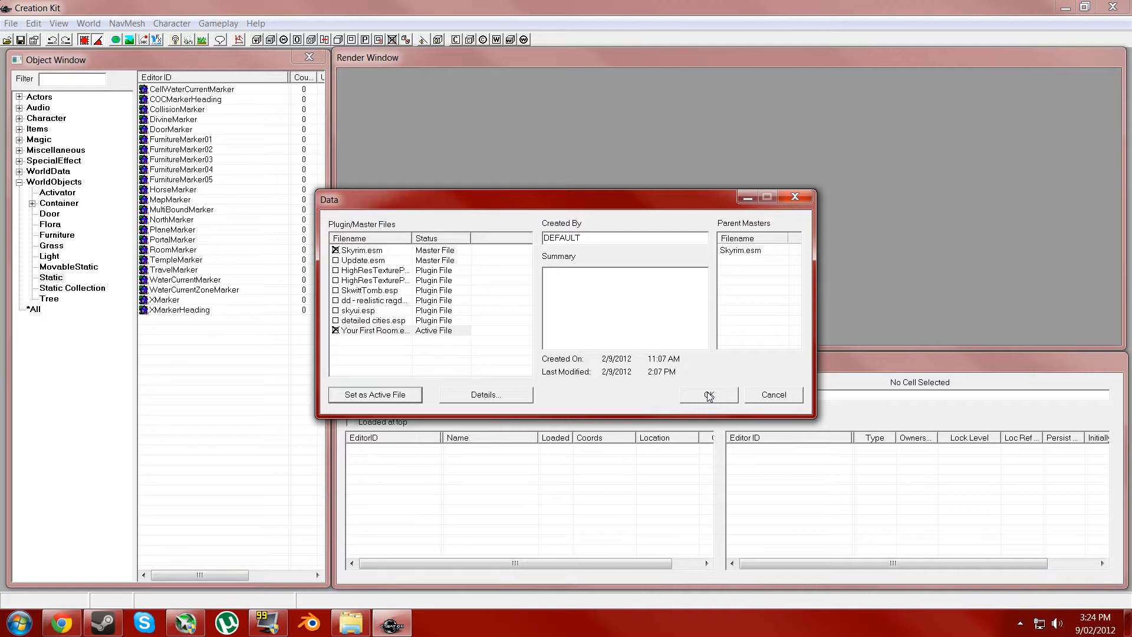
{"action": "left_click", "coordinate": [706, 394]}
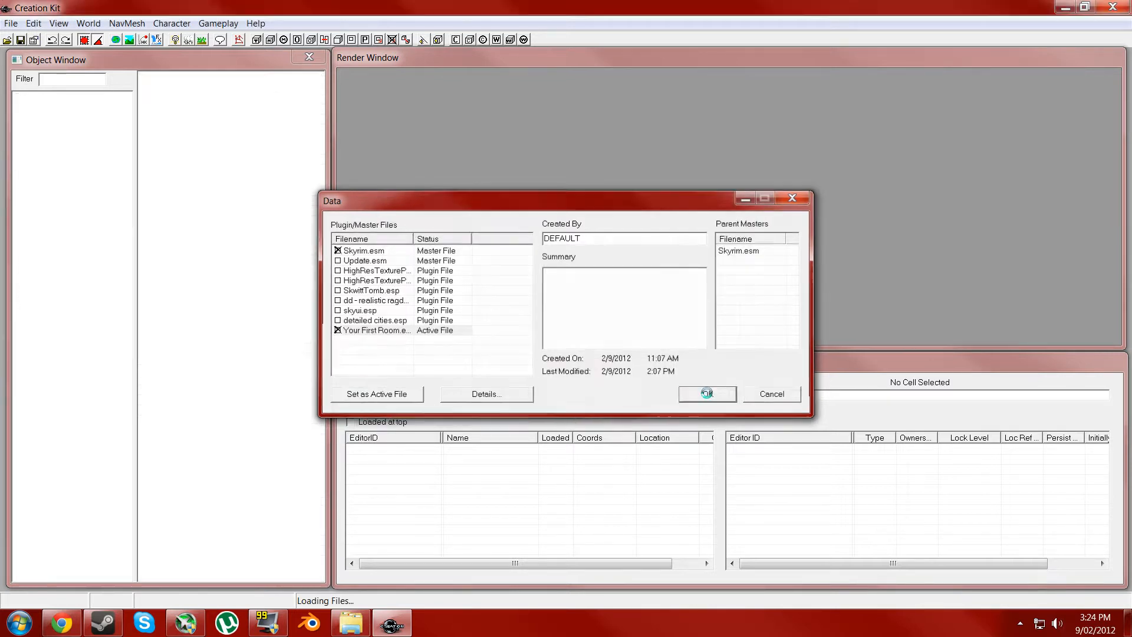
Finish loading the plugin, answering Yes to all on the MASTERFILE warnings
{"action": "left_click", "coordinate": [706, 394]}
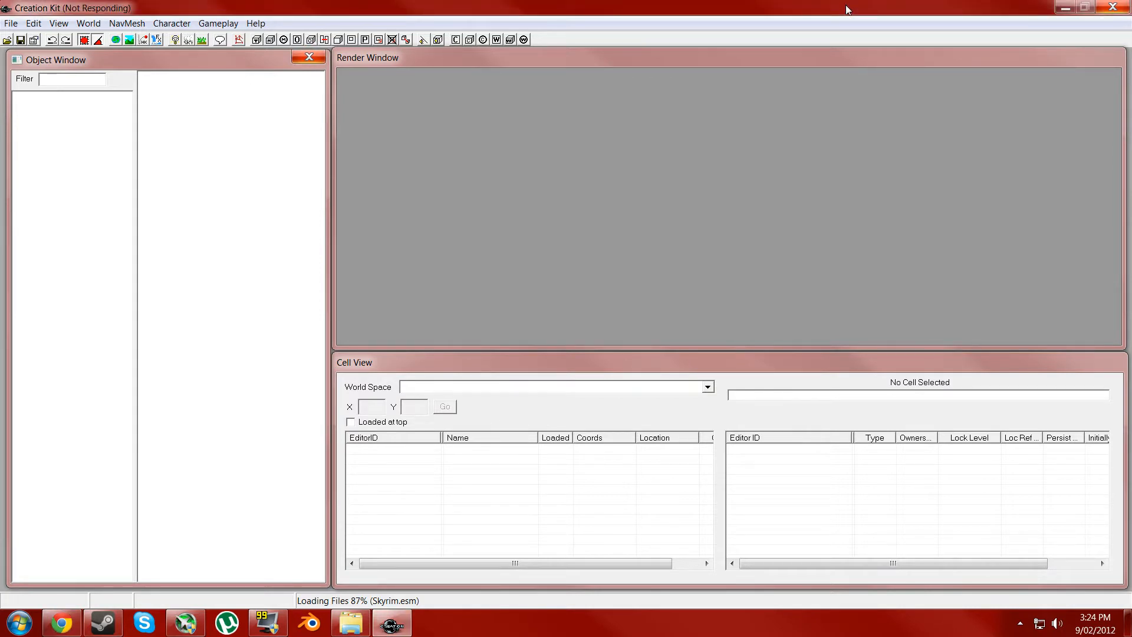
{"action": "mouse_move", "coordinate": [696, 14]}
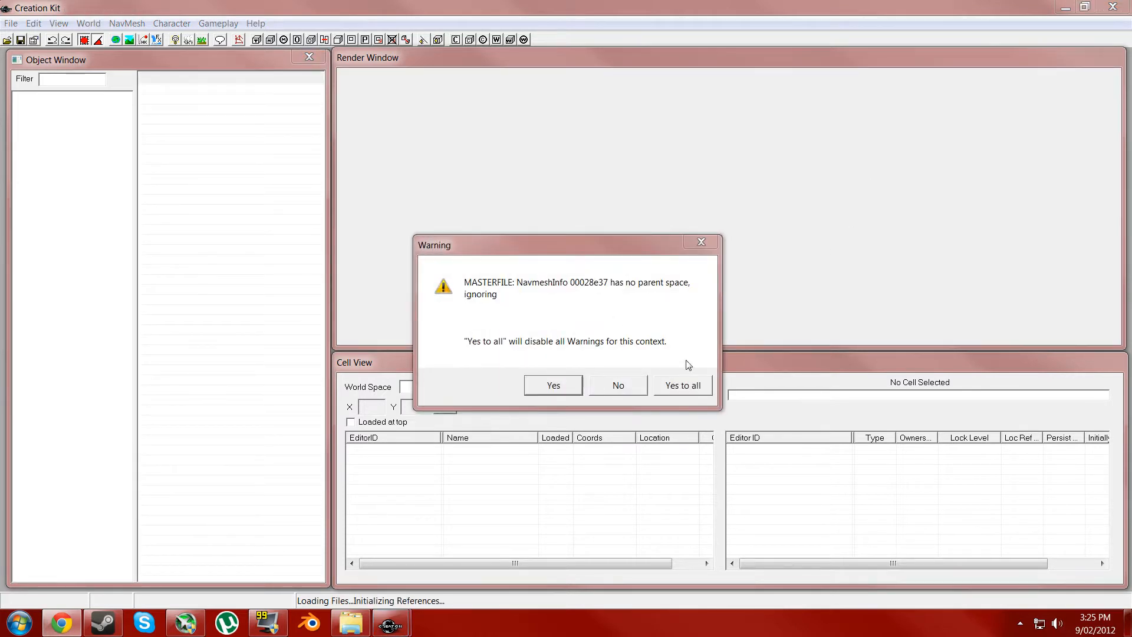
{"action": "left_click", "coordinate": [682, 385]}
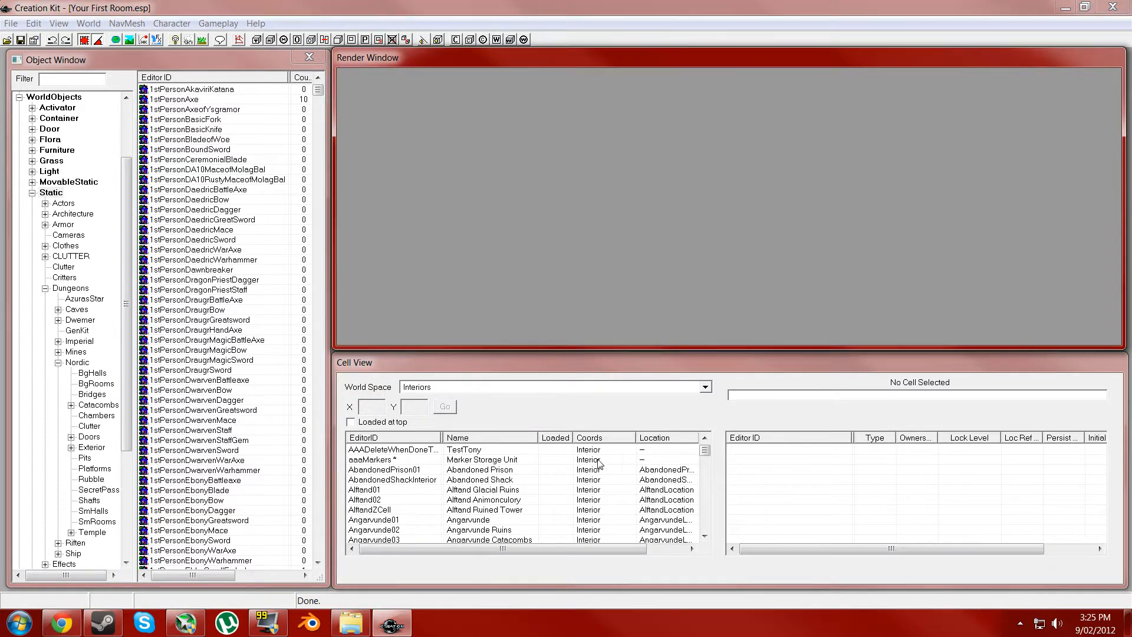
Load the NordRuin interior cell into the Render Window
{"action": "left_click", "coordinate": [394, 459]}
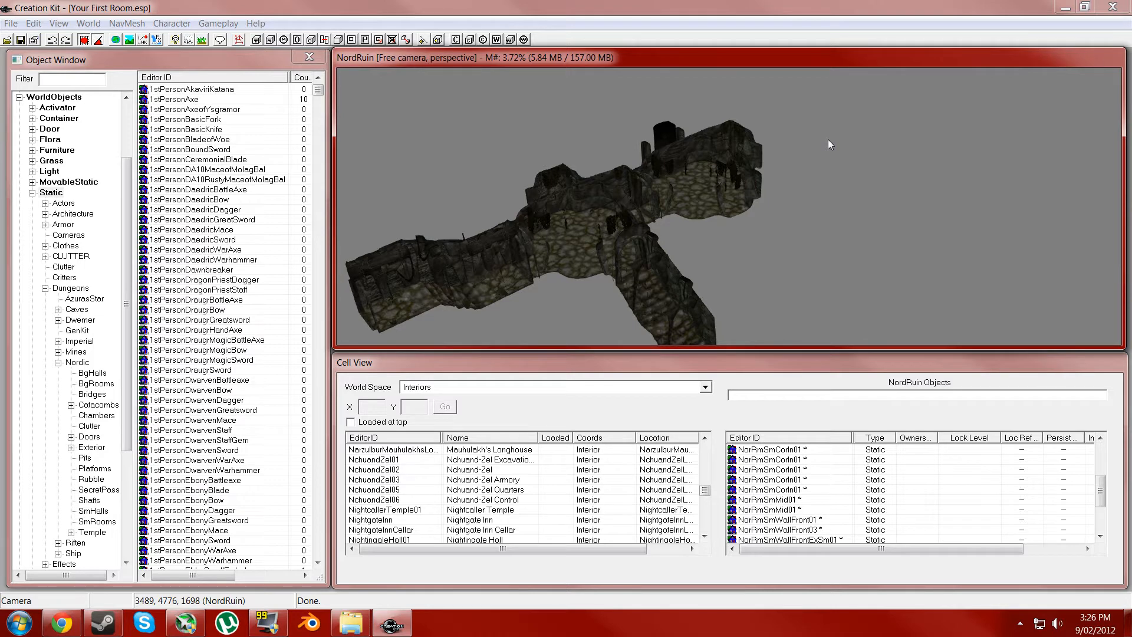
{"action": "mouse_move", "coordinate": [851, 116]}
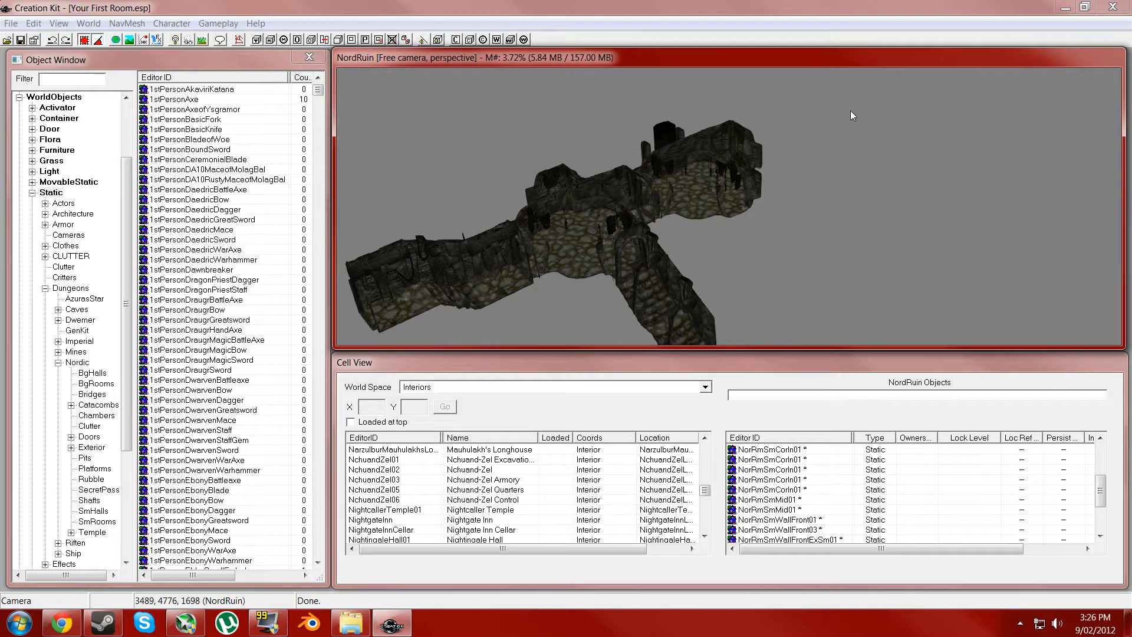
{"action": "mouse_move", "coordinate": [690, 217]}
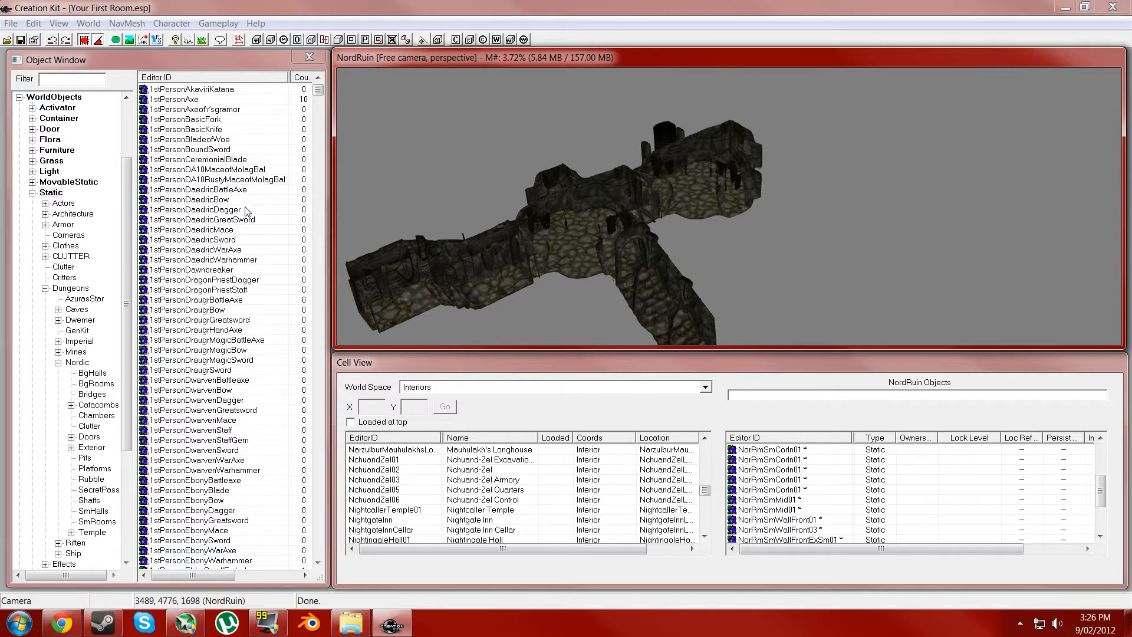
{"action": "mouse_move", "coordinate": [54, 204]}
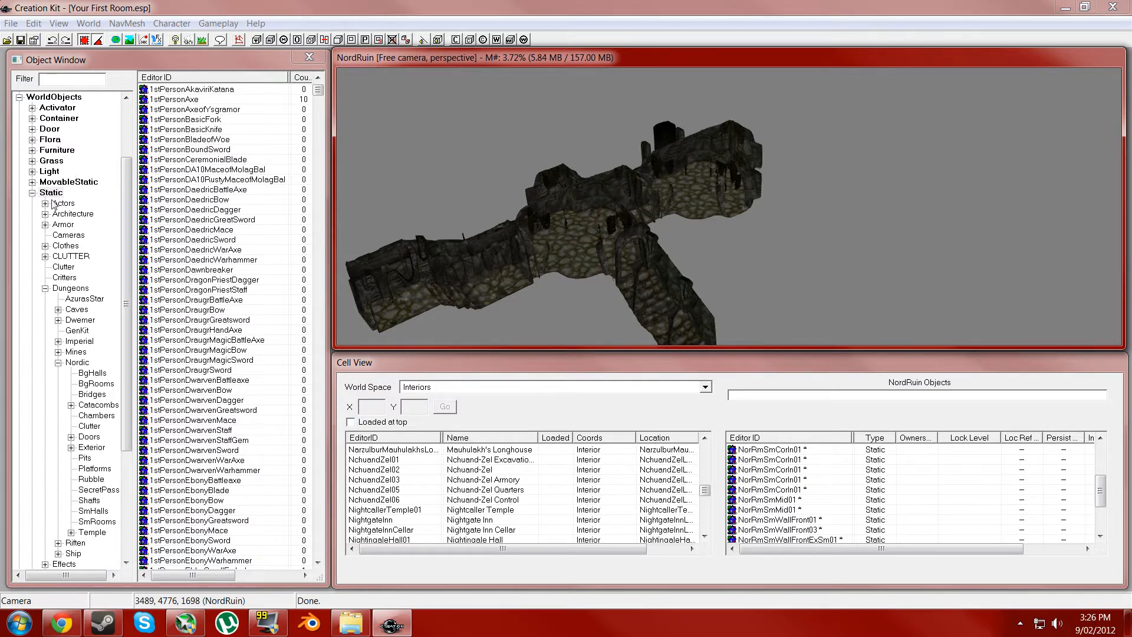
Place a Bucket01 misc item on the NordRuin room floor near the far wall
{"action": "left_click", "coordinate": [51, 277]}
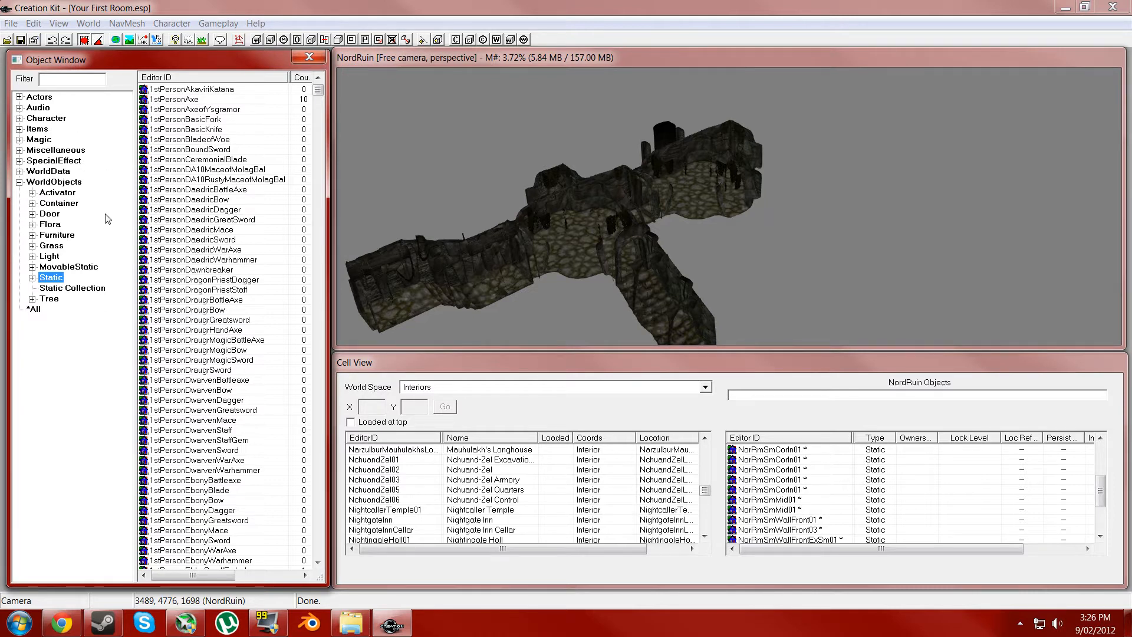
{"action": "mouse_move", "coordinate": [85, 268]}
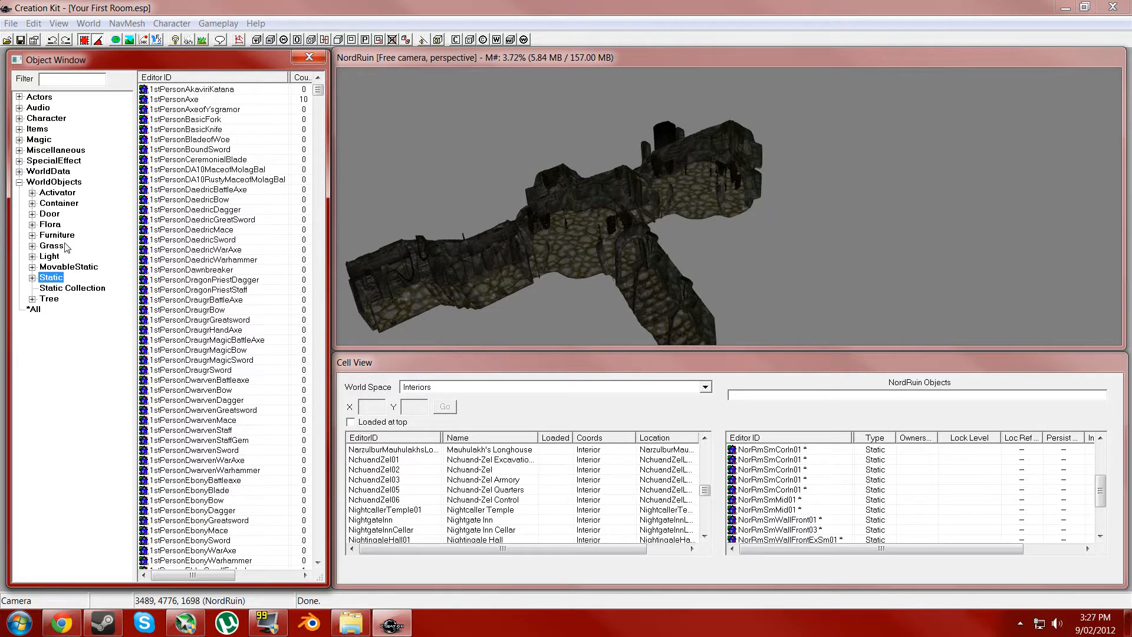
{"action": "mouse_move", "coordinate": [77, 220]}
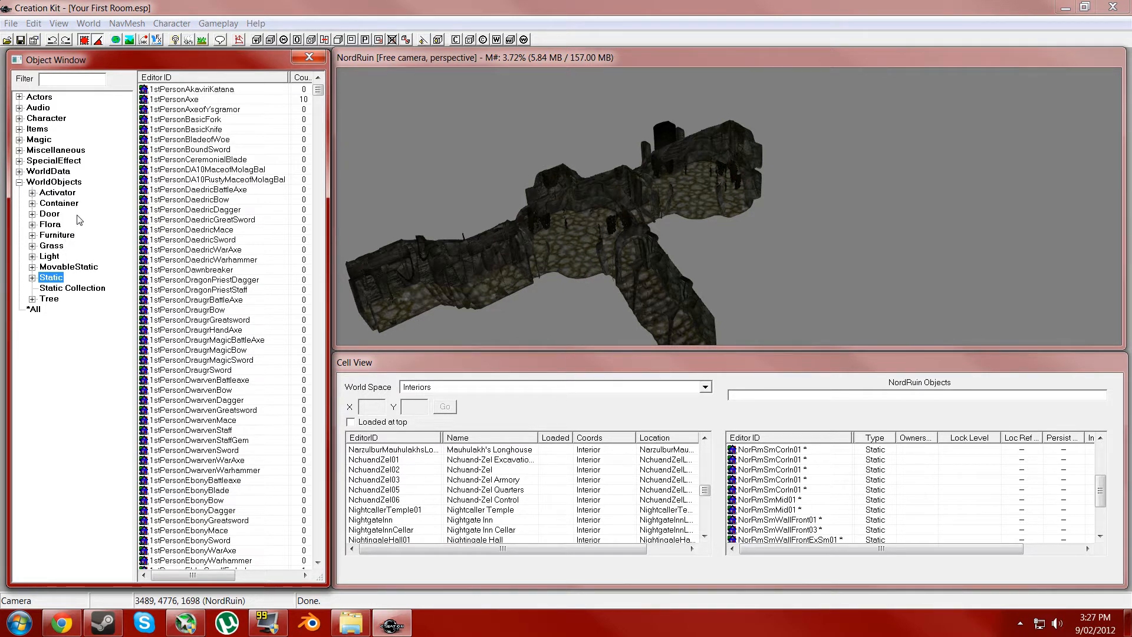
{"action": "mouse_move", "coordinate": [82, 273]}
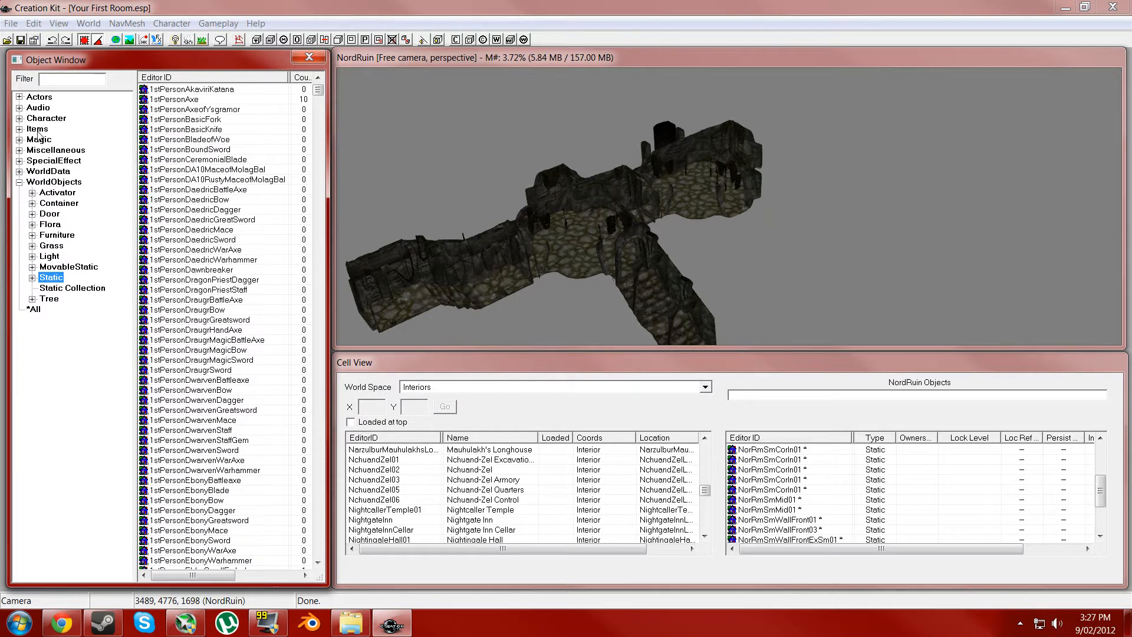
{"action": "left_click", "coordinate": [20, 129]}
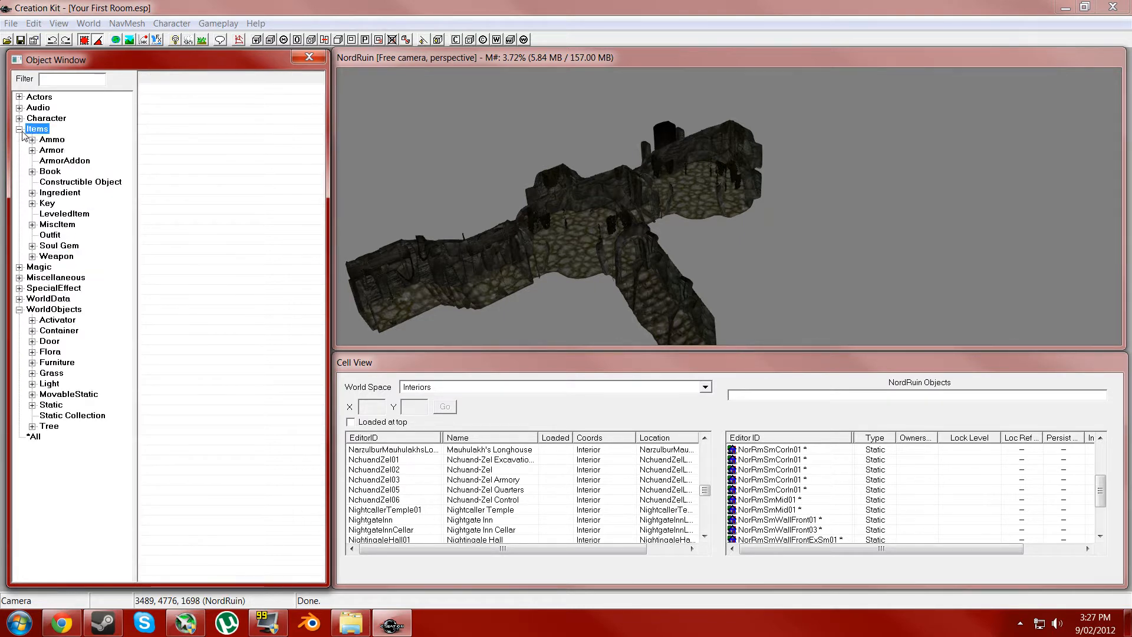
{"action": "mouse_move", "coordinate": [54, 227]}
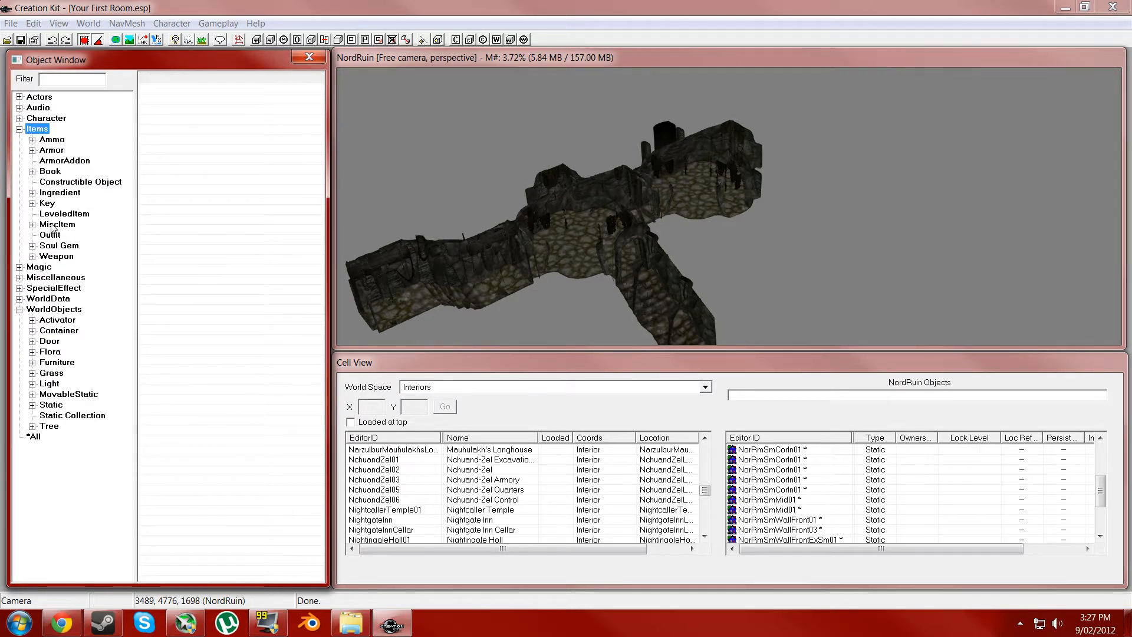
{"action": "left_click", "coordinate": [57, 224]}
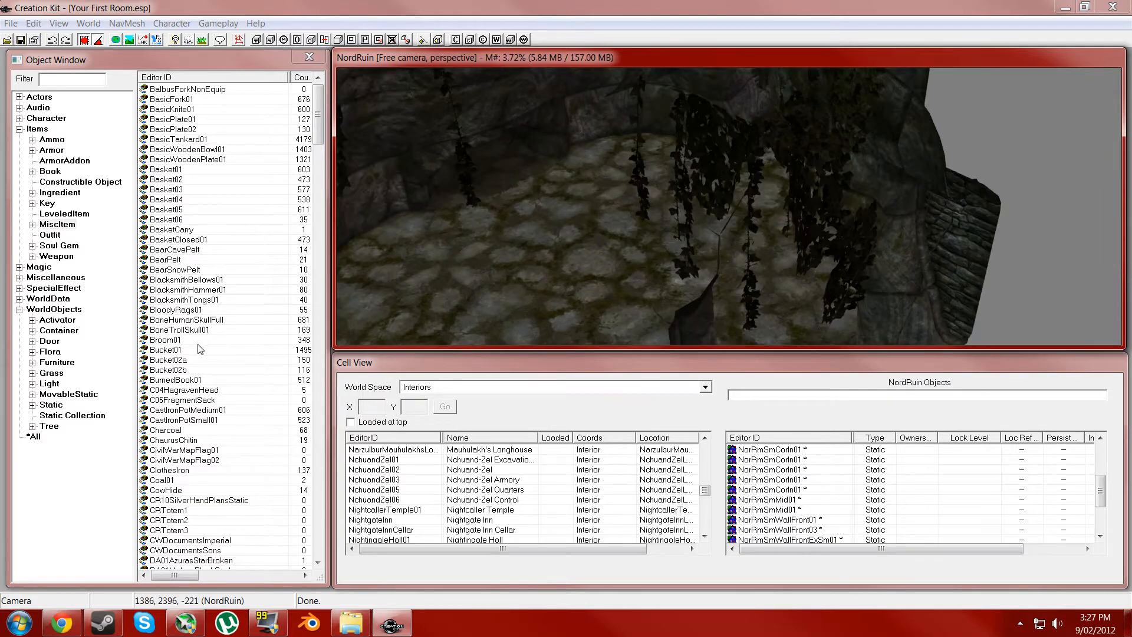
{"action": "left_click", "coordinate": [166, 349]}
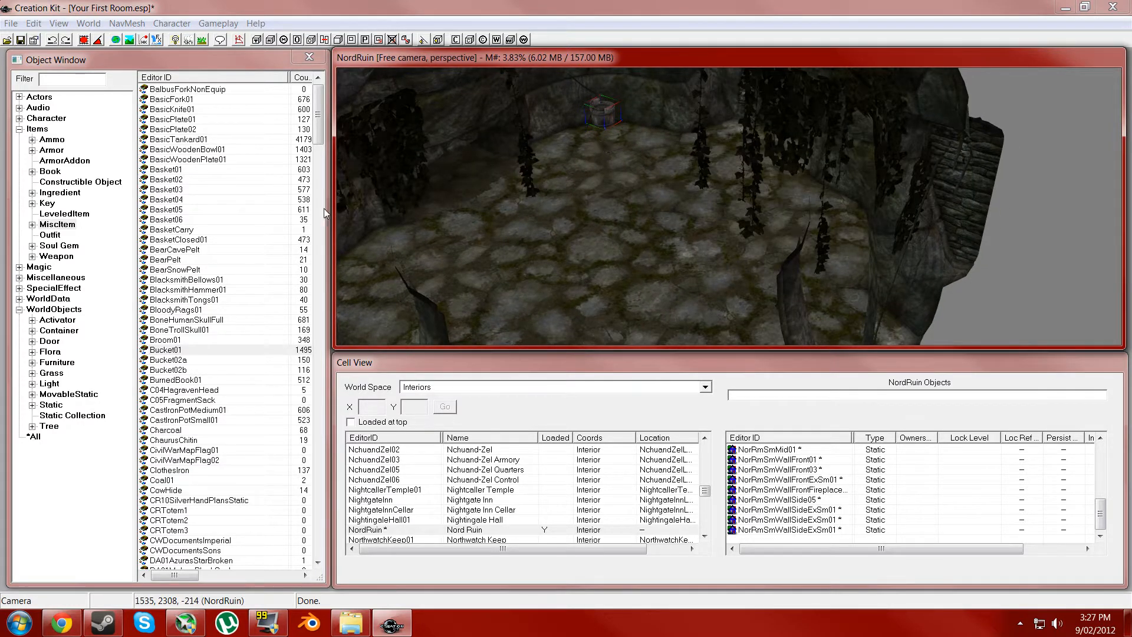
Place an AntlersLarge ingredient beside the bucket, then collapse the Items category
{"action": "left_click", "coordinate": [60, 192]}
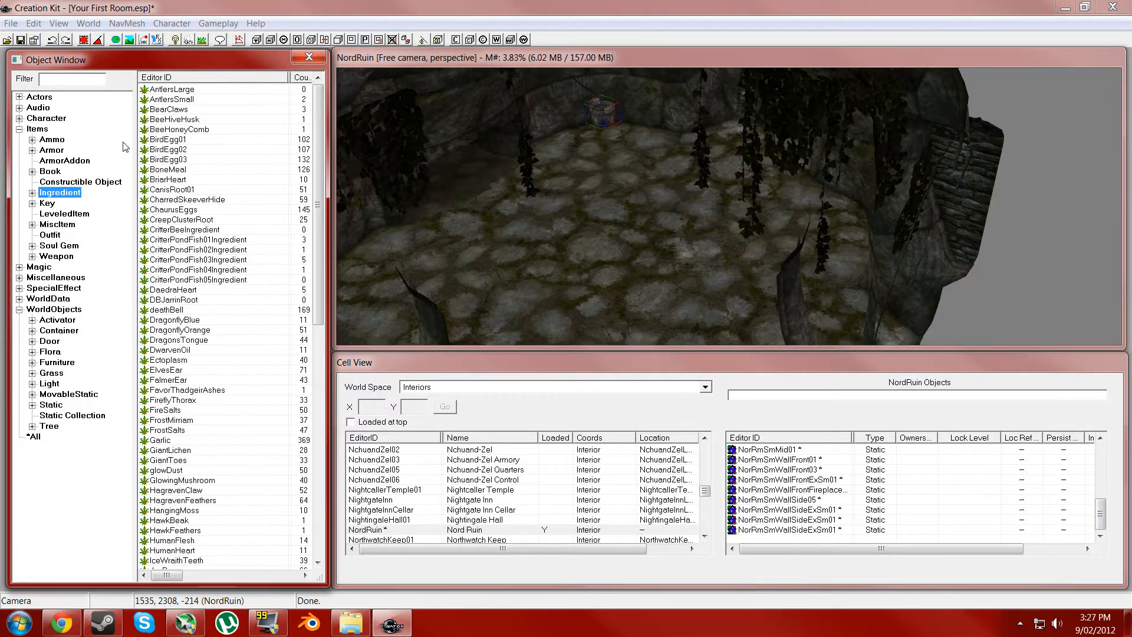
{"action": "left_click", "coordinate": [167, 179]}
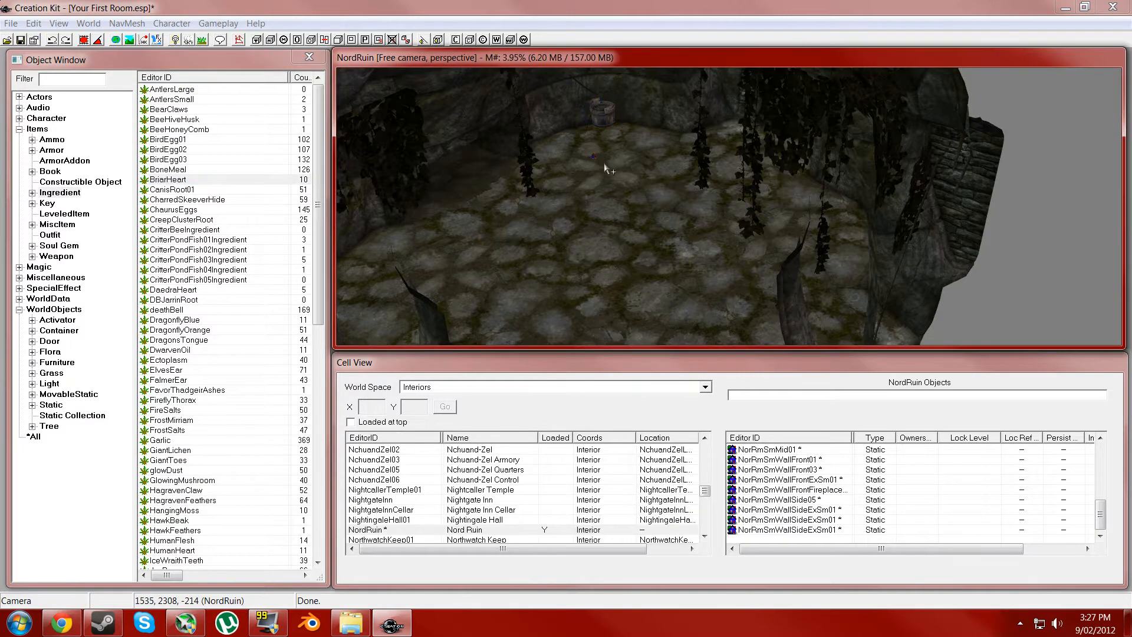
{"action": "mouse_move", "coordinate": [585, 143]}
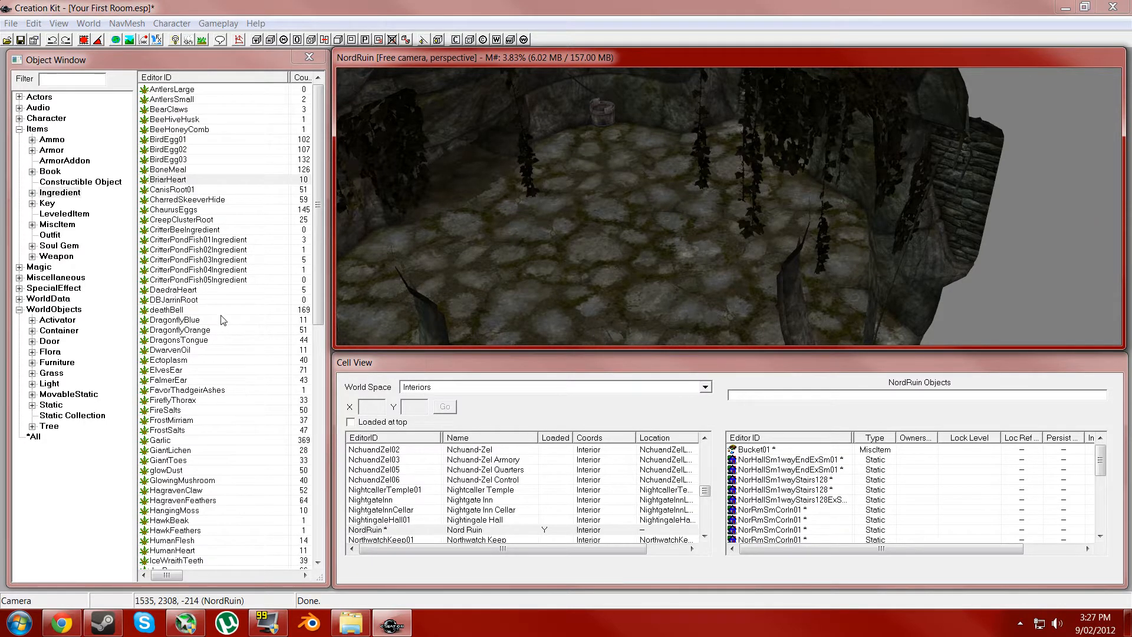
{"action": "left_click", "coordinate": [173, 99]}
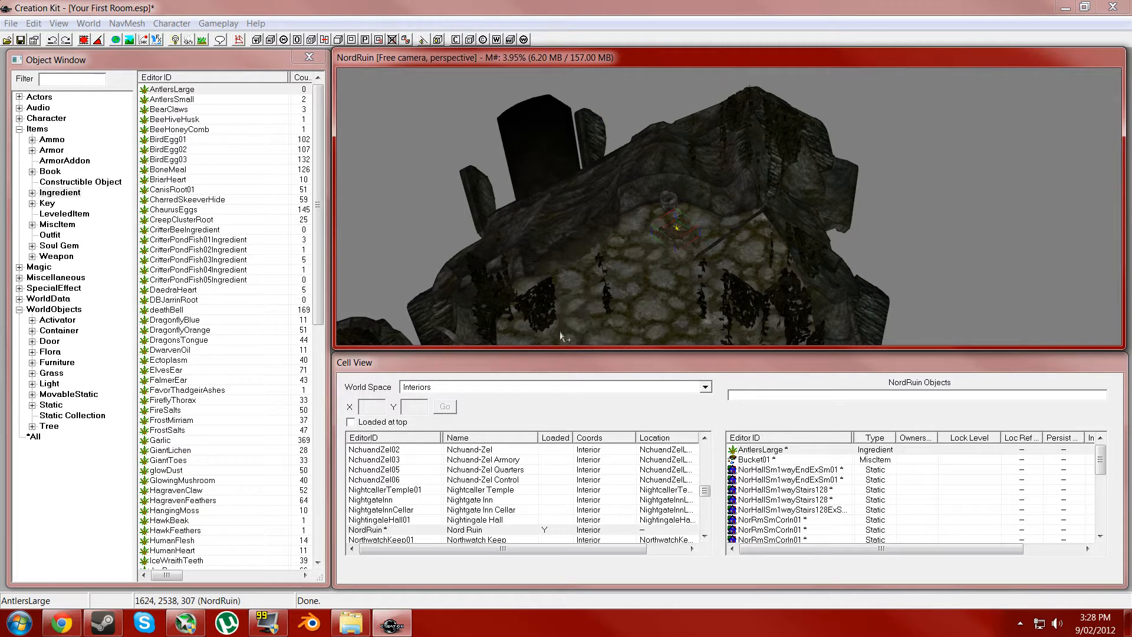
{"action": "mouse_move", "coordinate": [21, 177]}
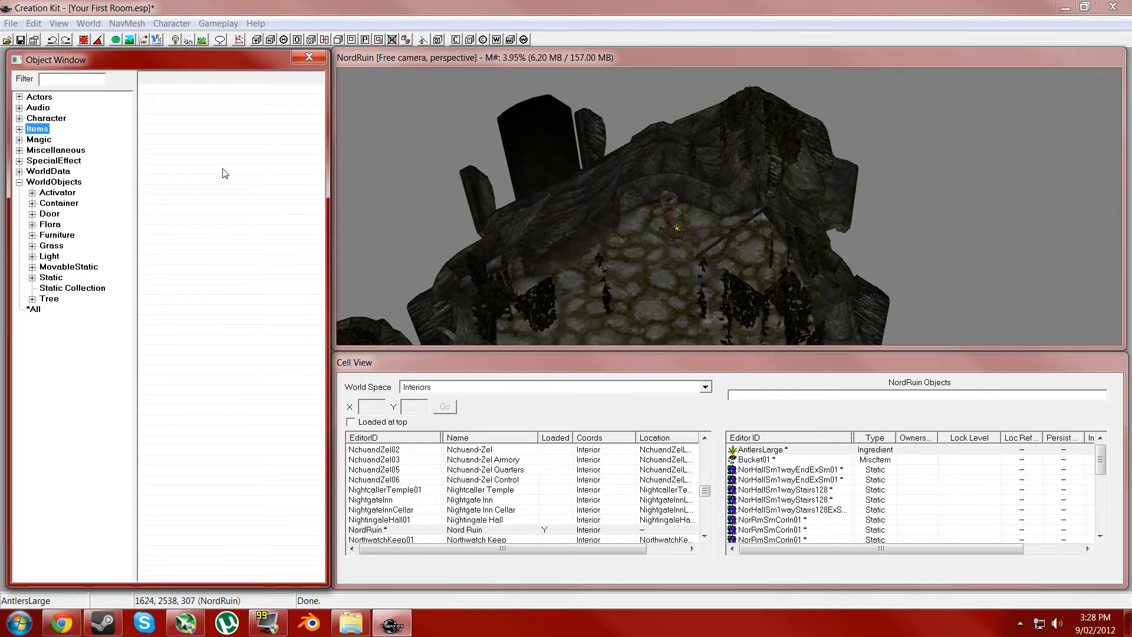
Place a BoneHumanBloodyRibcage movable static in the ruin room with the other clutter
{"action": "left_click", "coordinate": [70, 266]}
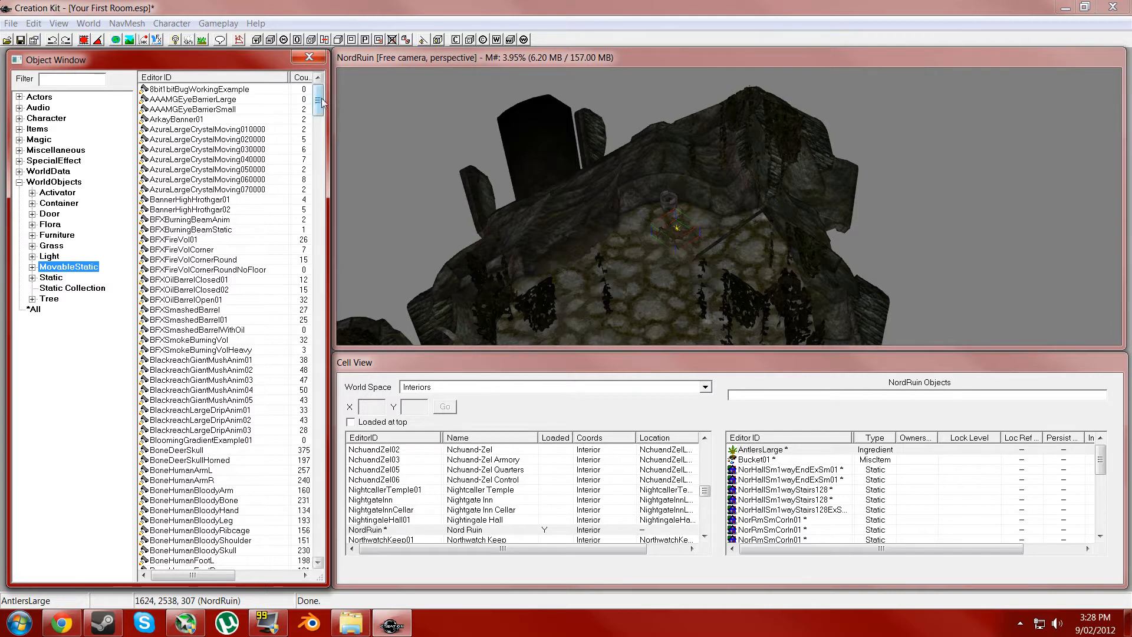
{"action": "scroll", "scroll_direction": "down", "scroll_amount": 3}
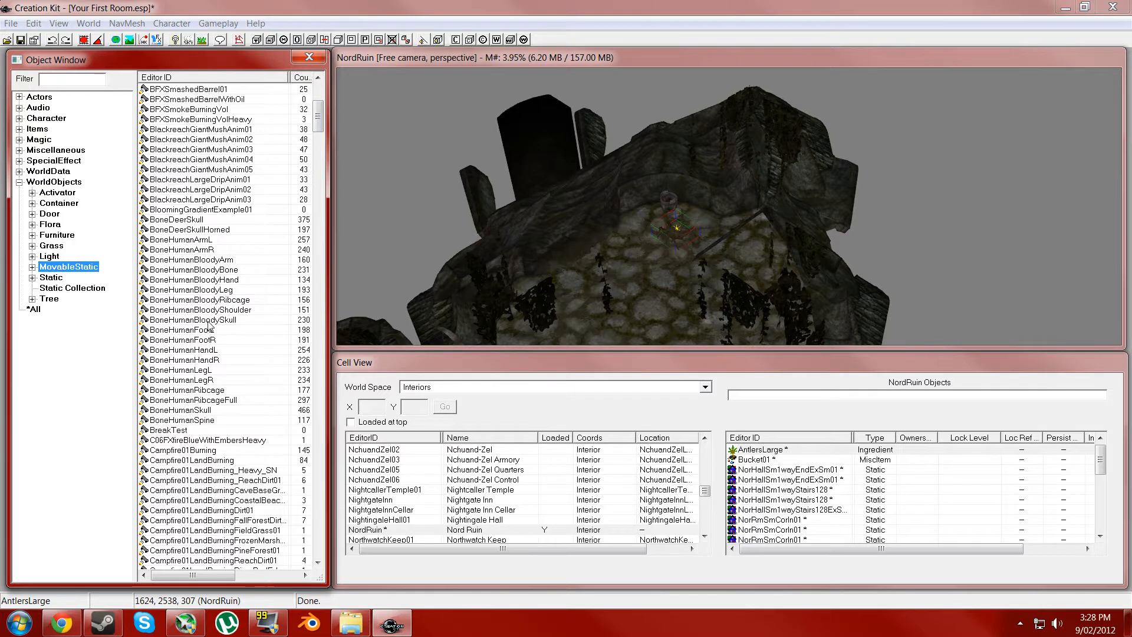
{"action": "left_click", "coordinate": [201, 299]}
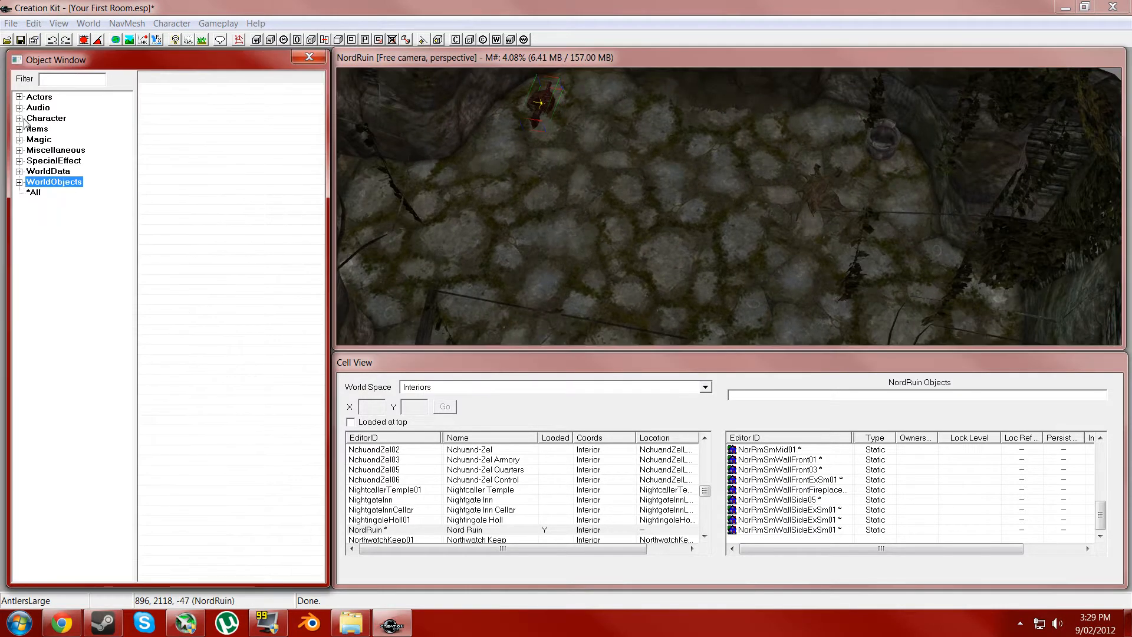
Browse Items > Weapon to the Elven weapons and choose the ElvenWarAxe
{"action": "left_click", "coordinate": [20, 129]}
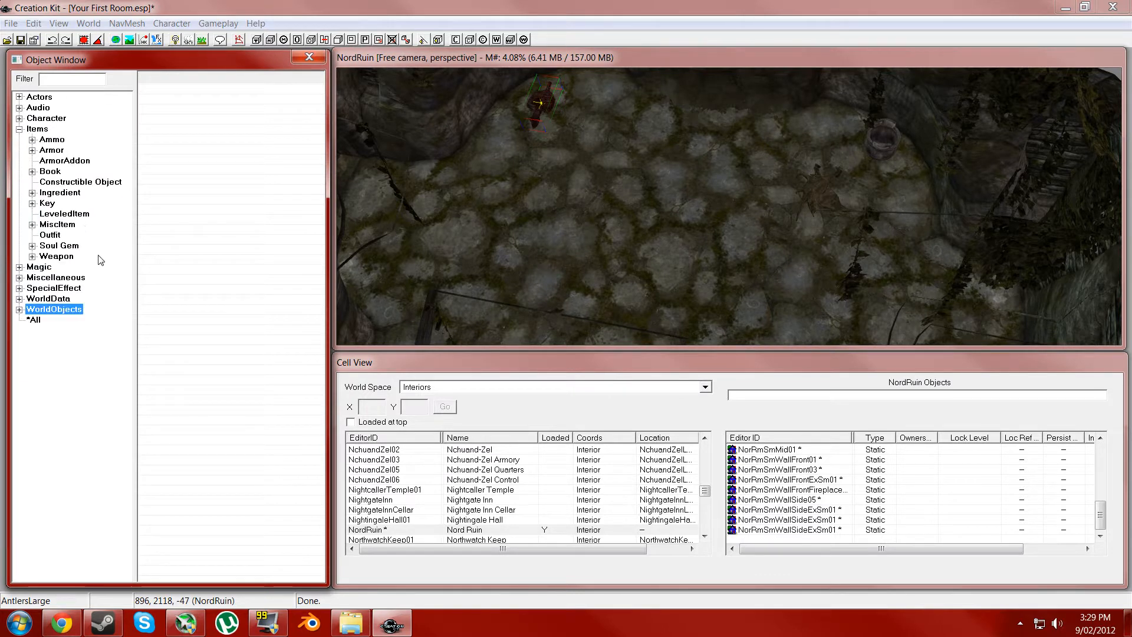
{"action": "left_click", "coordinate": [33, 256]}
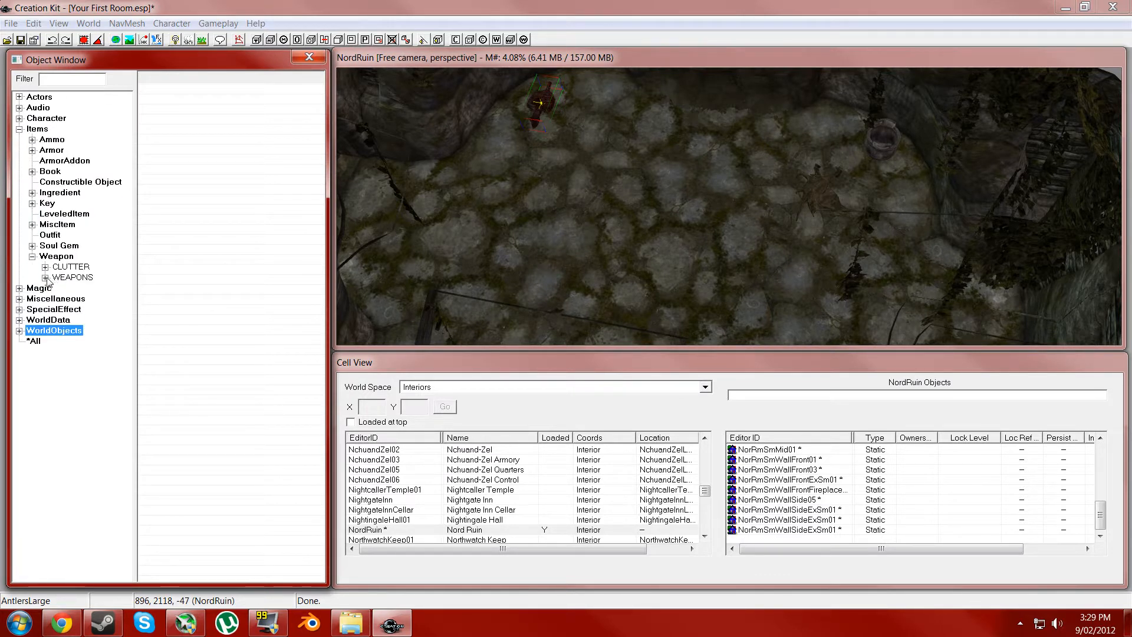
{"action": "left_click", "coordinate": [44, 267]}
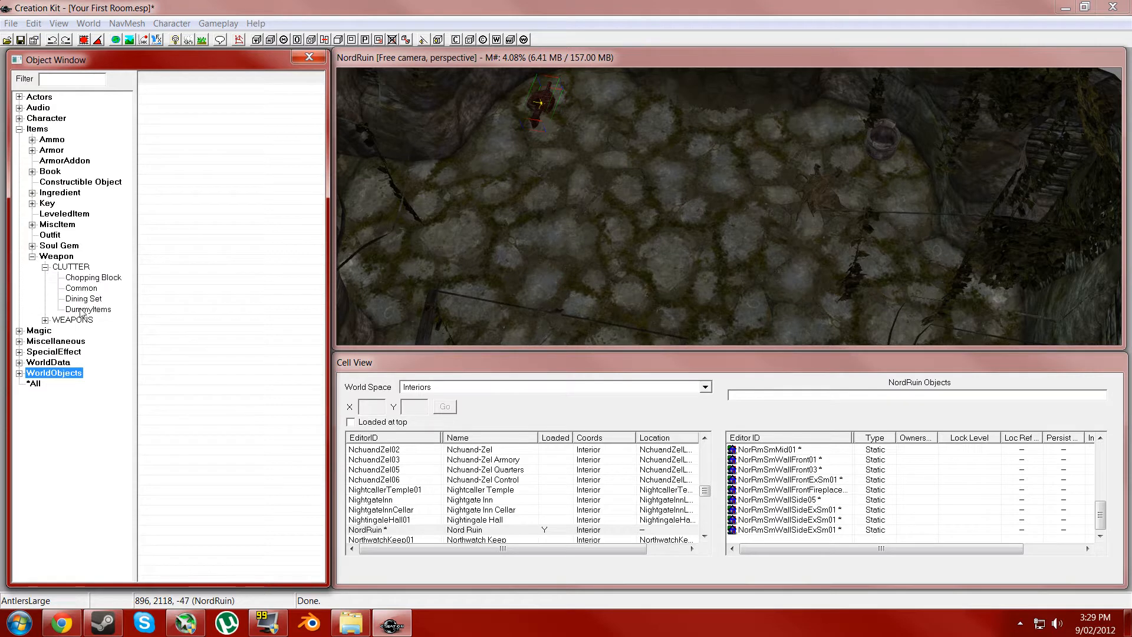
{"action": "left_click", "coordinate": [88, 309]}
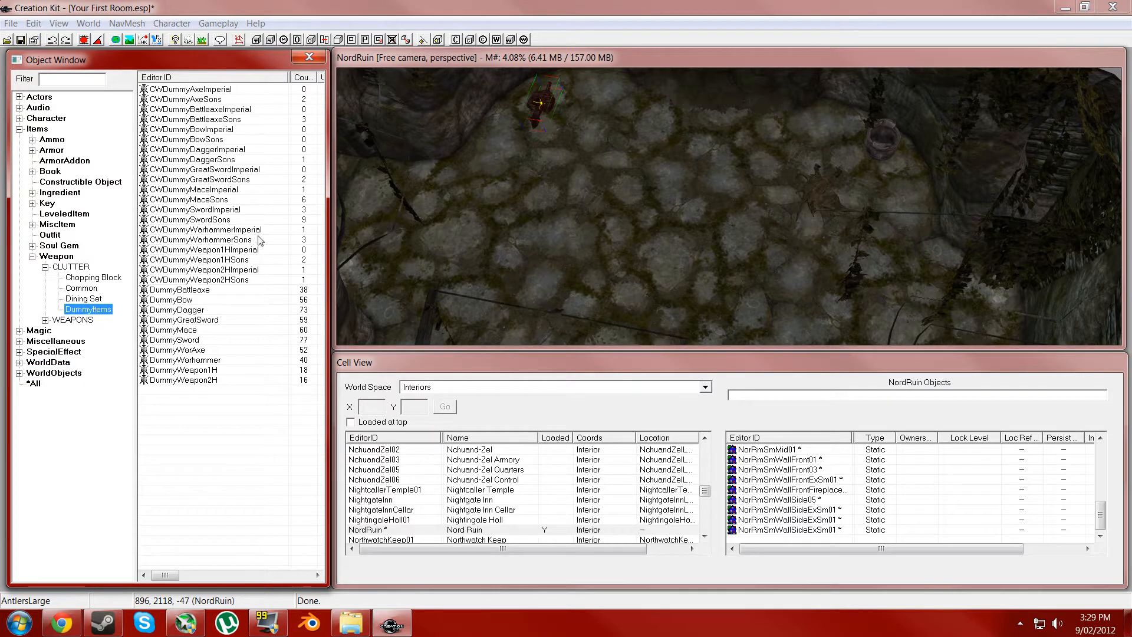
{"action": "left_click", "coordinate": [92, 277]}
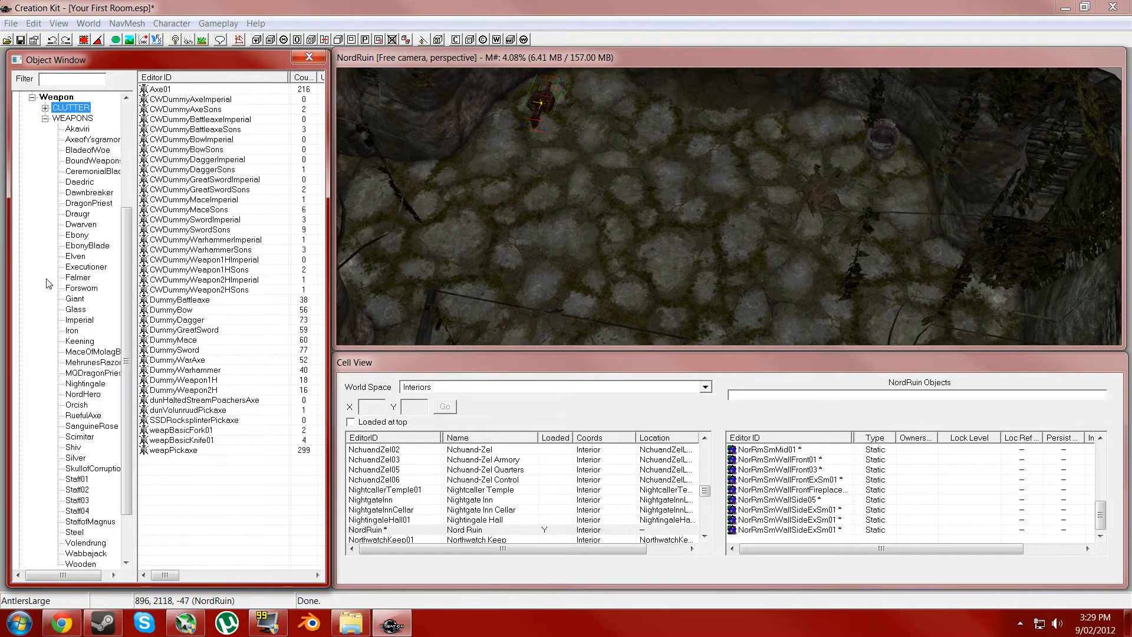
{"action": "mouse_move", "coordinate": [86, 272]}
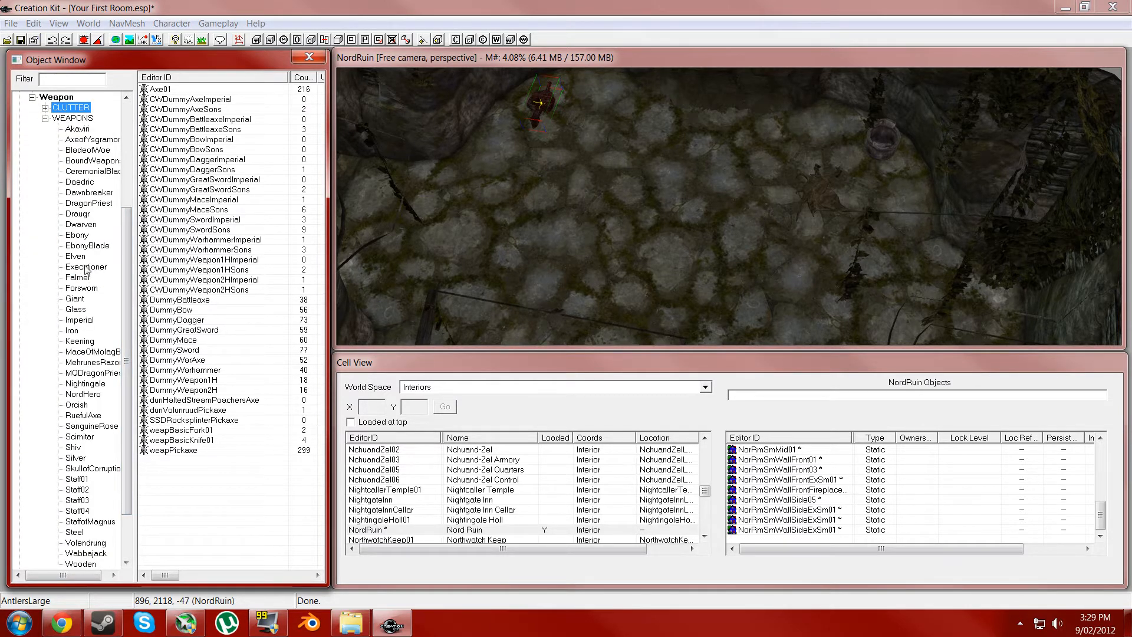
{"action": "left_click", "coordinate": [75, 256]}
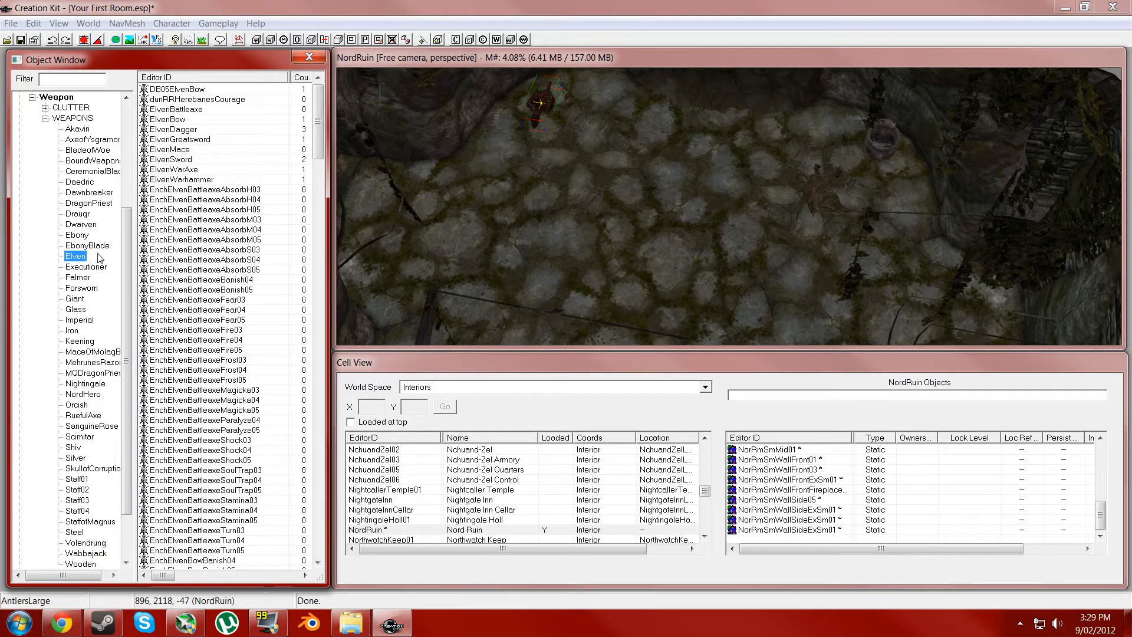
{"action": "mouse_move", "coordinate": [213, 221]}
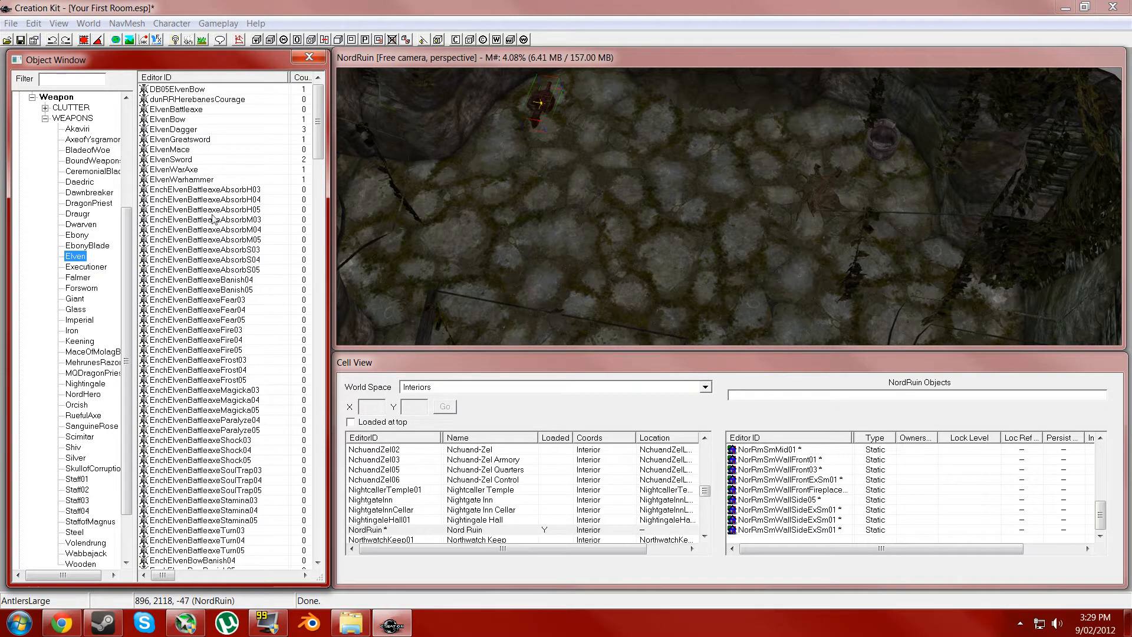
{"action": "left_click", "coordinate": [179, 169]}
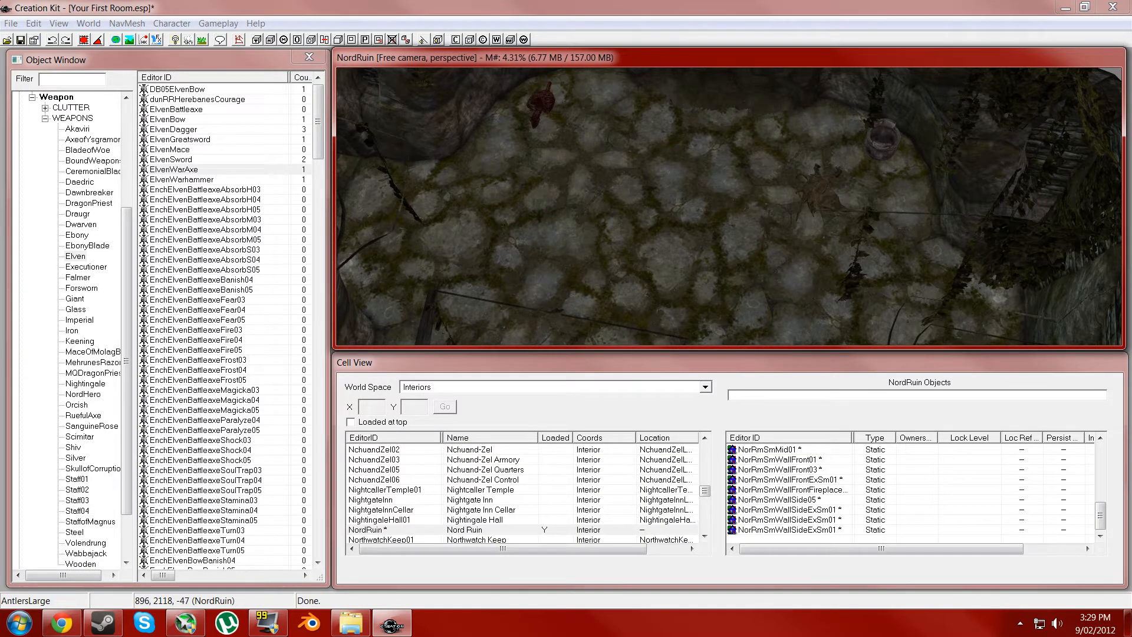
Place the Elven war axe on the ruin floor and save Your First Room.esp via the Data dialog
{"action": "left_click", "coordinate": [554, 198]}
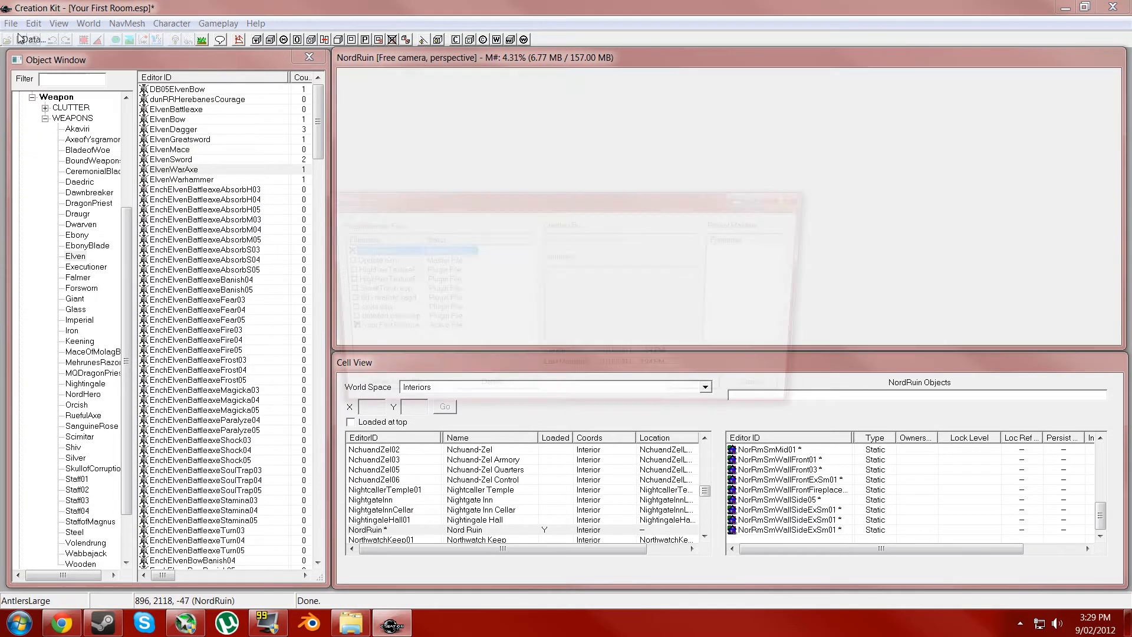
{"action": "left_click", "coordinate": [26, 39]}
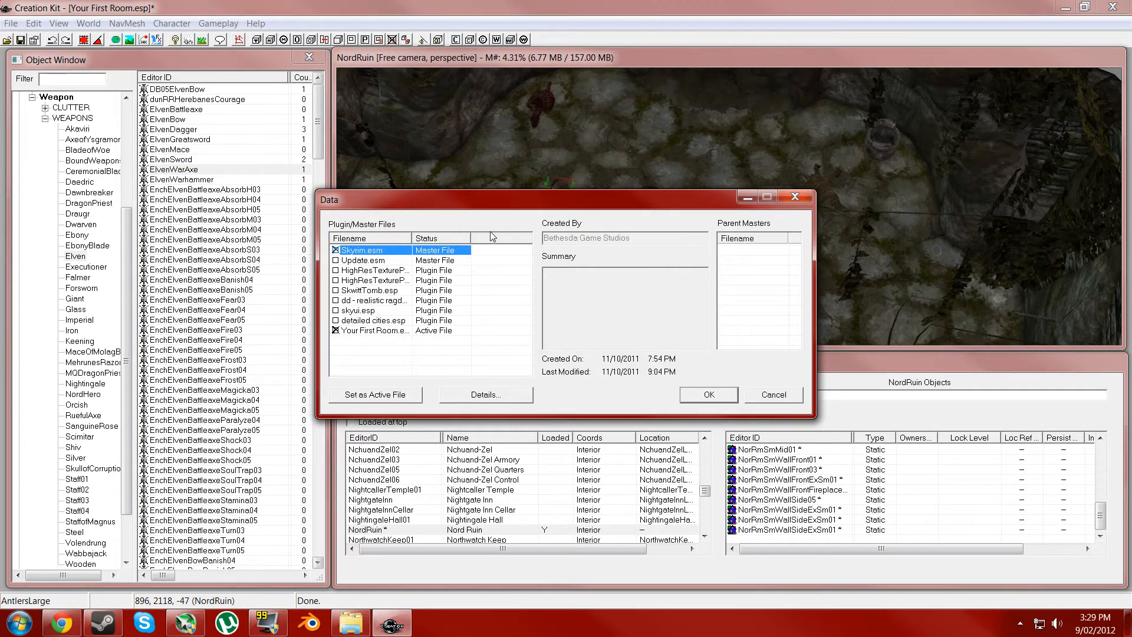
{"action": "mouse_move", "coordinate": [696, 468]}
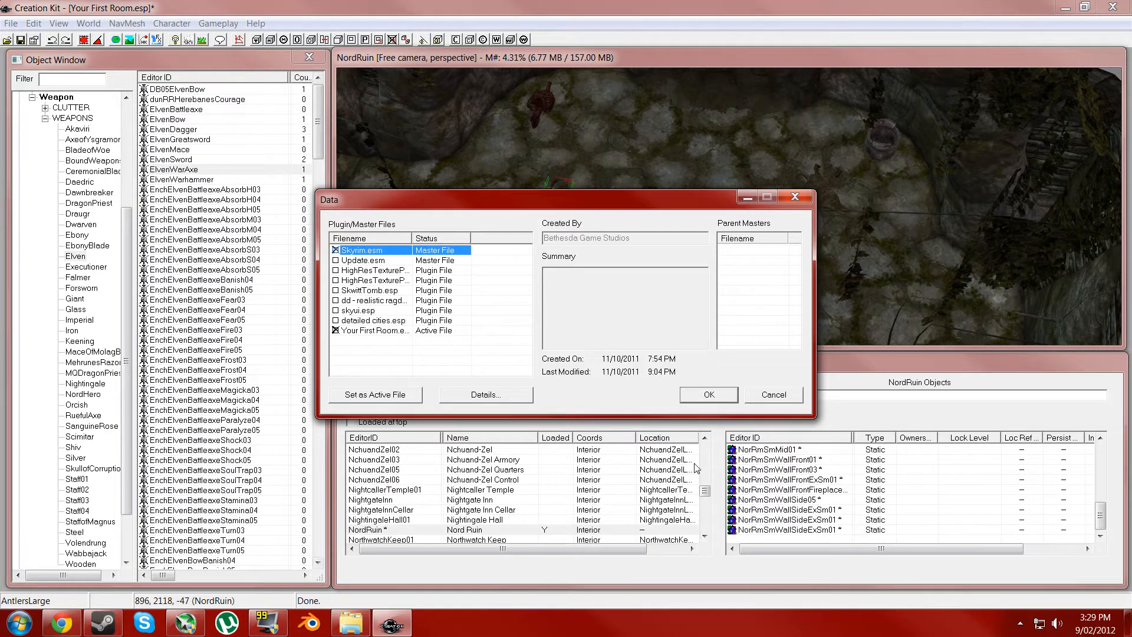
{"action": "left_click", "coordinate": [708, 394]}
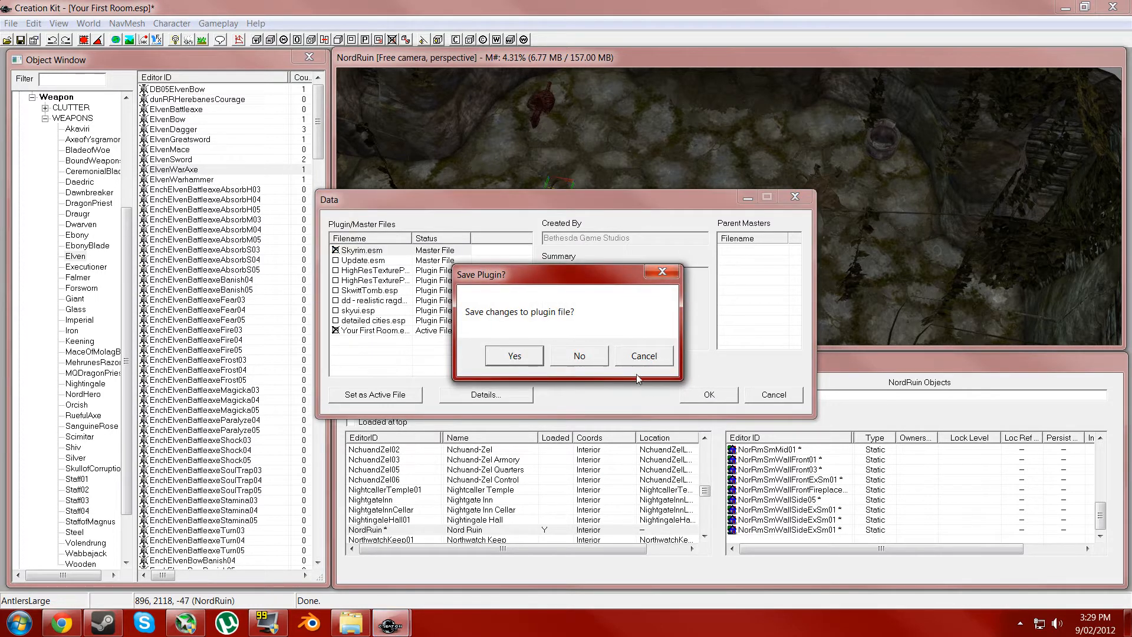
{"action": "left_click", "coordinate": [578, 355]}
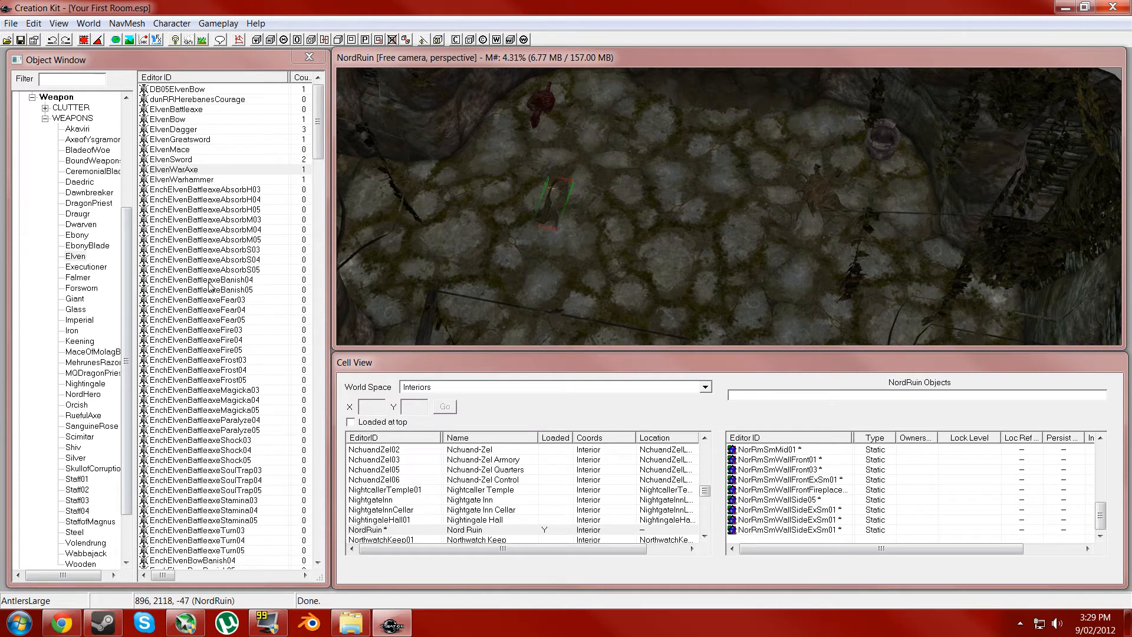
{"action": "mouse_move", "coordinate": [568, 213]}
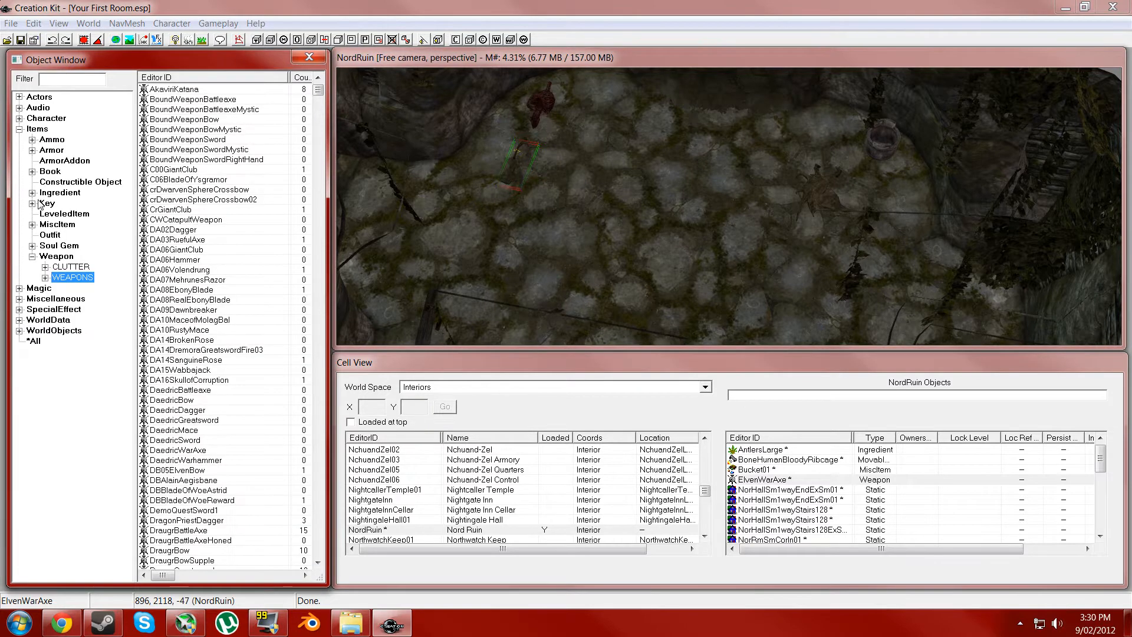
Place an Armor item near the war axe, then switch to the WorldObjects containers
{"action": "left_click", "coordinate": [50, 150]}
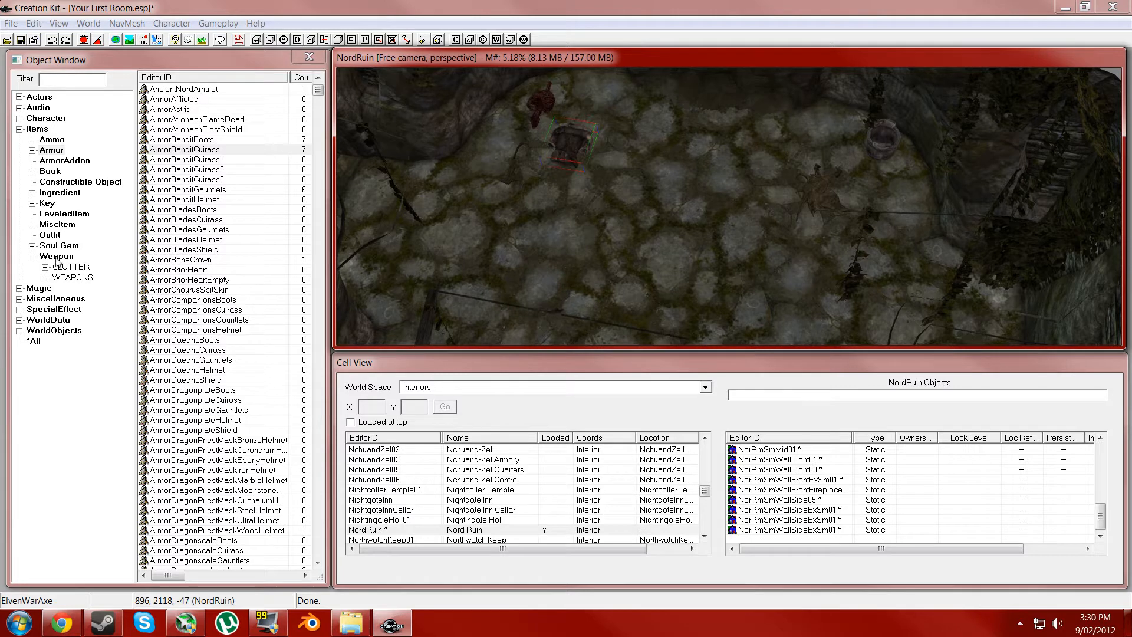
{"action": "left_click", "coordinate": [37, 128]}
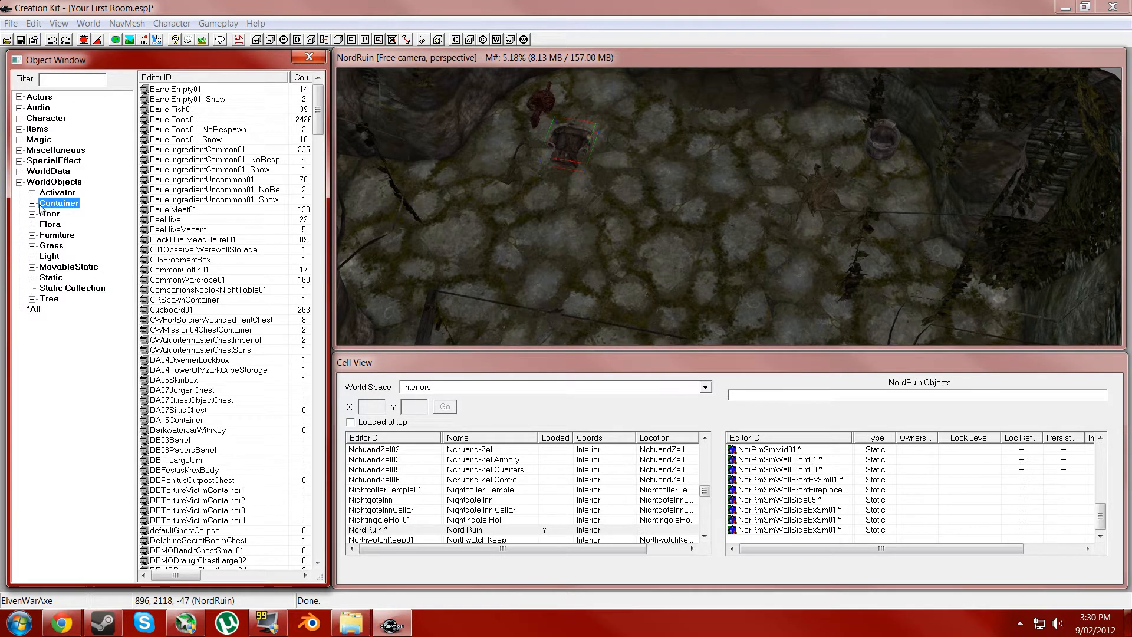
Browse the container subcategories: clutter, architecture, dungeon and Dwemer containers
{"action": "left_click", "coordinate": [33, 203]}
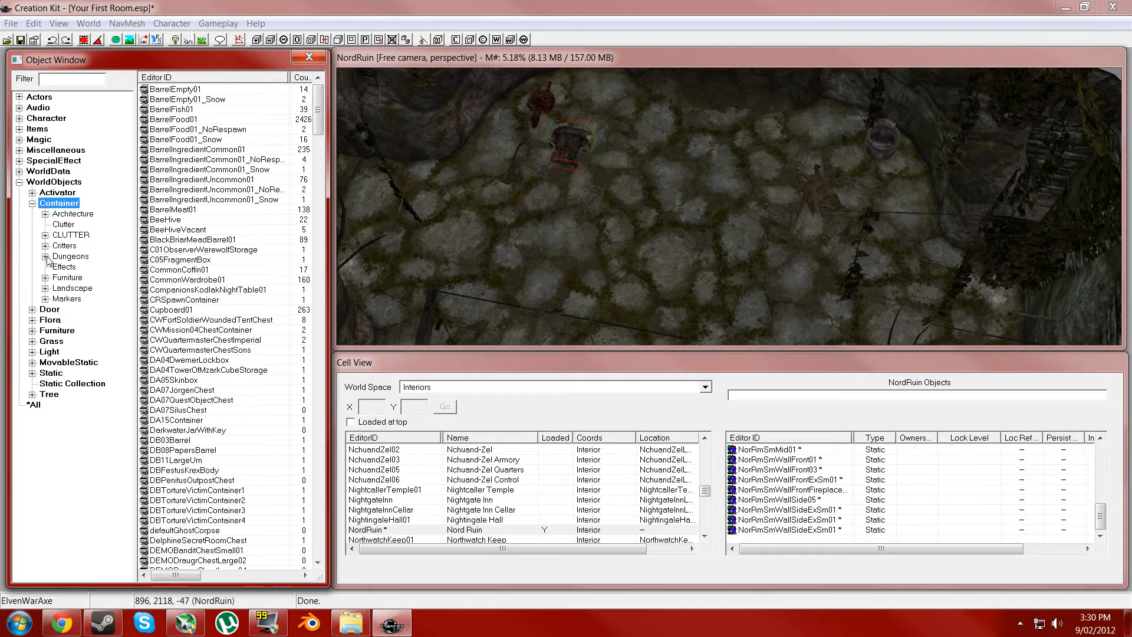
{"action": "left_click", "coordinate": [47, 256]}
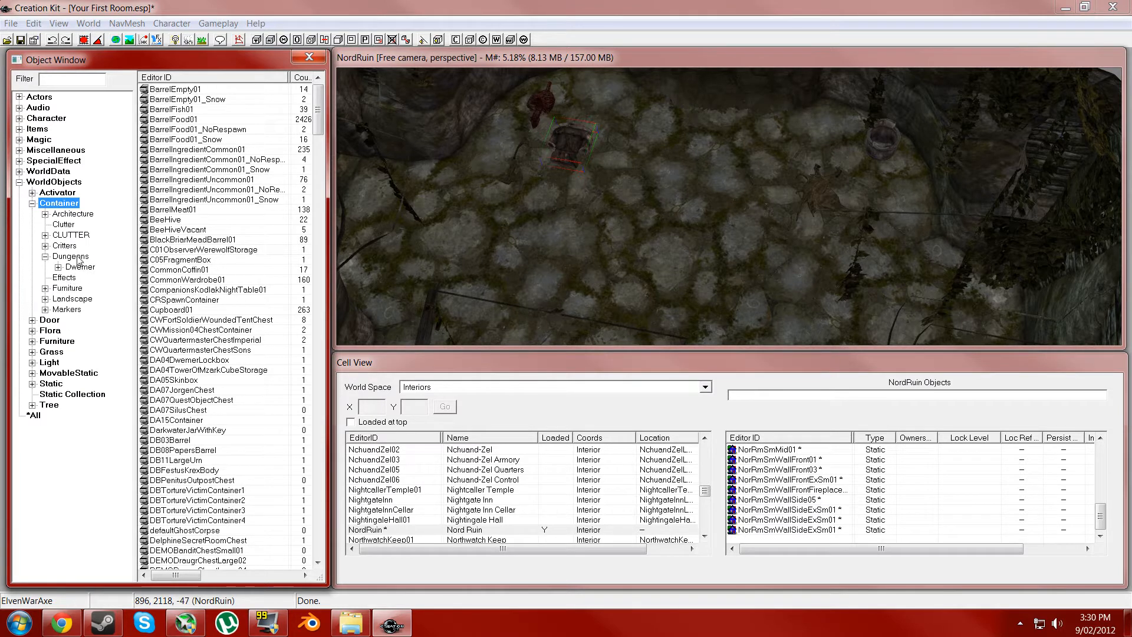
{"action": "left_click", "coordinate": [46, 256]}
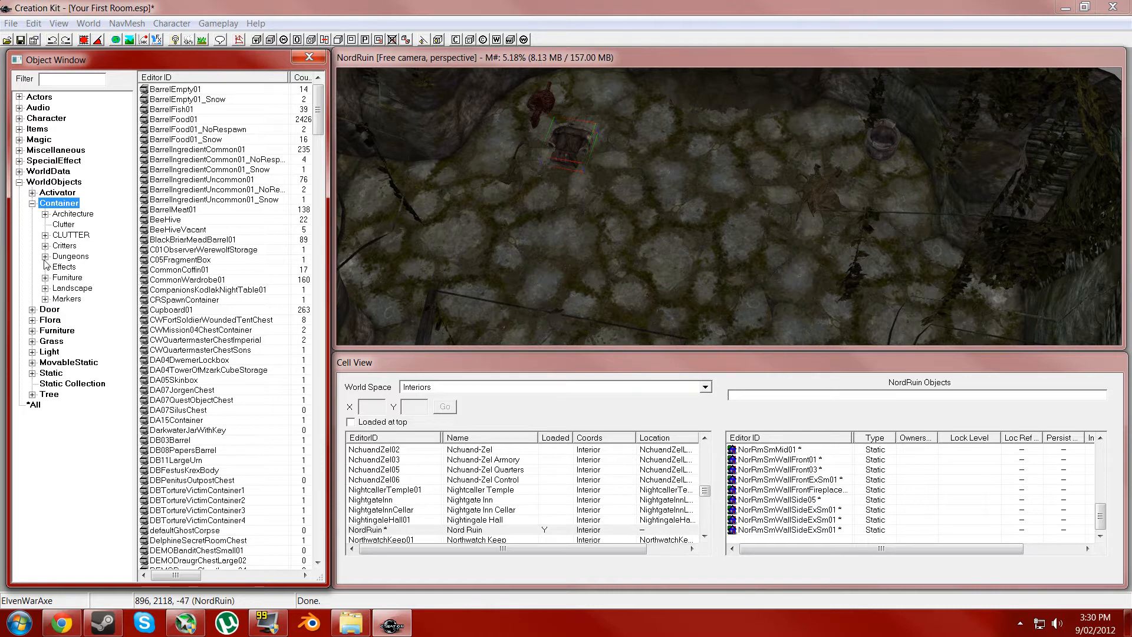
{"action": "left_click", "coordinate": [64, 224]}
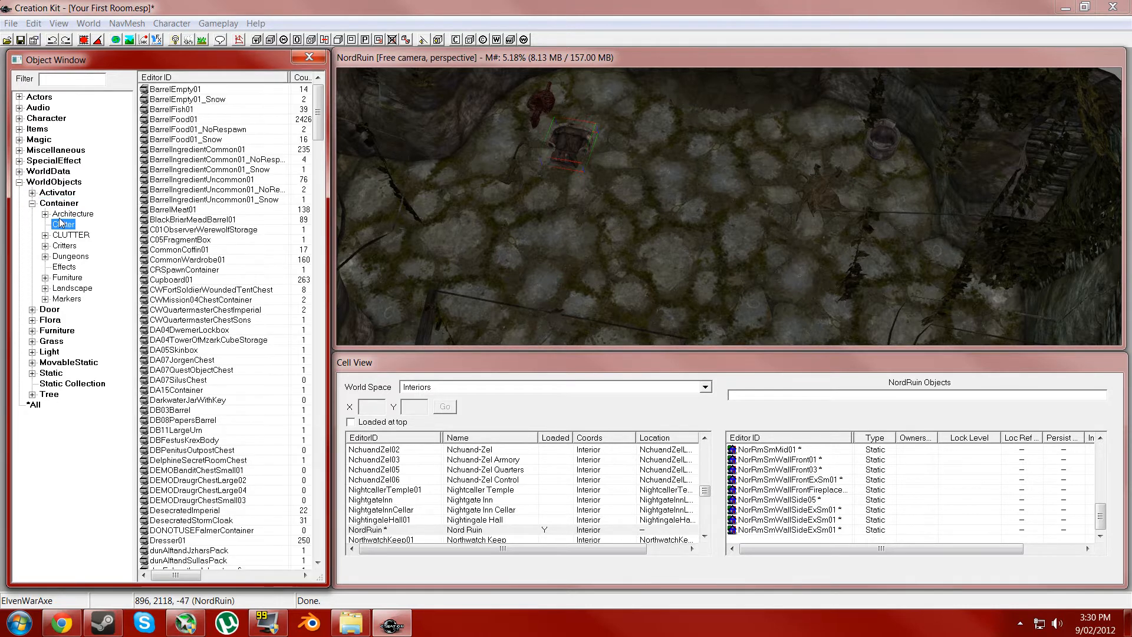
{"action": "left_click", "coordinate": [72, 214]}
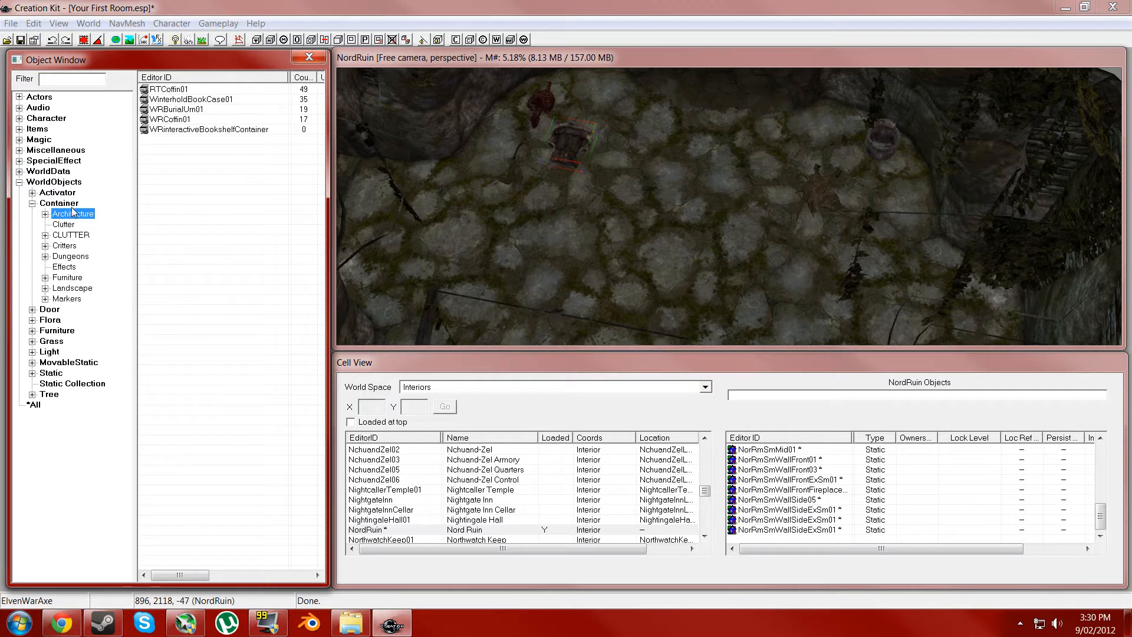
{"action": "left_click", "coordinate": [70, 256]}
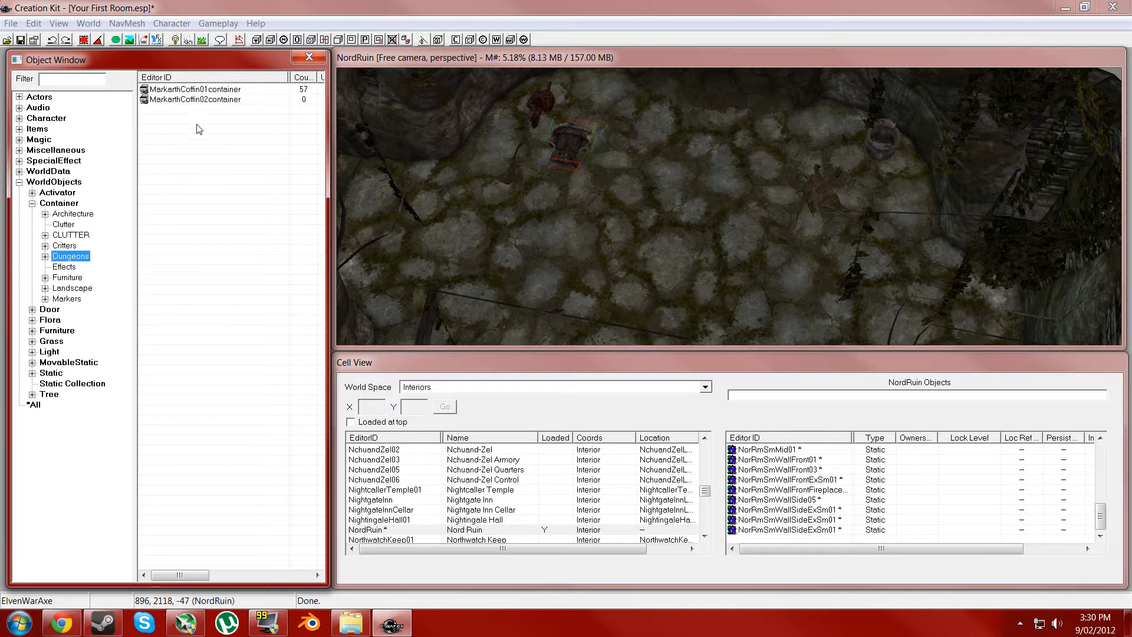
{"action": "left_click", "coordinate": [46, 256]}
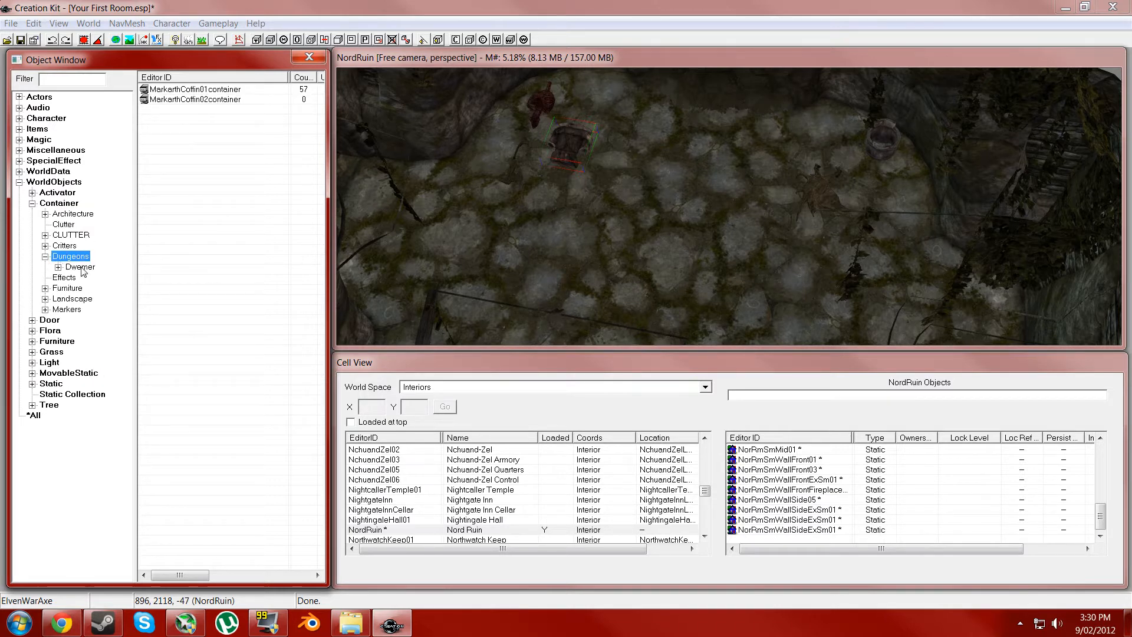
{"action": "left_click", "coordinate": [59, 266]}
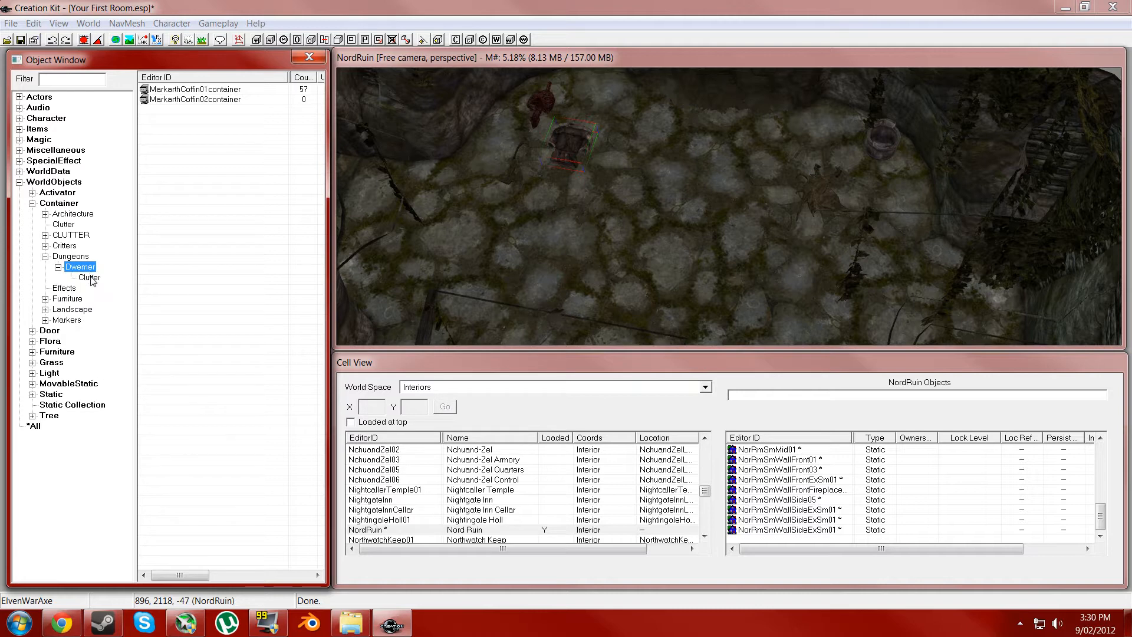
{"action": "left_click", "coordinate": [44, 255]}
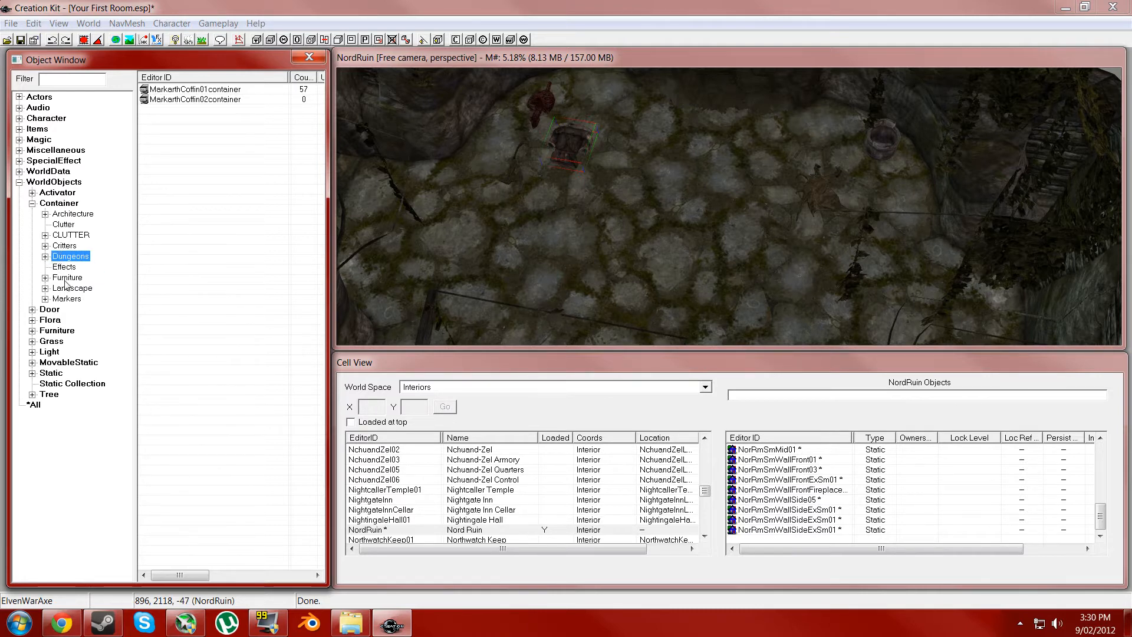
Choose NobleChest01 over NobleWardrobe01 and place the noble chest on the ruin floor
{"action": "left_click", "coordinate": [174, 128]}
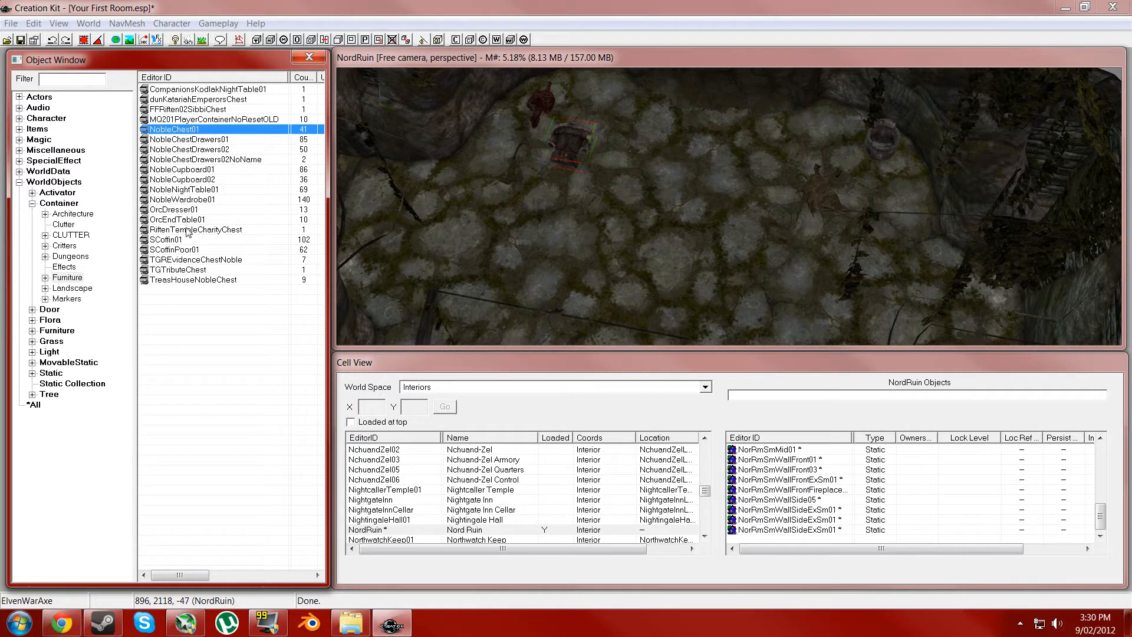
{"action": "left_click", "coordinate": [184, 200]}
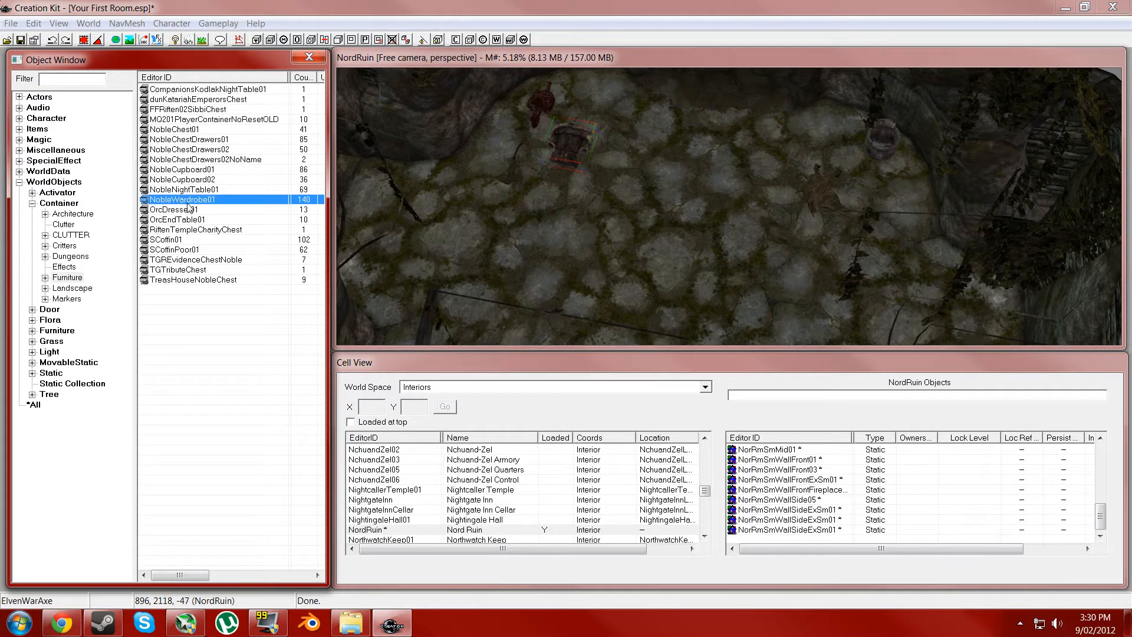
{"action": "left_click", "coordinate": [182, 130]}
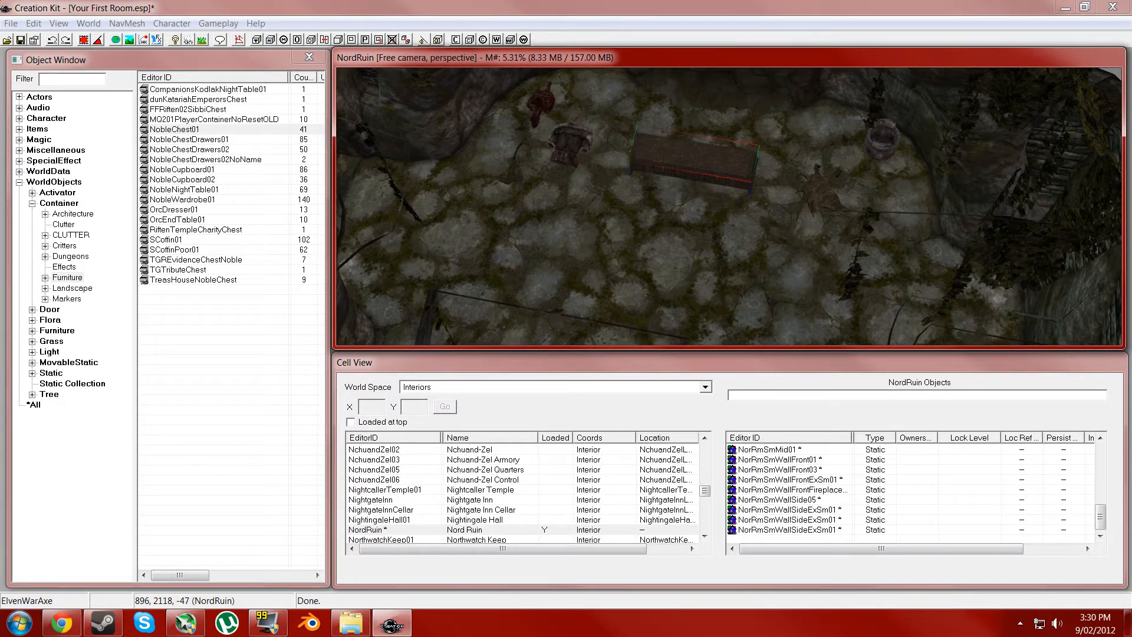
{"action": "left_click_drag", "start_coordinate": [693, 152], "coordinate": [647, 235]}
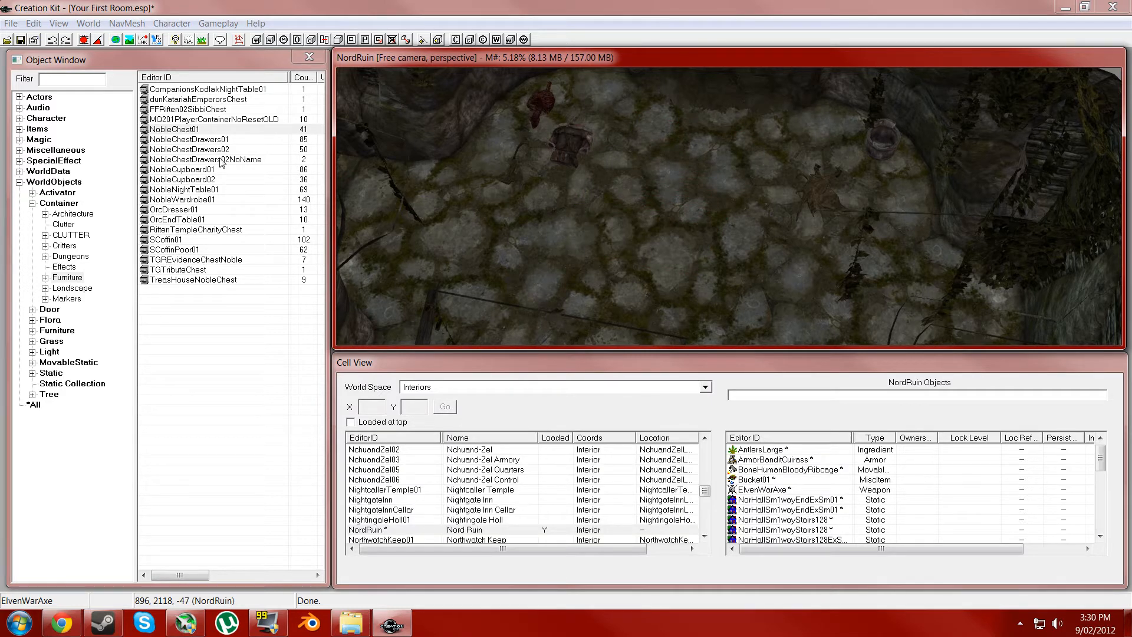
Browse the Landscape and Critters containers (tcHawkGO), then return to the Clutter list
{"action": "left_click", "coordinate": [72, 288]}
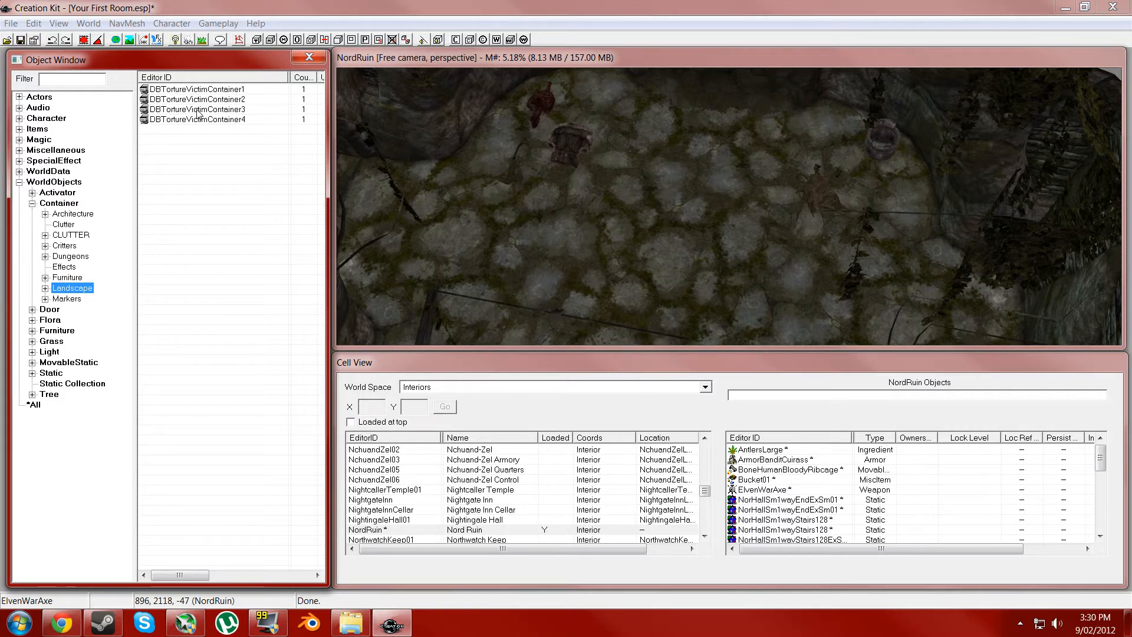
{"action": "left_click", "coordinate": [65, 246]}
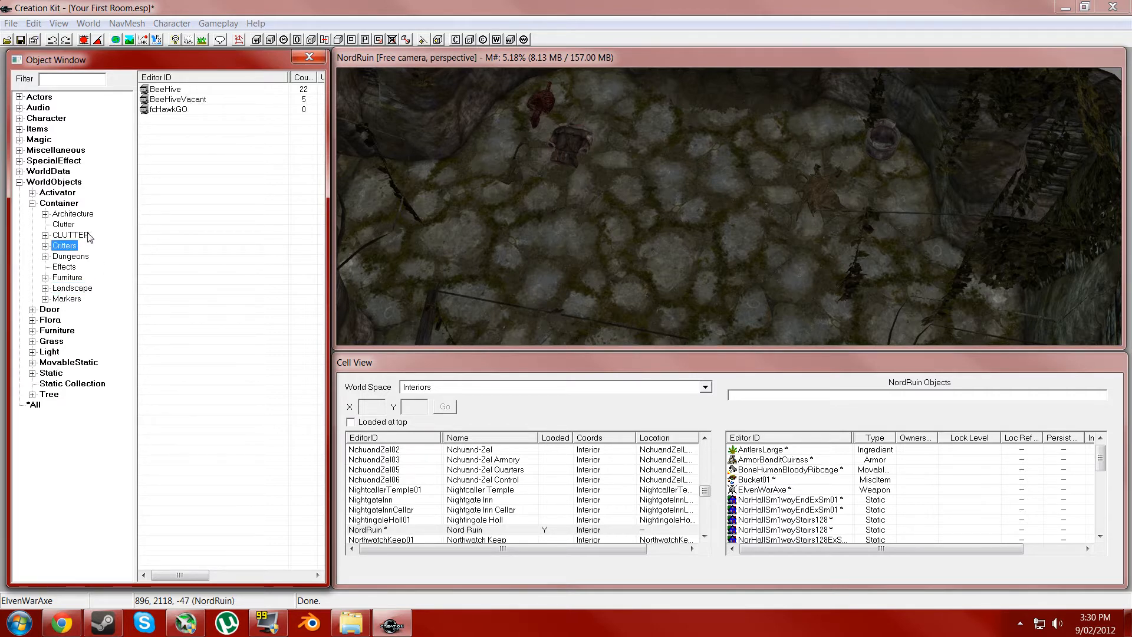
{"action": "left_click", "coordinate": [169, 109]}
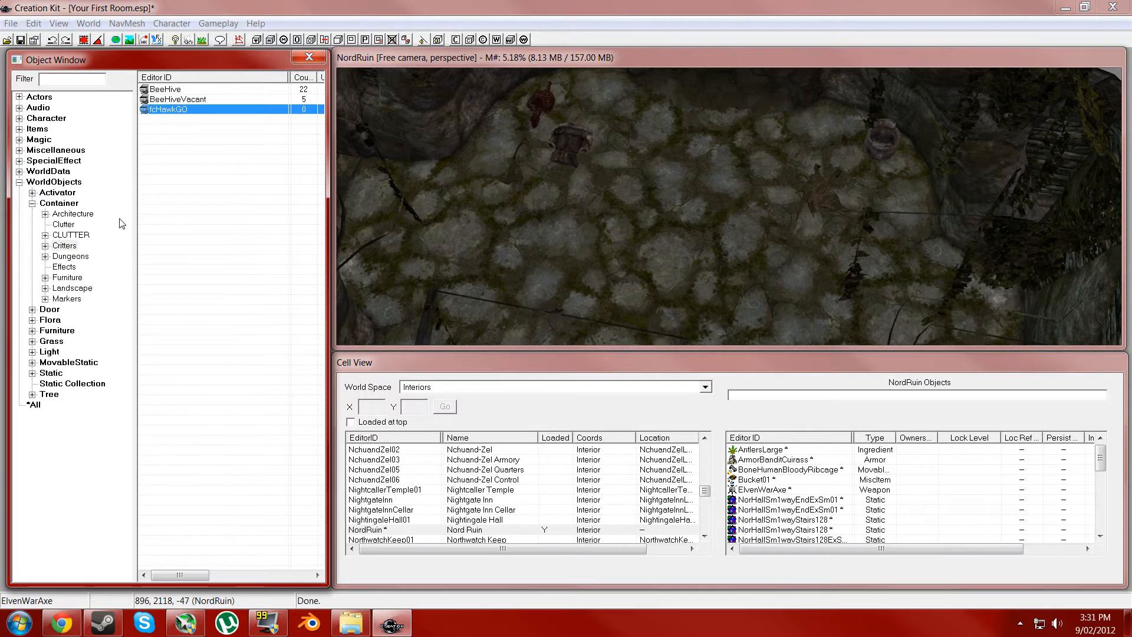
{"action": "left_click", "coordinate": [64, 235]}
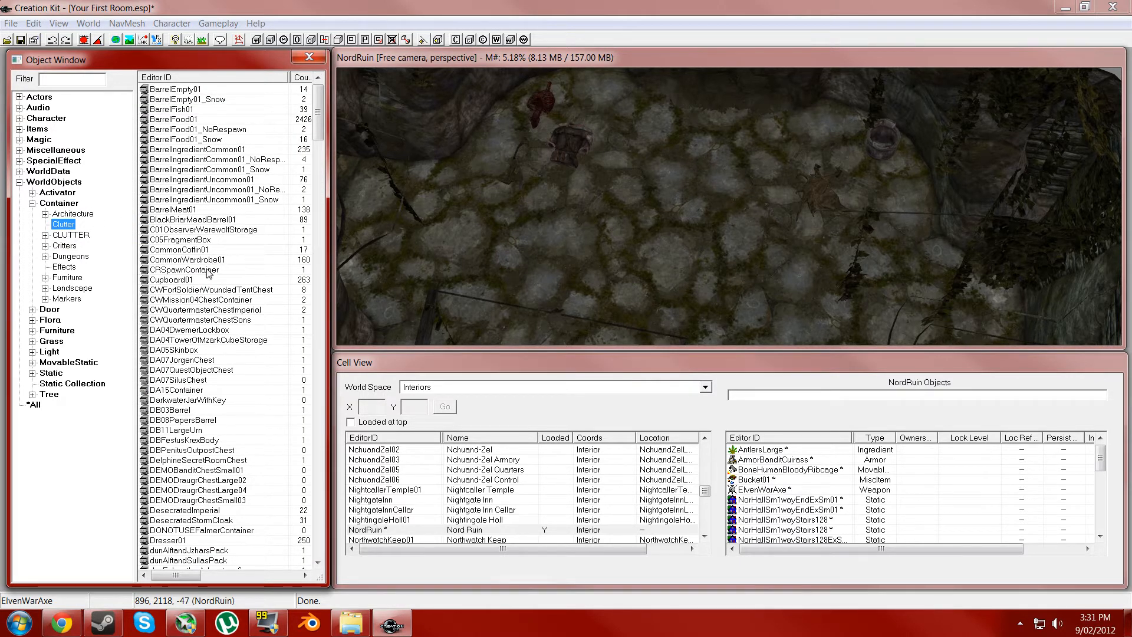
Place a BarrelFood01 barrel on the NordRuin floor and duplicate it into a row of three
{"action": "left_click", "coordinate": [187, 259]}
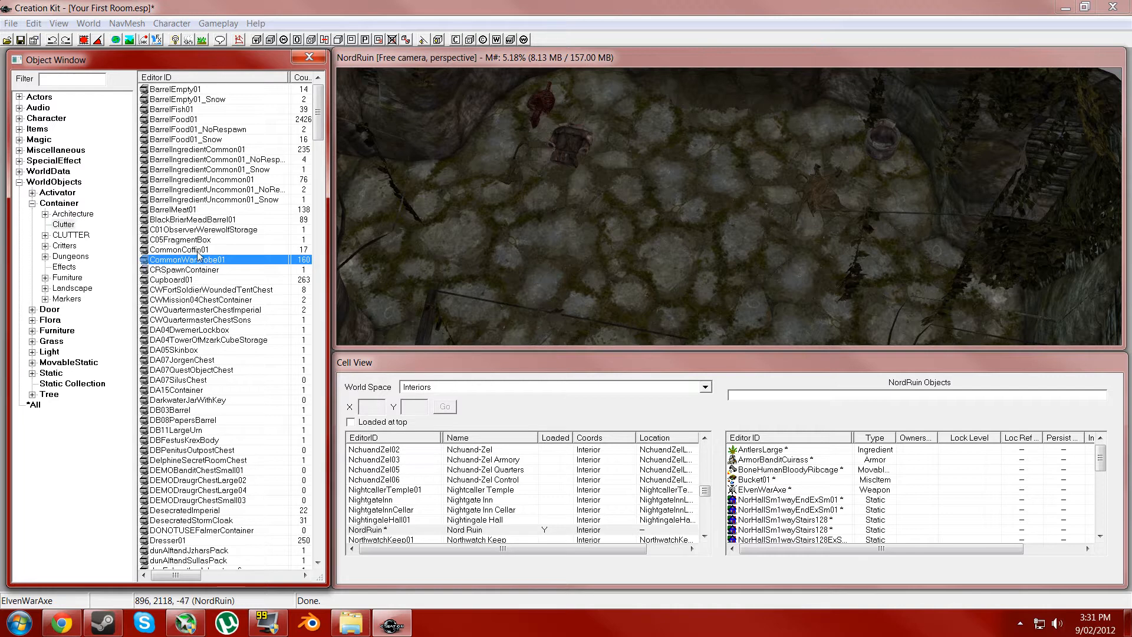
{"action": "mouse_move", "coordinate": [170, 113]}
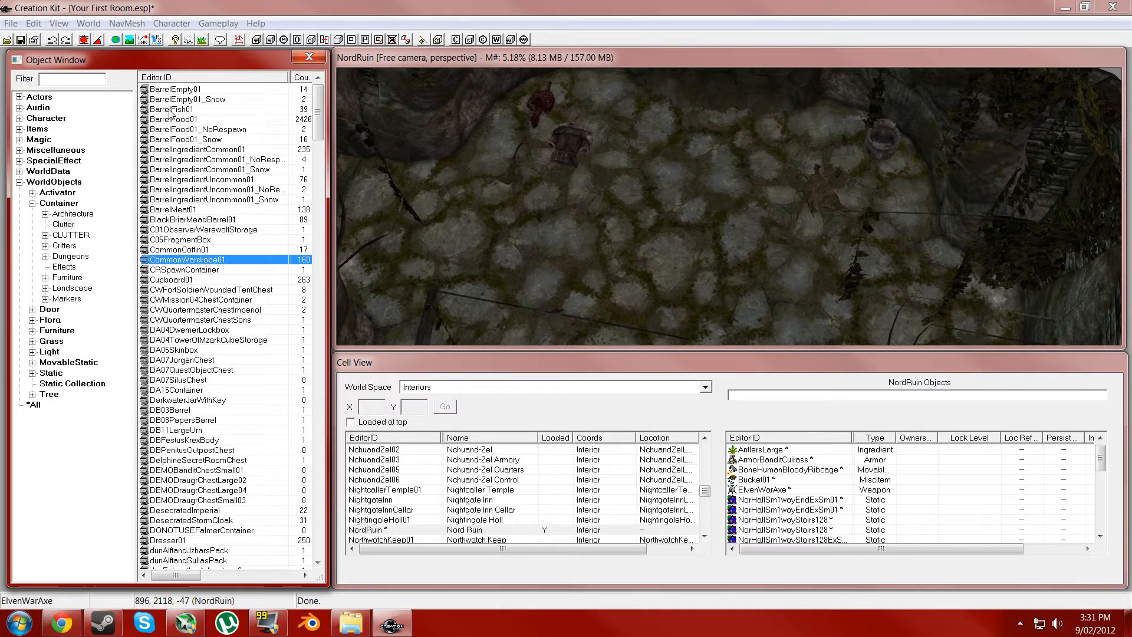
{"action": "left_click", "coordinate": [176, 119]}
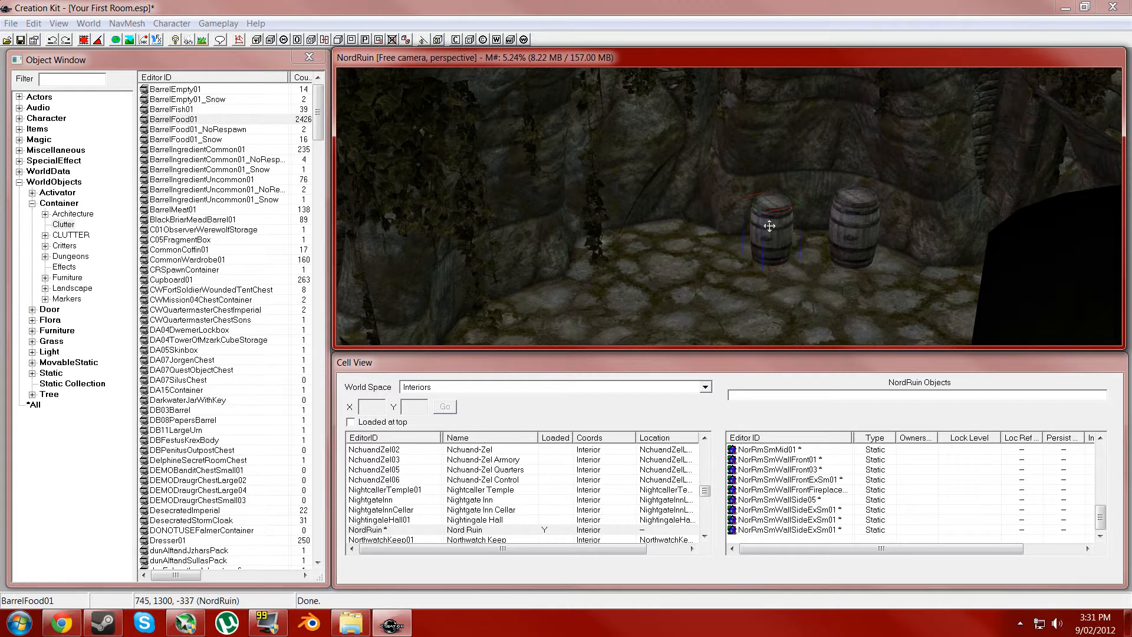
{"action": "right_click", "coordinate": [769, 226]}
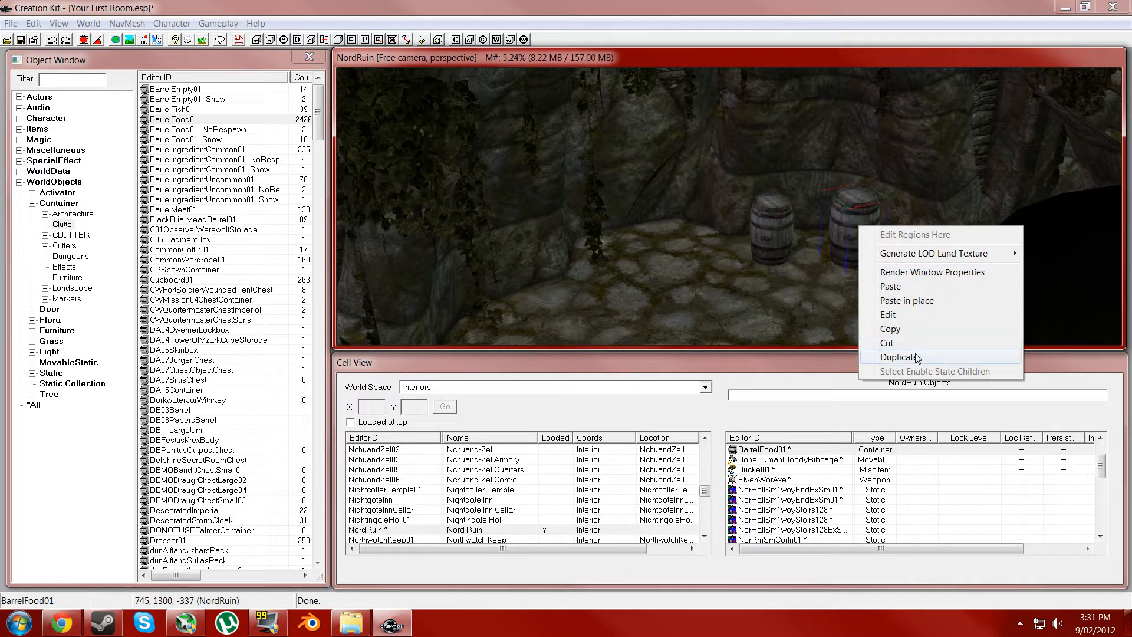
{"action": "left_click", "coordinate": [899, 356]}
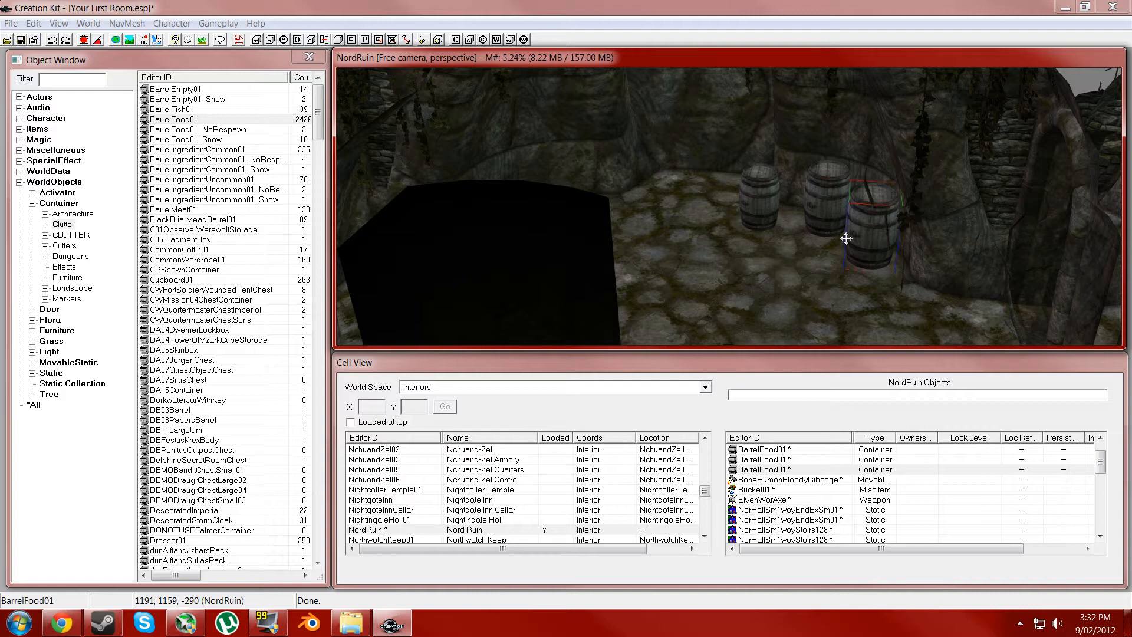
{"action": "mouse_move", "coordinate": [754, 255]}
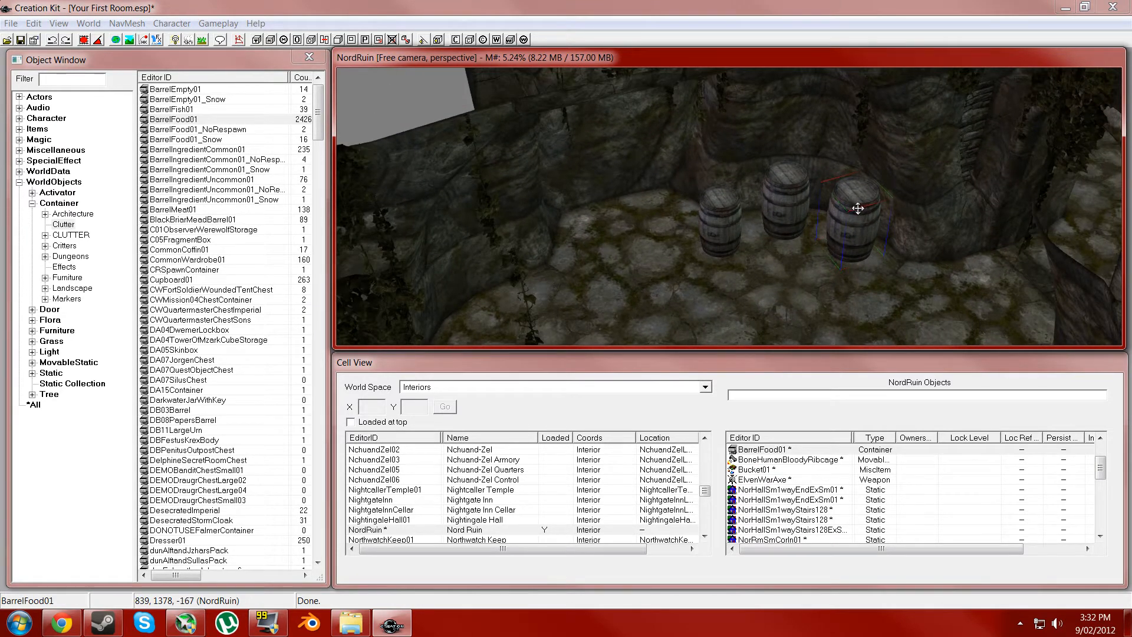
{"action": "mouse_move", "coordinate": [859, 213]}
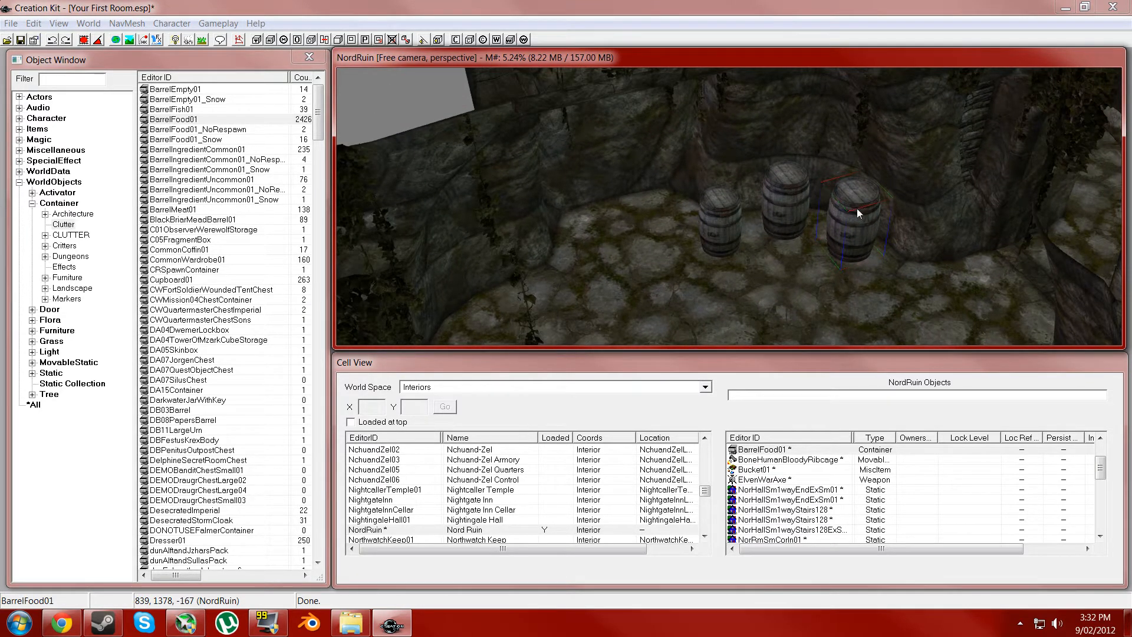
Open a placed BarrelFood01 barrel's reference properties and browse its Ownership, Lock and reflection pages
{"action": "right_click", "coordinate": [840, 219]}
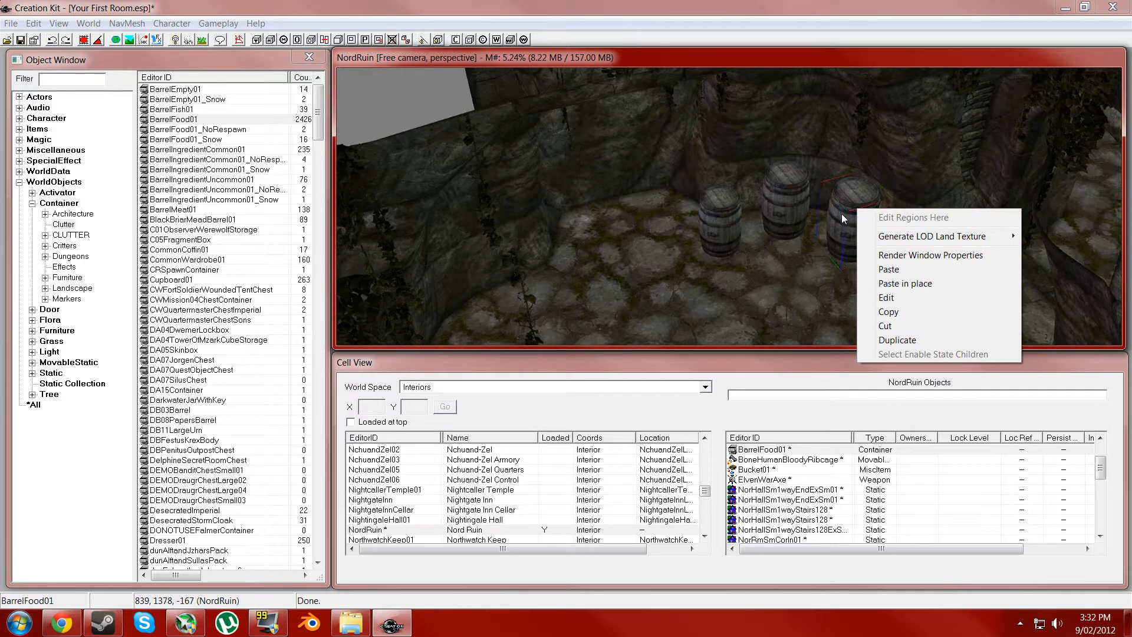
{"action": "left_click", "coordinate": [885, 297]}
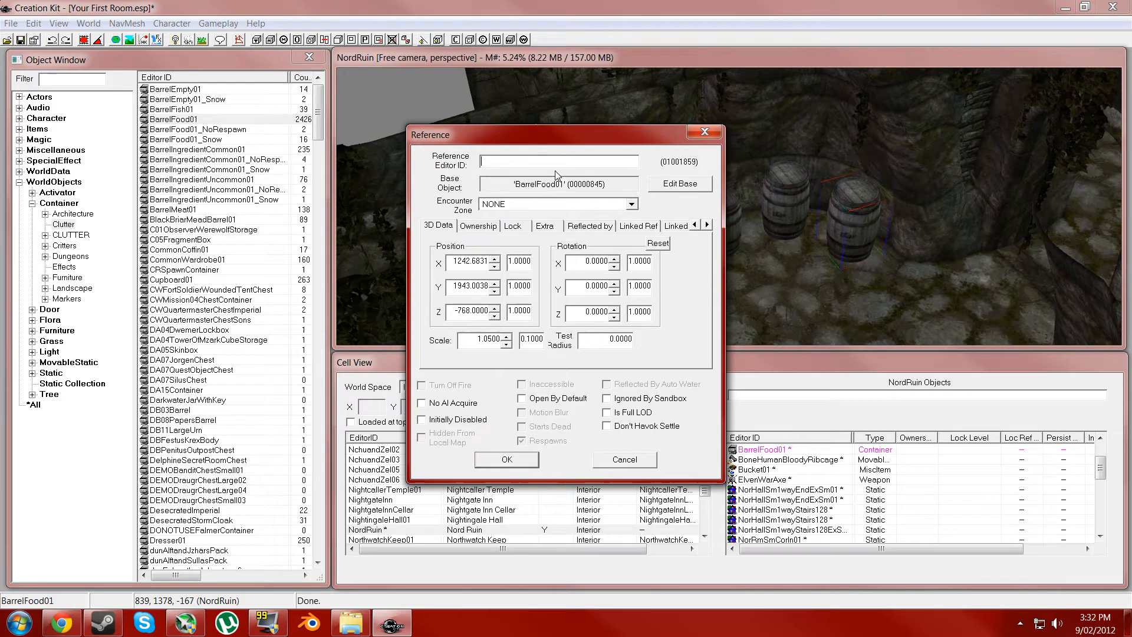
{"action": "left_click", "coordinate": [521, 398]}
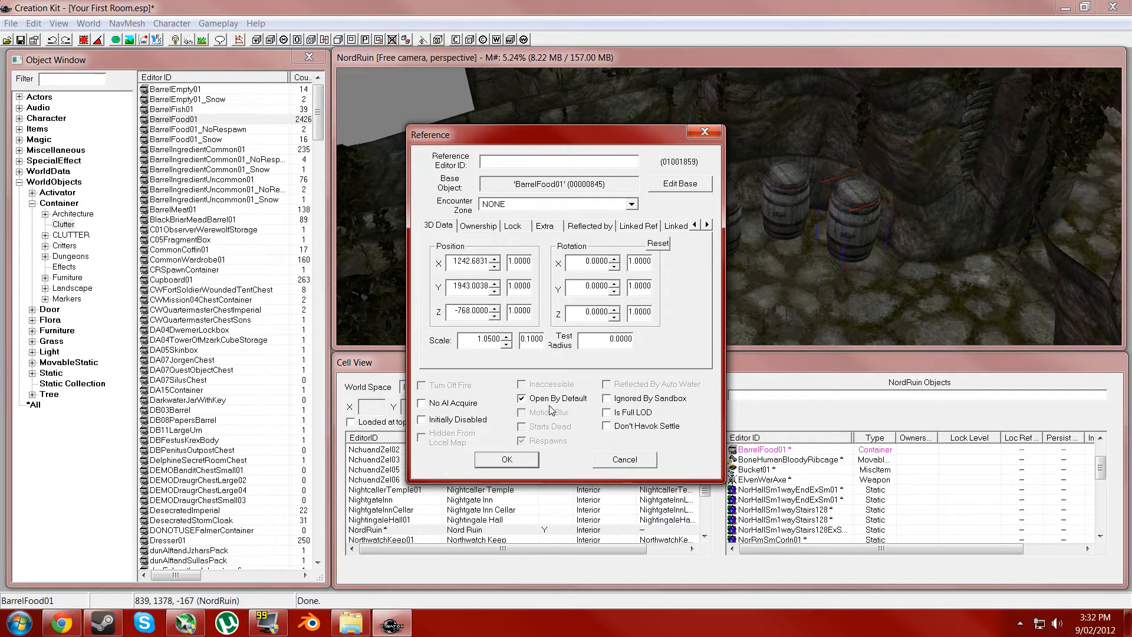
{"action": "mouse_move", "coordinate": [529, 408]}
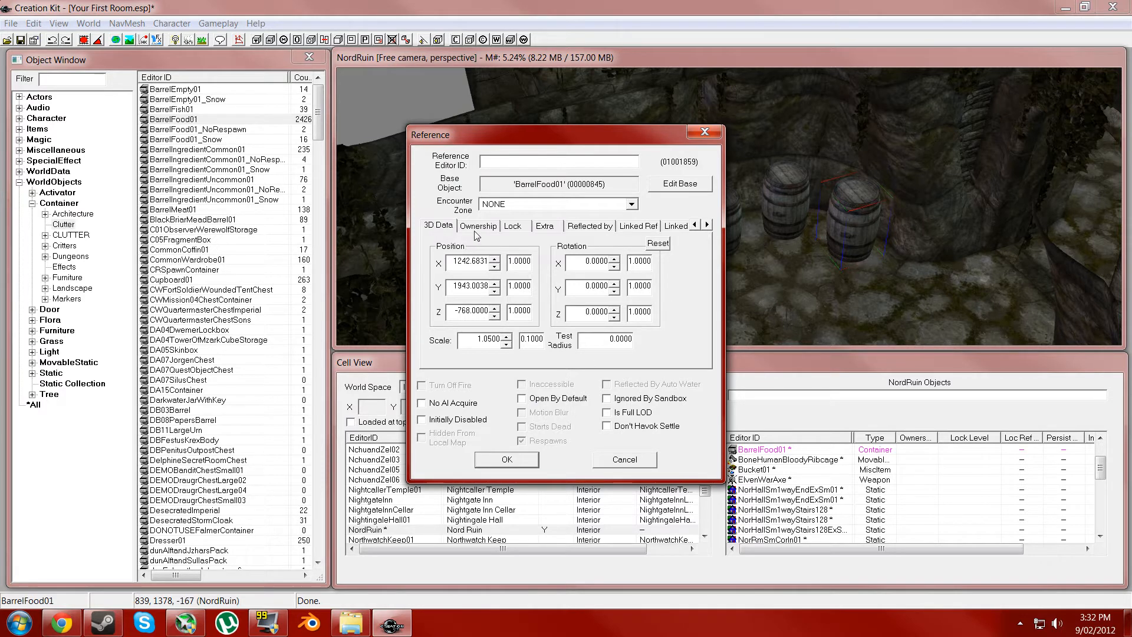
{"action": "left_click", "coordinate": [477, 225]}
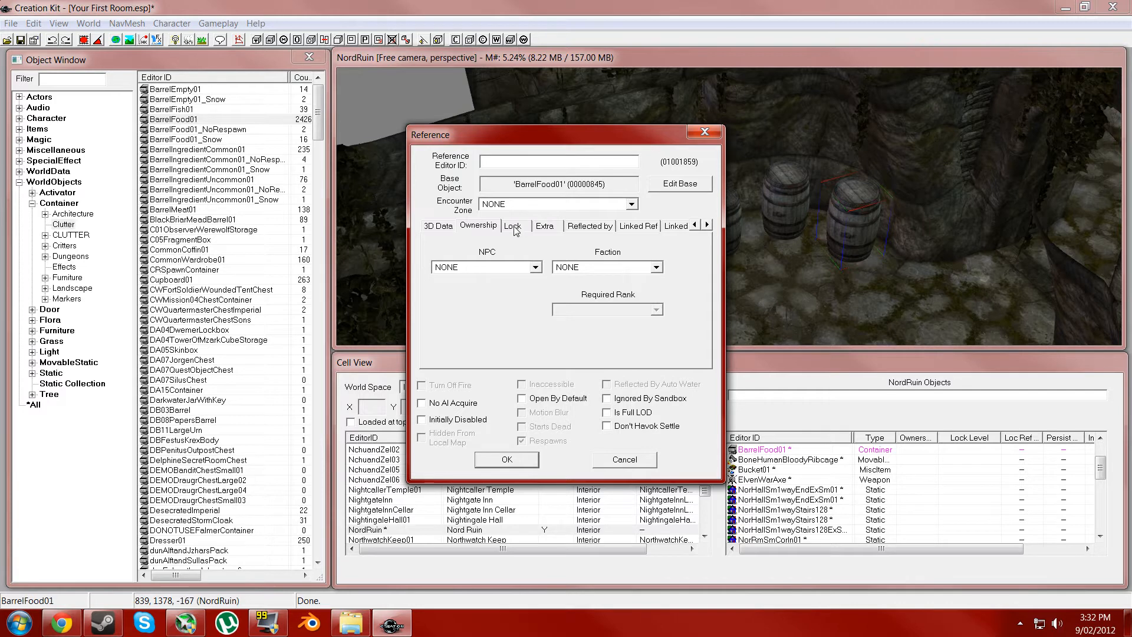
{"action": "left_click", "coordinate": [512, 226]}
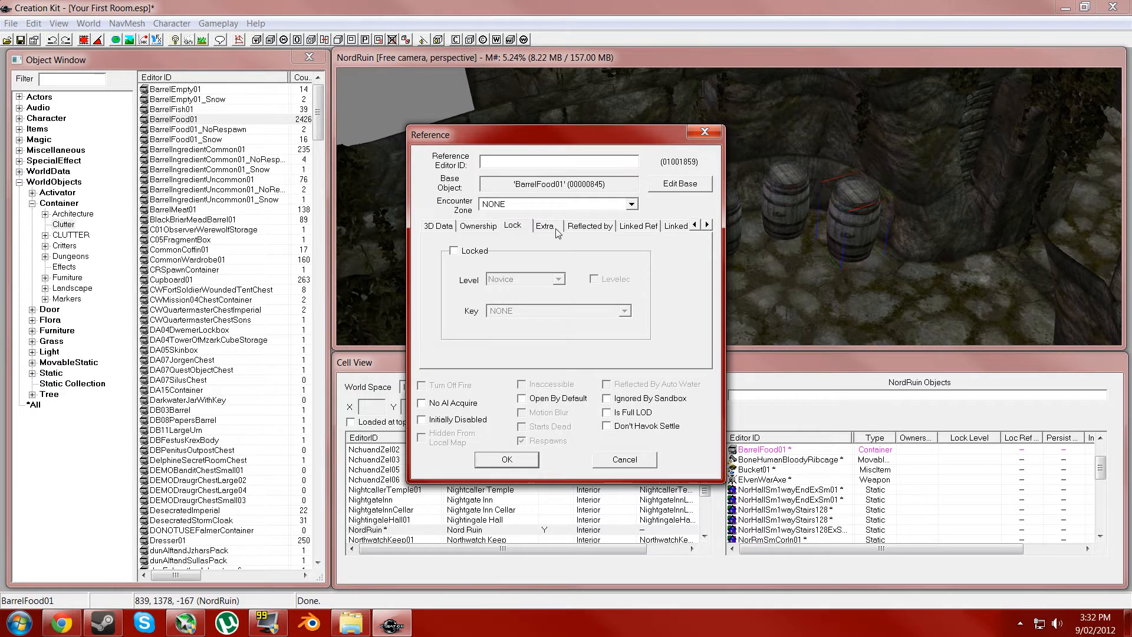
{"action": "left_click", "coordinate": [590, 225]}
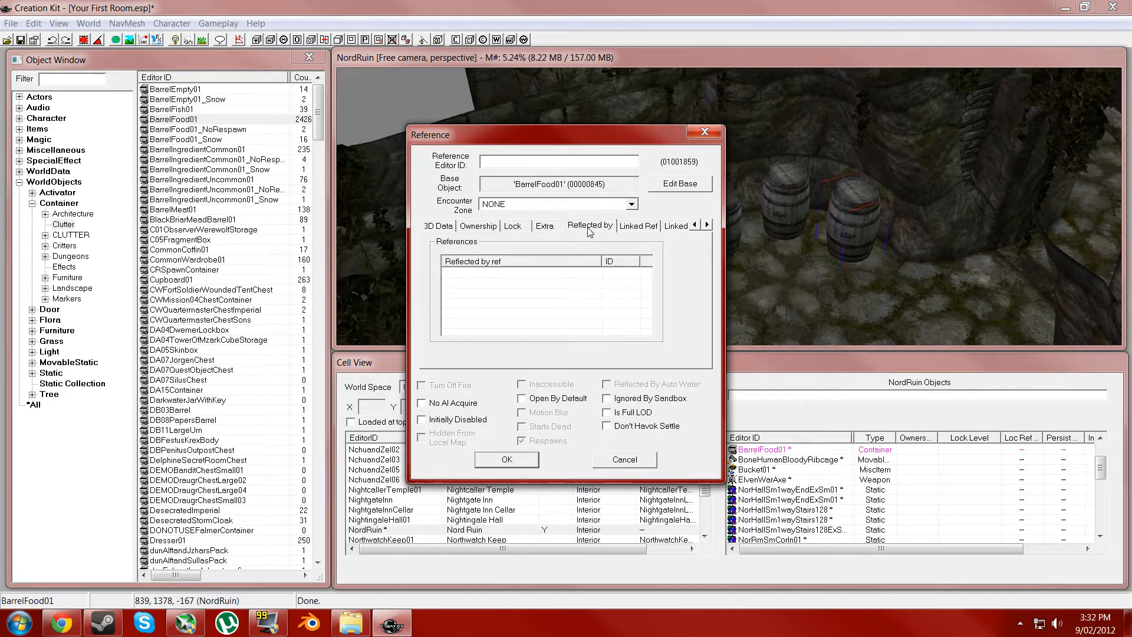
Review the barrel's lock setting, toggling Locked, and leave it unlocked
{"action": "left_click", "coordinate": [436, 225]}
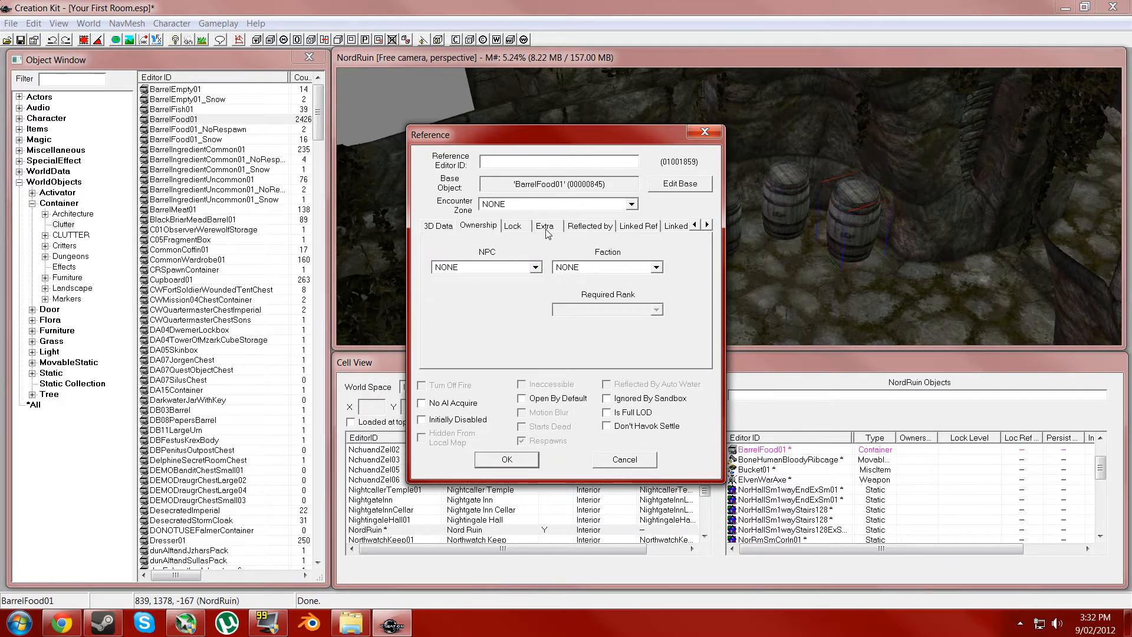
{"action": "left_click", "coordinate": [513, 225]}
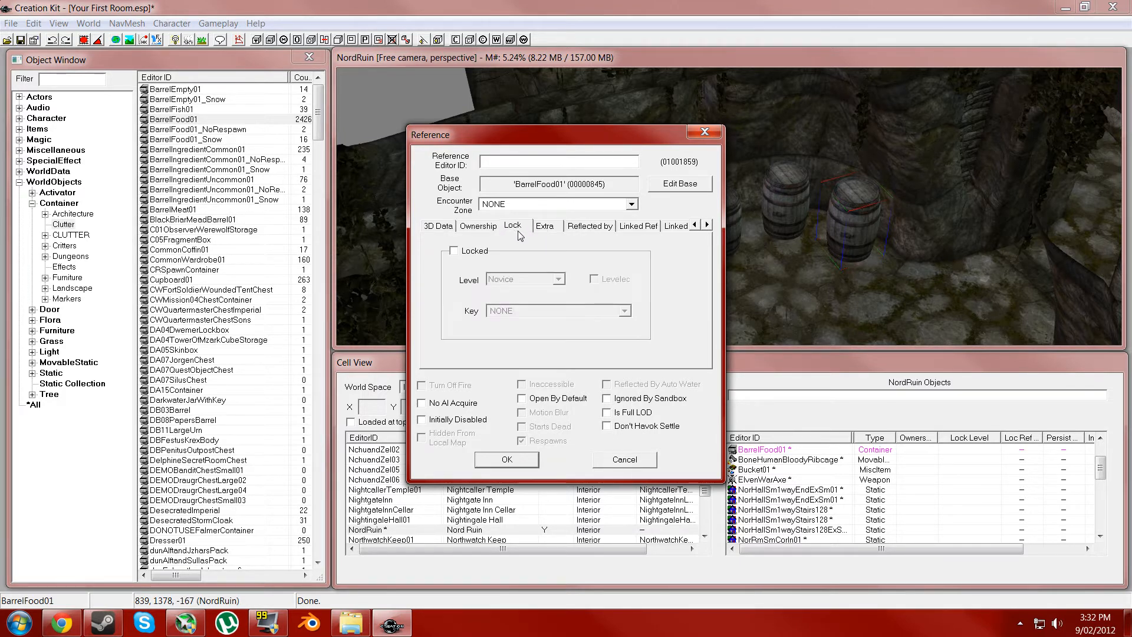
{"action": "left_click", "coordinate": [454, 250]}
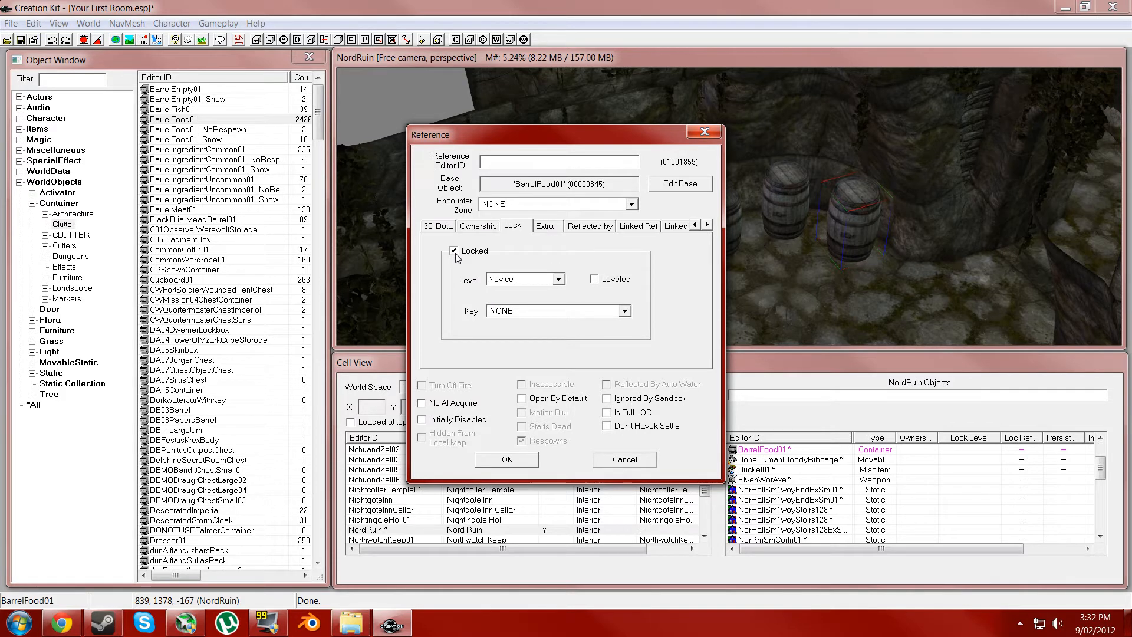
{"action": "mouse_move", "coordinate": [455, 258]}
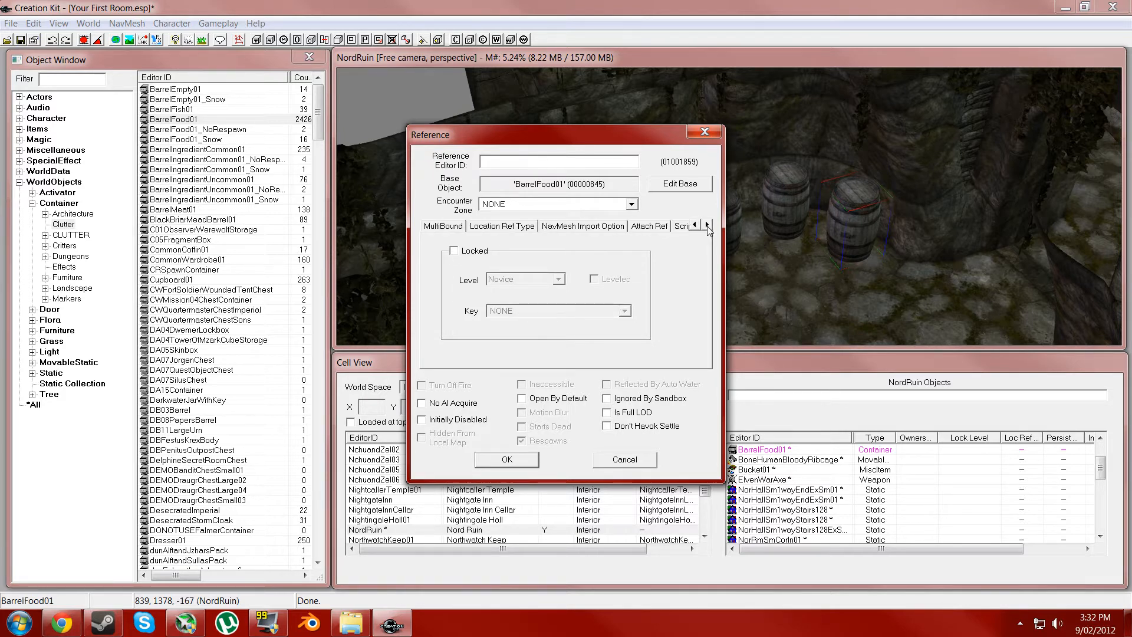
{"action": "left_click", "coordinate": [694, 227]}
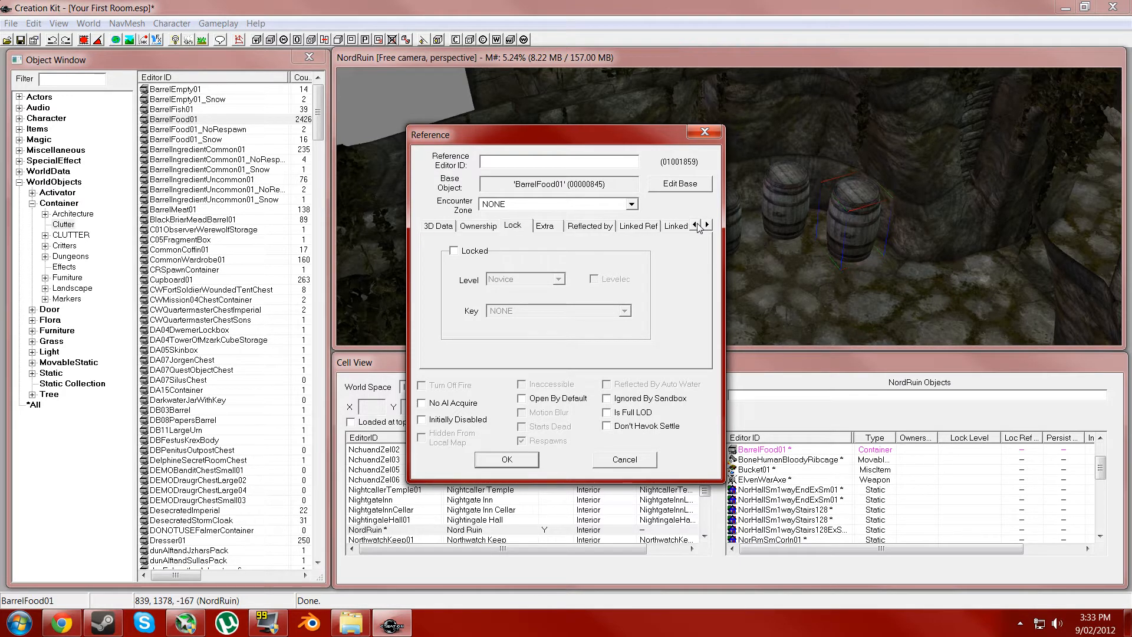
{"action": "mouse_move", "coordinate": [510, 218]}
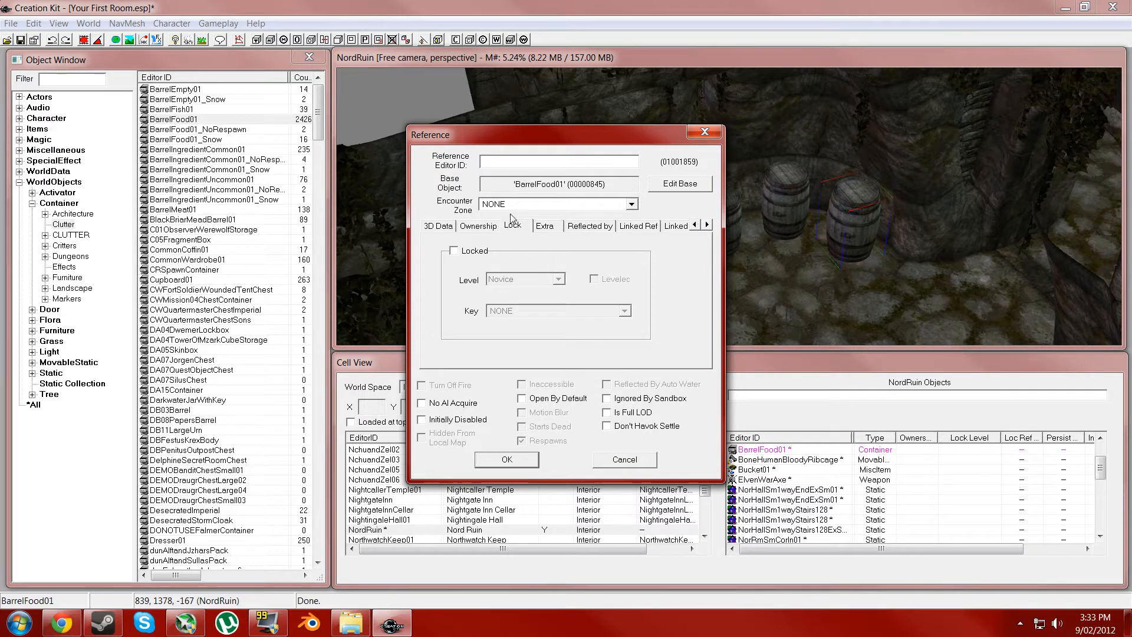
{"action": "left_click", "coordinate": [630, 204]}
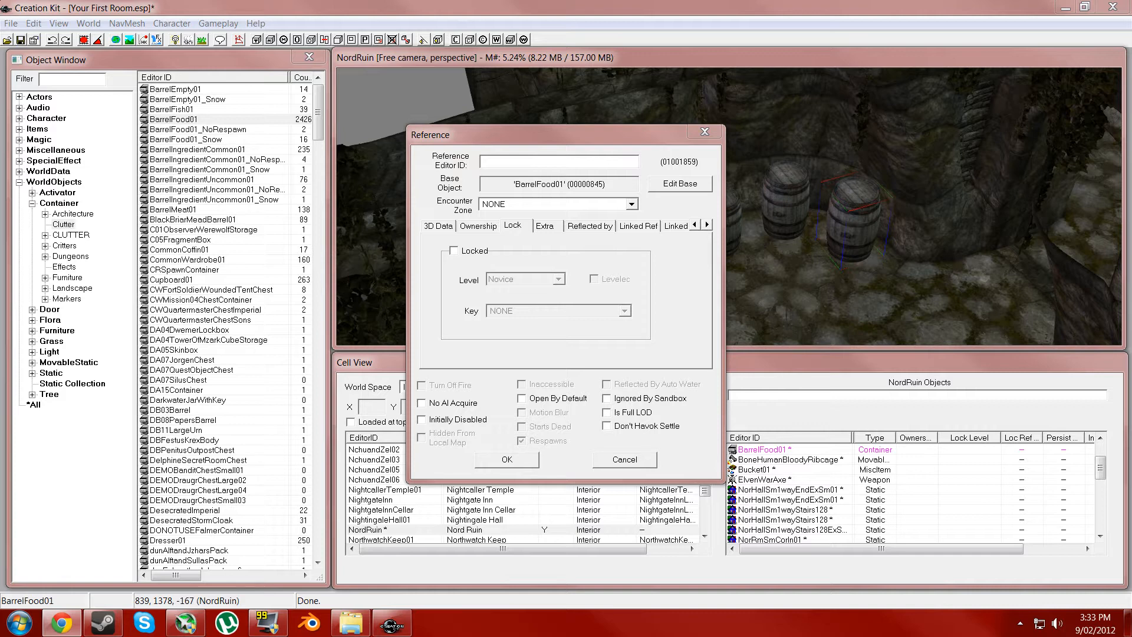
{"action": "mouse_move", "coordinate": [810, 233]}
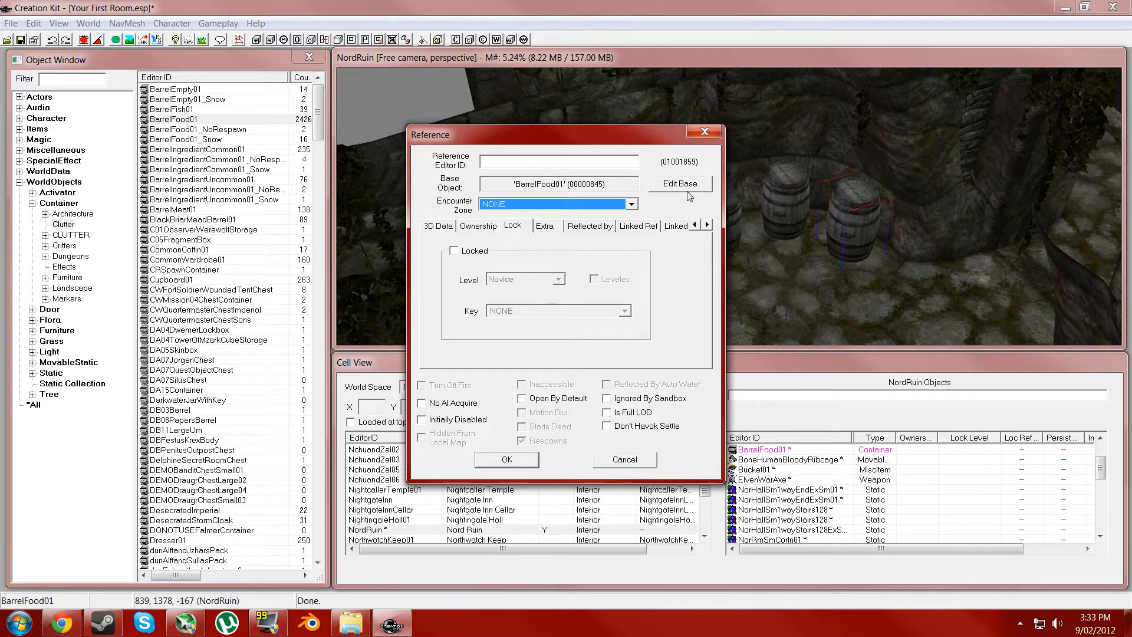
Edit the barrel's base container to hold 20 of LItemBlacksmithArmor100 instead of food
{"action": "left_click", "coordinate": [679, 184]}
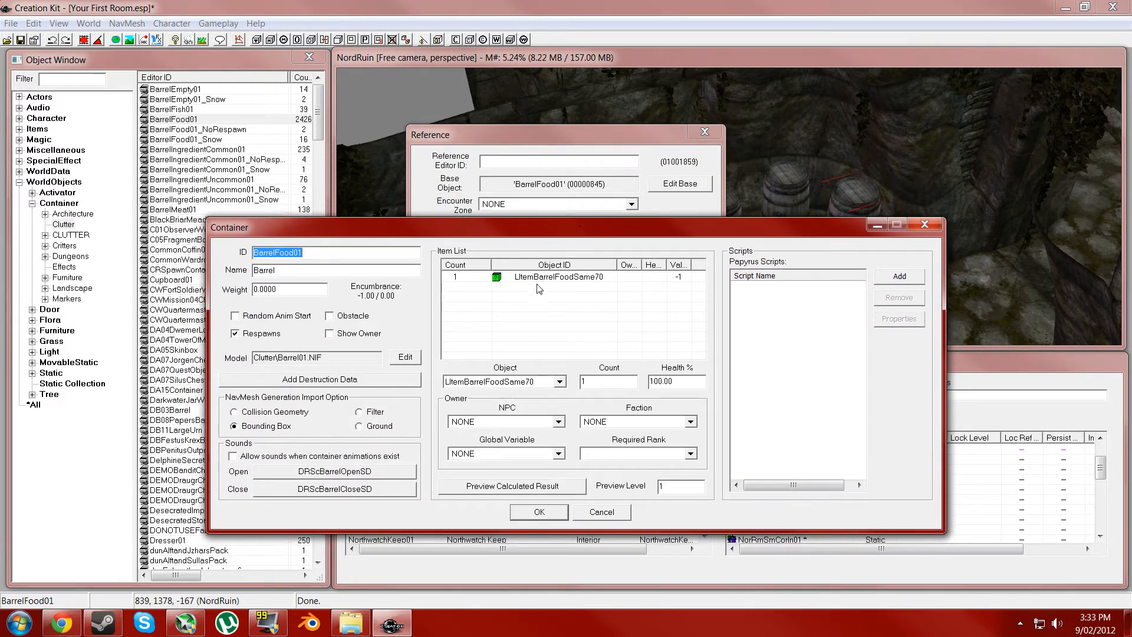
{"action": "left_click", "coordinate": [564, 276]}
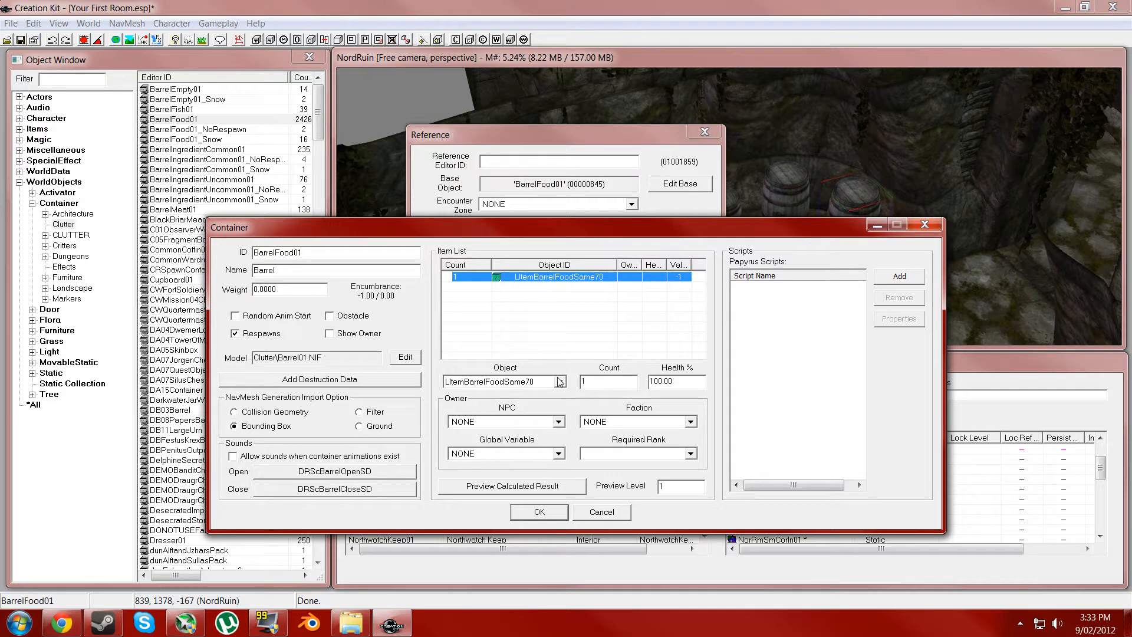
{"action": "left_click", "coordinate": [560, 381]}
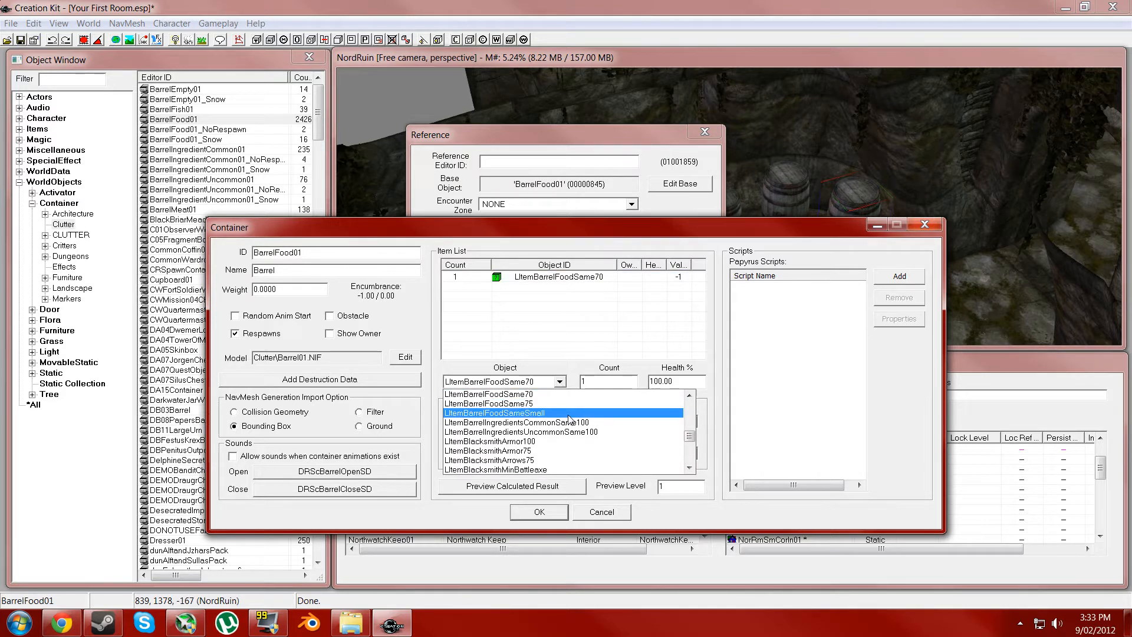
{"action": "left_click", "coordinate": [490, 441]}
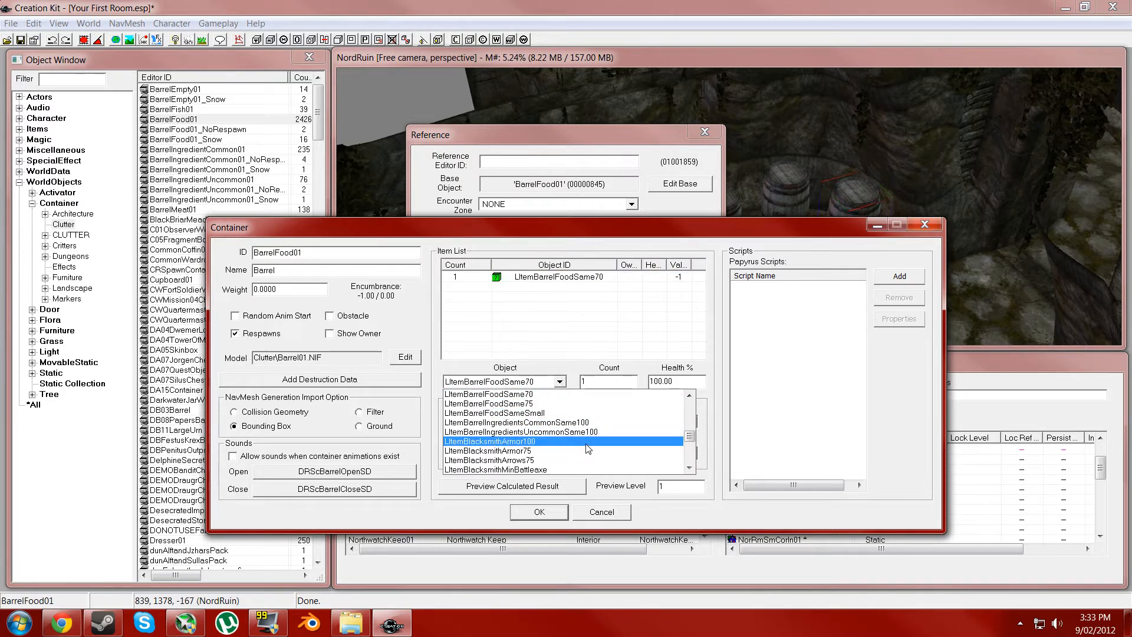
{"action": "left_click", "coordinate": [490, 441]}
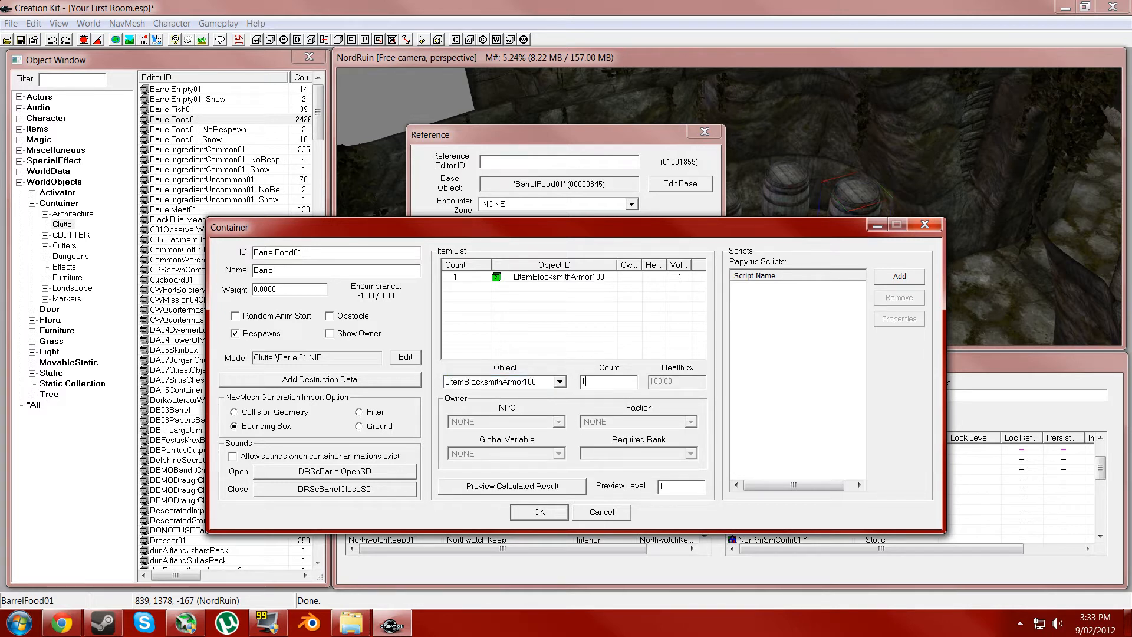
{"action": "type", "text": "2"}
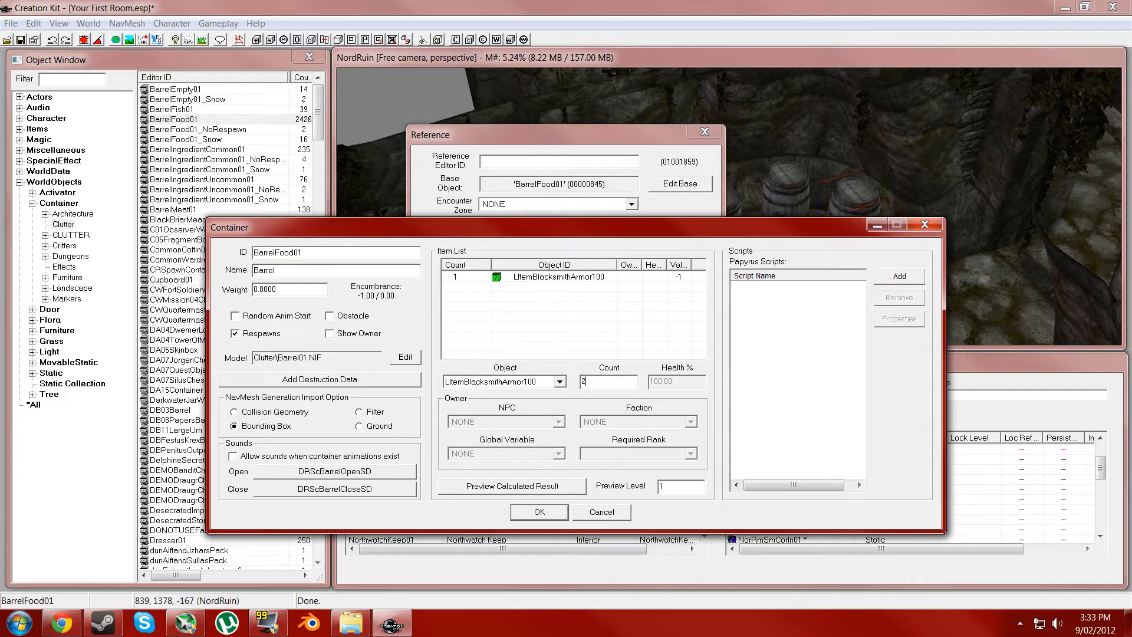
{"action": "type", "text": "0"}
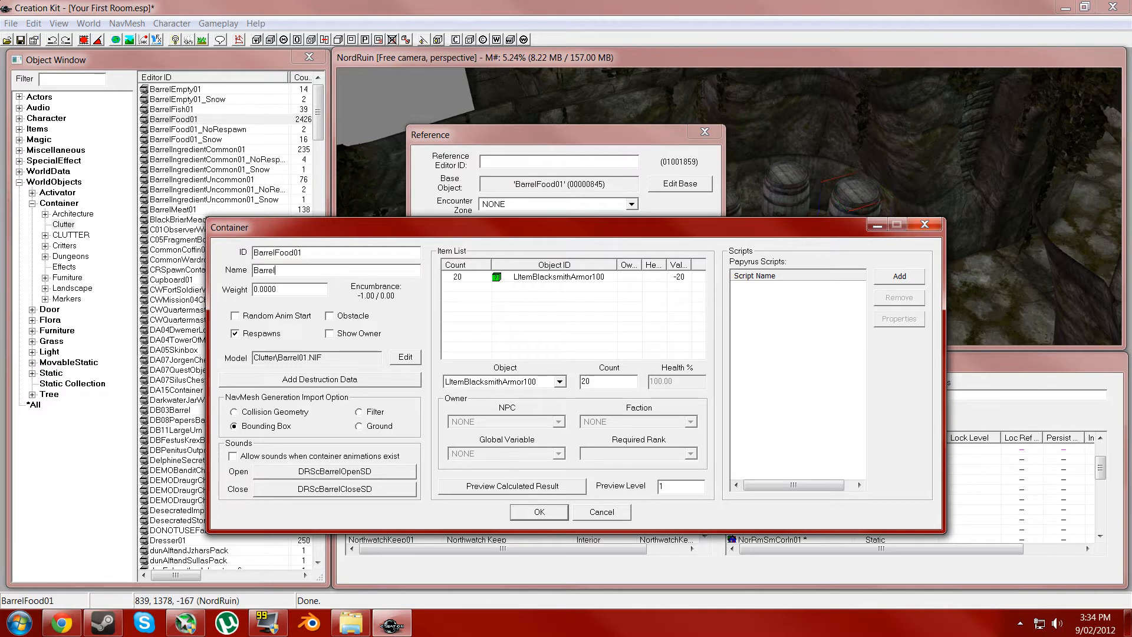
Rename the container from Barrel to 'Armor Ba...' (Armor Barrel)
{"action": "left_click", "coordinate": [334, 269]}
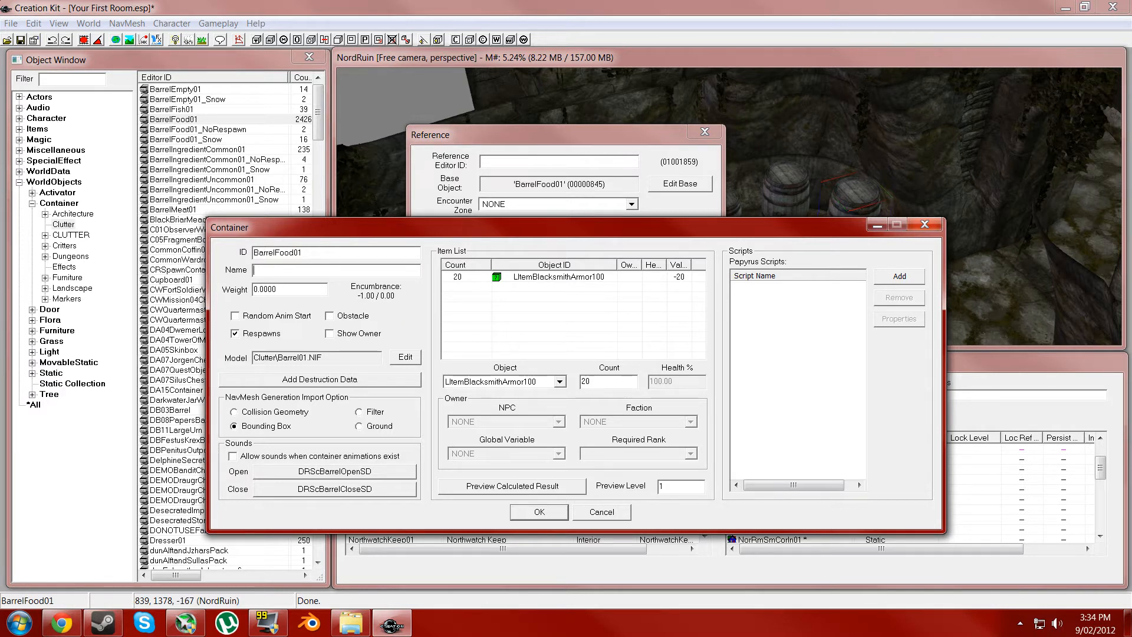
{"action": "type", "text": "aRMO"}
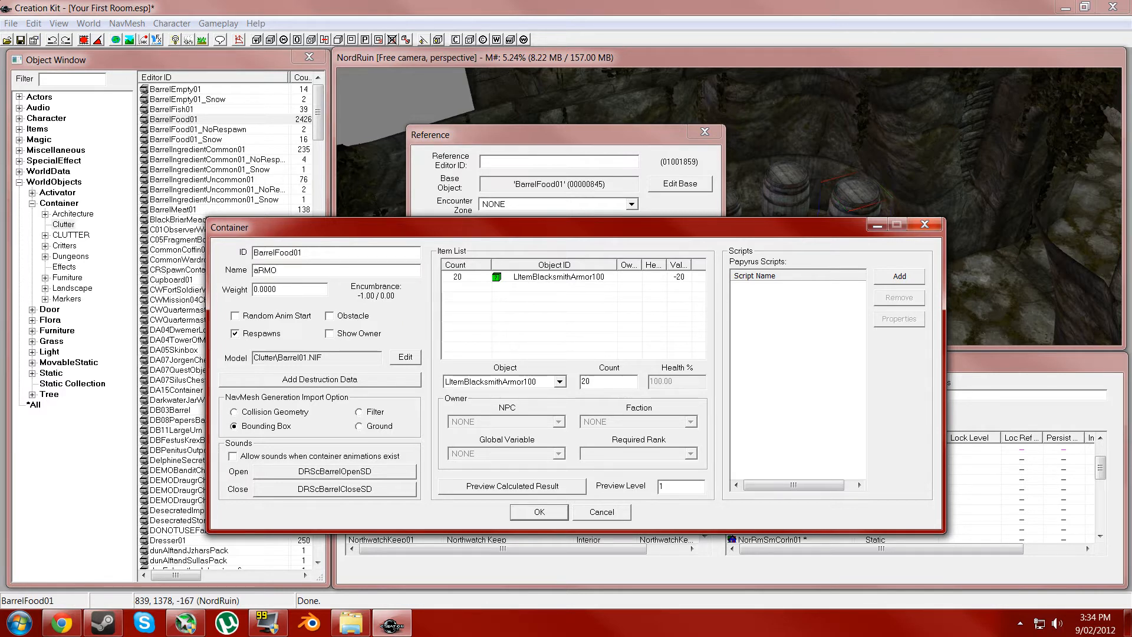
{"action": "type", "text": "A"}
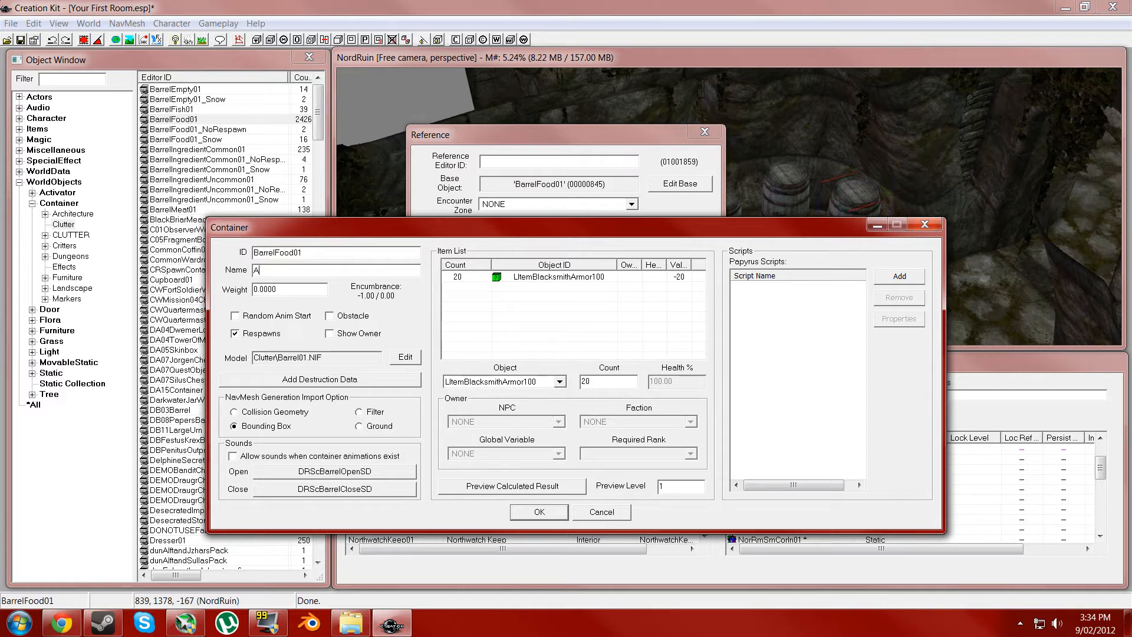
{"action": "type", "text": "rmor Ba"}
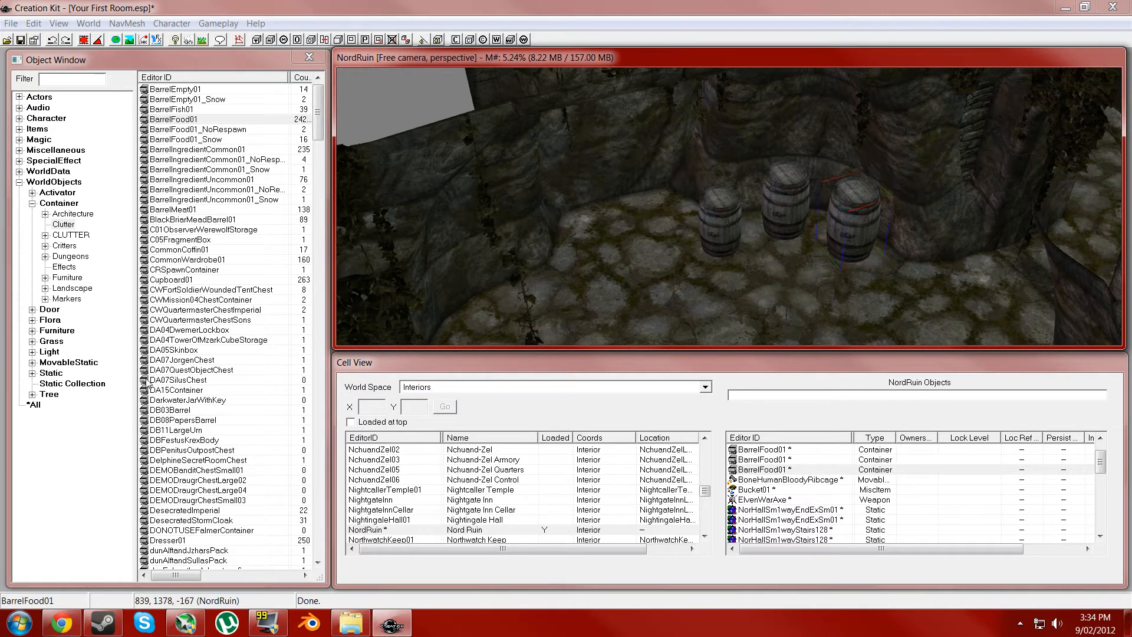
{"action": "mouse_move", "coordinate": [1024, 253]}
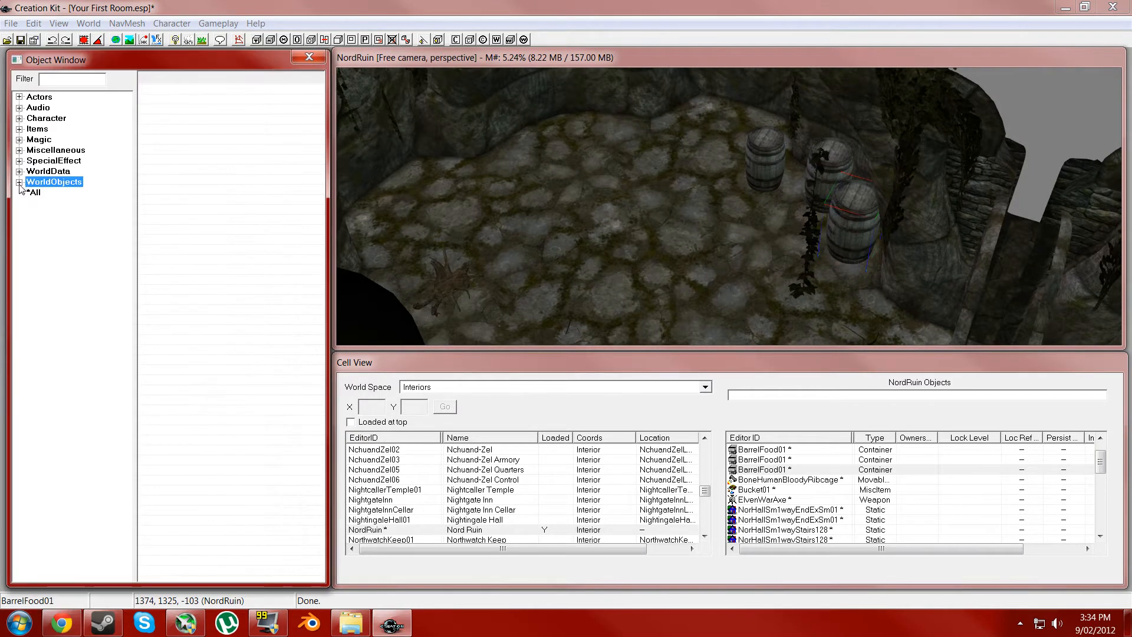
Browse WorldObjects > Furniture > CLUTTER to list the Common chair furniture
{"action": "left_click", "coordinate": [20, 181]}
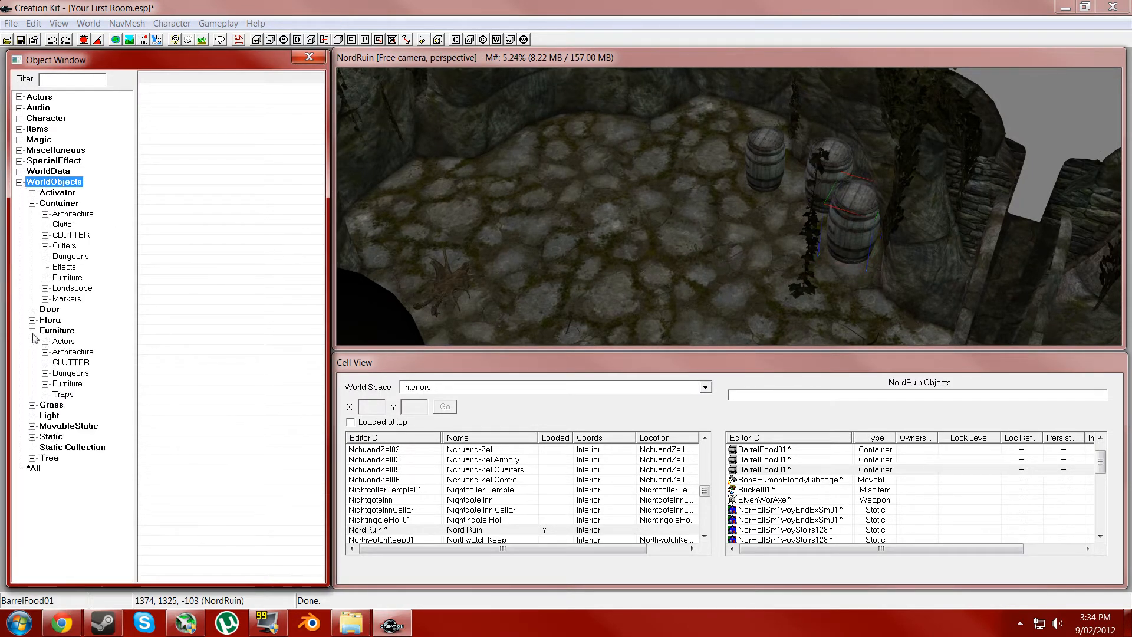
{"action": "left_click", "coordinate": [64, 340]}
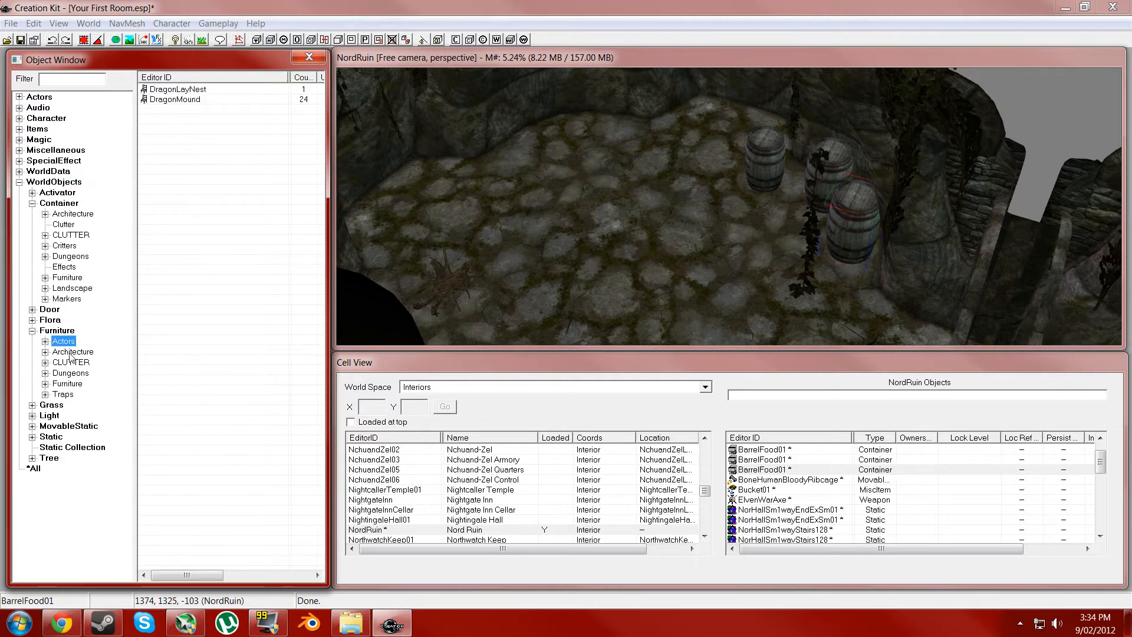
{"action": "left_click", "coordinate": [44, 353]}
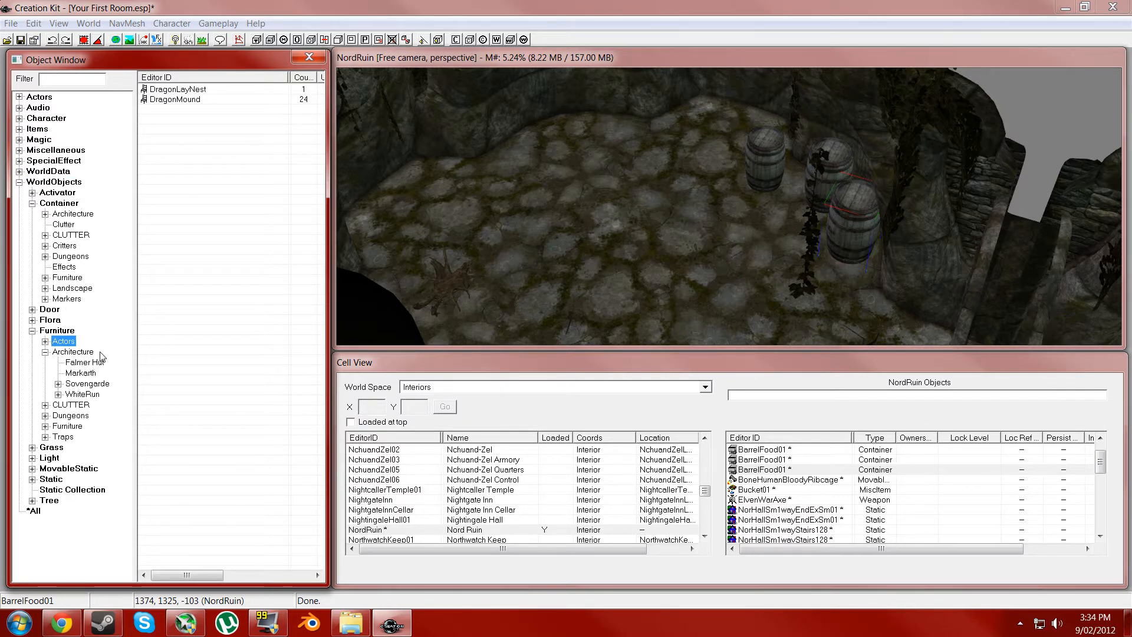
{"action": "left_click", "coordinate": [46, 404]}
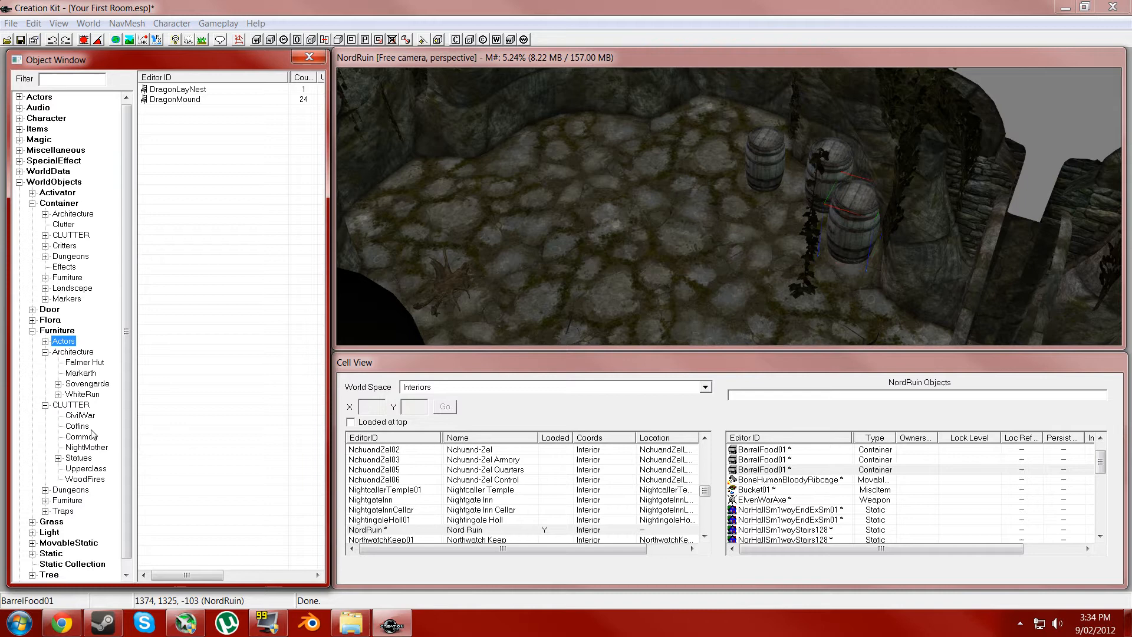
{"action": "left_click", "coordinate": [81, 436]}
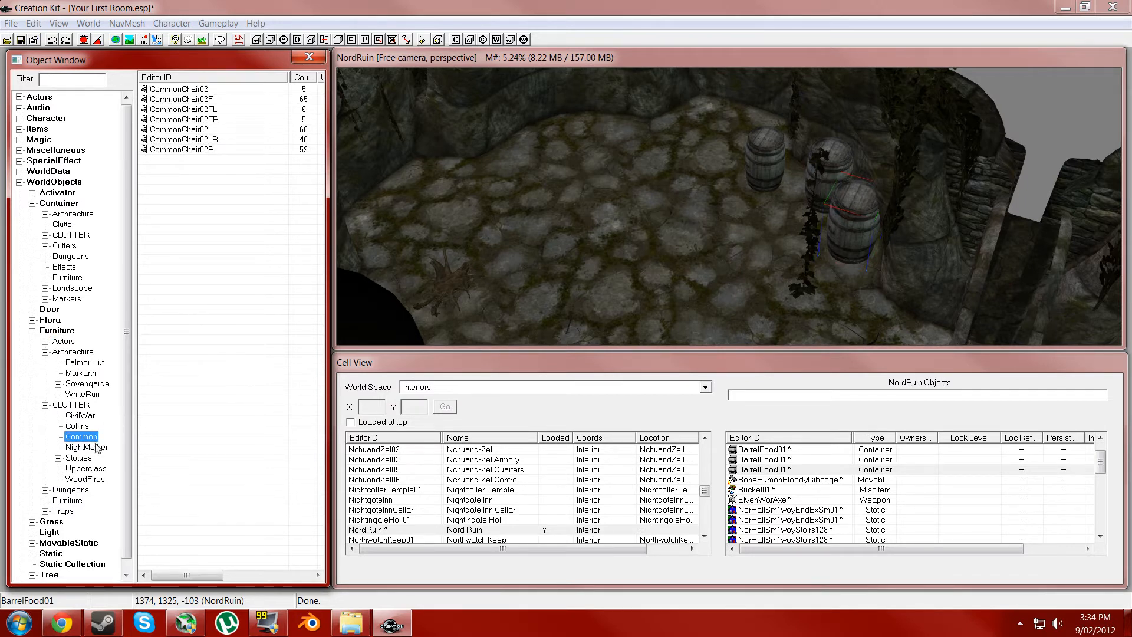
{"action": "left_click", "coordinate": [77, 425]}
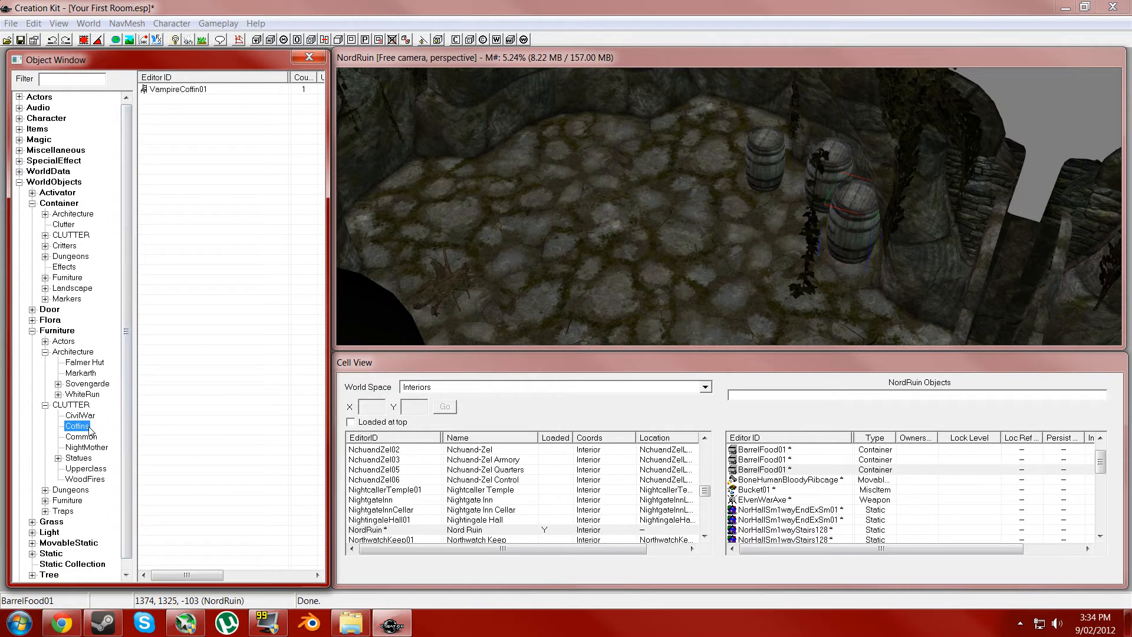
{"action": "left_click", "coordinate": [77, 436]}
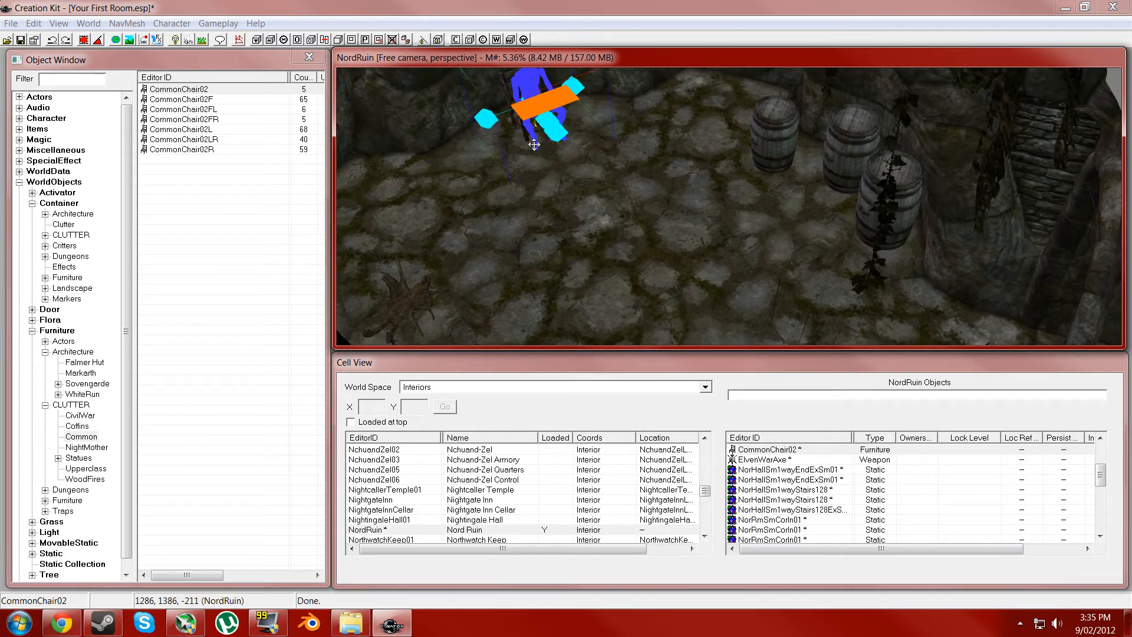
{"action": "mouse_move", "coordinate": [425, 116]}
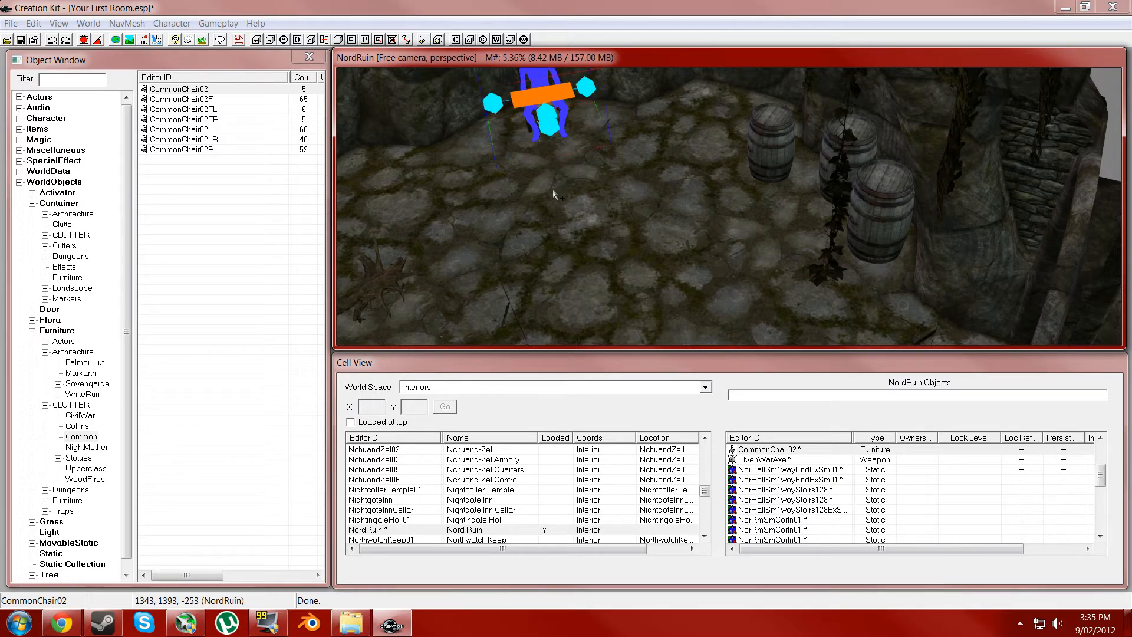
{"action": "mouse_move", "coordinate": [513, 198]}
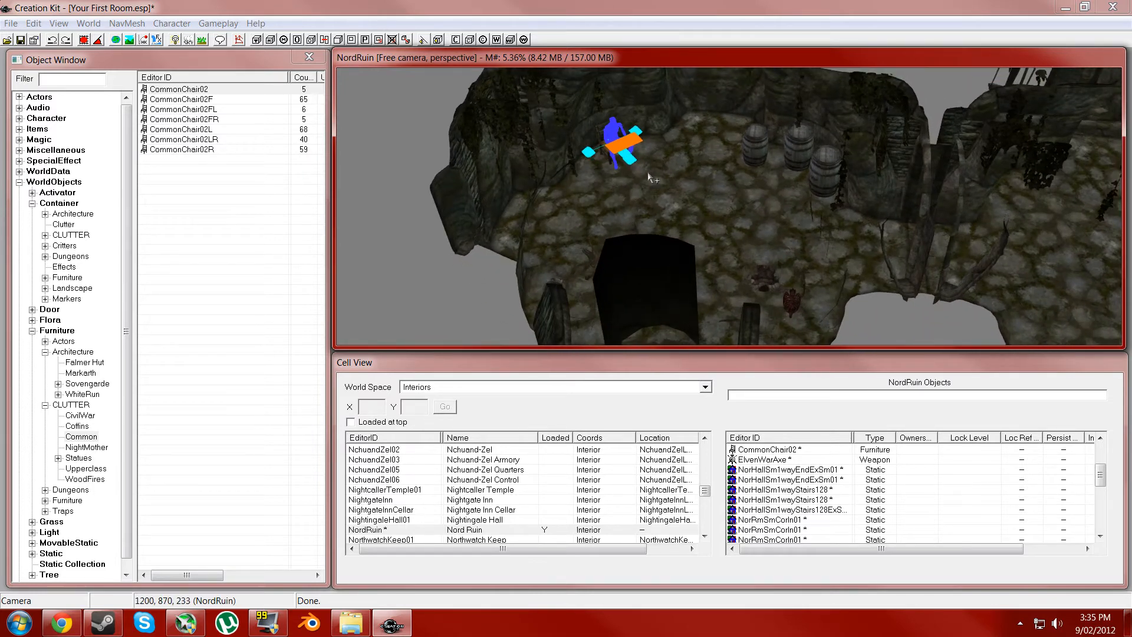
{"action": "mouse_move", "coordinate": [772, 240]}
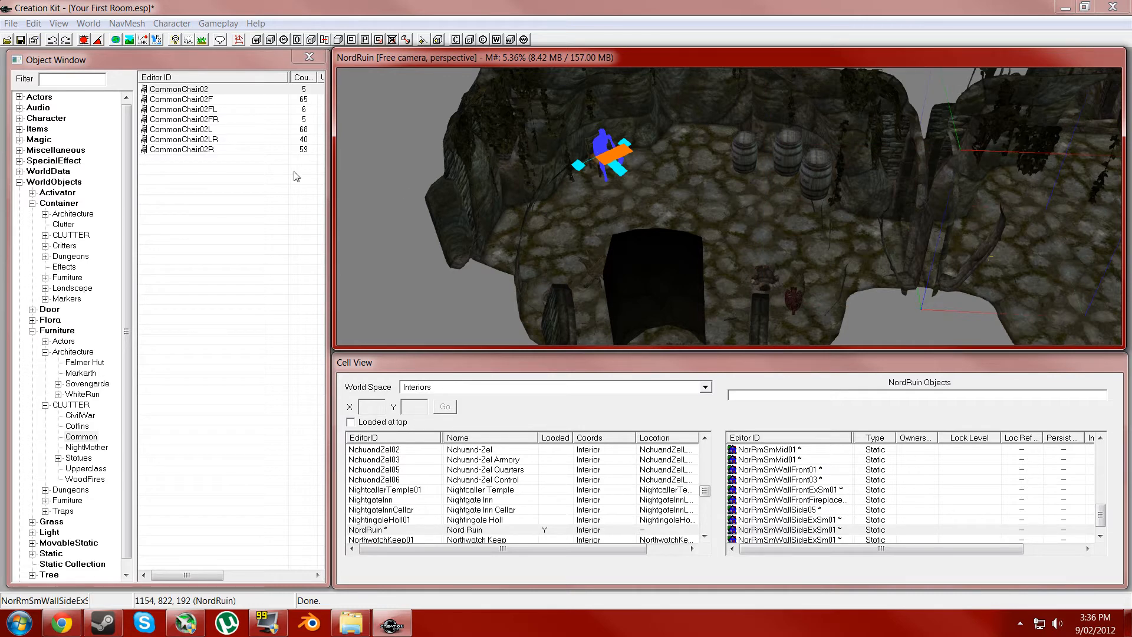
{"action": "mouse_move", "coordinate": [101, 435]}
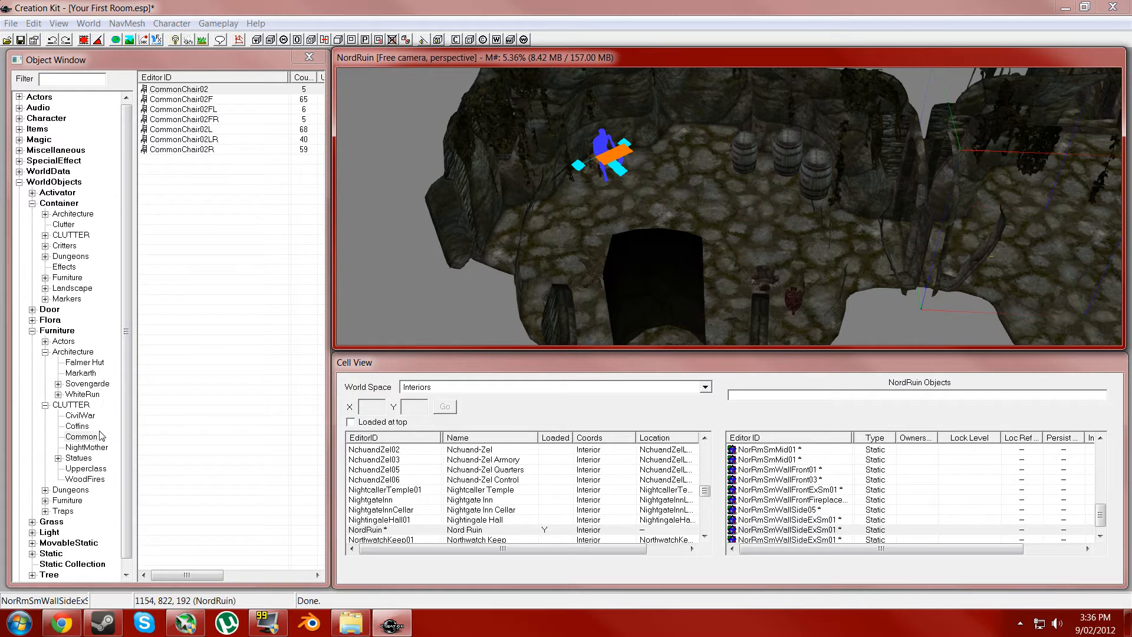
{"action": "mouse_move", "coordinate": [68, 507]}
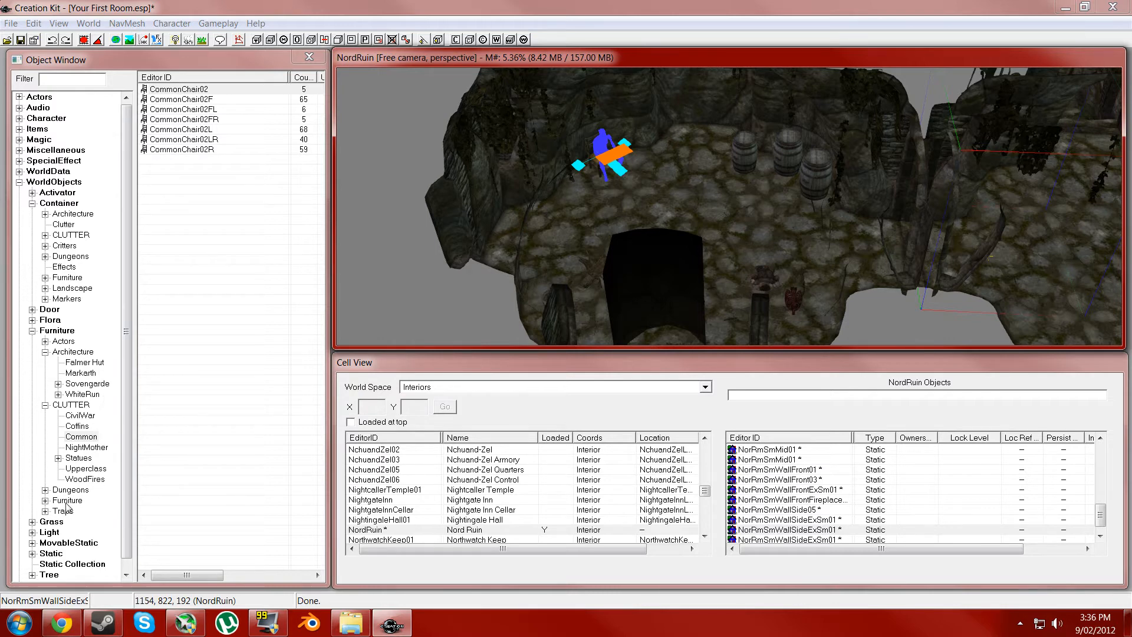
Browse the Furniture subcategories, expanding and collapsing Traps and Architecture
{"action": "left_click", "coordinate": [66, 500]}
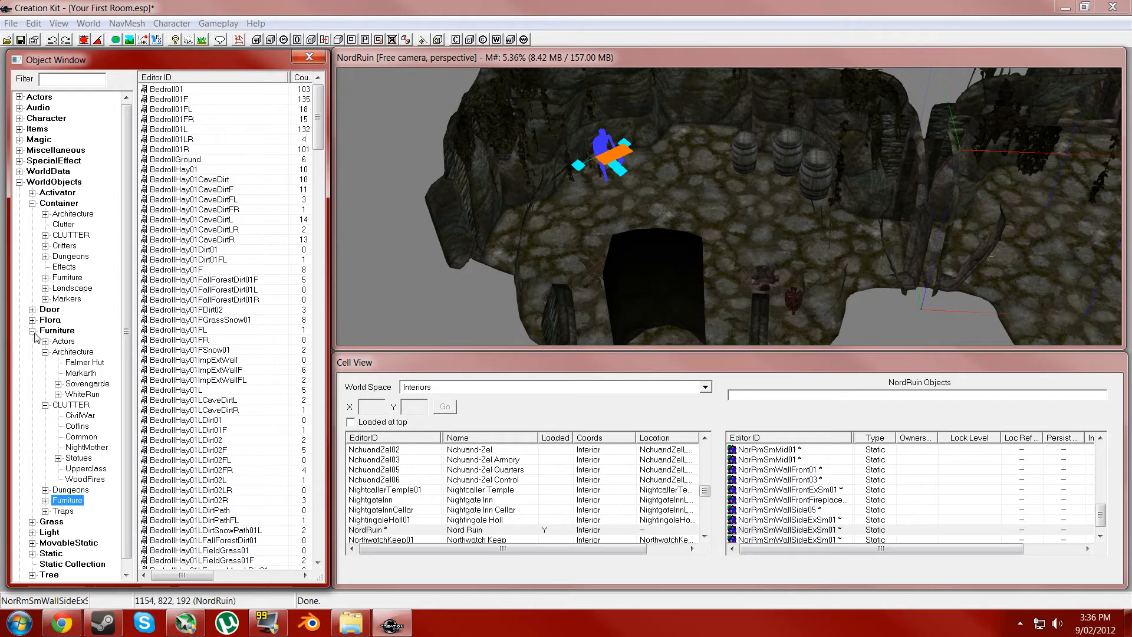
{"action": "left_click", "coordinate": [33, 330]}
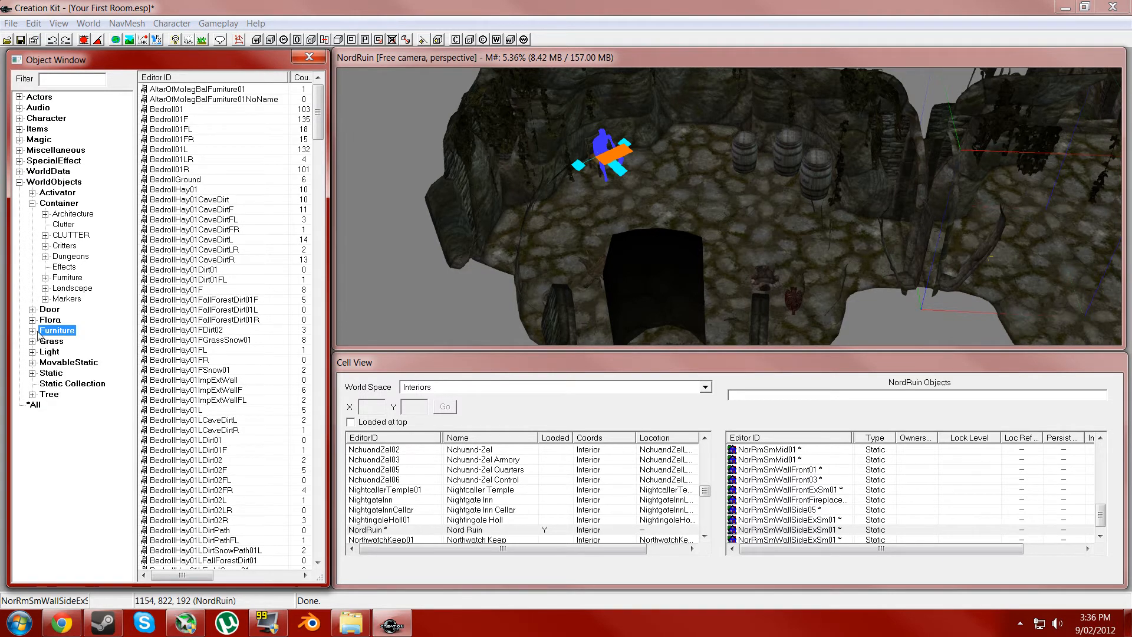
{"action": "left_click", "coordinate": [45, 341]}
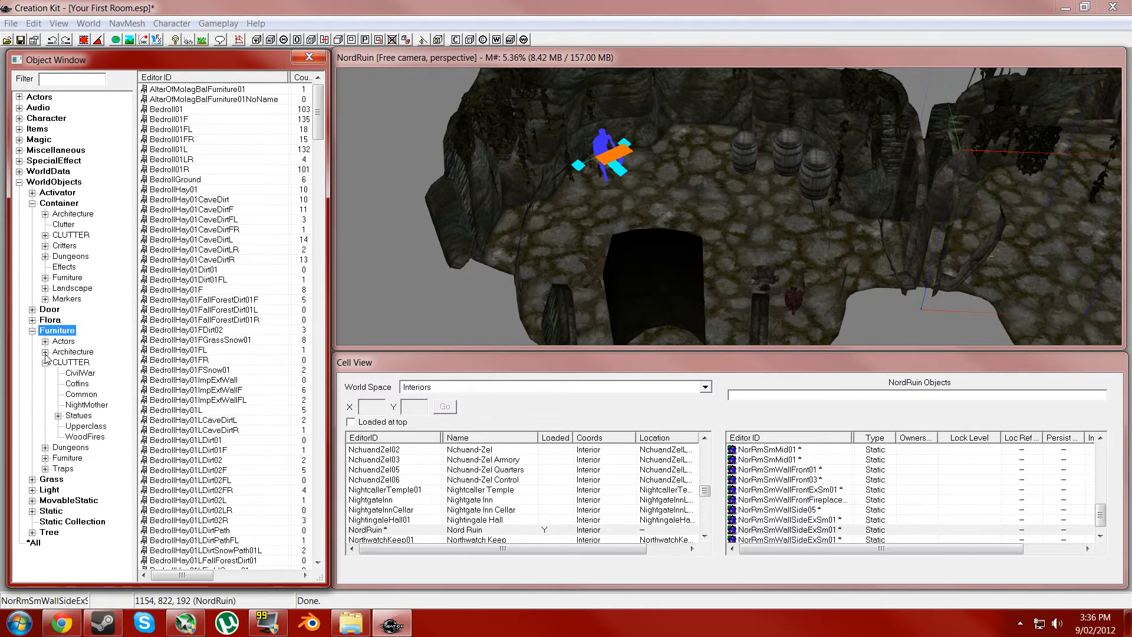
{"action": "left_click", "coordinate": [44, 373]}
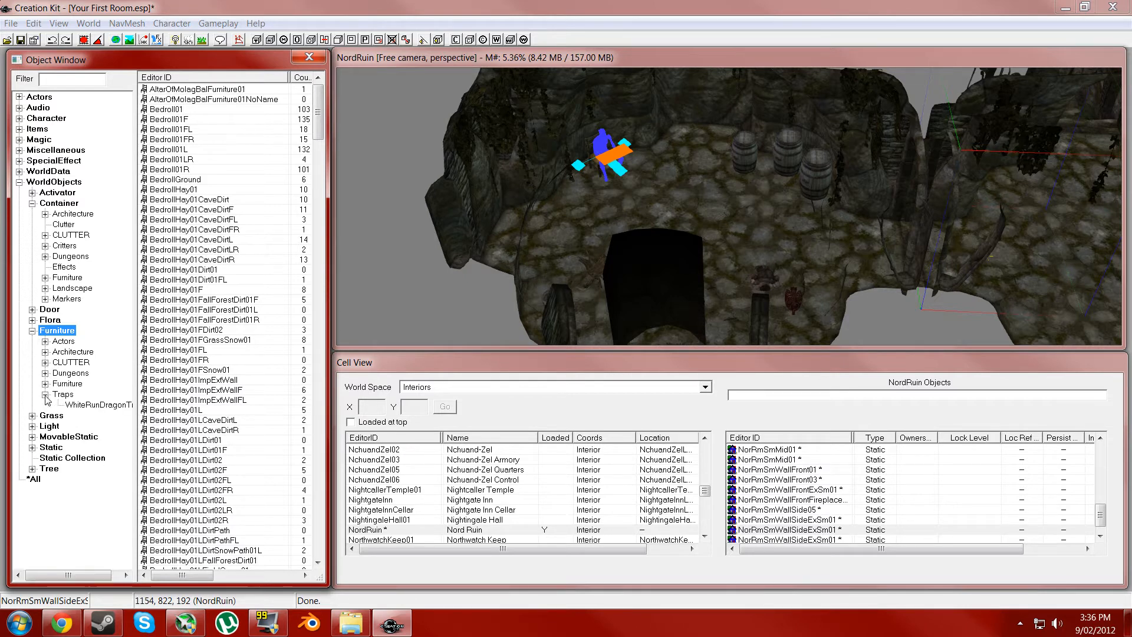
{"action": "left_click", "coordinate": [45, 351]}
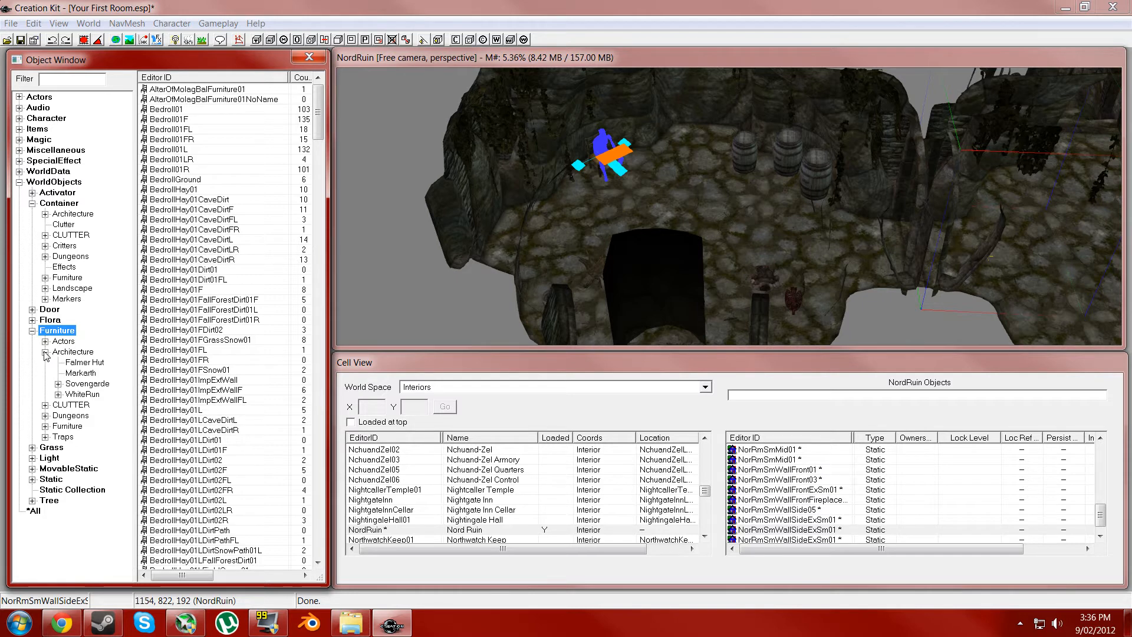
{"action": "left_click", "coordinate": [46, 352]}
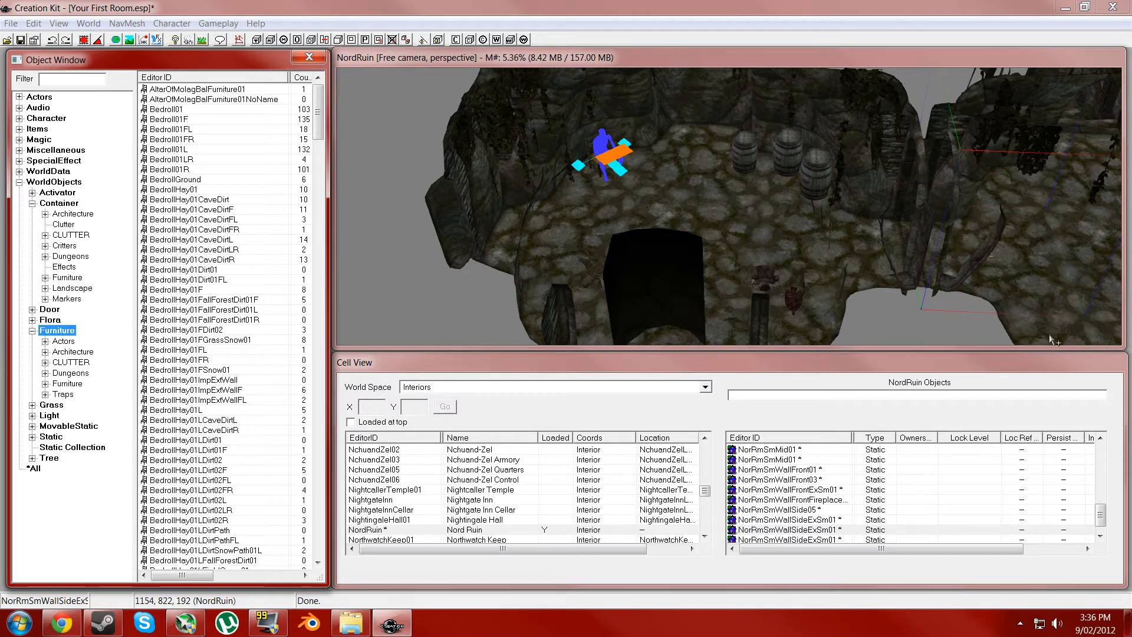
{"action": "mouse_move", "coordinate": [321, 266]}
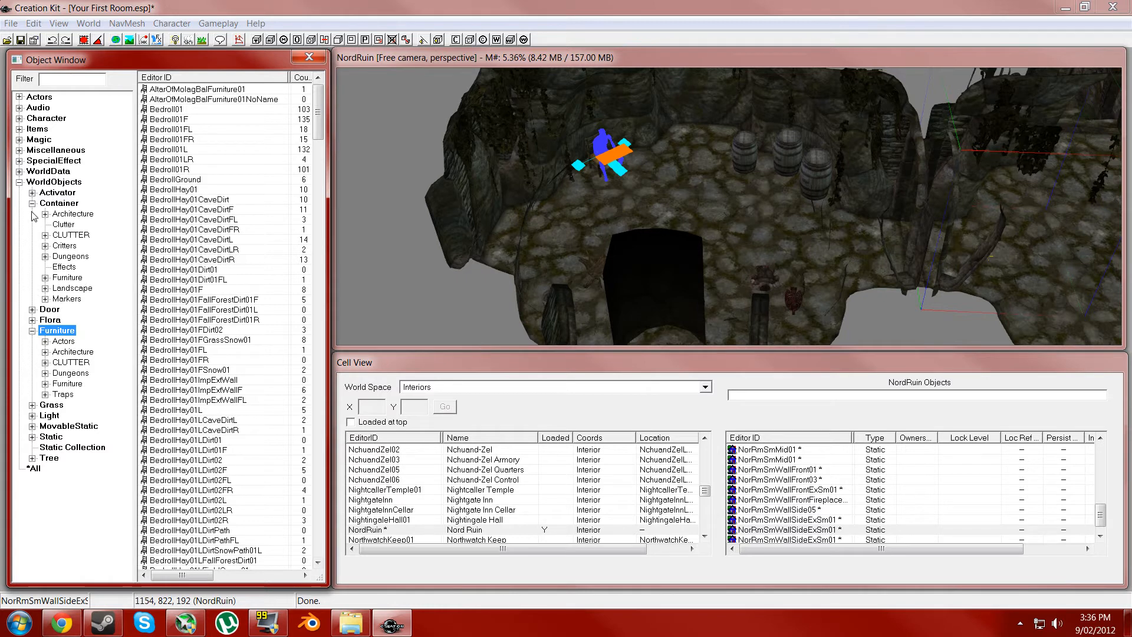
{"action": "mouse_move", "coordinate": [21, 276]}
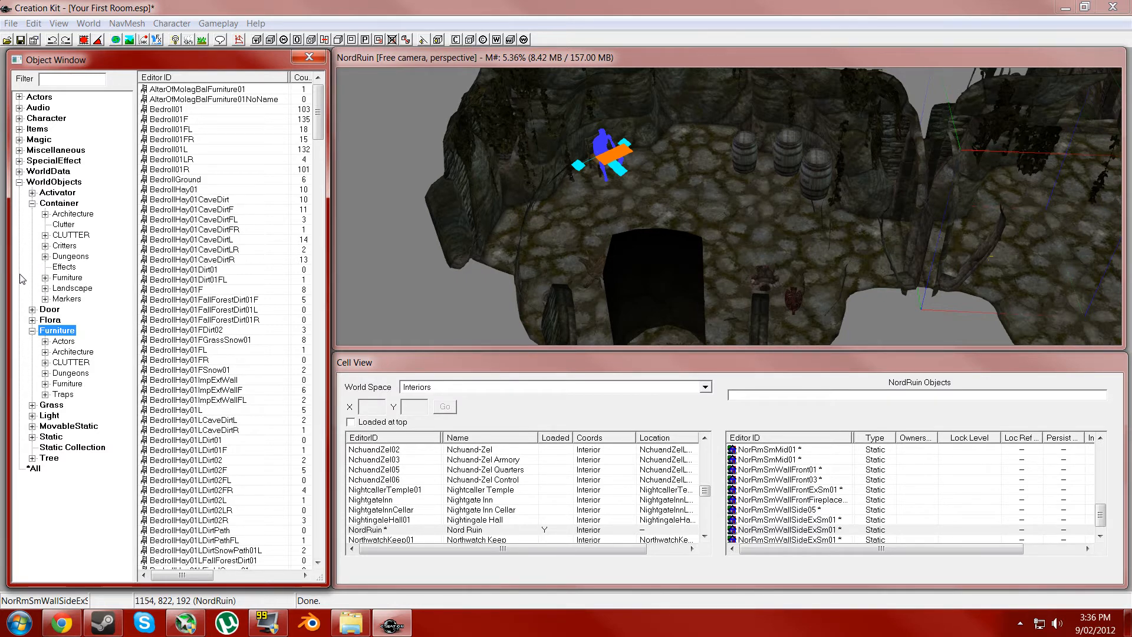
{"action": "mouse_move", "coordinate": [3, 340]}
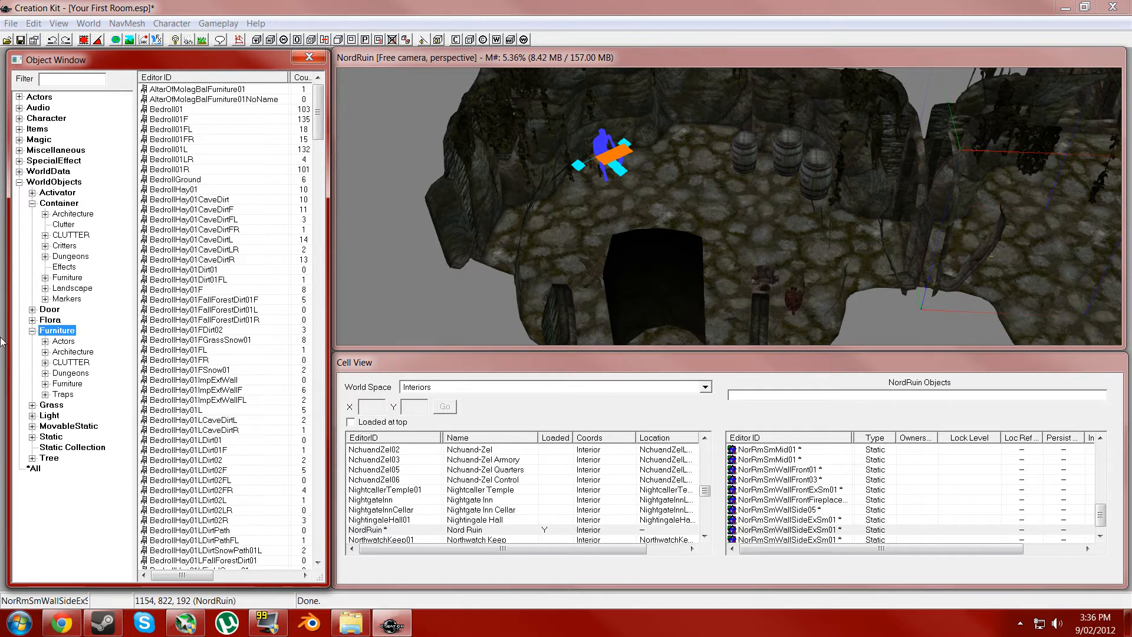
{"action": "mouse_move", "coordinate": [634, 182]}
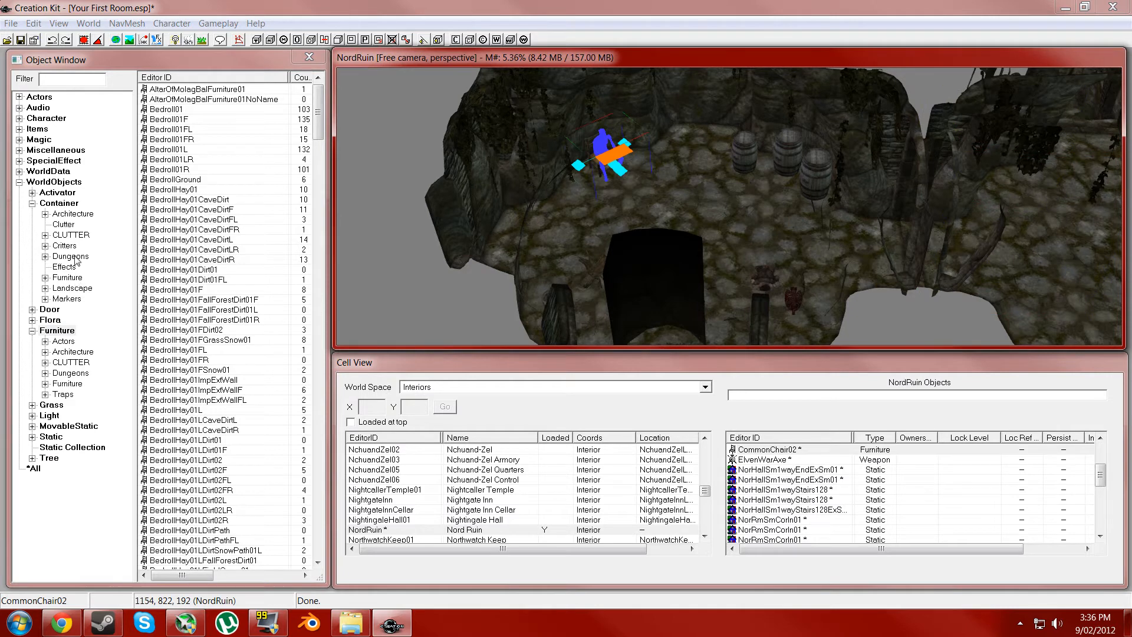
Show the full Furniture list and select CraftingCookingFireSpit for placing
{"action": "left_click", "coordinate": [71, 235]}
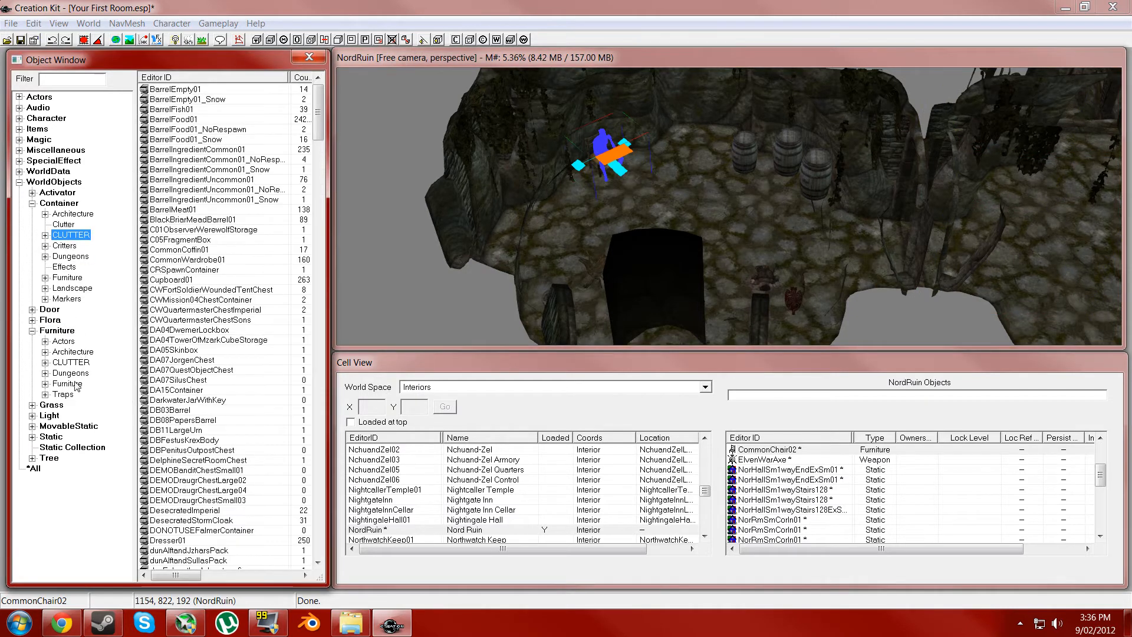
{"action": "left_click", "coordinate": [63, 341]}
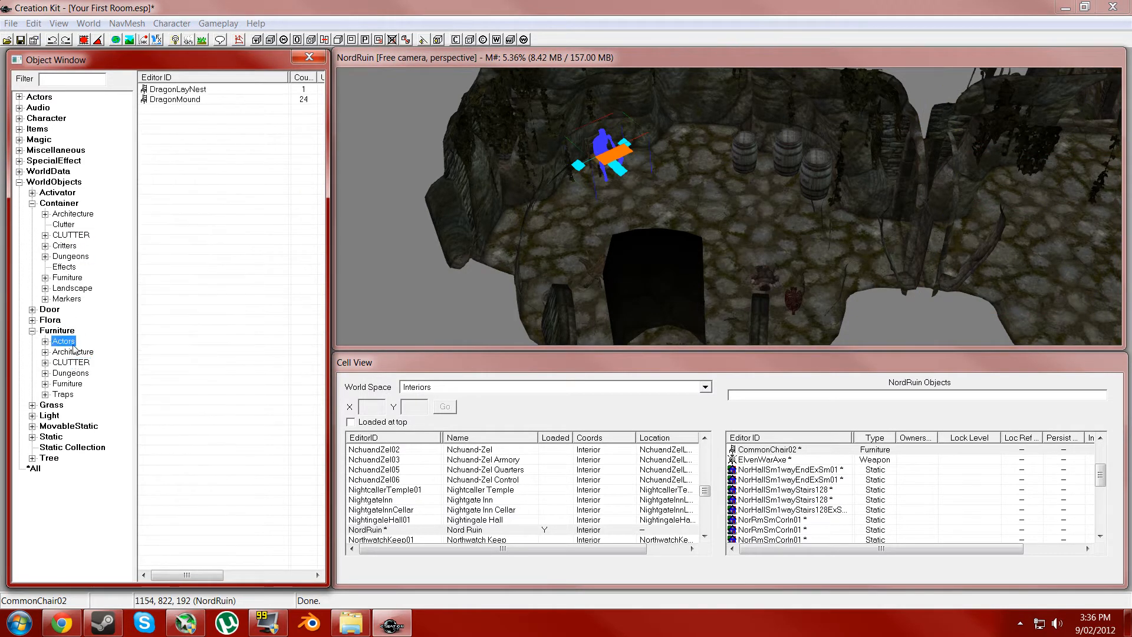
{"action": "left_click", "coordinate": [72, 351]}
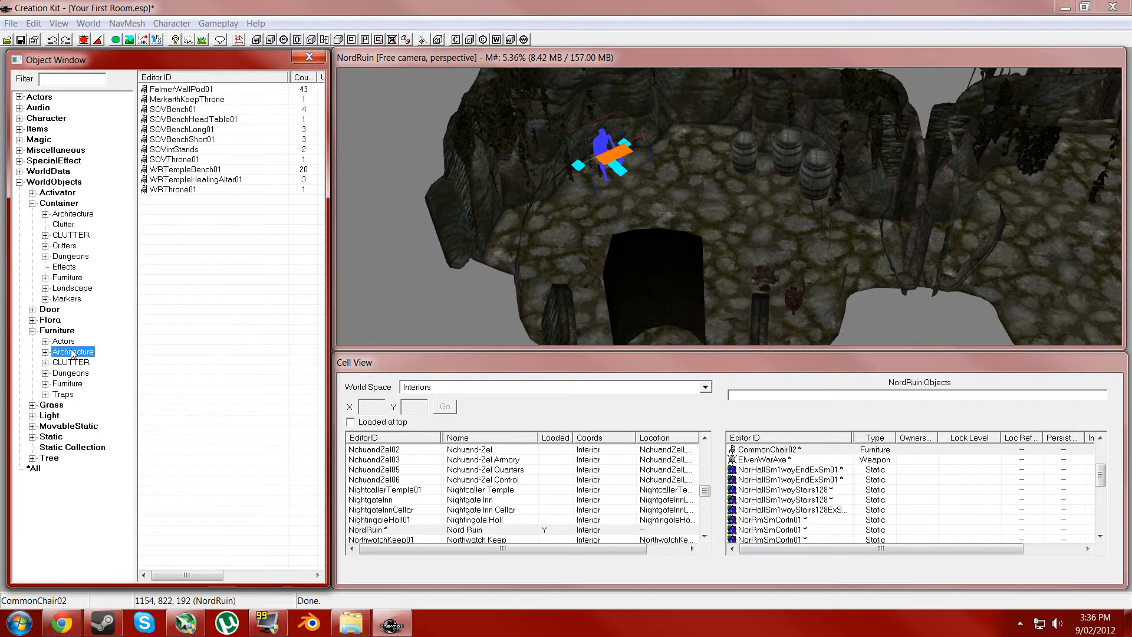
{"action": "left_click", "coordinate": [57, 330]}
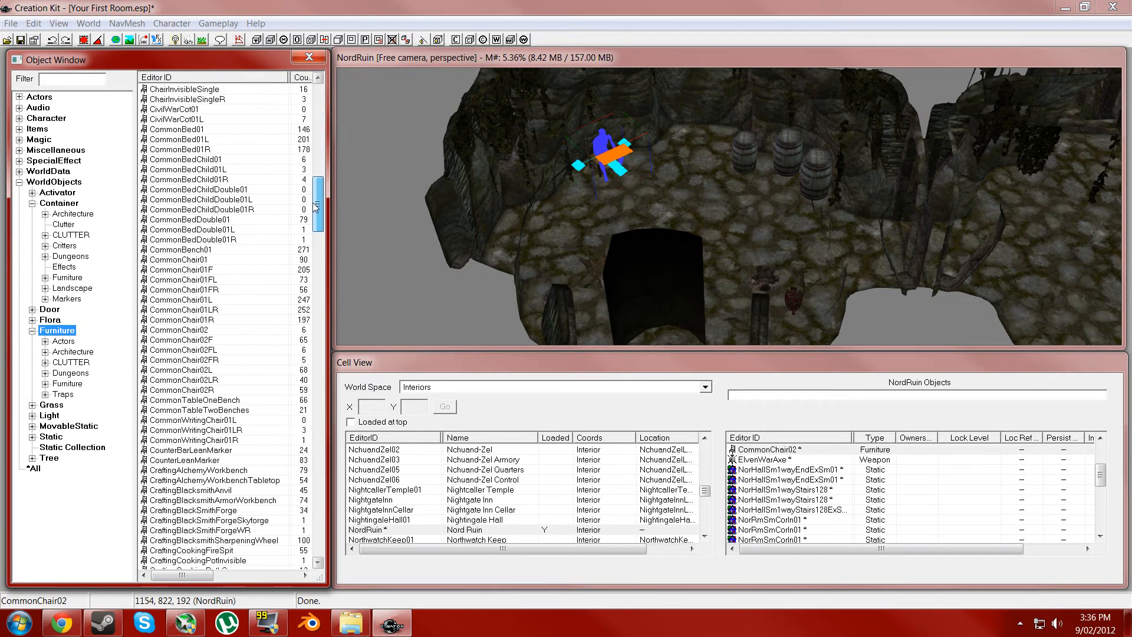
{"action": "scroll", "scroll_direction": "down", "scroll_amount": 3}
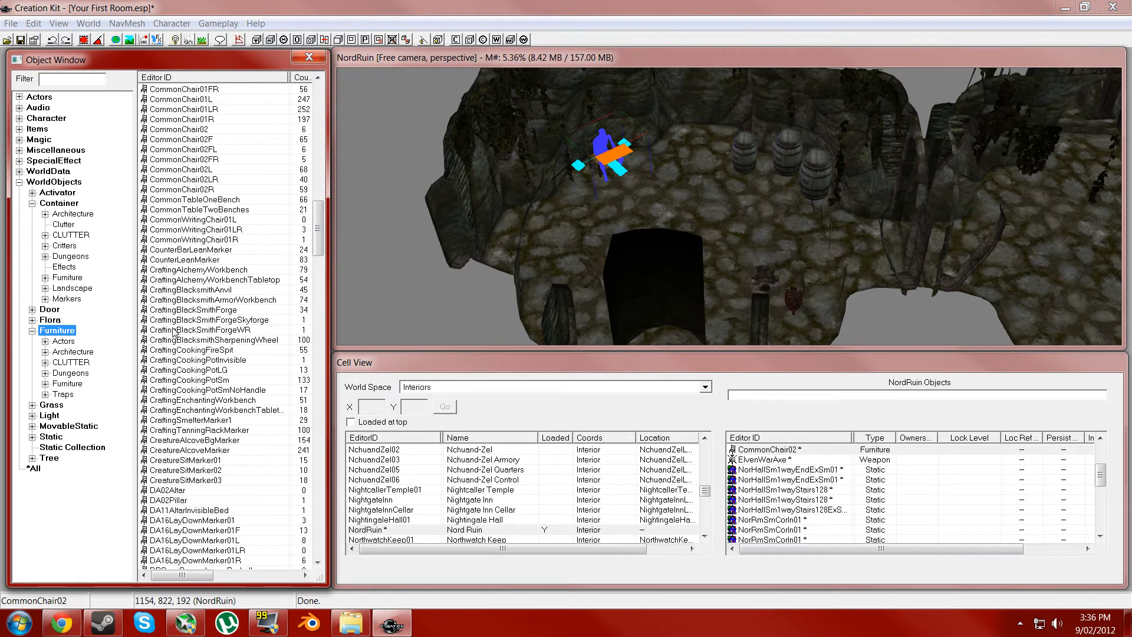
{"action": "left_click", "coordinate": [191, 349]}
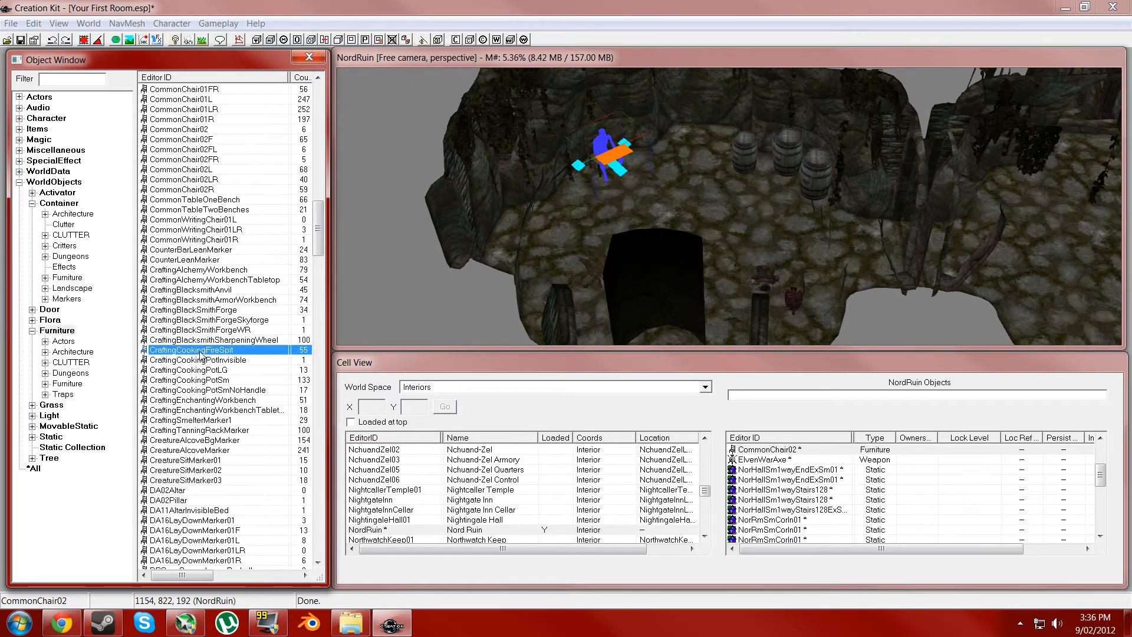
{"action": "mouse_move", "coordinate": [699, 194]}
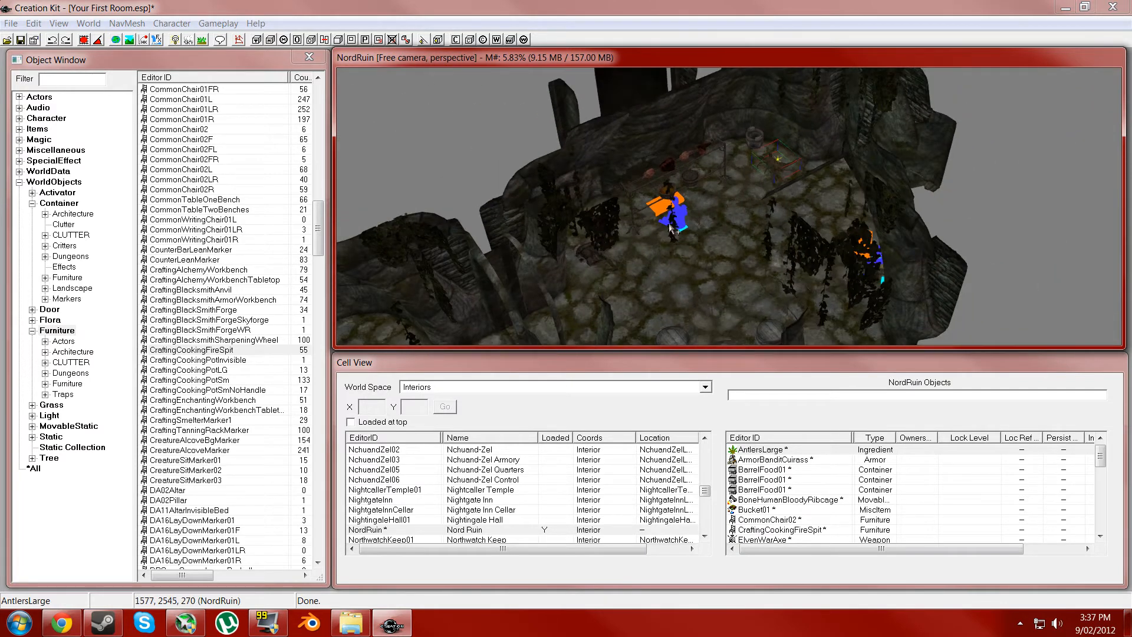
{"action": "mouse_move", "coordinate": [513, 176]}
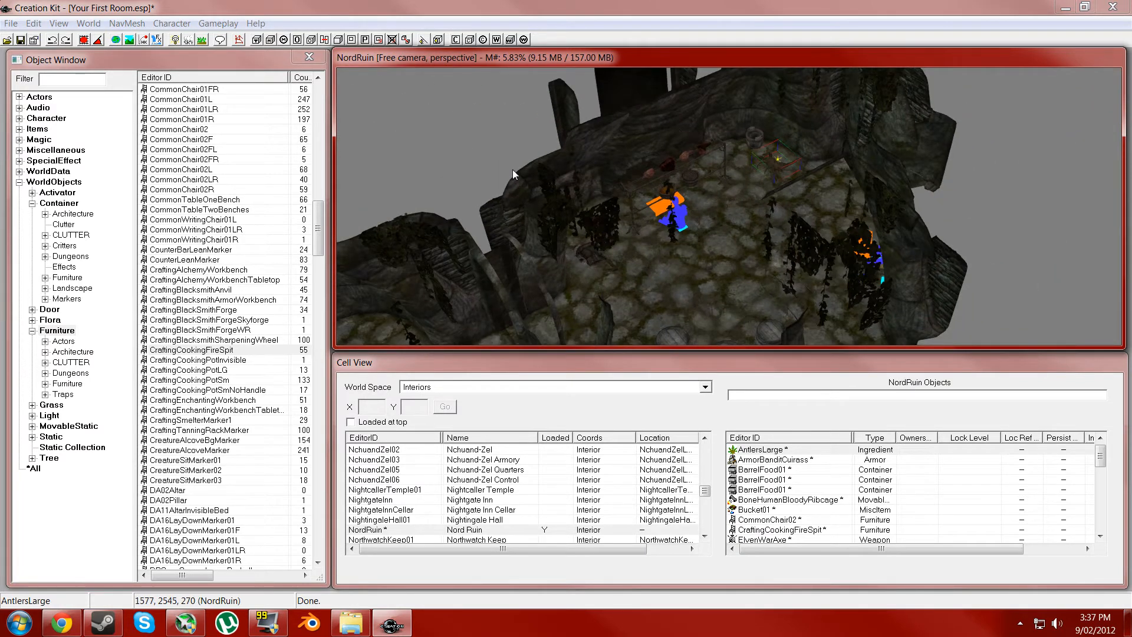
{"action": "mouse_move", "coordinate": [503, 215]}
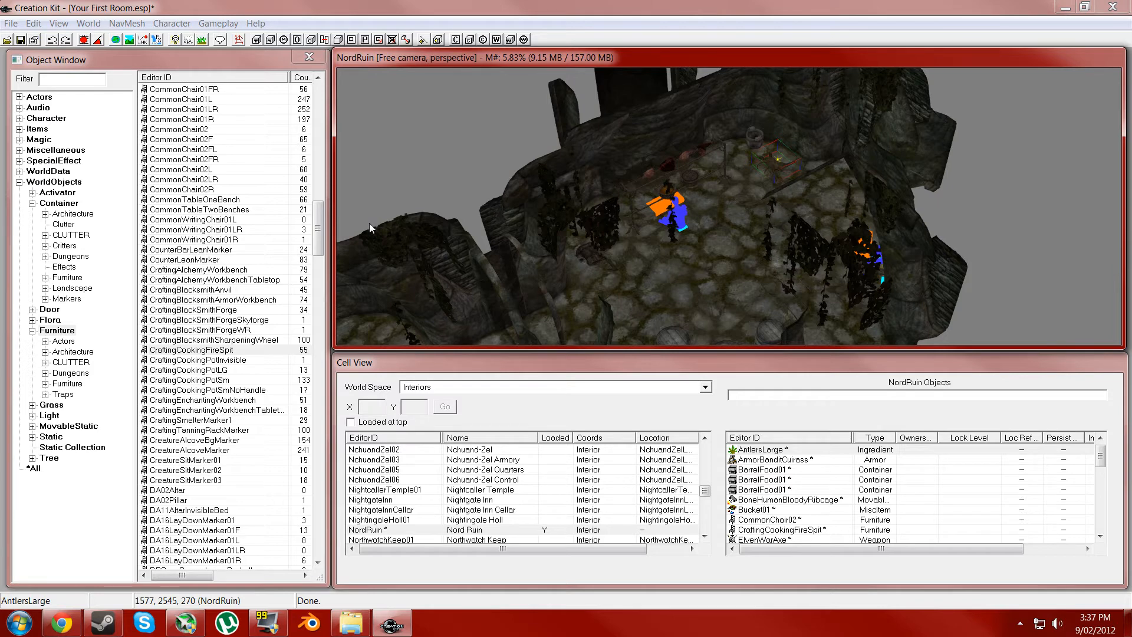
{"action": "mouse_move", "coordinate": [619, 262]}
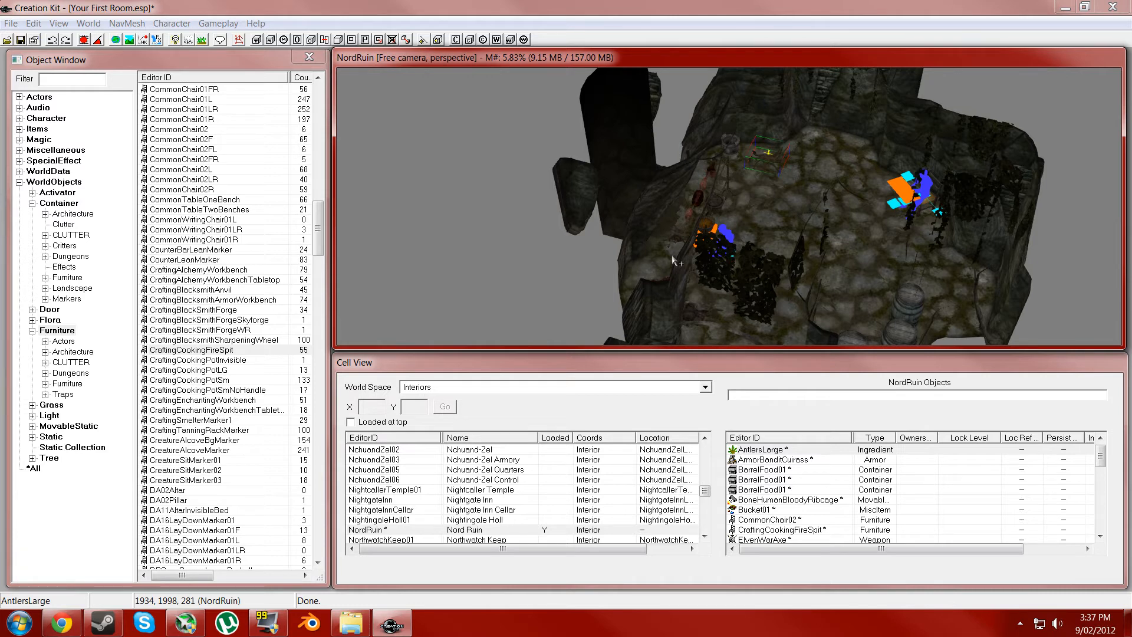
{"action": "mouse_move", "coordinate": [857, 231]}
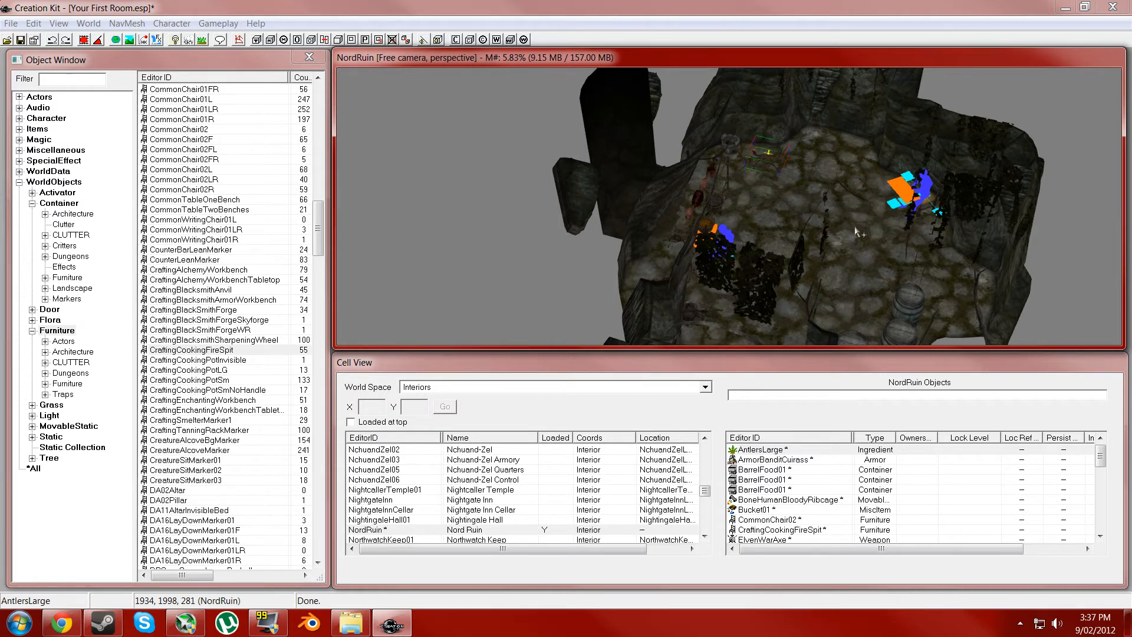
Collapse the Furniture category after placing the cooking spit in the room
{"action": "left_click", "coordinate": [56, 330]}
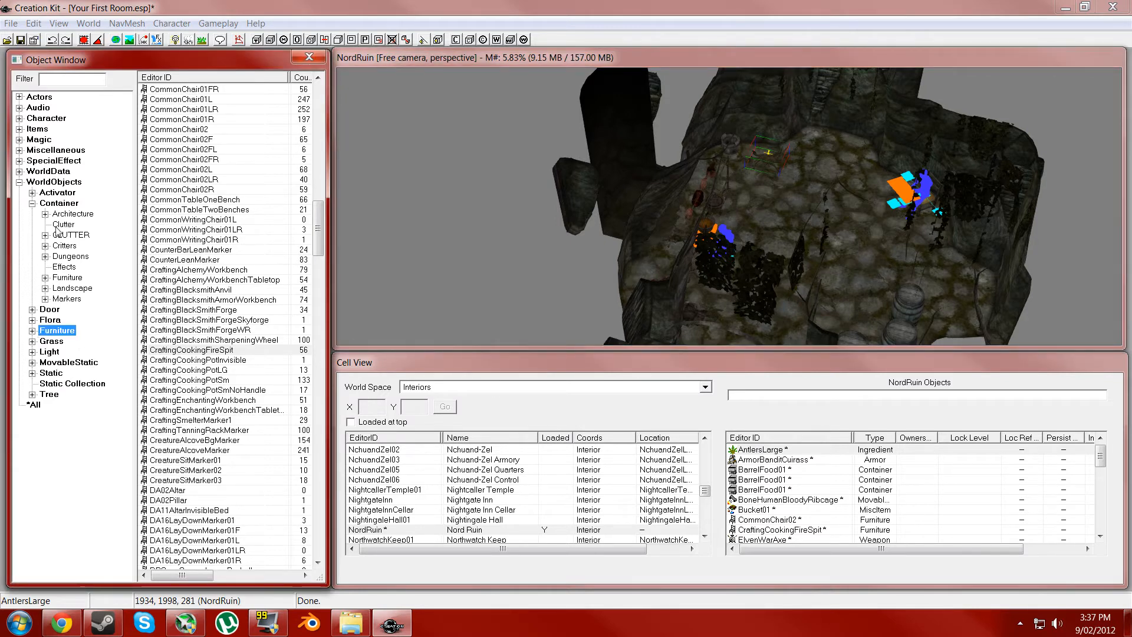
List the Items > Weapon > CLUTTER DummyItems such as DummyBow and DummySword
{"action": "left_click", "coordinate": [46, 118]}
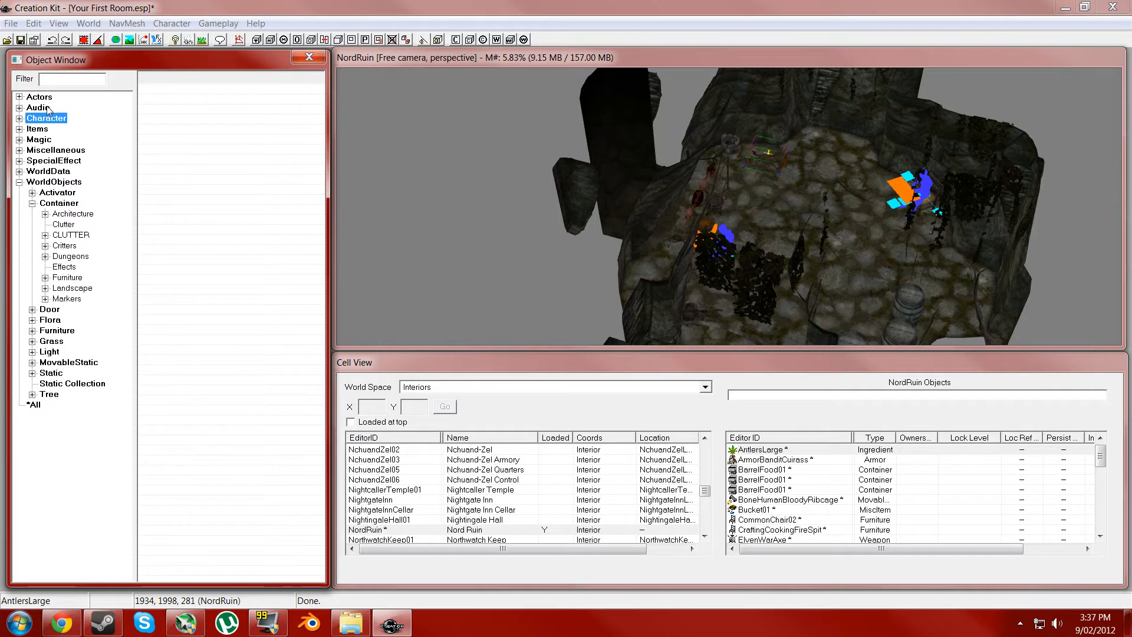
{"action": "left_click", "coordinate": [39, 95]}
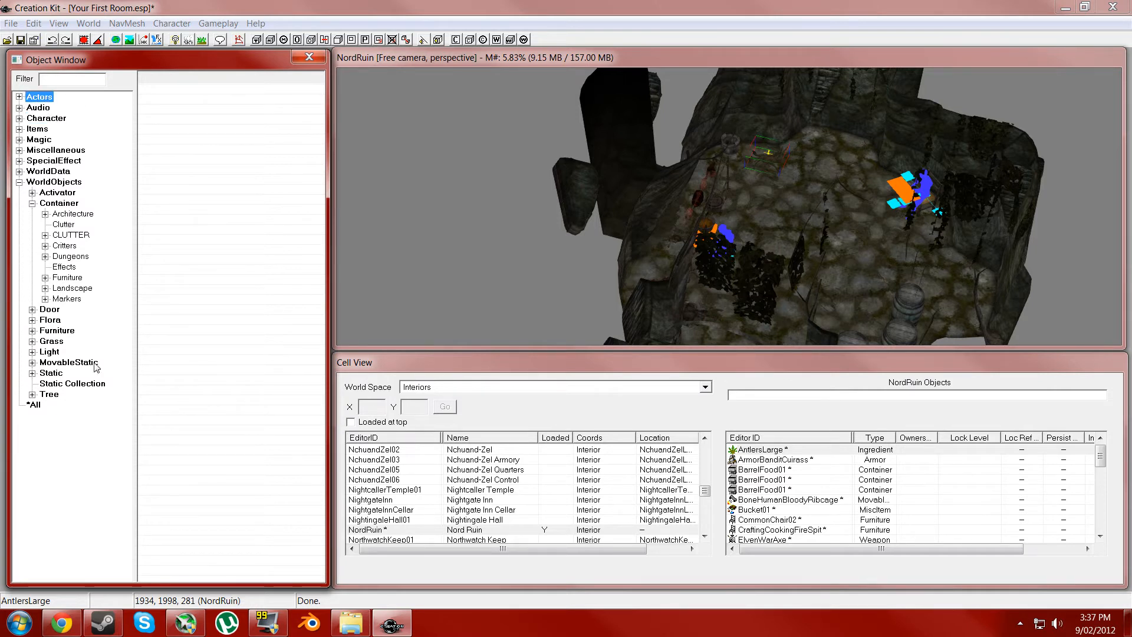
{"action": "mouse_move", "coordinate": [109, 376]}
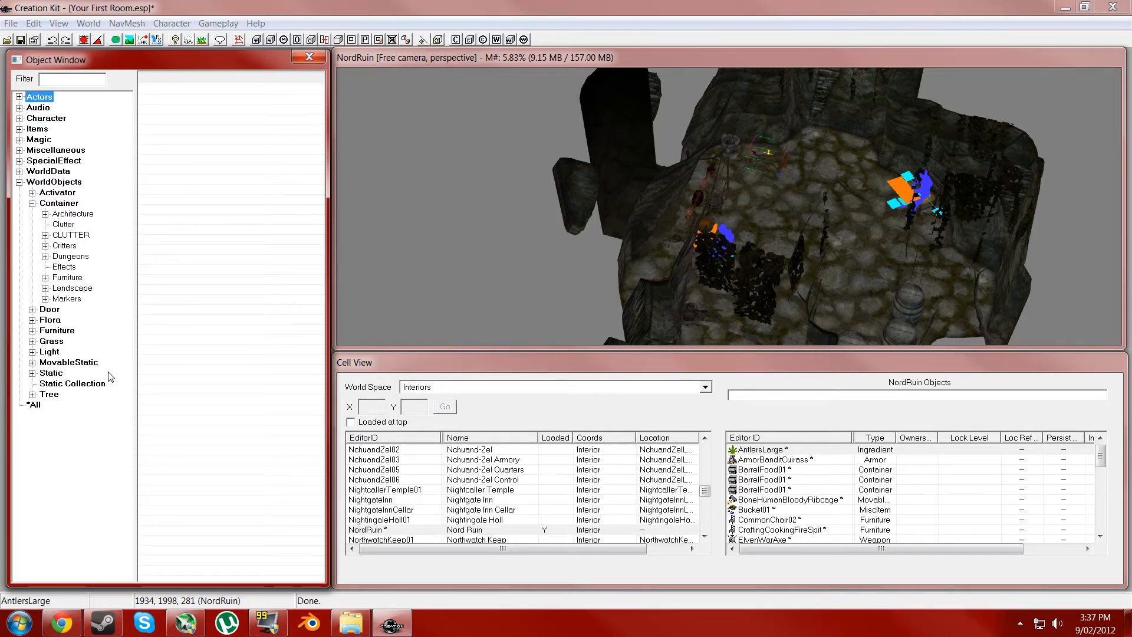
{"action": "mouse_move", "coordinate": [260, 295]}
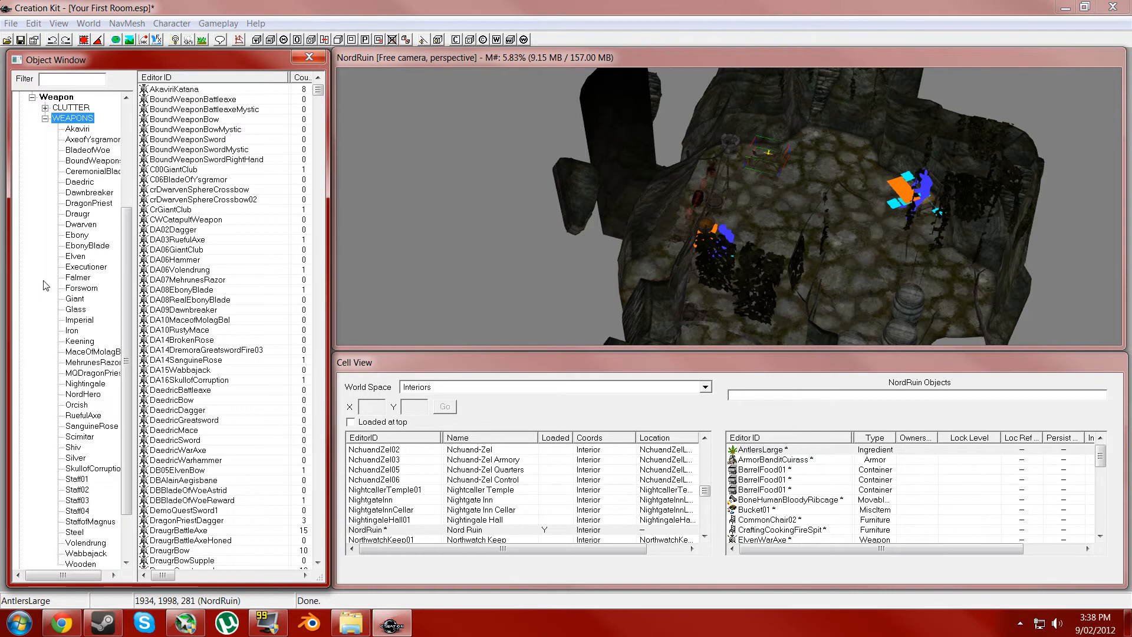
{"action": "left_click", "coordinate": [44, 107]}
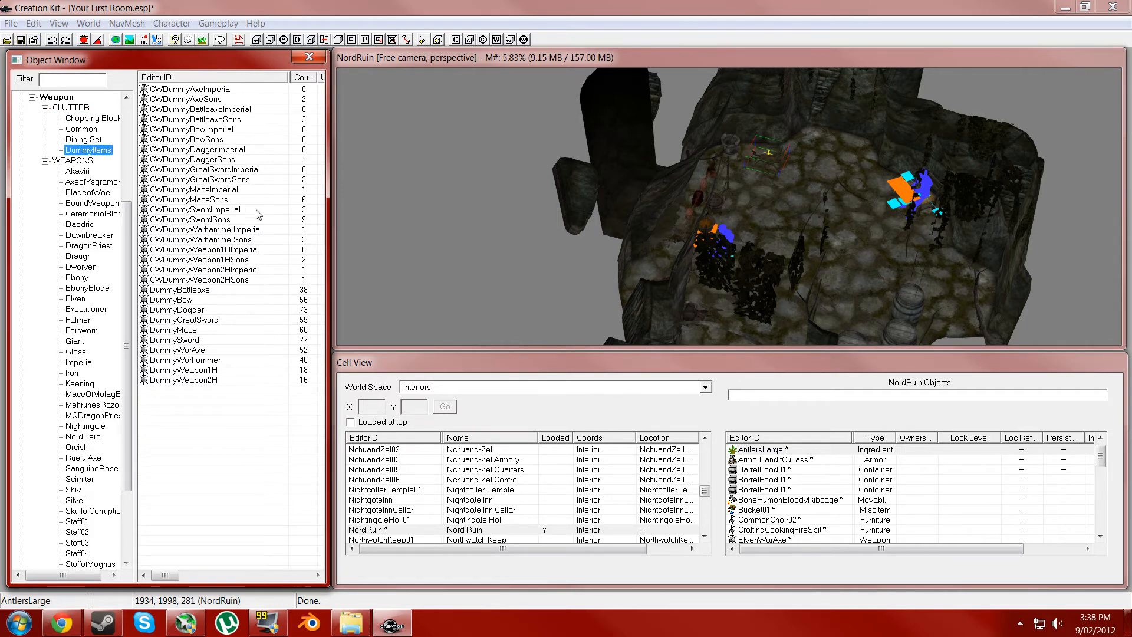
{"action": "left_click", "coordinate": [171, 299]}
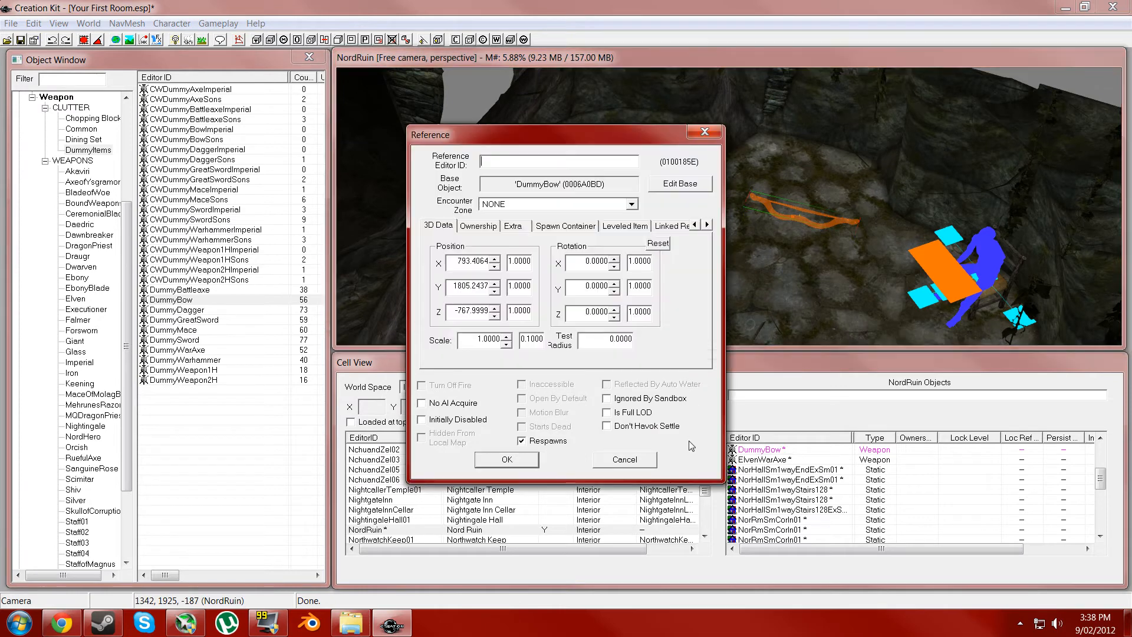
Open the placed DummyBow's base Weapon record via Edit Base
{"action": "left_click", "coordinate": [677, 183]}
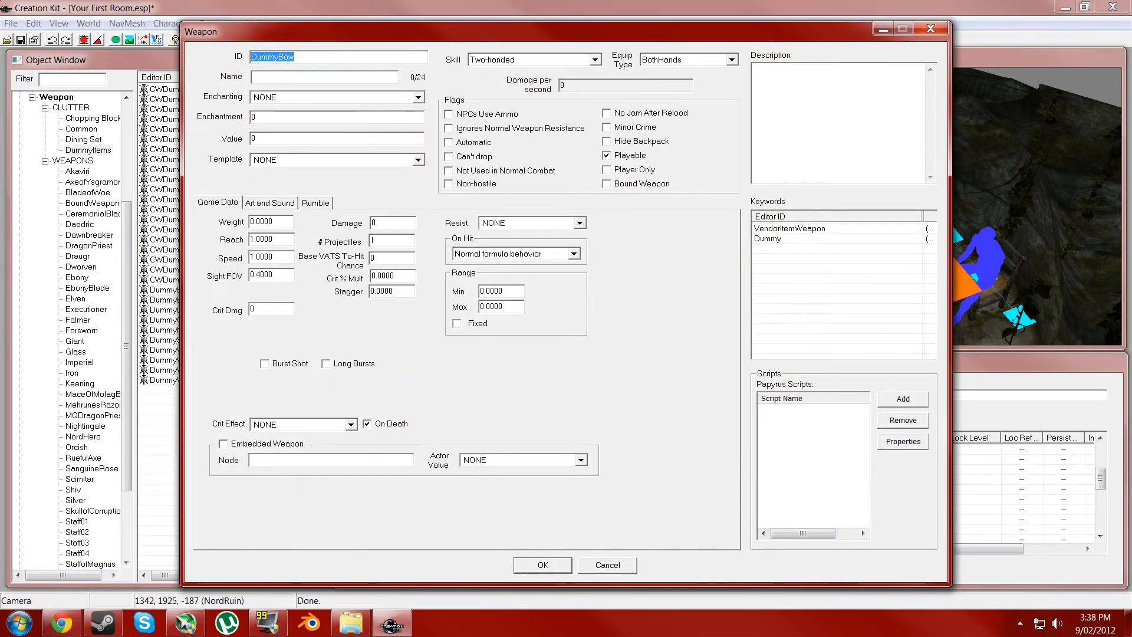
{"action": "mouse_move", "coordinate": [520, 223]}
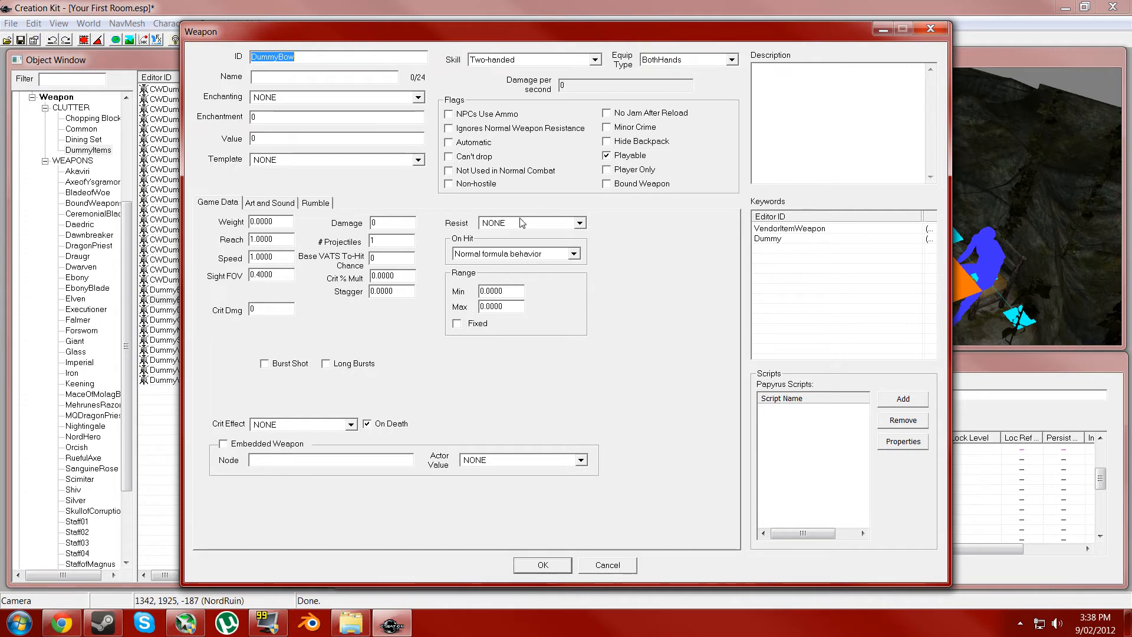
{"action": "mouse_move", "coordinate": [365, 347]}
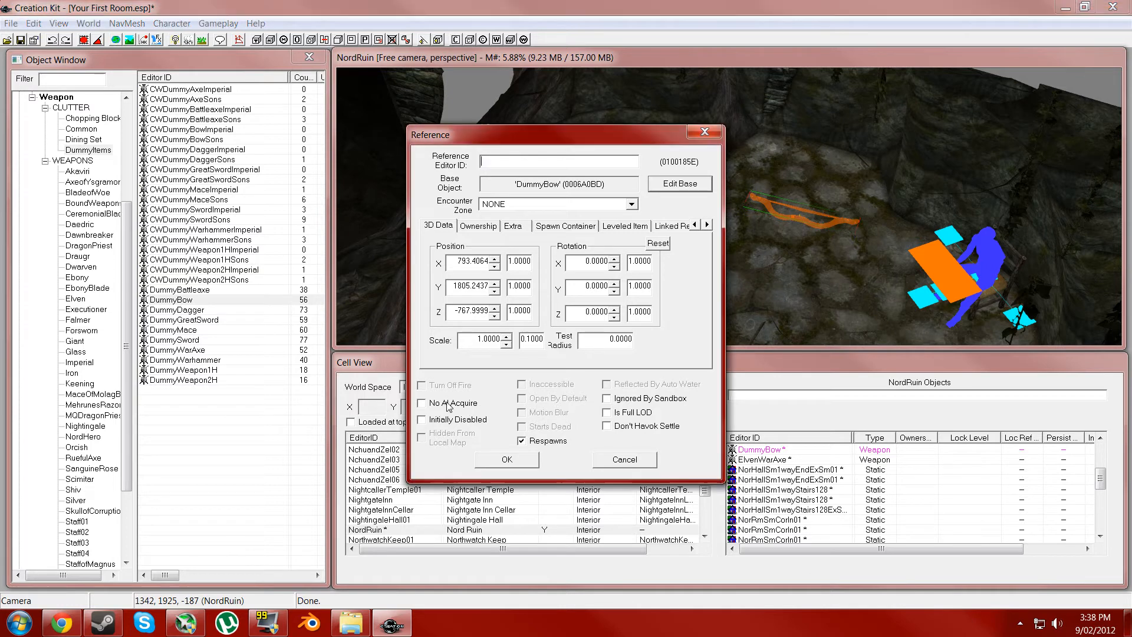
Go to the DummyBow reference's Leveled Item page and open the base object list
{"action": "left_click", "coordinate": [420, 403]}
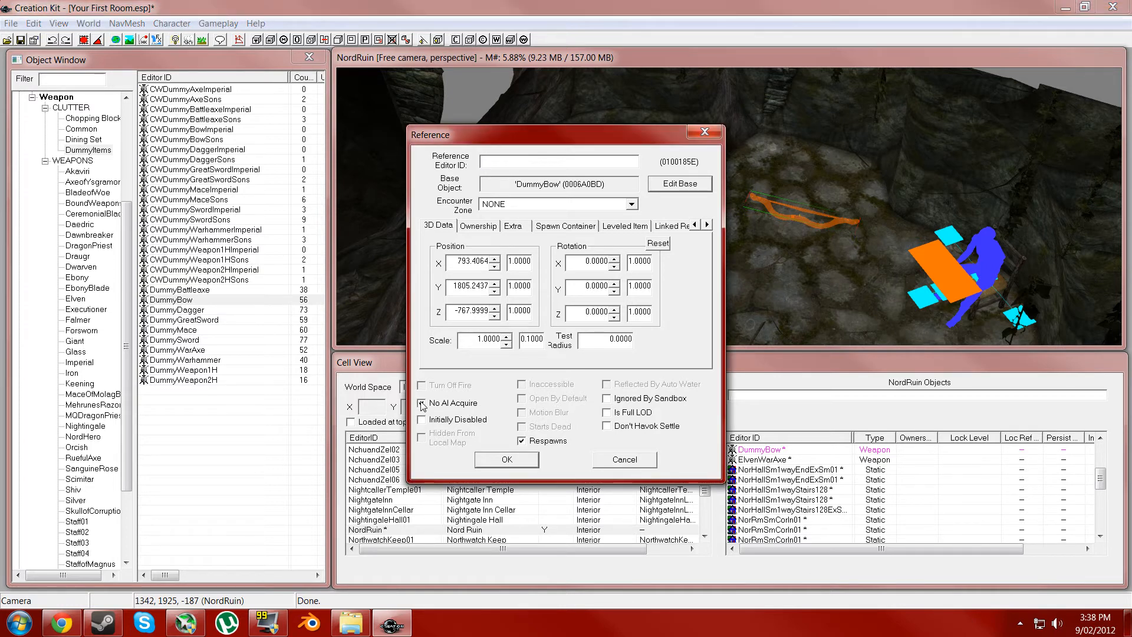
{"action": "left_click", "coordinate": [478, 225]}
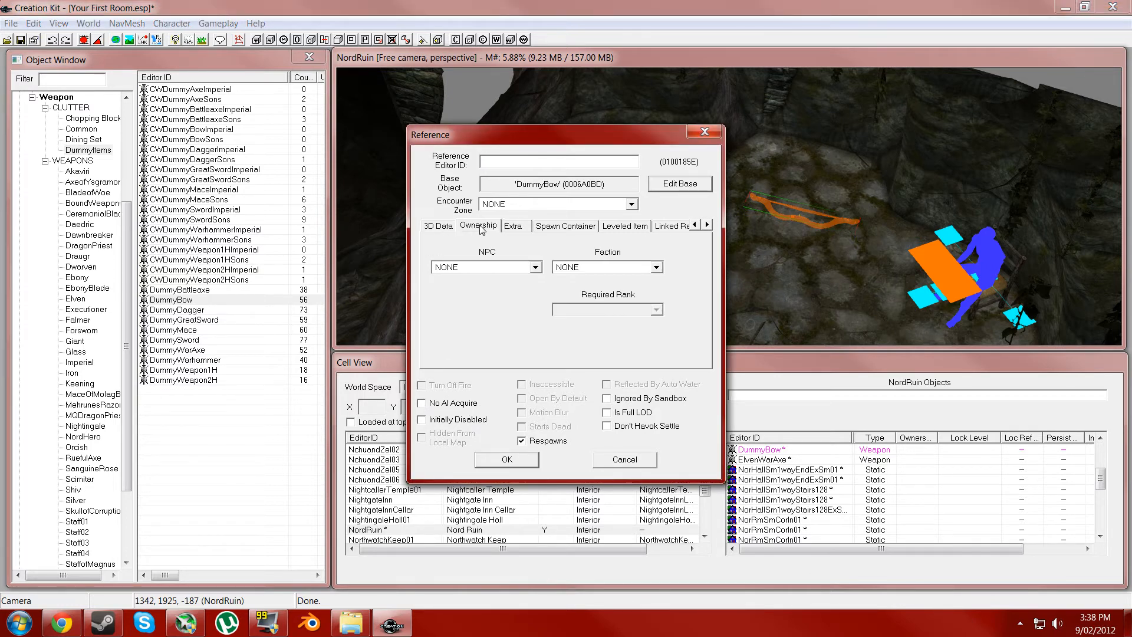
{"action": "left_click", "coordinate": [513, 225]}
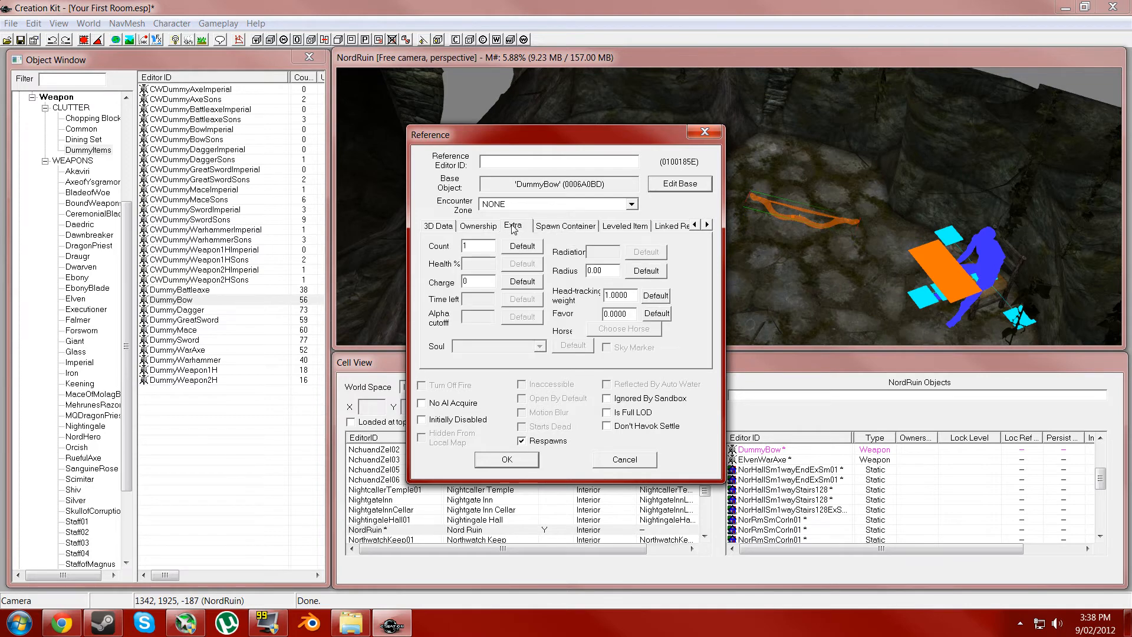
{"action": "mouse_move", "coordinate": [639, 235]}
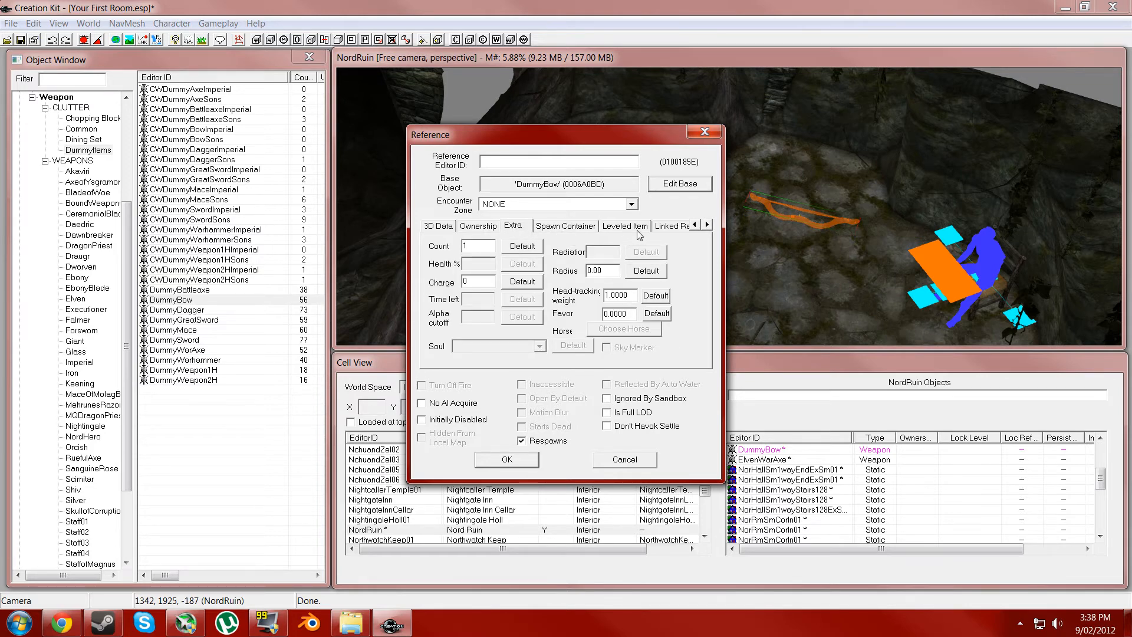
{"action": "left_click", "coordinate": [623, 224]}
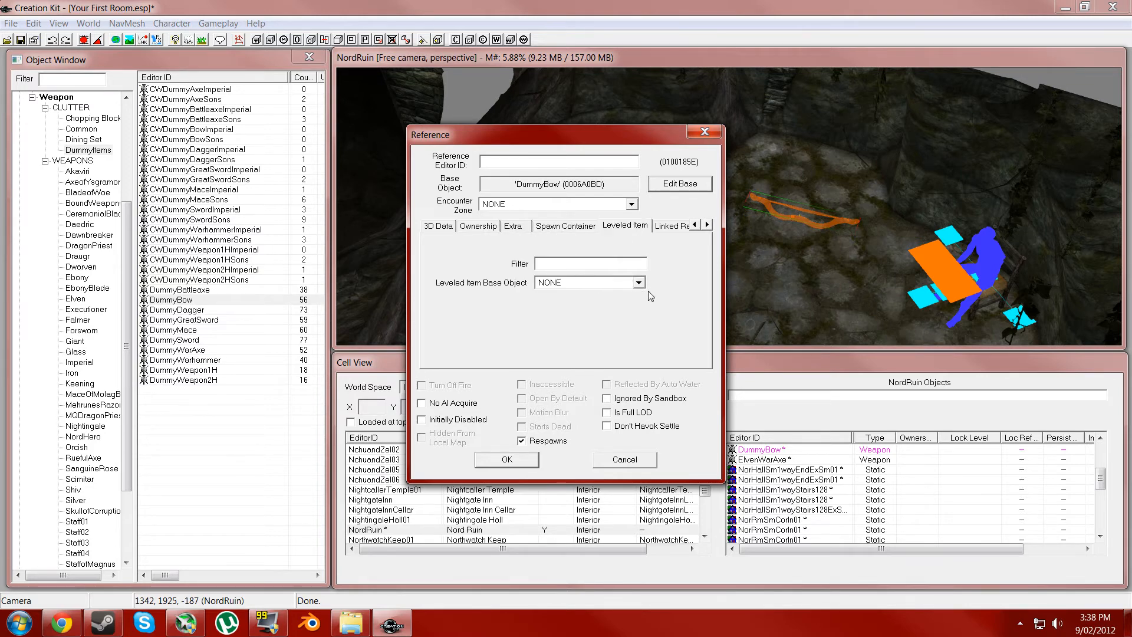
{"action": "left_click", "coordinate": [636, 282]}
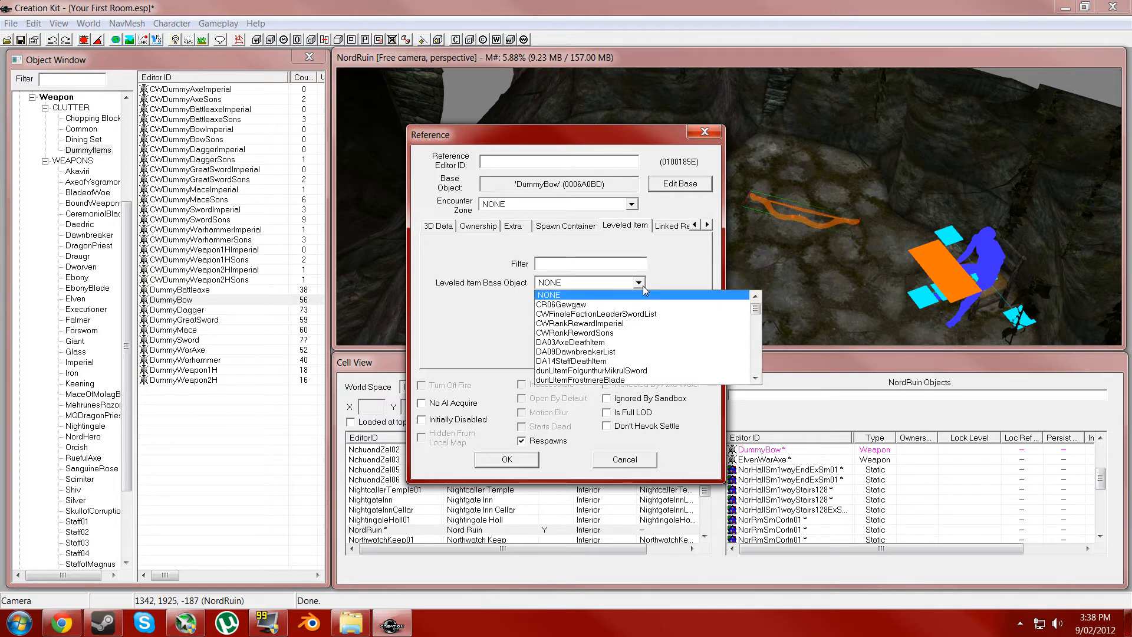
{"action": "mouse_move", "coordinate": [696, 352]}
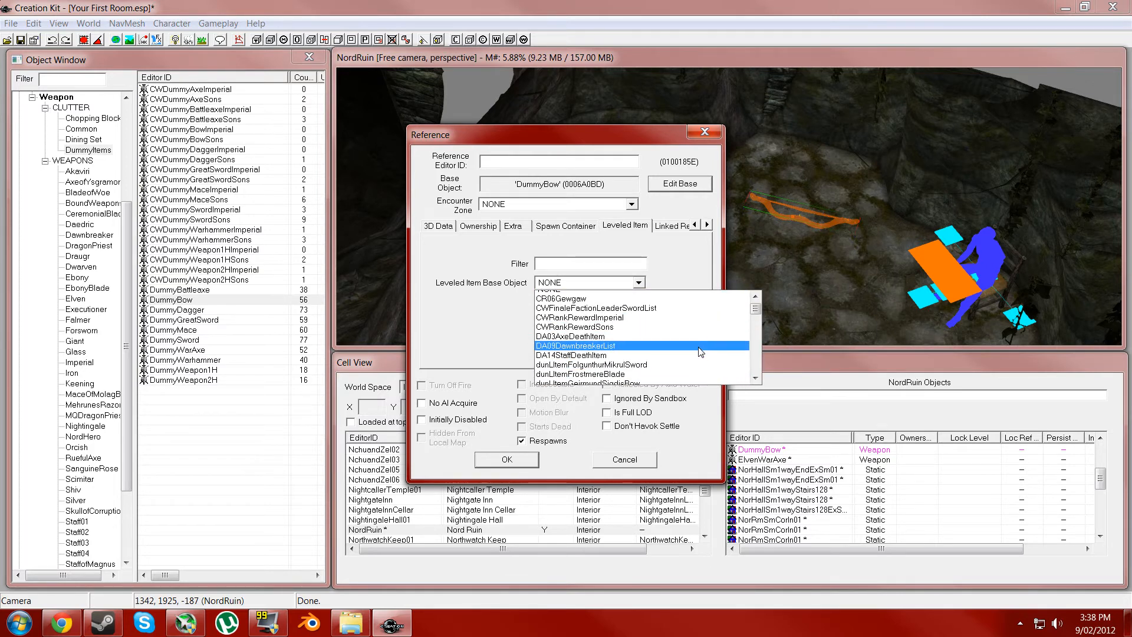
Set the bow's leveled item base object to LItemEnchDaedricBow and confirm with OK
{"action": "scroll", "scroll_direction": "down", "scroll_amount": 3}
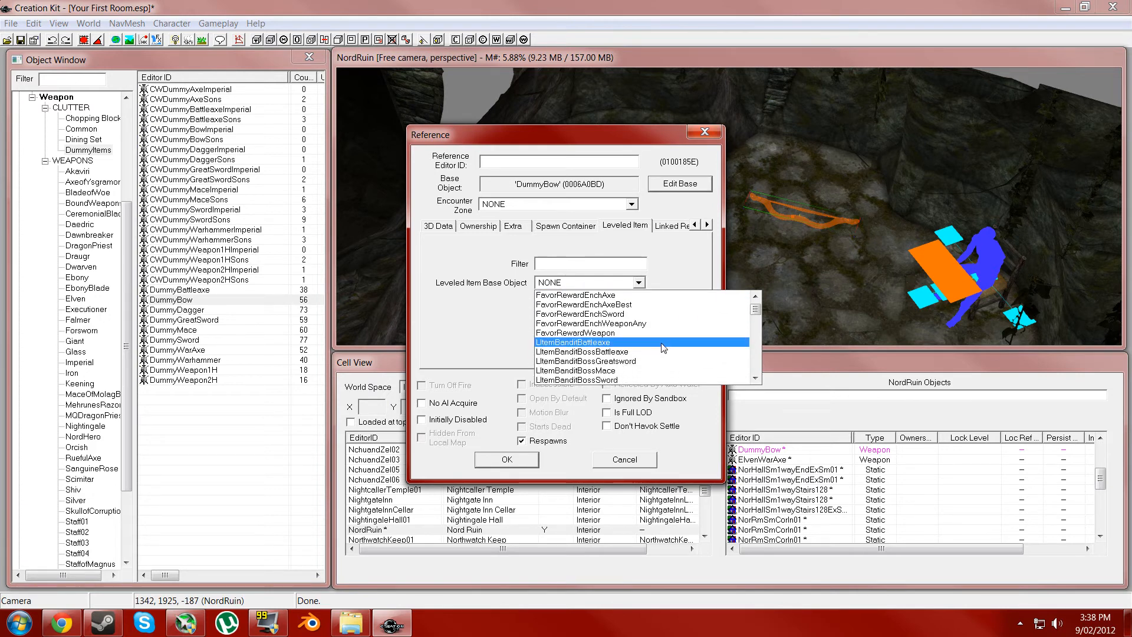
{"action": "scroll", "scroll_direction": "down", "scroll_amount": 3}
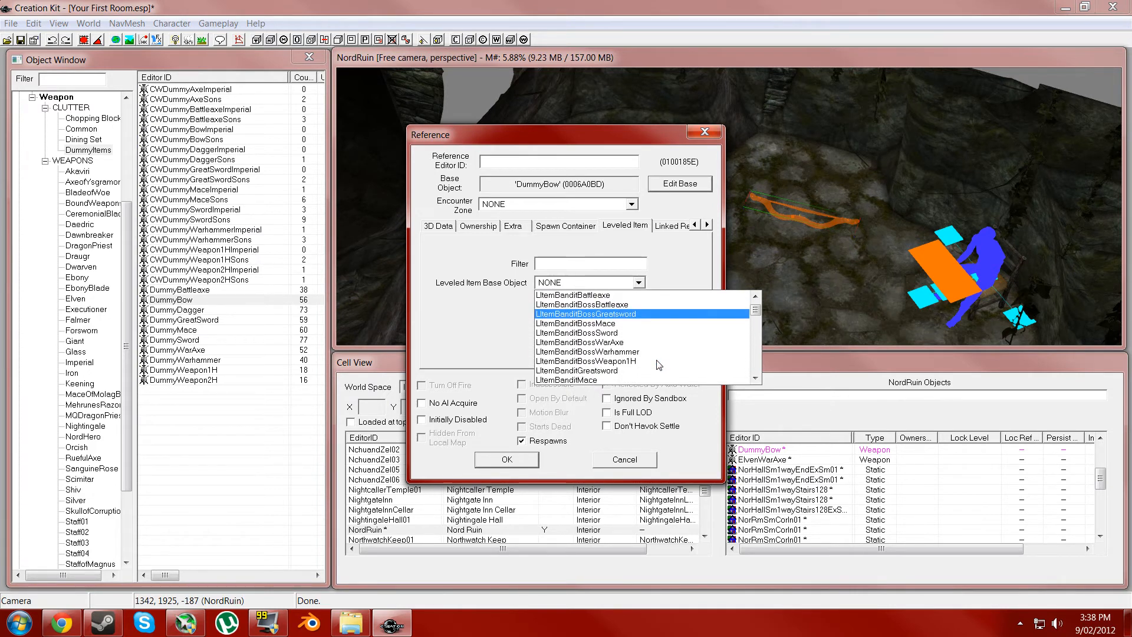
{"action": "scroll", "scroll_direction": "down", "scroll_amount": 3}
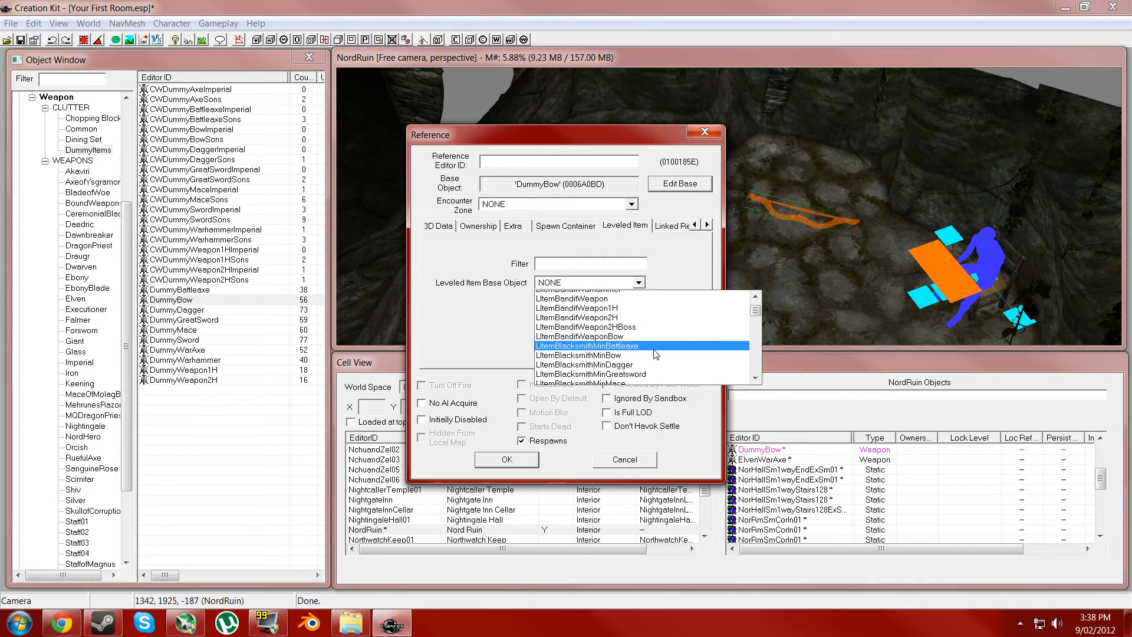
{"action": "scroll", "scroll_direction": "down", "scroll_amount": 3}
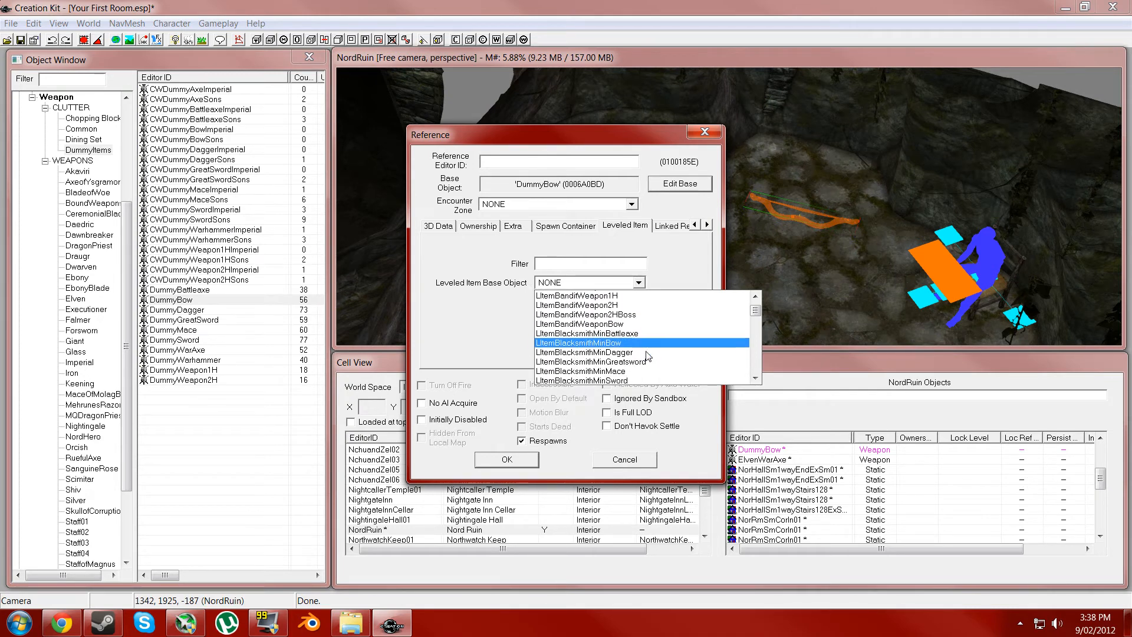
{"action": "scroll", "scroll_direction": "down", "scroll_amount": 3}
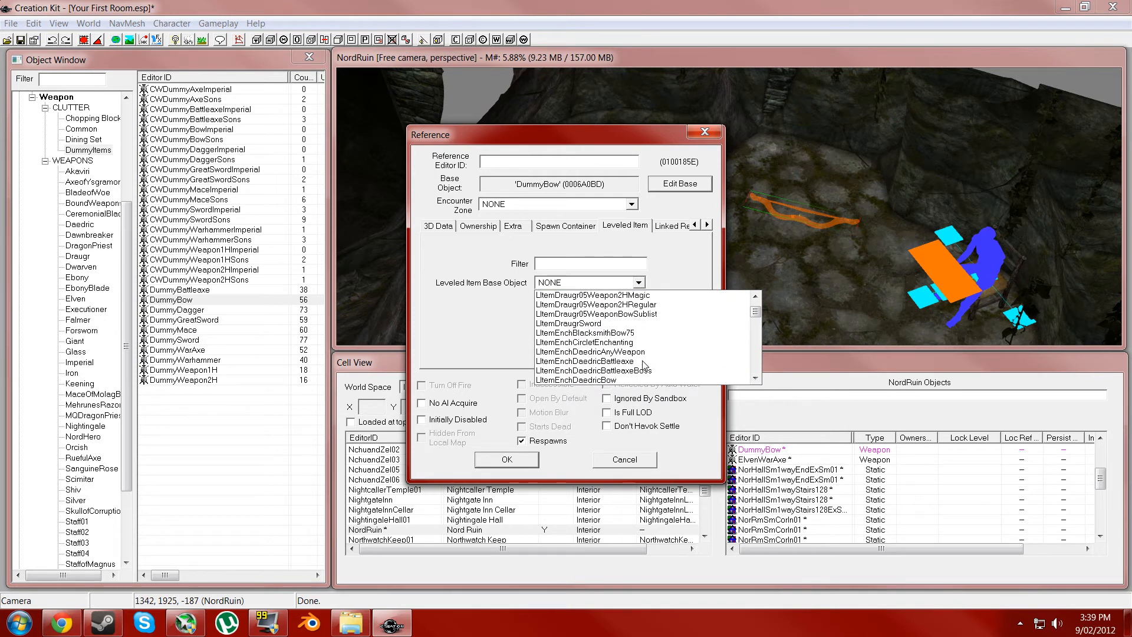
{"action": "left_click", "coordinate": [577, 379]}
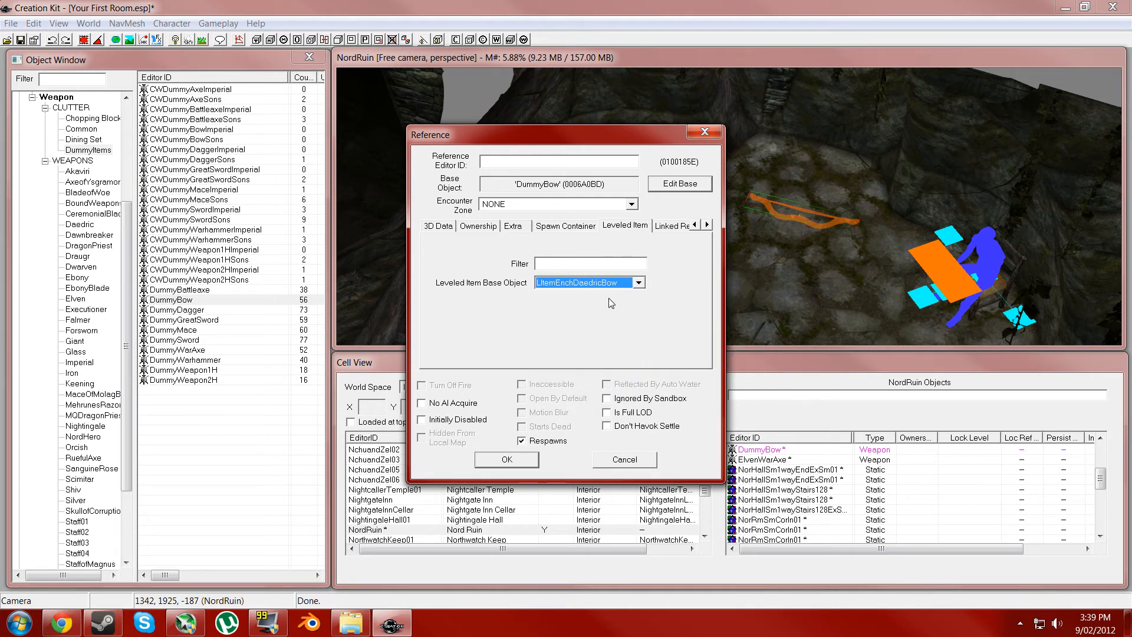
{"action": "left_click", "coordinate": [505, 459]}
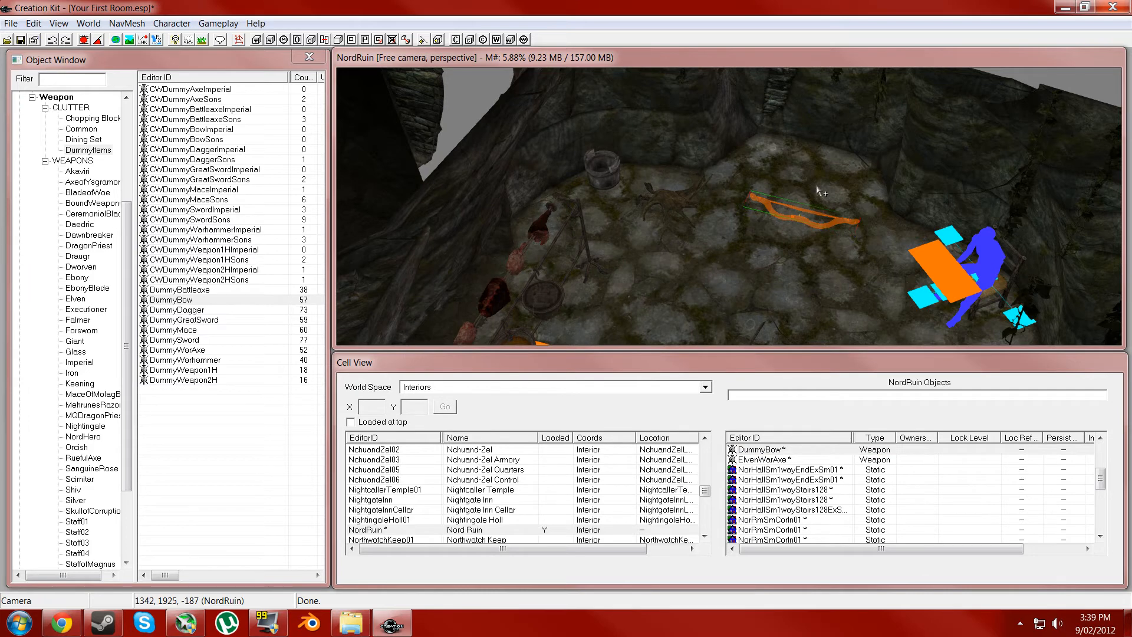
{"action": "mouse_move", "coordinate": [863, 227]}
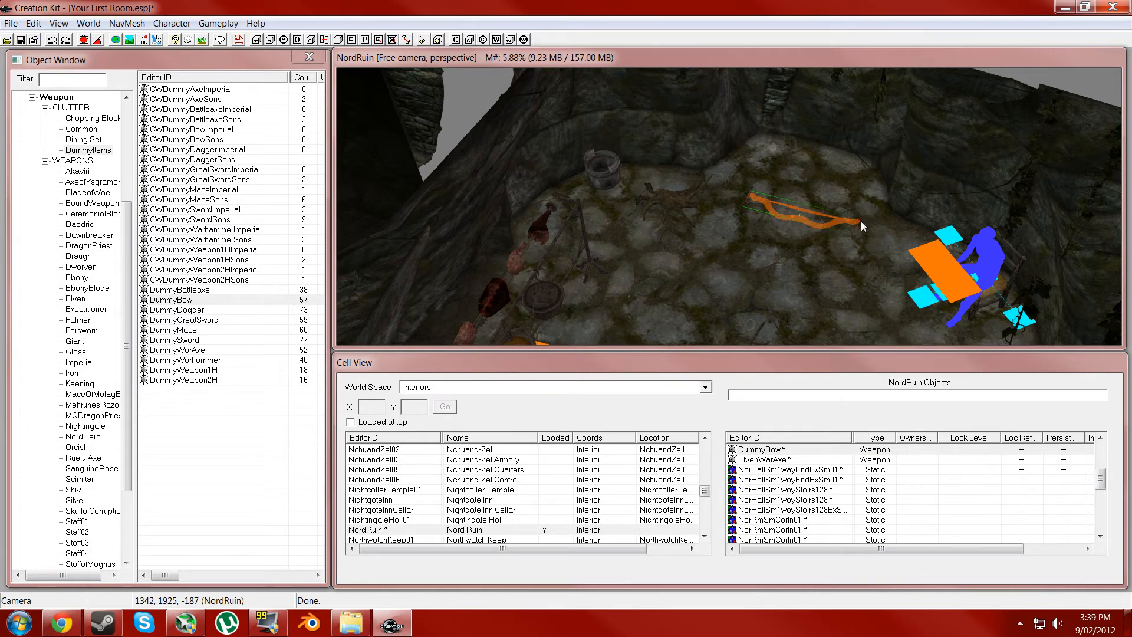
{"action": "mouse_move", "coordinate": [503, 237]}
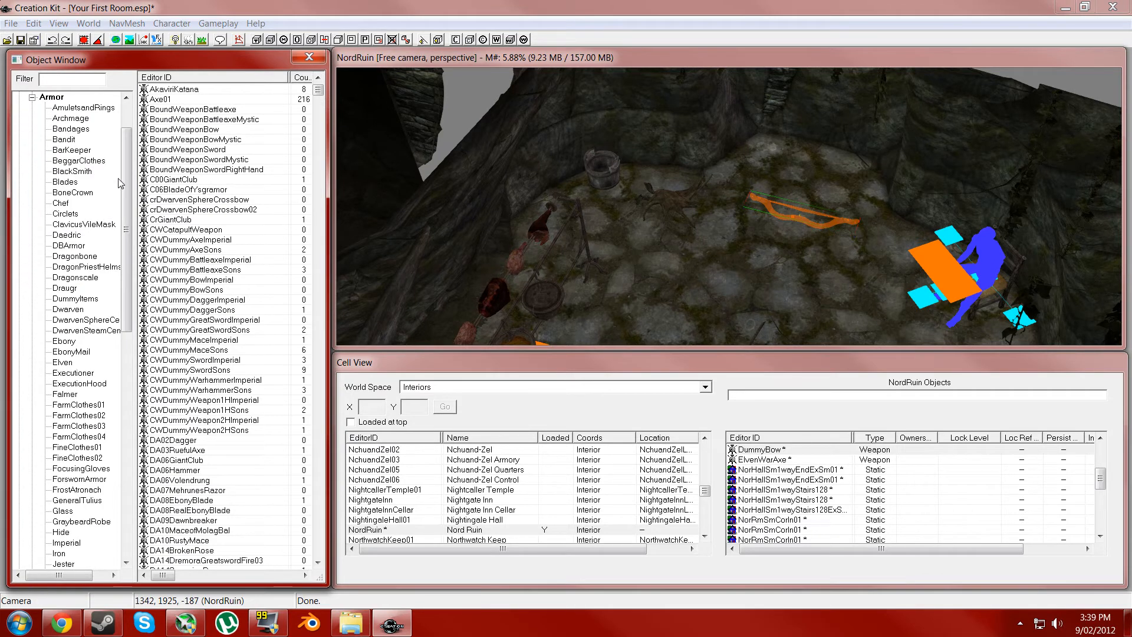
Switch the object list to Items > Armor and collapse its subcategories
{"action": "left_click", "coordinate": [75, 298]}
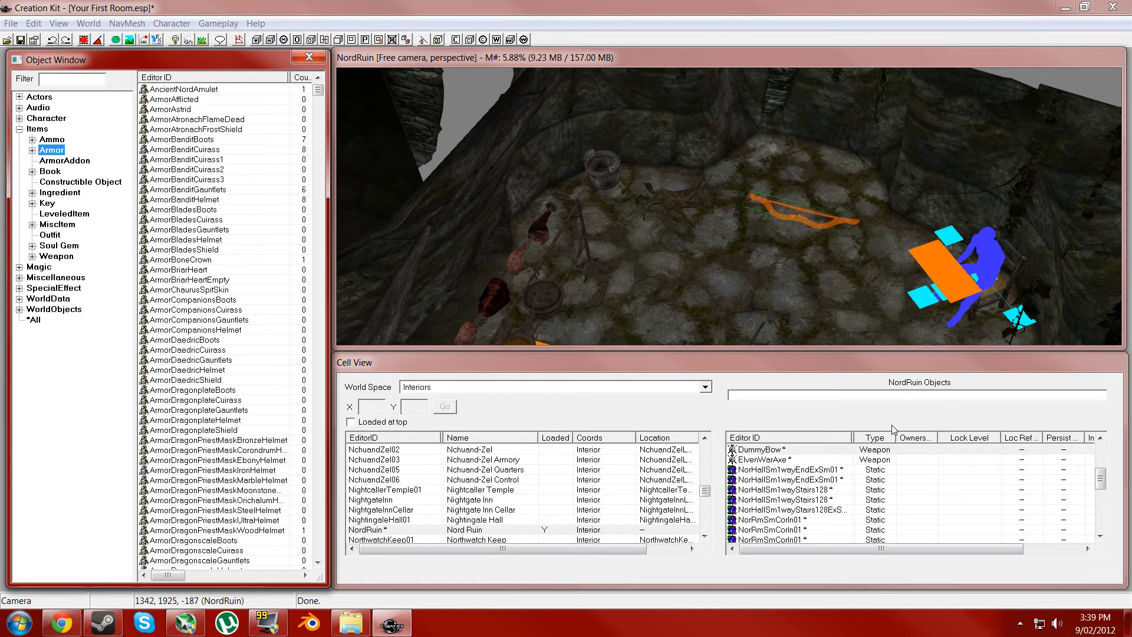
{"action": "mouse_move", "coordinate": [716, 172]}
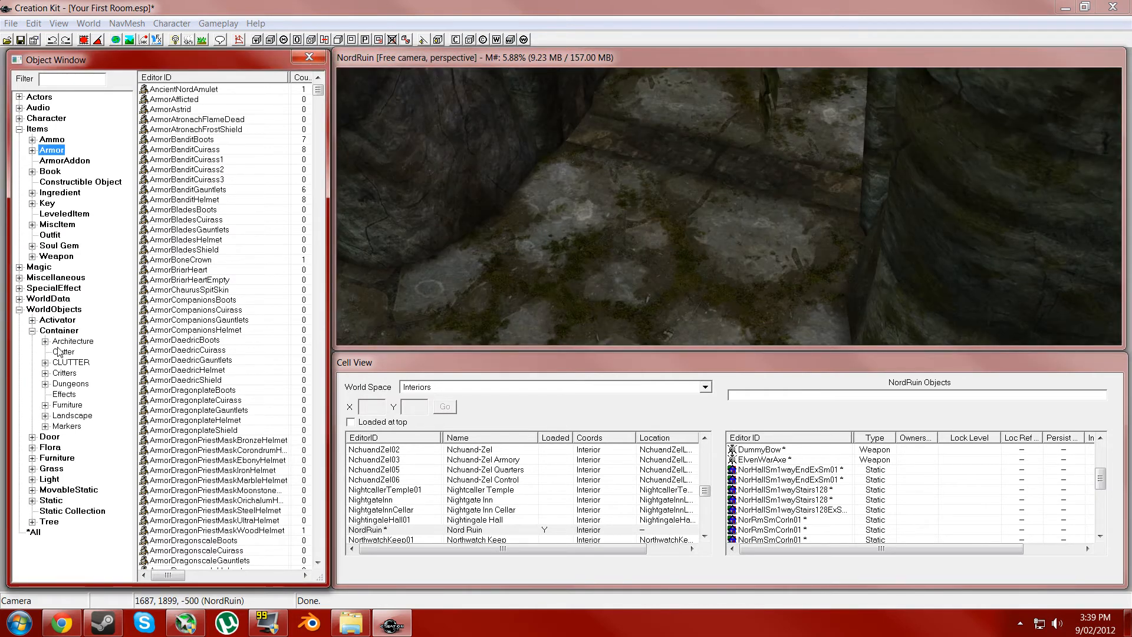
Browse to the Nordic dungeon doors under WorldObjects > Door > Dungeons > Nordic
{"action": "left_click", "coordinate": [33, 436]}
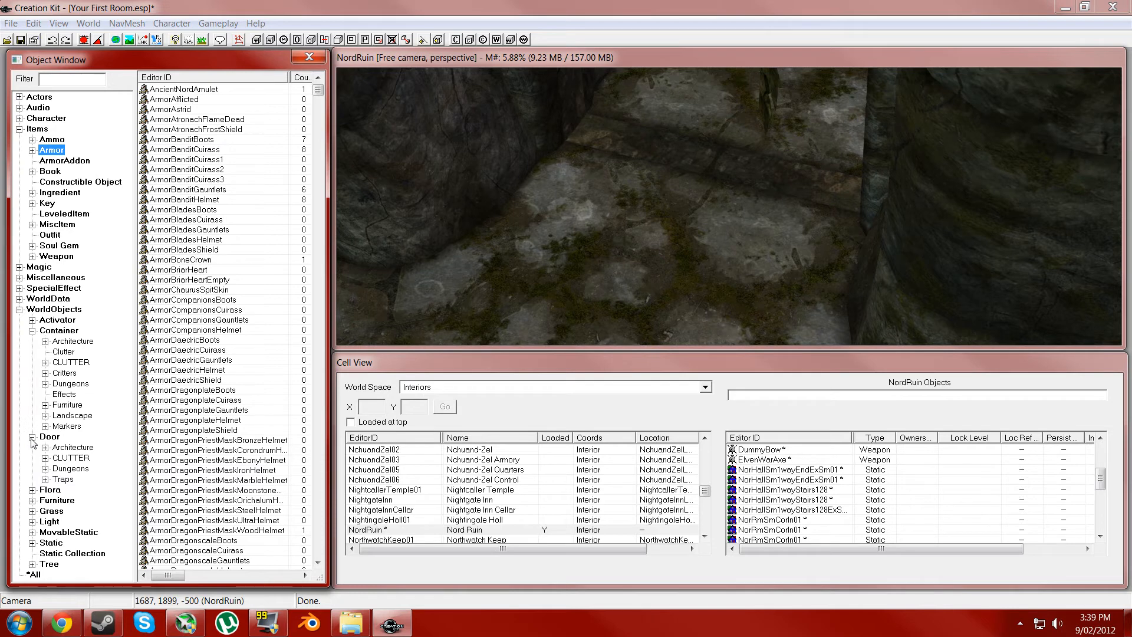
{"action": "left_click", "coordinate": [72, 447]}
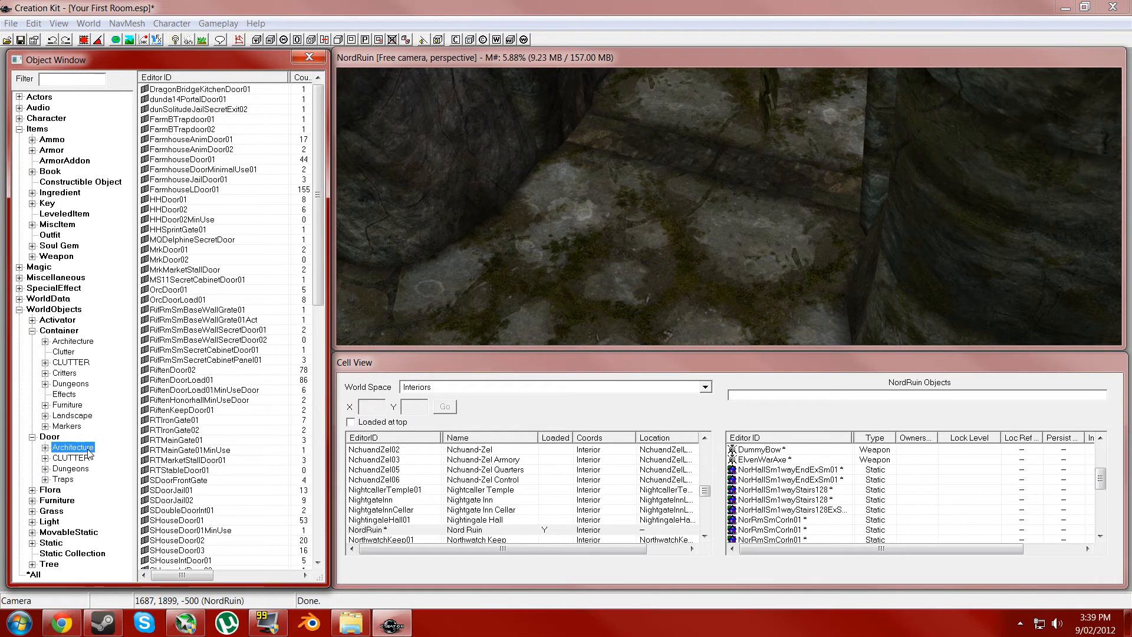
{"action": "left_click", "coordinate": [70, 468]}
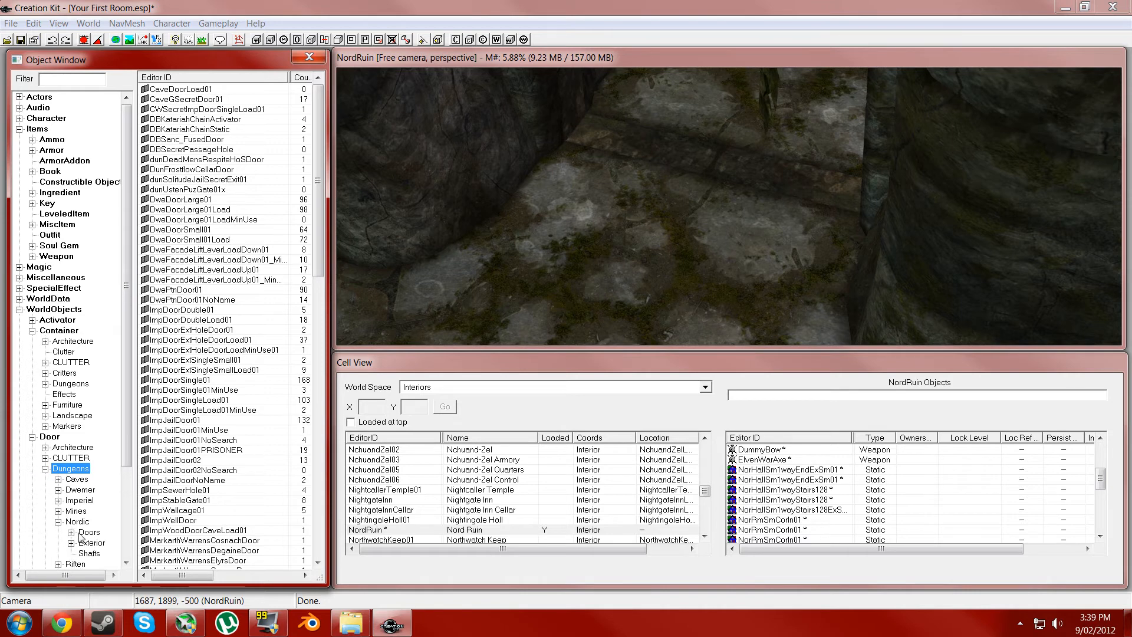
{"action": "left_click", "coordinate": [89, 542]}
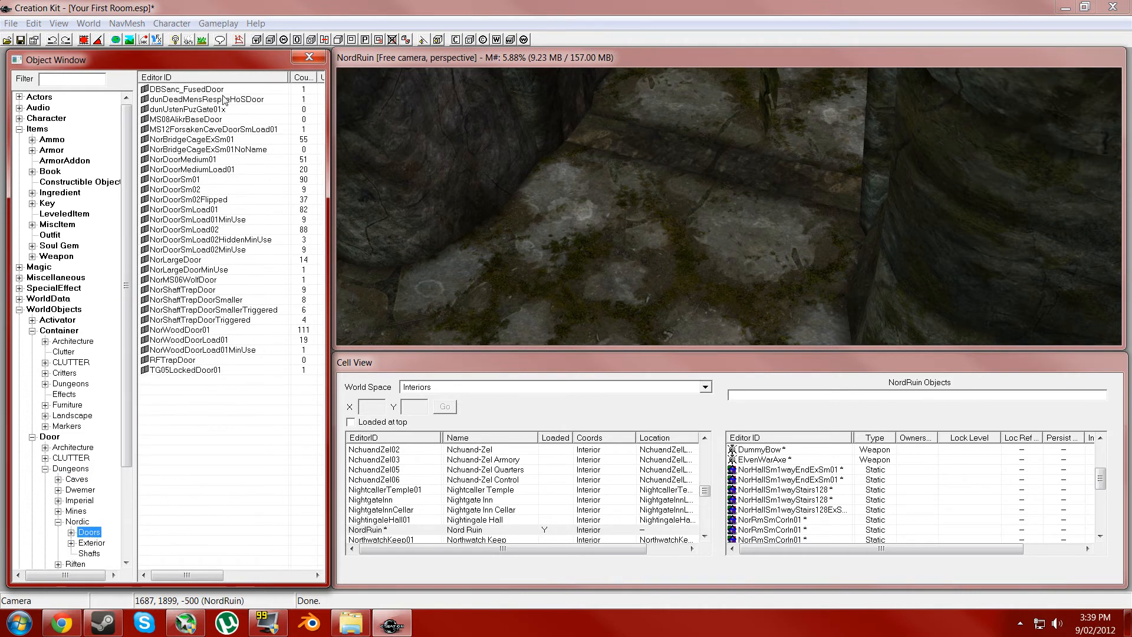
{"action": "mouse_move", "coordinate": [201, 160]}
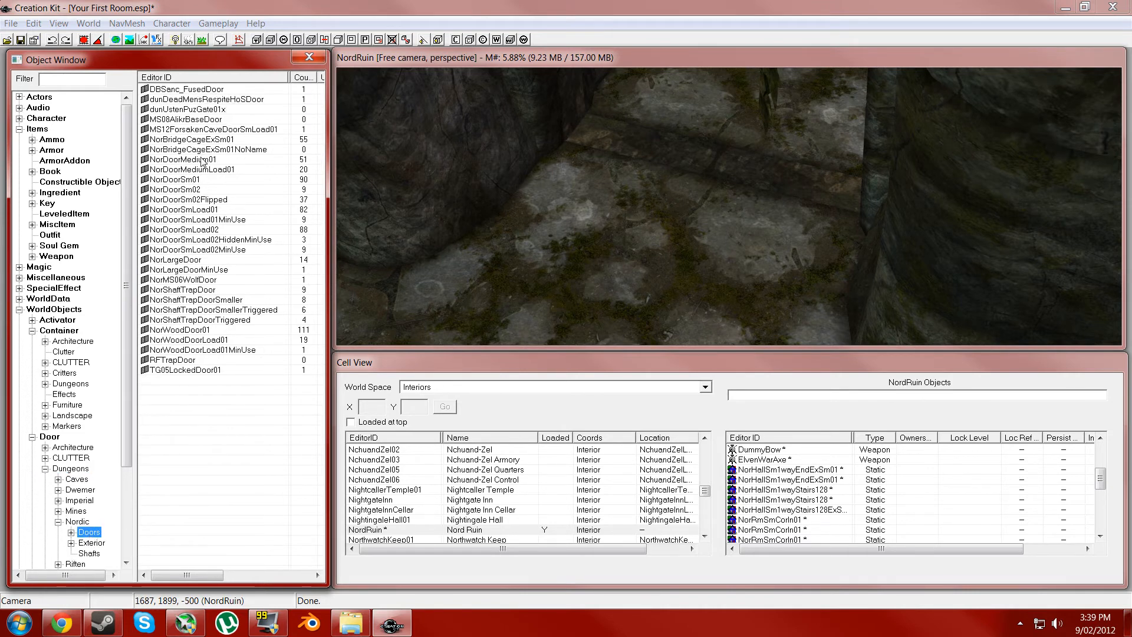
Place a NorDoorSm01 door in the NordRuin doorway
{"action": "left_click", "coordinate": [180, 179]}
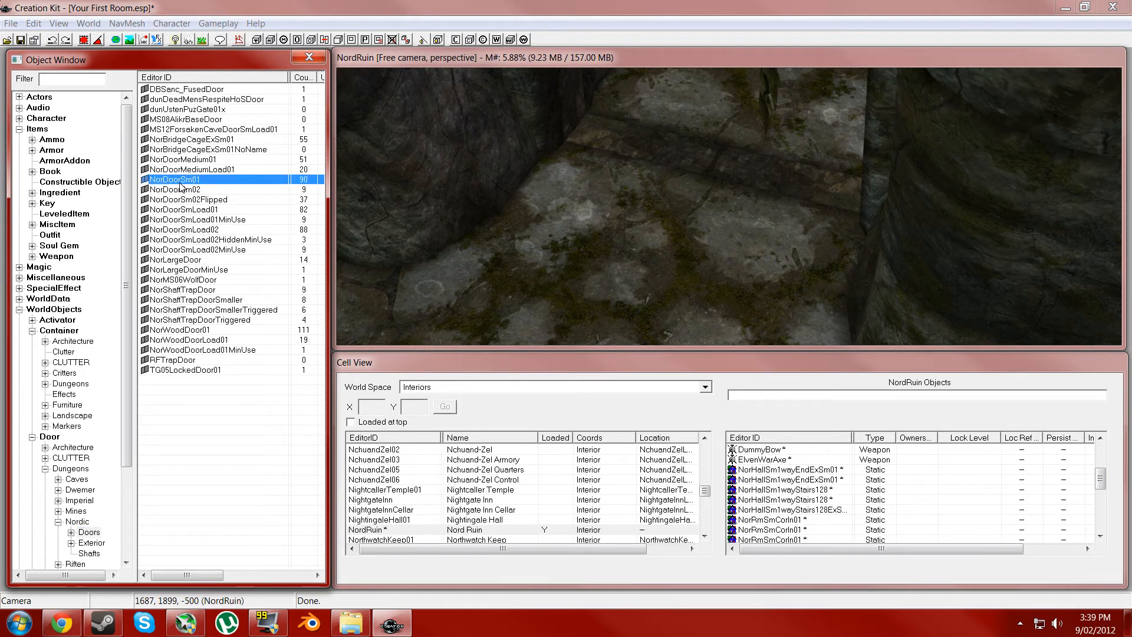
{"action": "left_click_drag", "start_coordinate": [650, 217], "coordinate": [669, 178]}
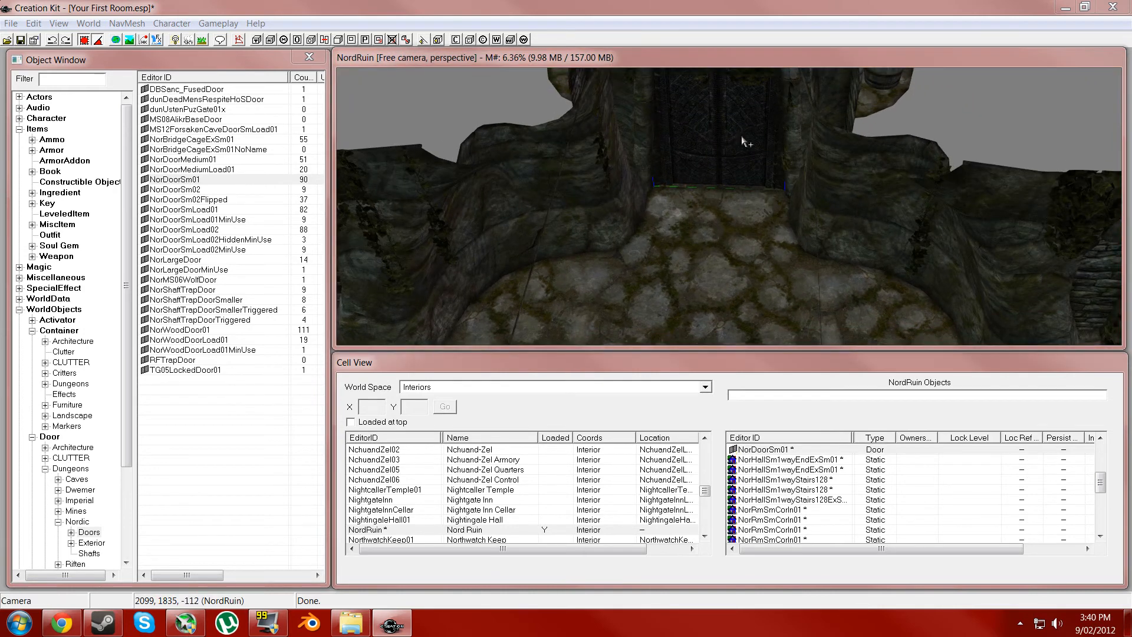
Set the NorDoorSm01 reference to open by default and locked at lock level 1
{"action": "double_click", "coordinate": [762, 449]}
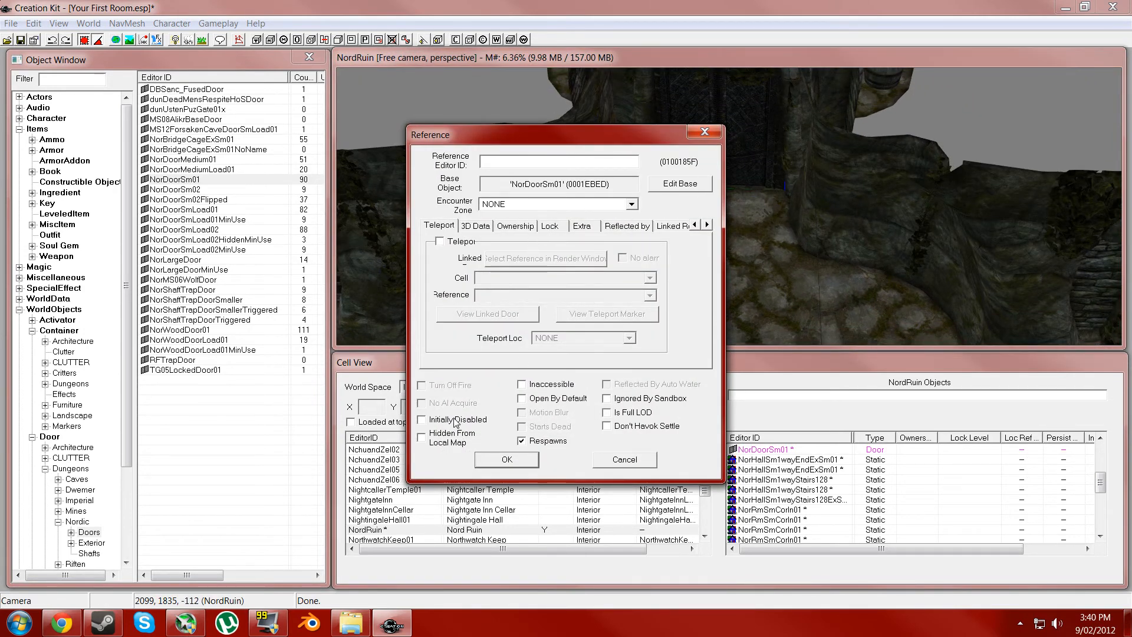
{"action": "left_click", "coordinate": [522, 397]}
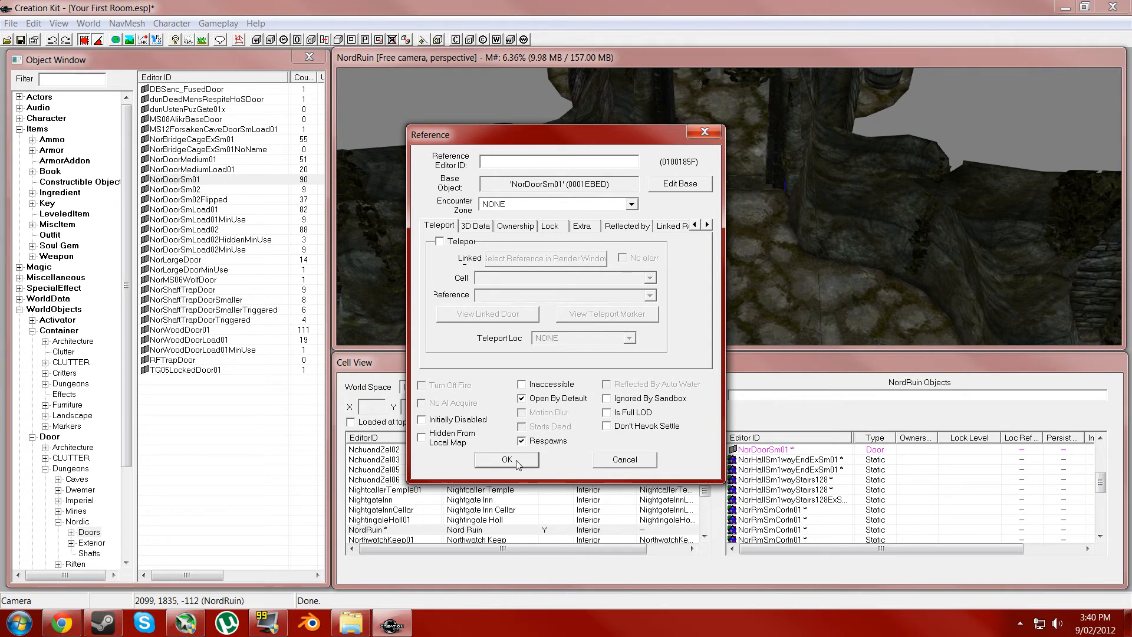
{"action": "left_click", "coordinate": [550, 226]}
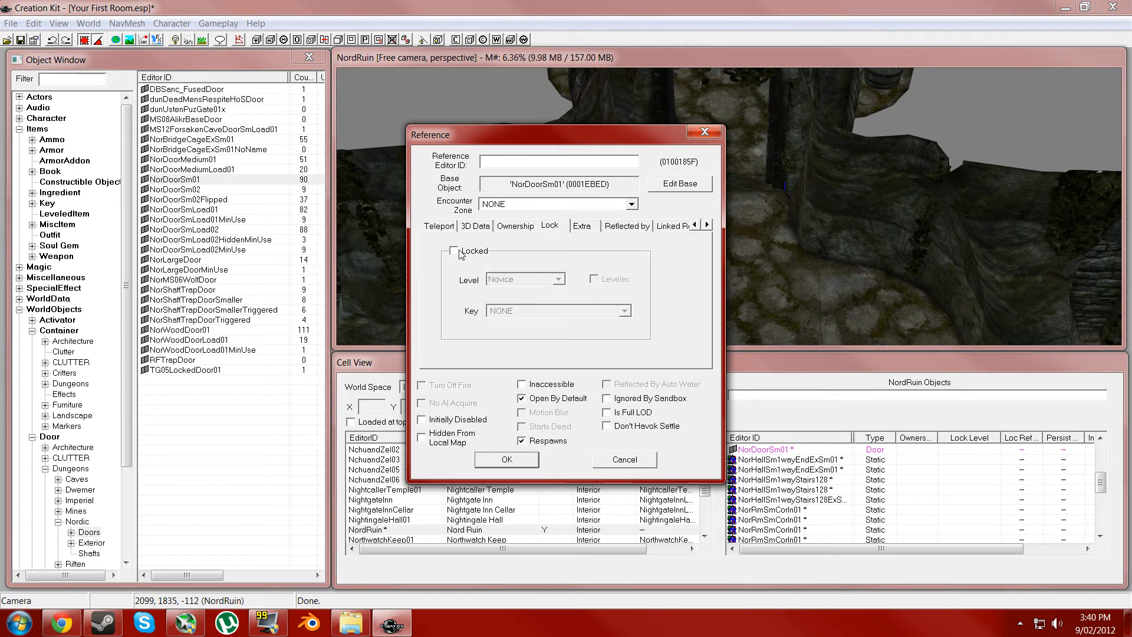
{"action": "left_click", "coordinate": [453, 250]}
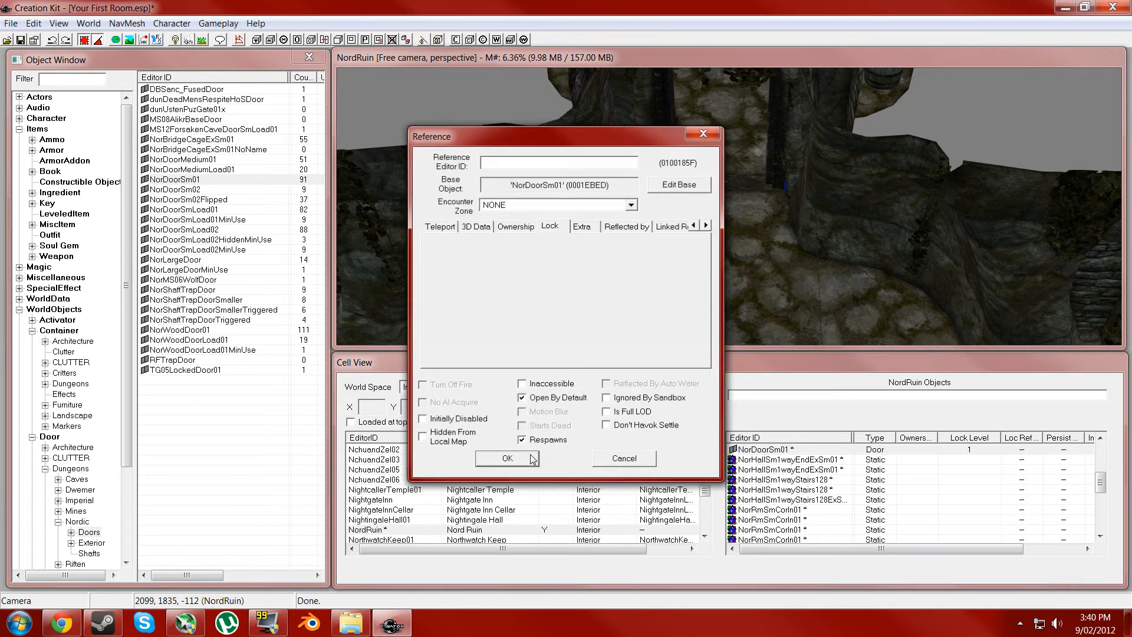
{"action": "left_click", "coordinate": [507, 458]}
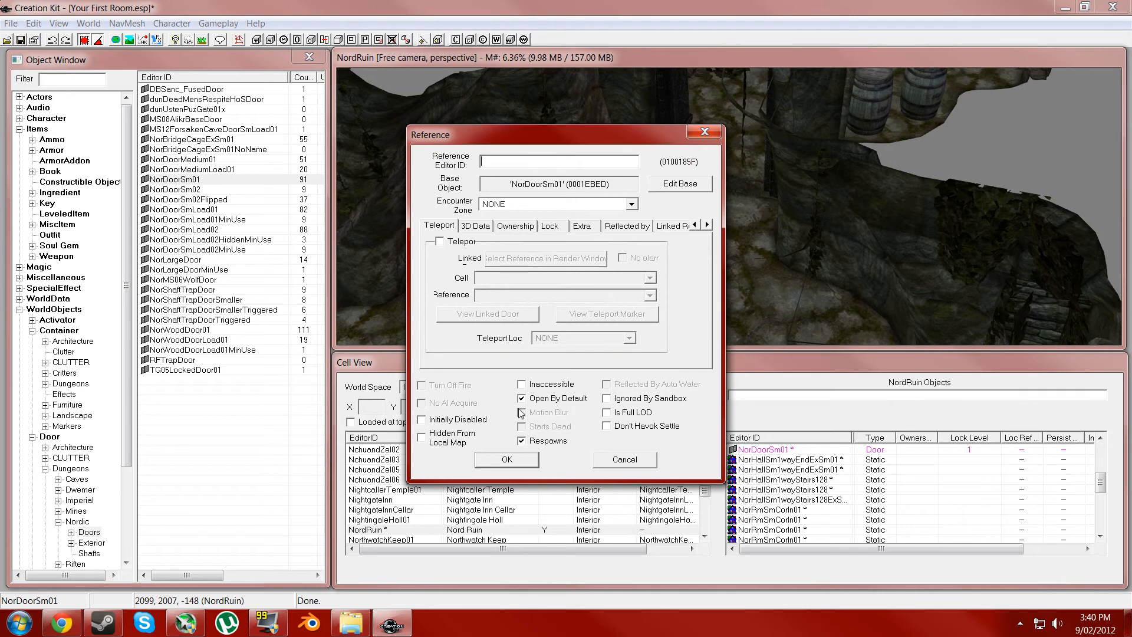
{"action": "left_click", "coordinate": [622, 460]}
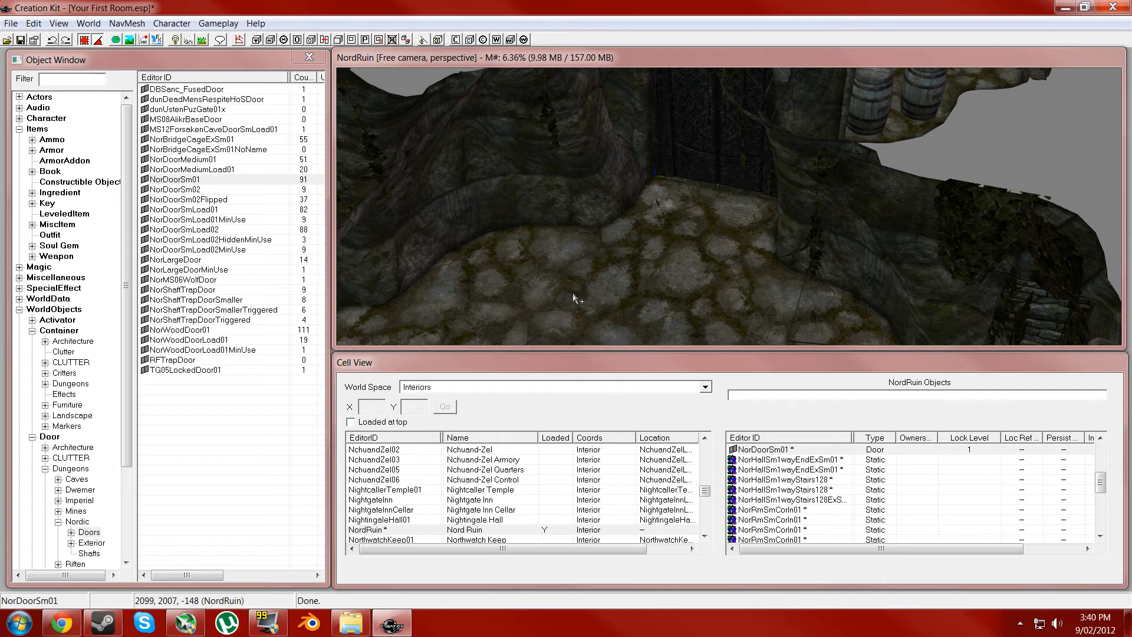
{"action": "mouse_move", "coordinate": [569, 323]}
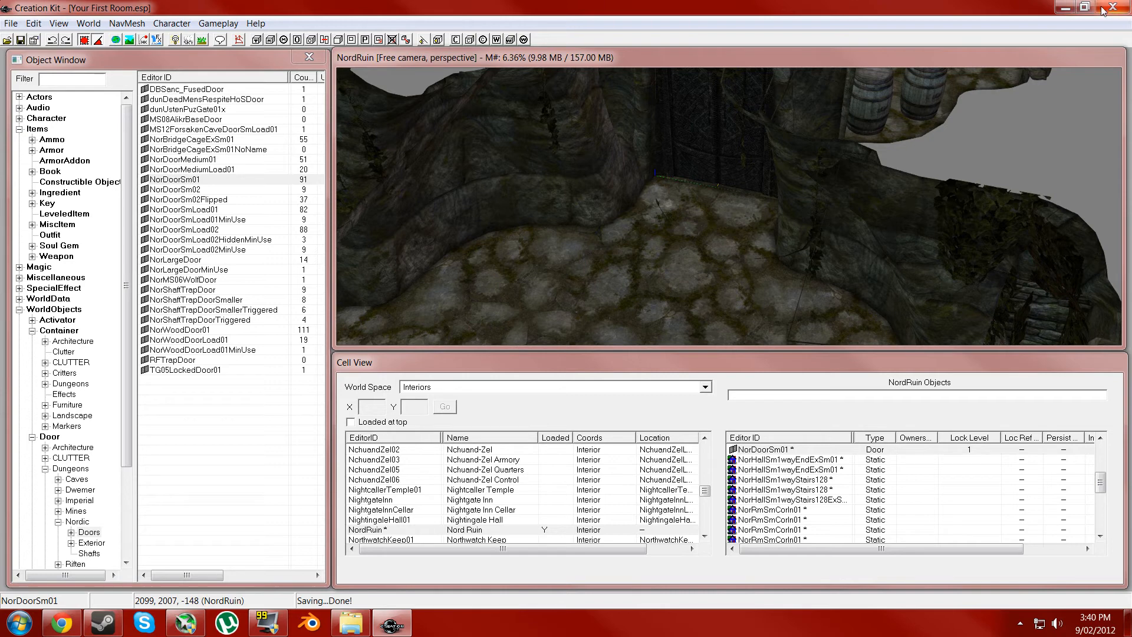
{"action": "mouse_move", "coordinate": [538, 27]}
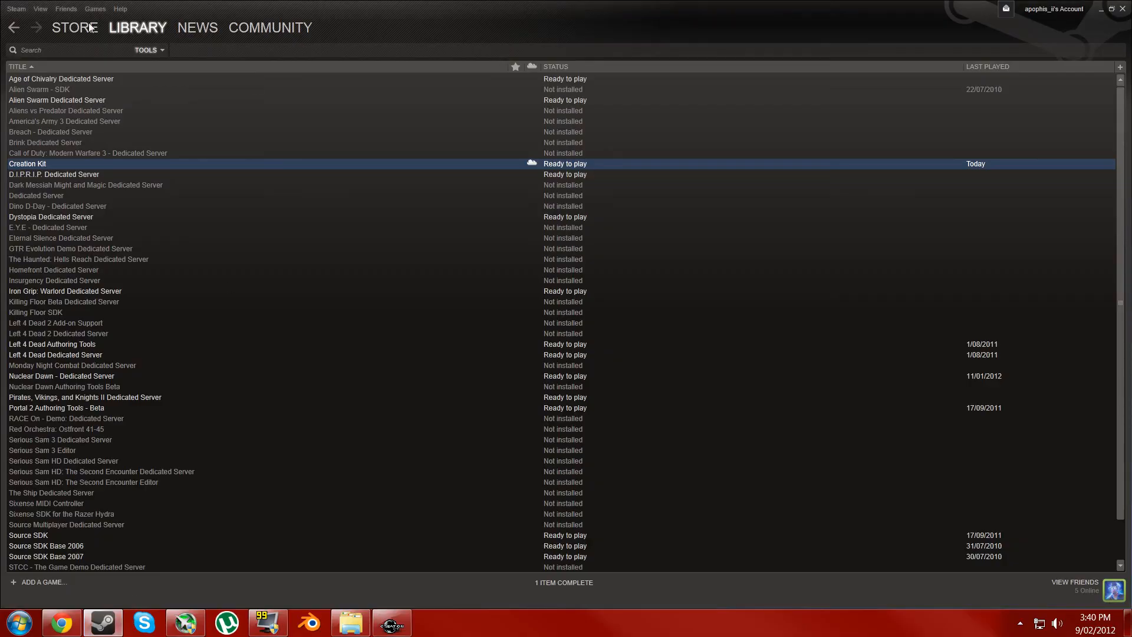
Show All Games in the Steam library and launch The Elder Scrolls V: Skyrim
{"action": "left_click", "coordinate": [149, 49]}
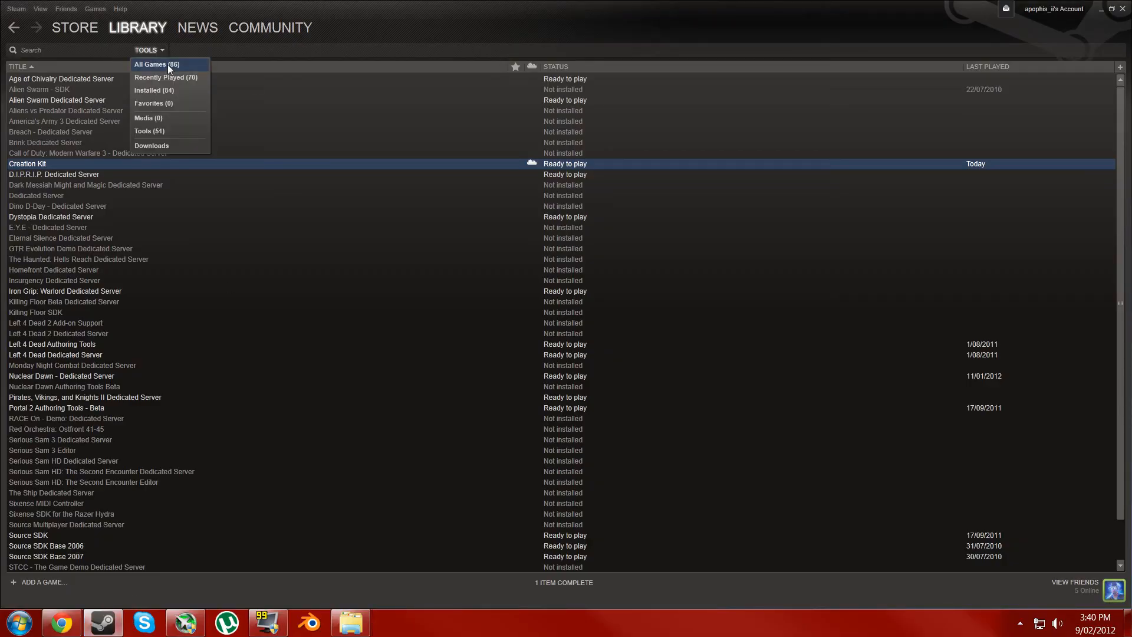
{"action": "left_click", "coordinate": [151, 64]}
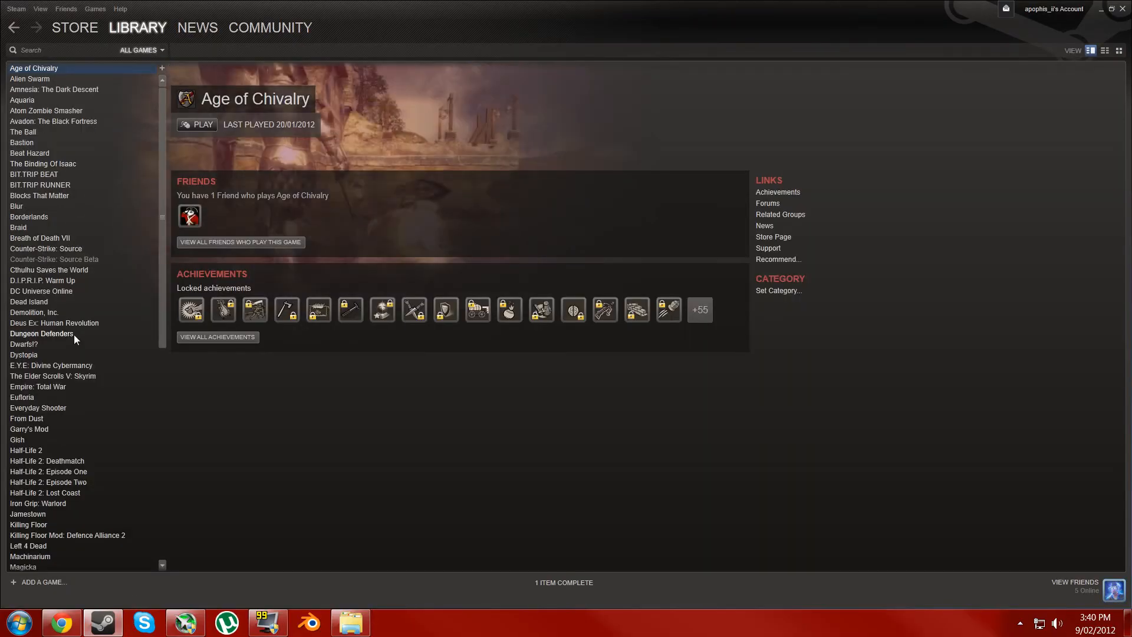
{"action": "left_click", "coordinate": [52, 375]}
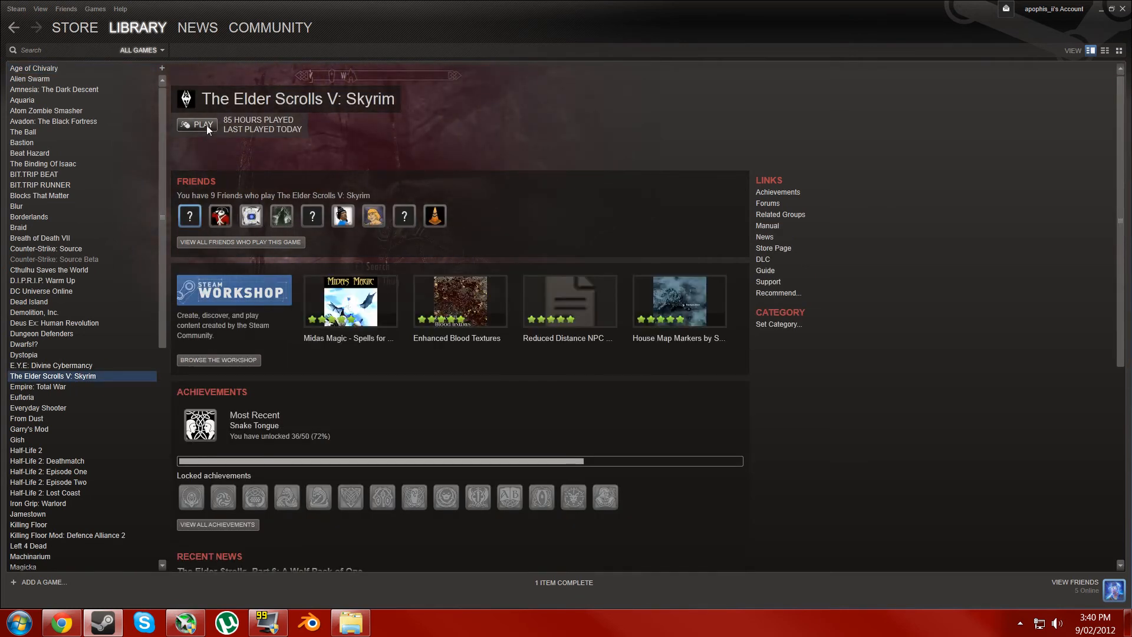
{"action": "mouse_move", "coordinate": [239, 143]}
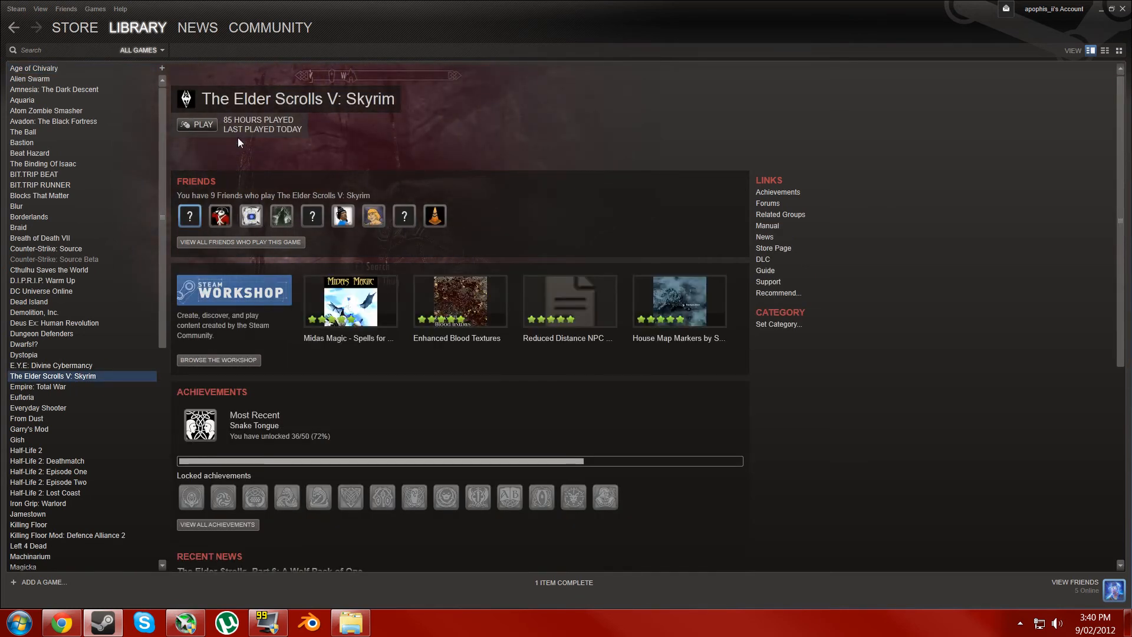
{"action": "mouse_move", "coordinate": [258, 132]}
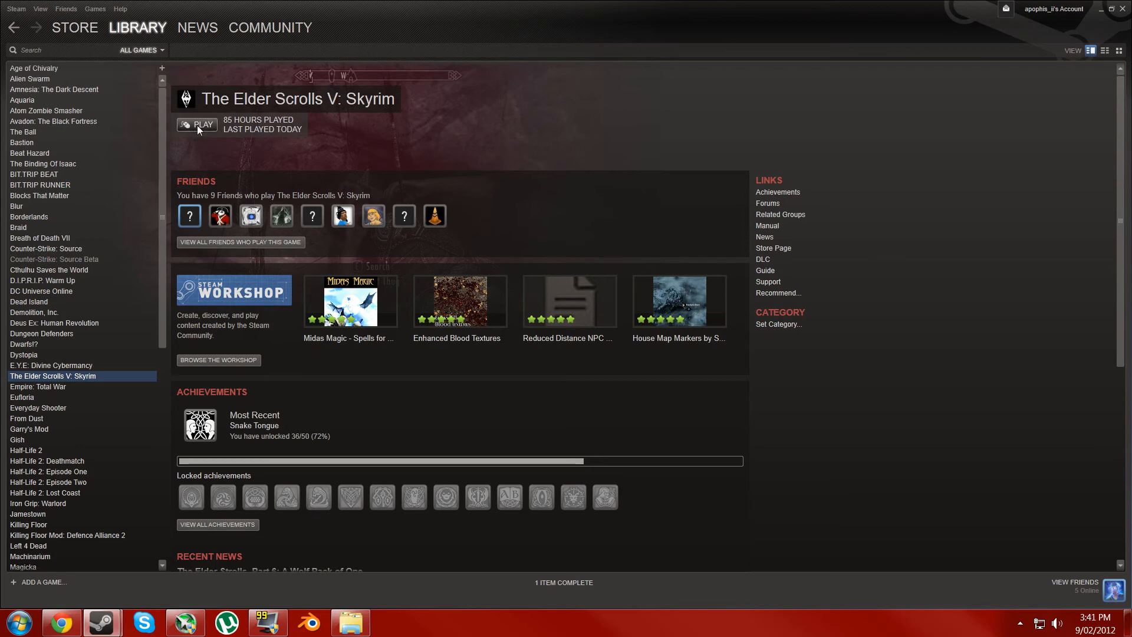
{"action": "left_click", "coordinate": [197, 124]}
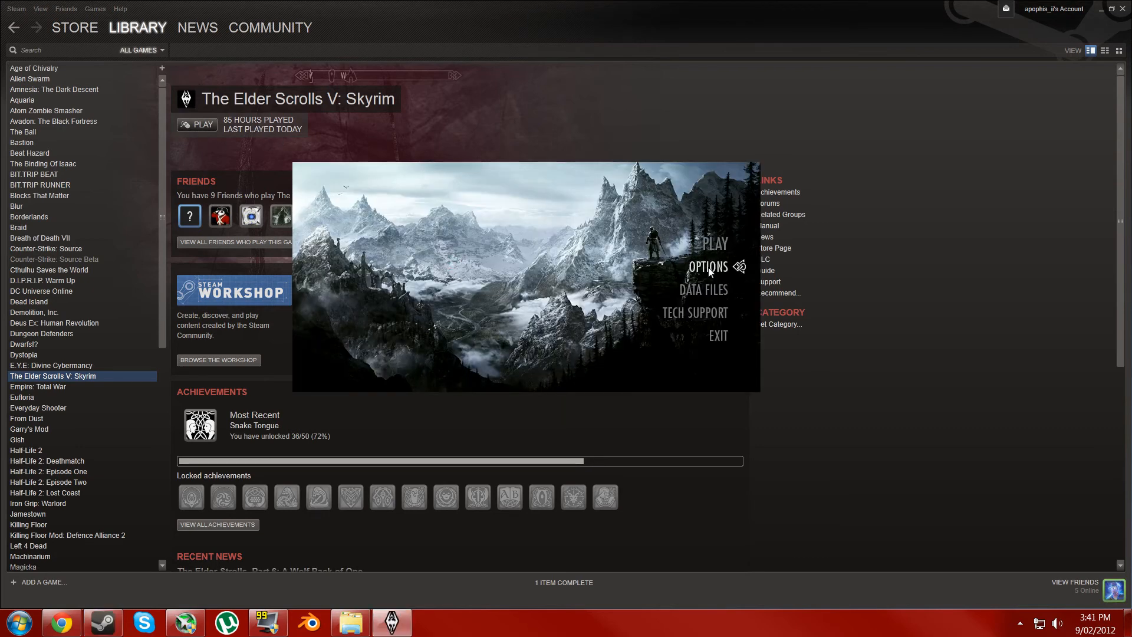
Dismiss the Data Files plugin and archive errors, then start the game
{"action": "left_click", "coordinate": [702, 290]}
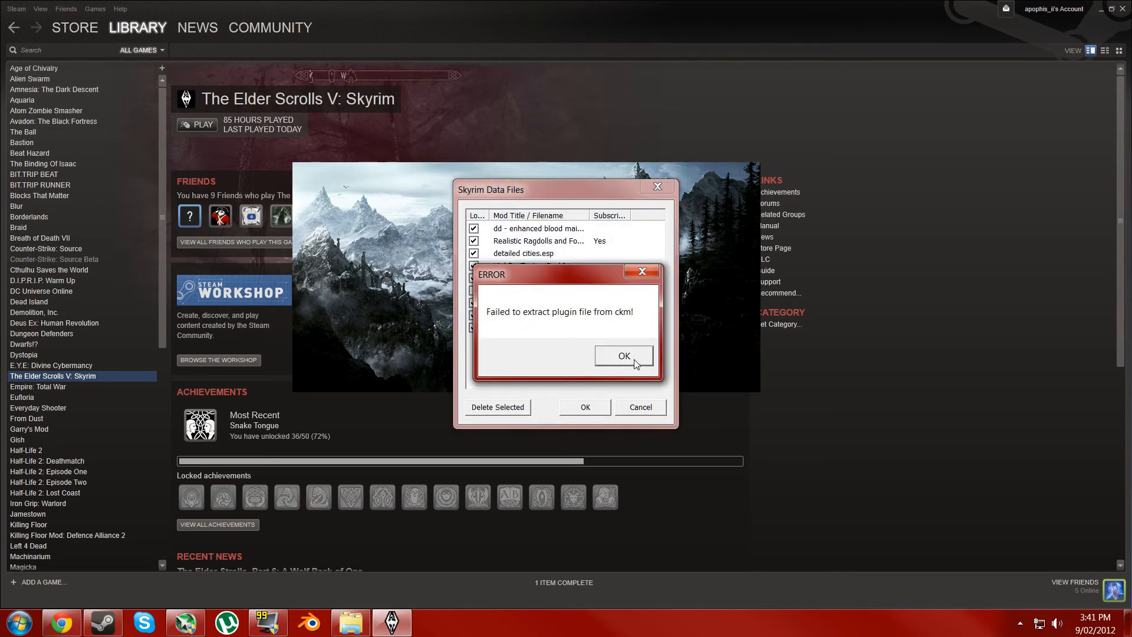
{"action": "left_click", "coordinate": [623, 356]}
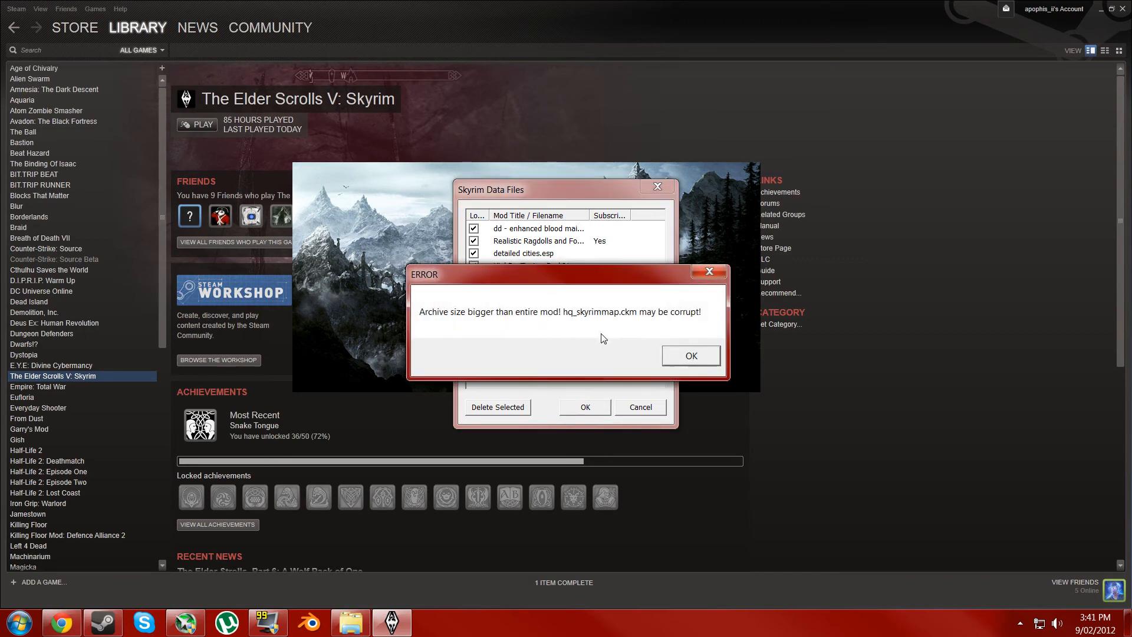
{"action": "left_click", "coordinate": [689, 355]}
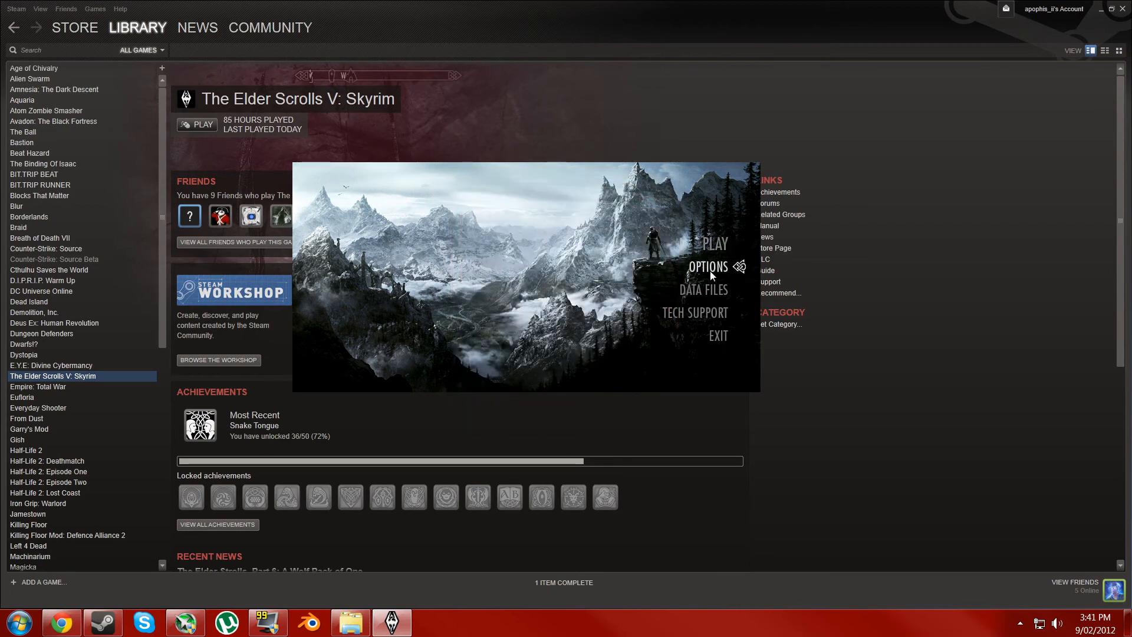
{"action": "left_click", "coordinate": [713, 242]}
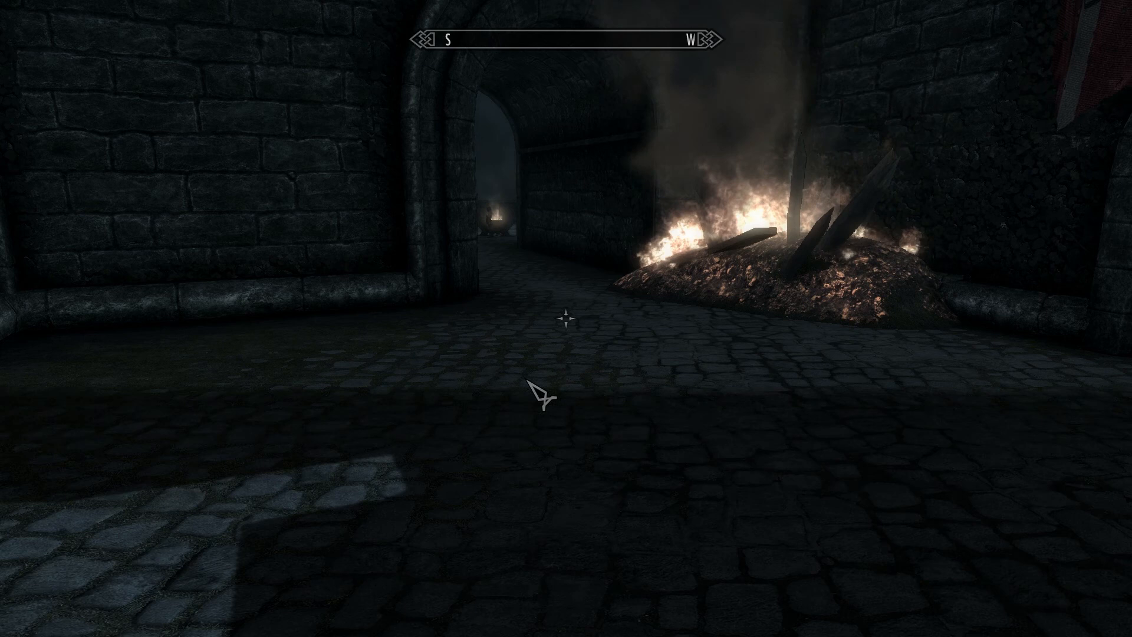
Enter the console command 'coc NordRuin' to travel to the ruin cell
{"action": "type", "text": "coc"}
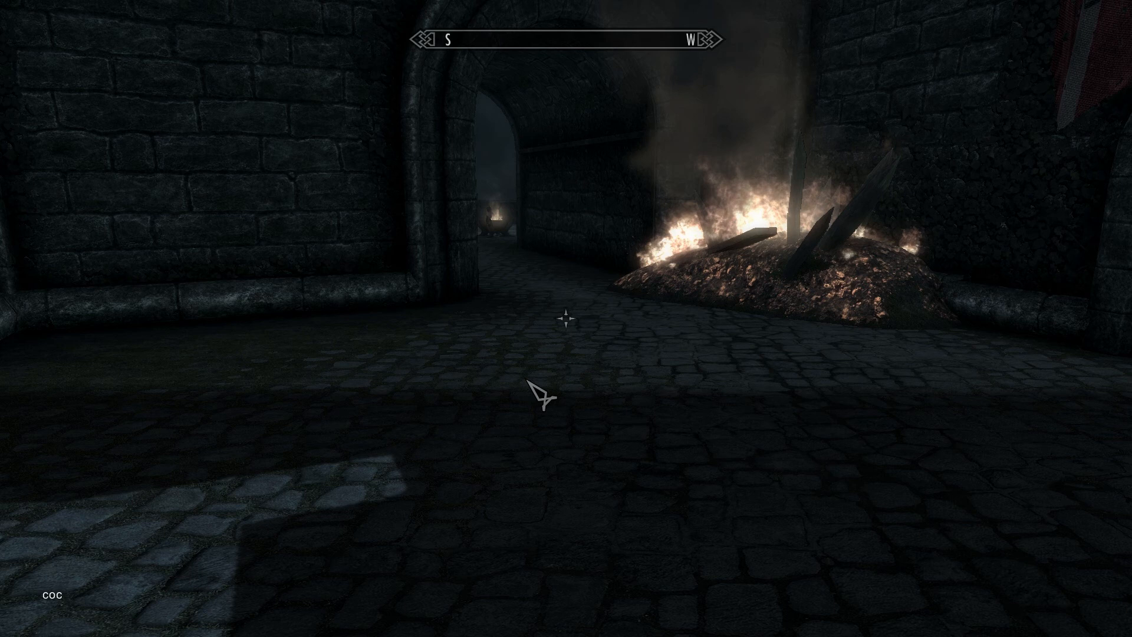
{"action": "type", "text": "N"}
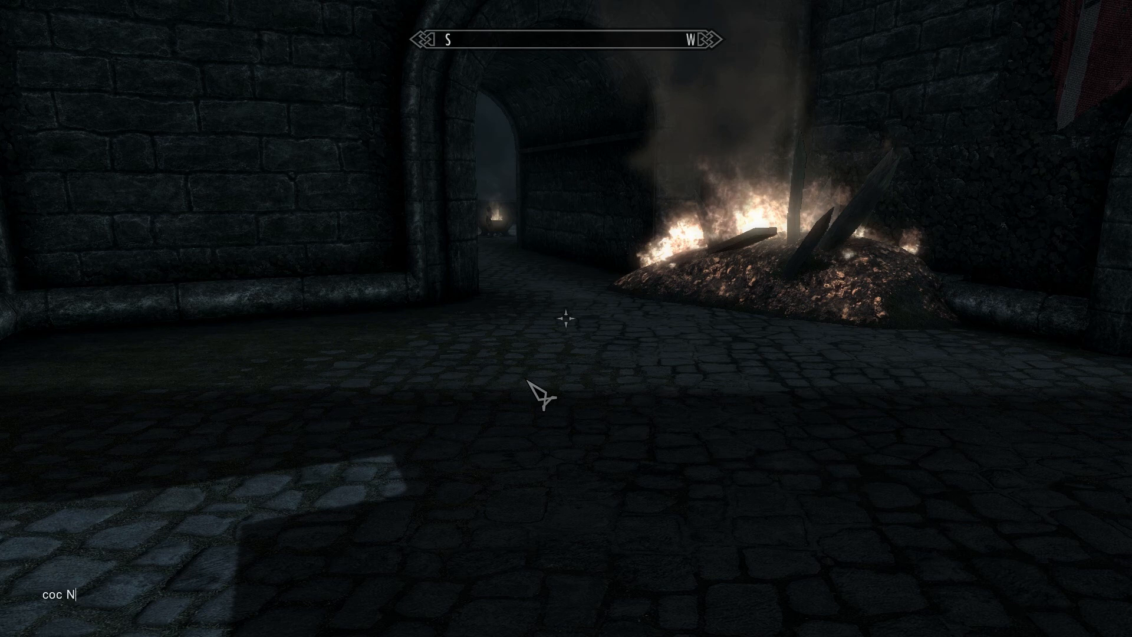
{"action": "type", "text": "ordRui"}
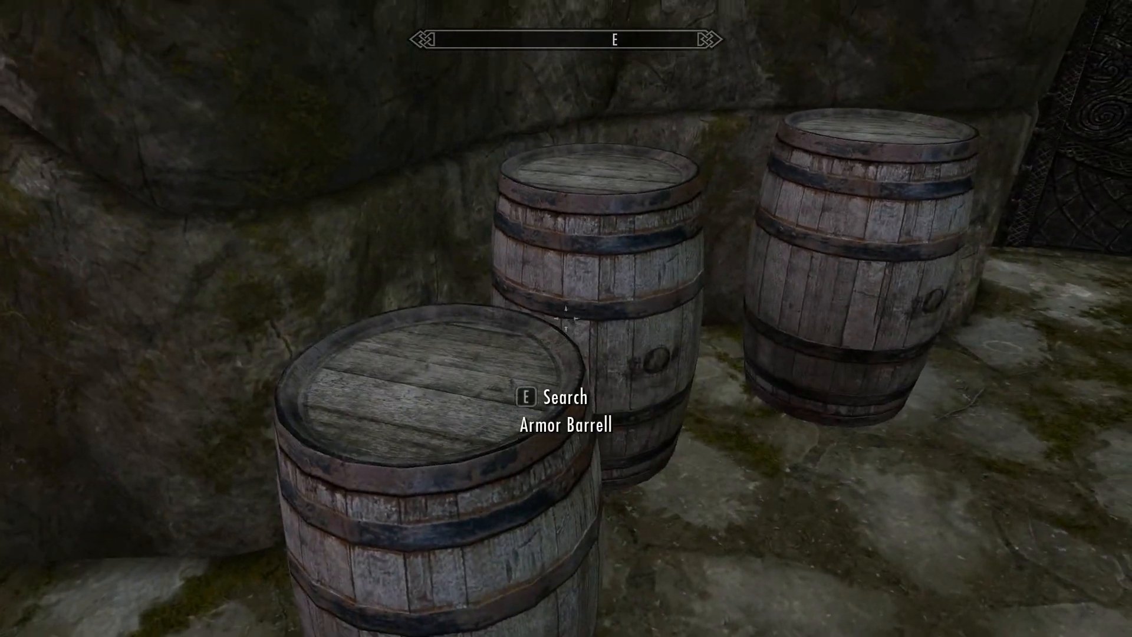
Search the armor barrels and use the cooking spit to confirm both work
{"action": "key", "text": "e"}
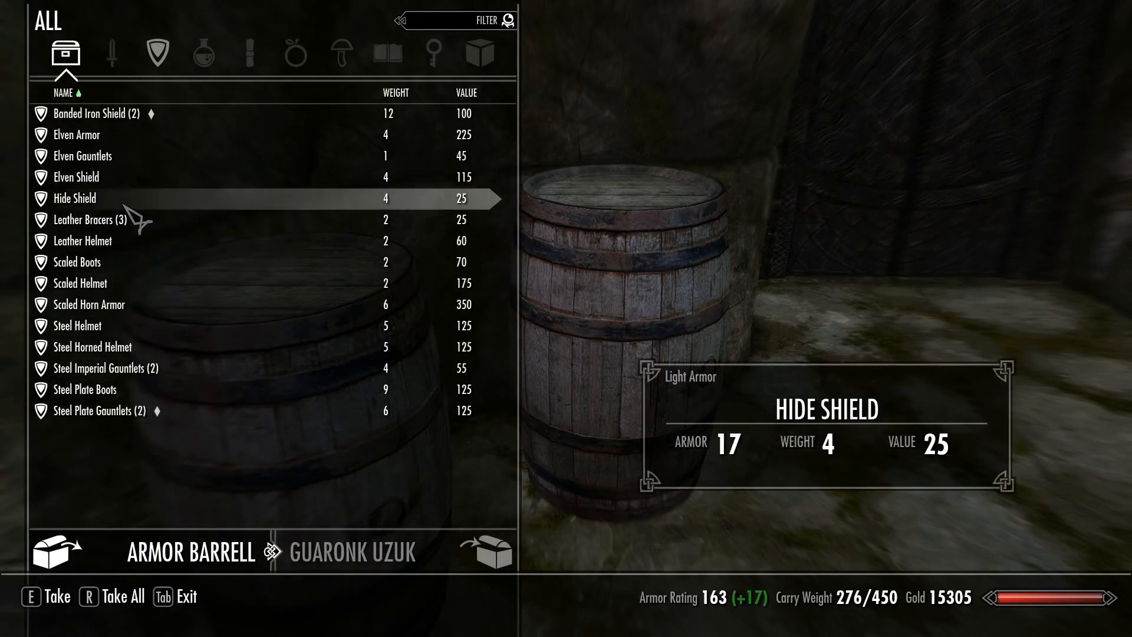
{"action": "key", "text": "tab"}
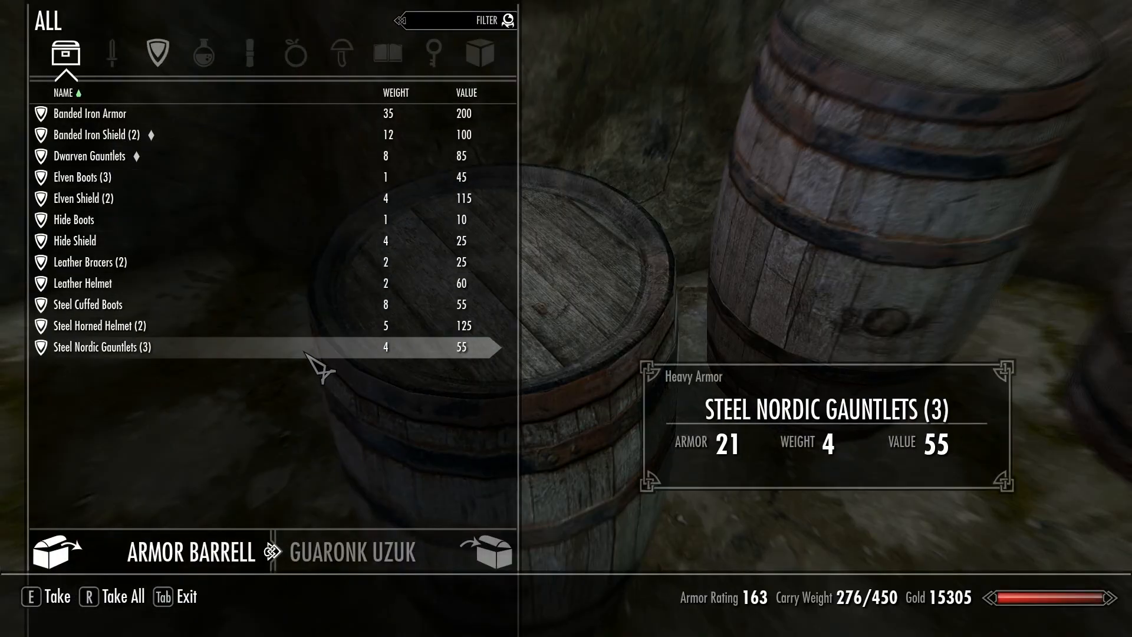
{"action": "key", "text": "Tab"}
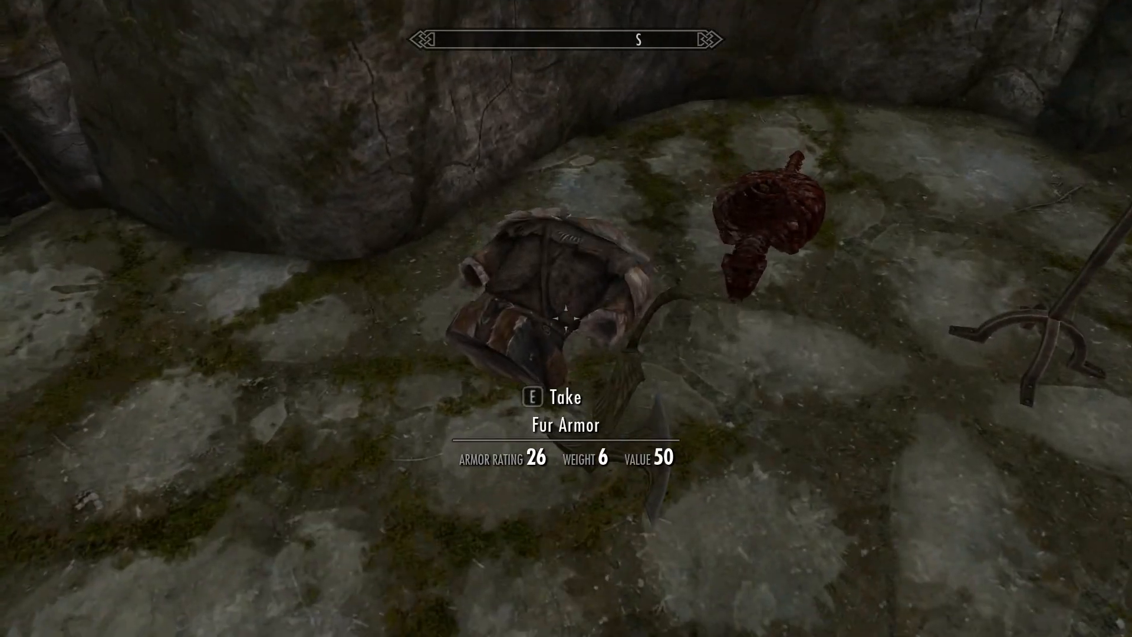
{"action": "key", "text": "e"}
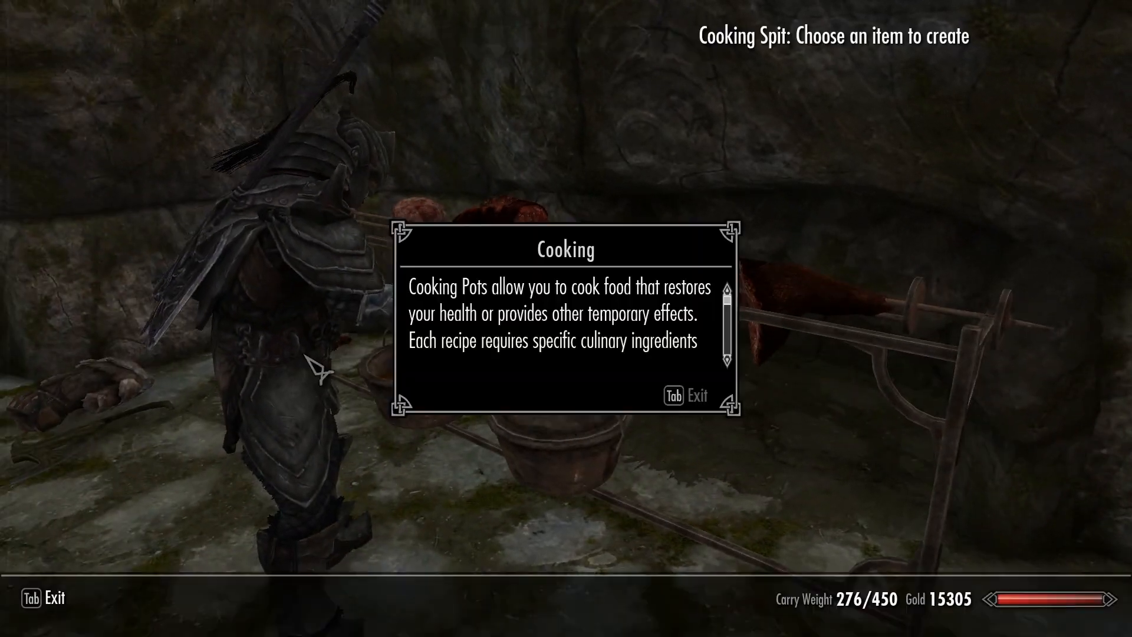
{"action": "key", "text": "Tab"}
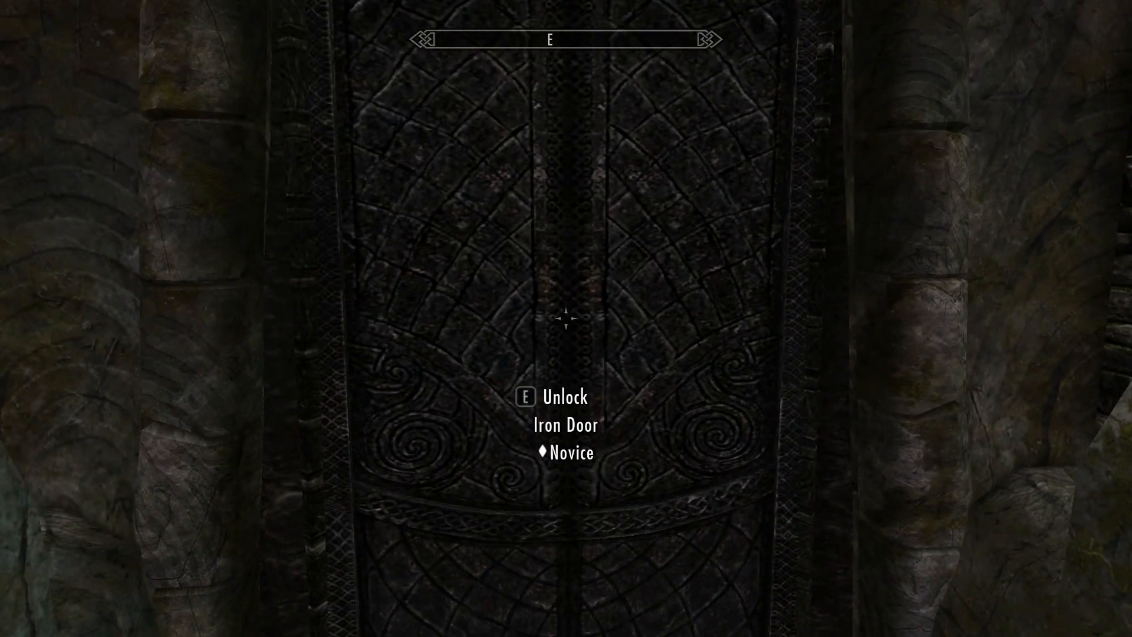
Unlock the Novice-locked iron door and walk through into the next chamber
{"action": "key", "text": "e"}
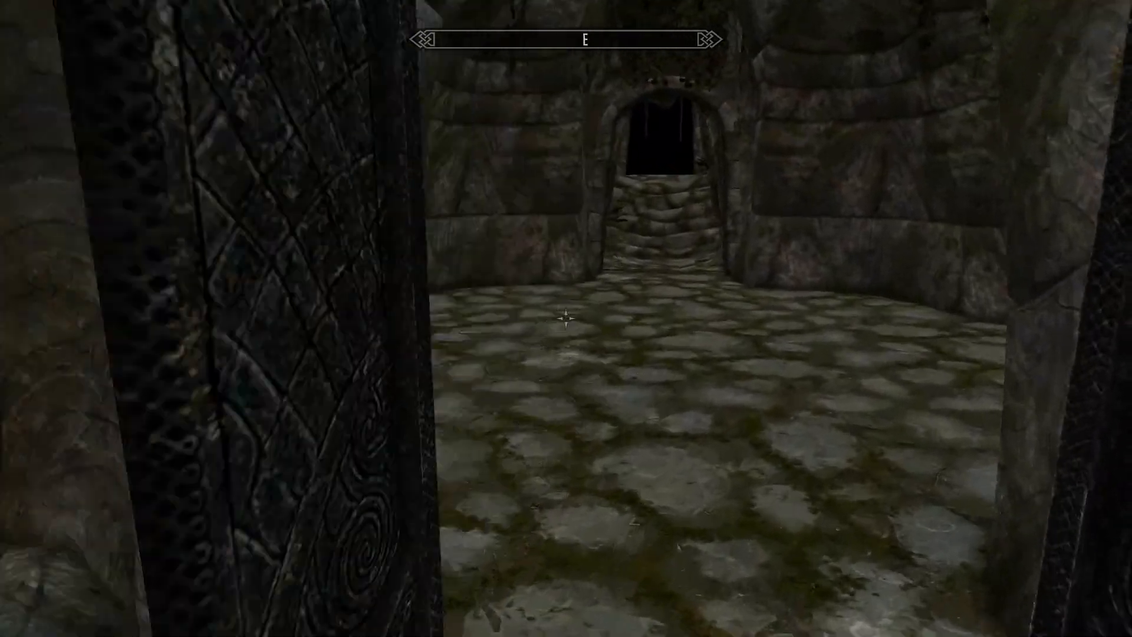
{"action": "key", "text": "w"}
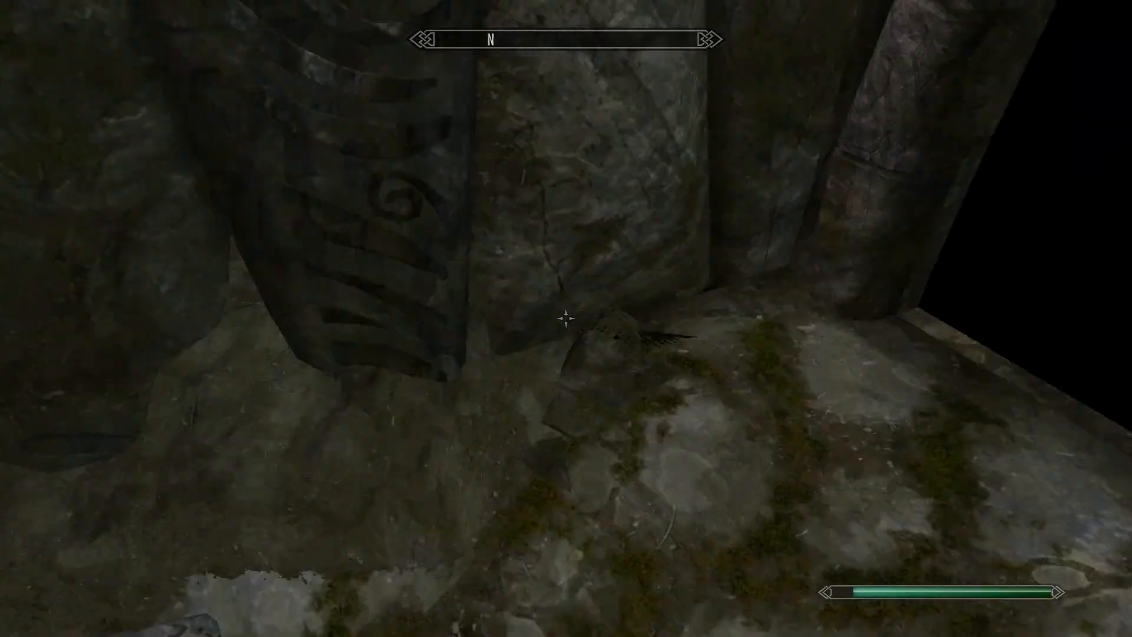
{"action": "mouse_move", "coordinate": [566, 317]}
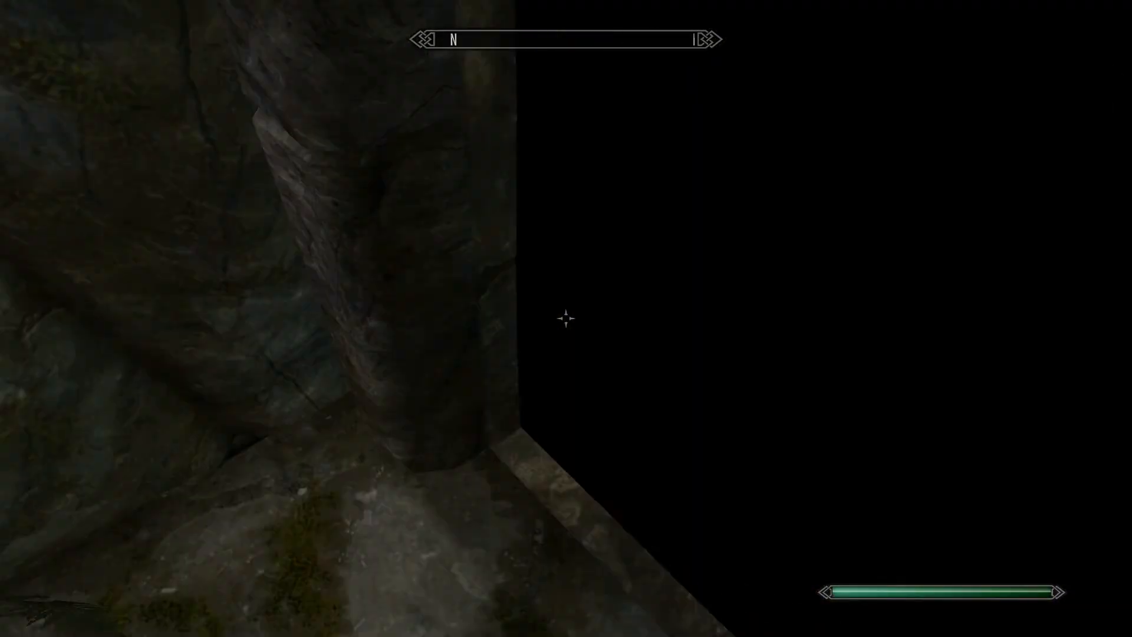